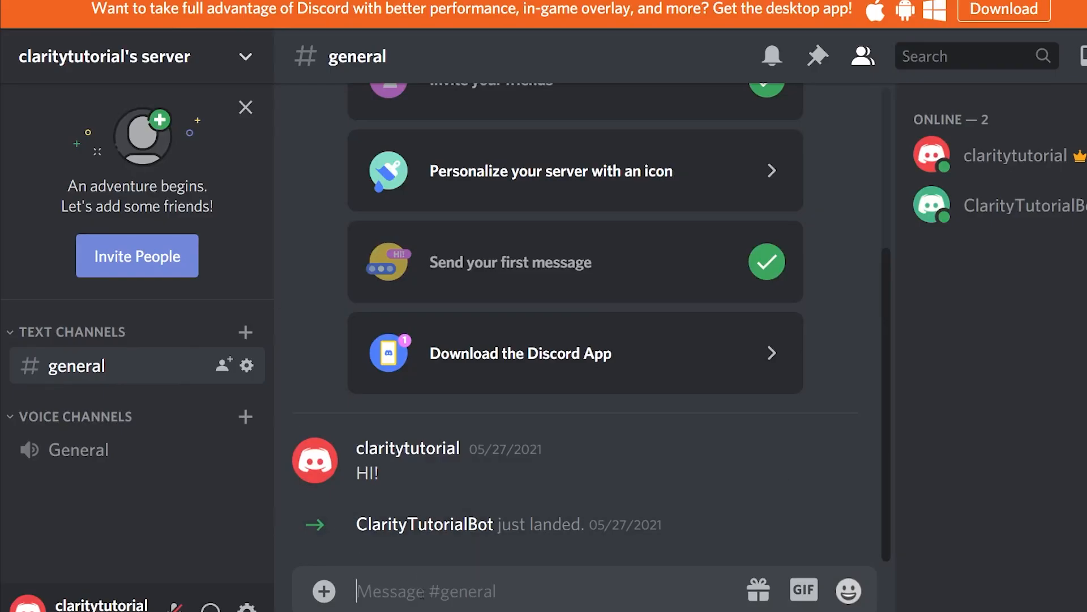
# - Send $greet and $thoughts in #general and check the bot's greeting and random-thought replies
pyautogui.write('$greet')
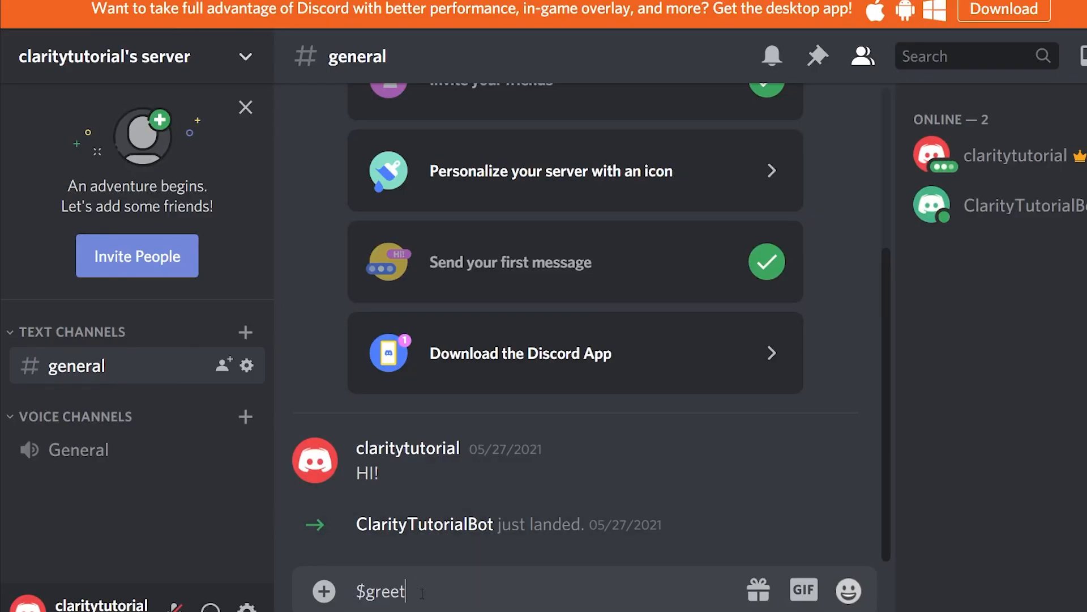
pyautogui.press('enter')
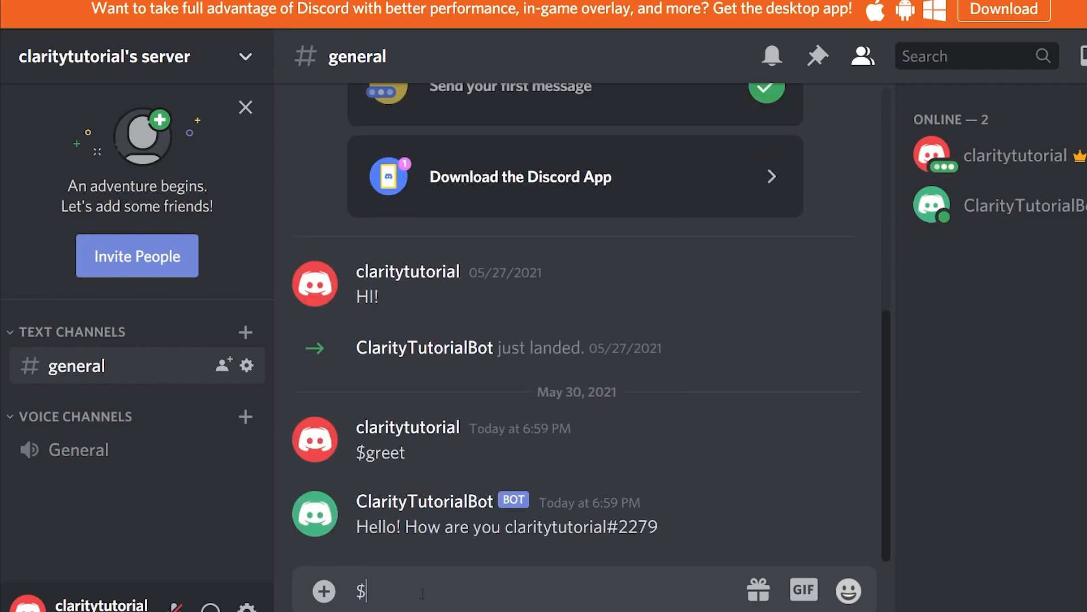
pyautogui.write('thoughts')
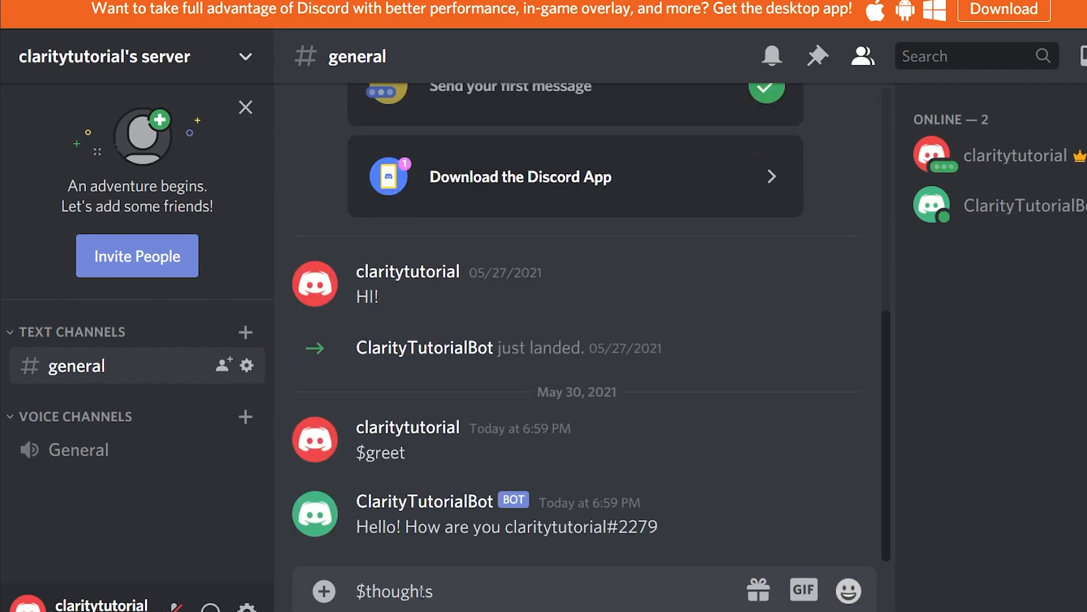
pyautogui.press('enter')
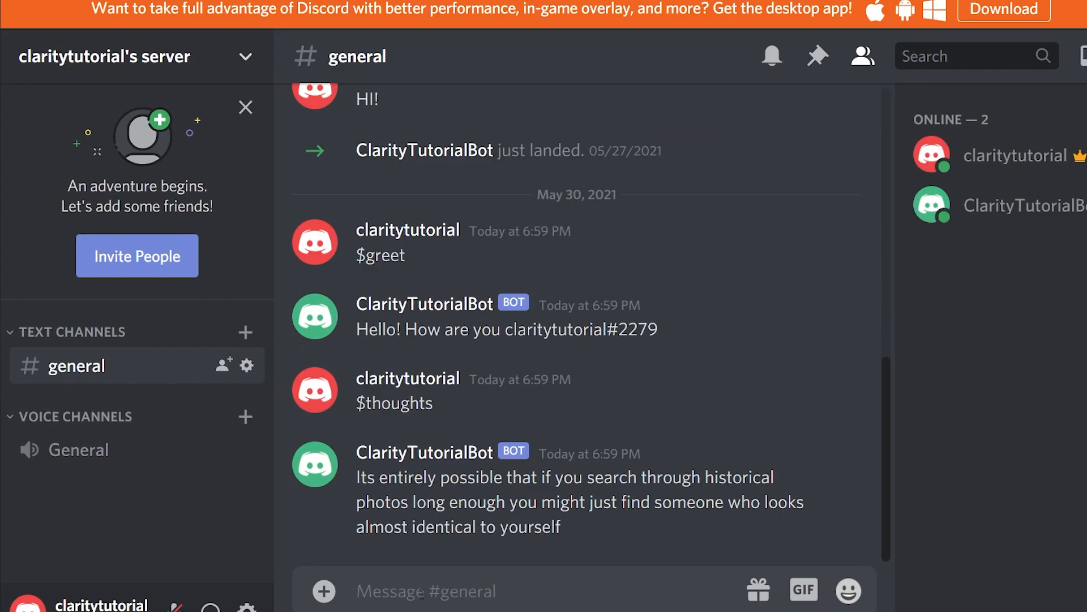
pyautogui.click(426, 591)
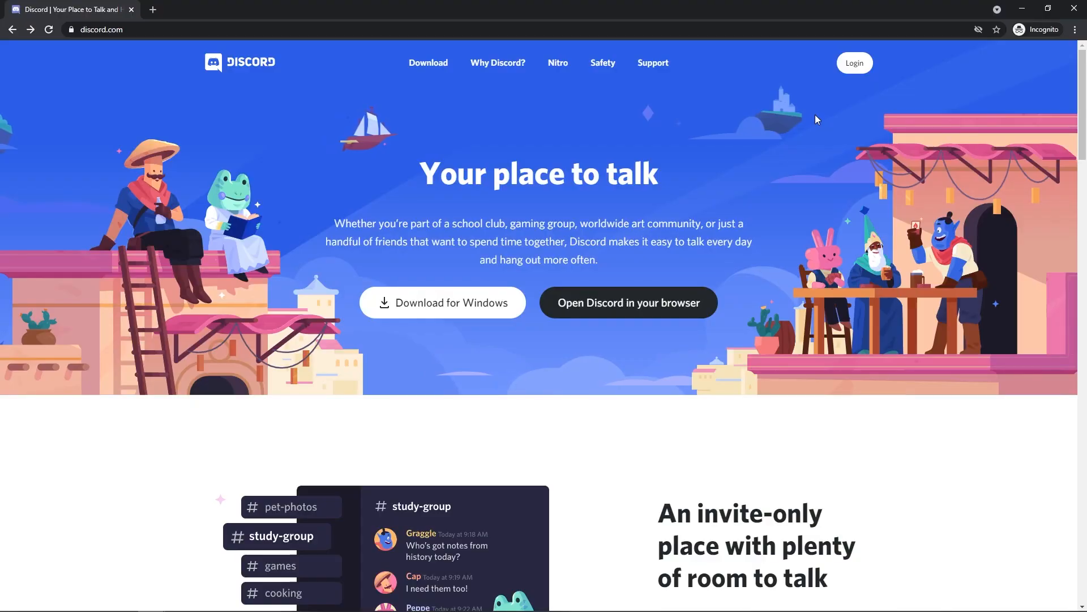
# - Open the Discord login page from the homepage and choose Register
pyautogui.click(854, 62)
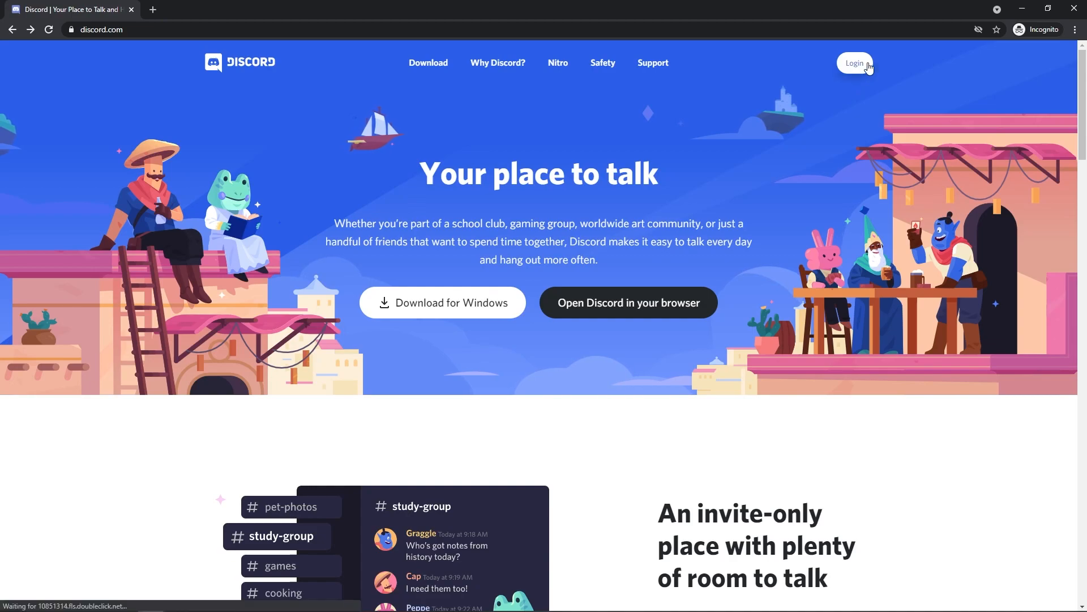
pyautogui.click(854, 62)
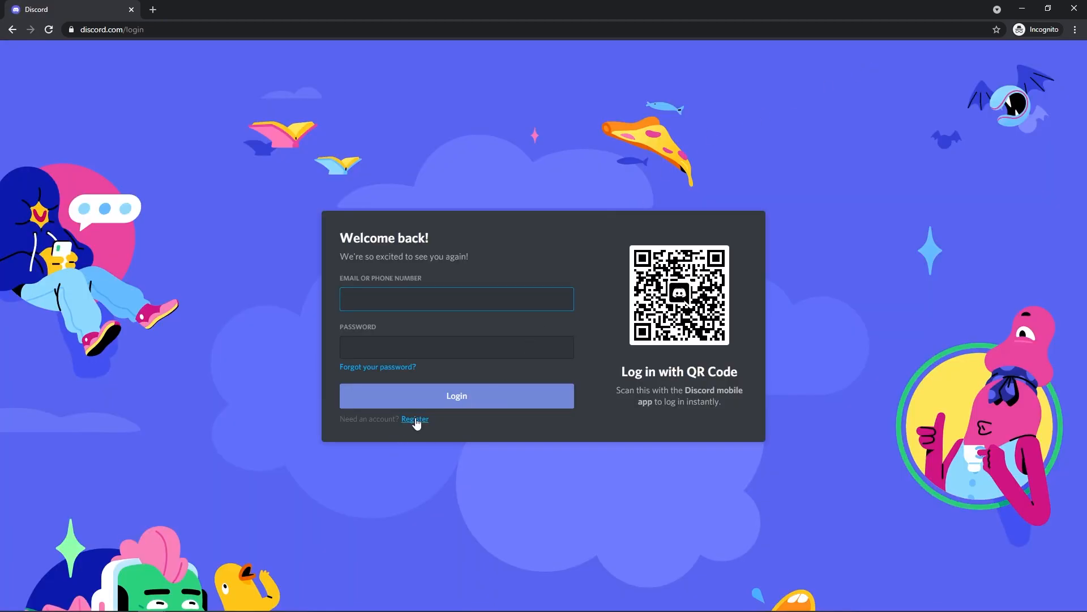
pyautogui.click(415, 419)
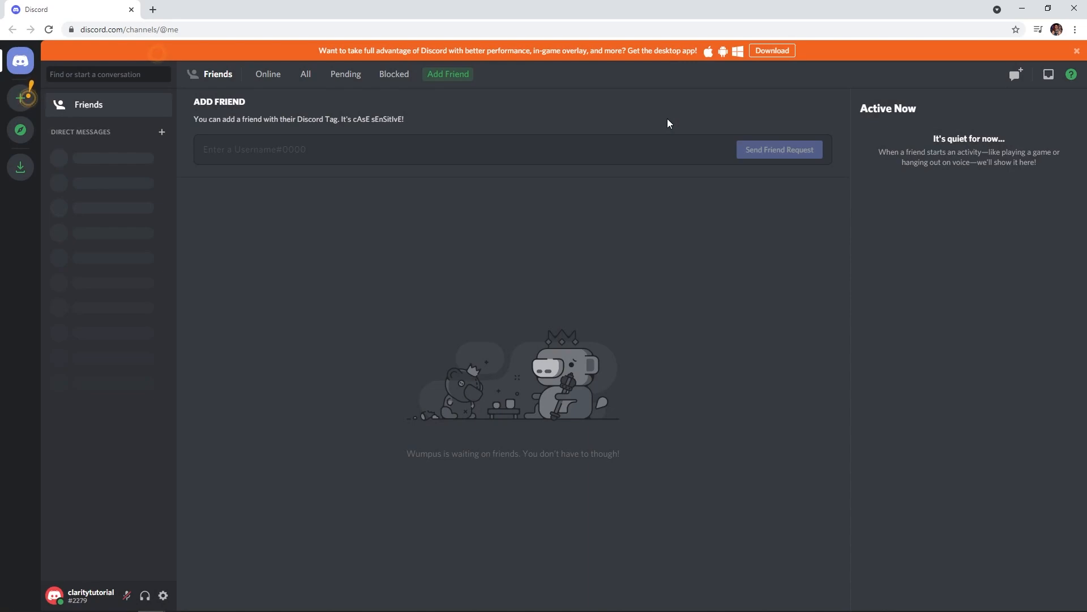
pyautogui.moveTo(663, 124)
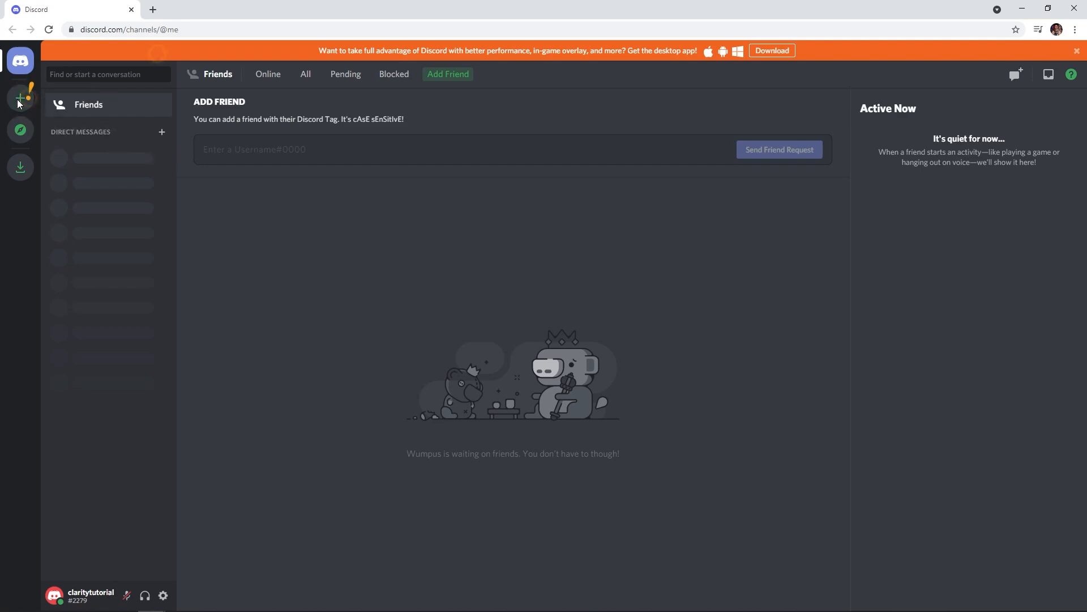
# - Dismiss the tip and create a 'For me and my friends' server with the suggested name
pyautogui.click(20, 98)
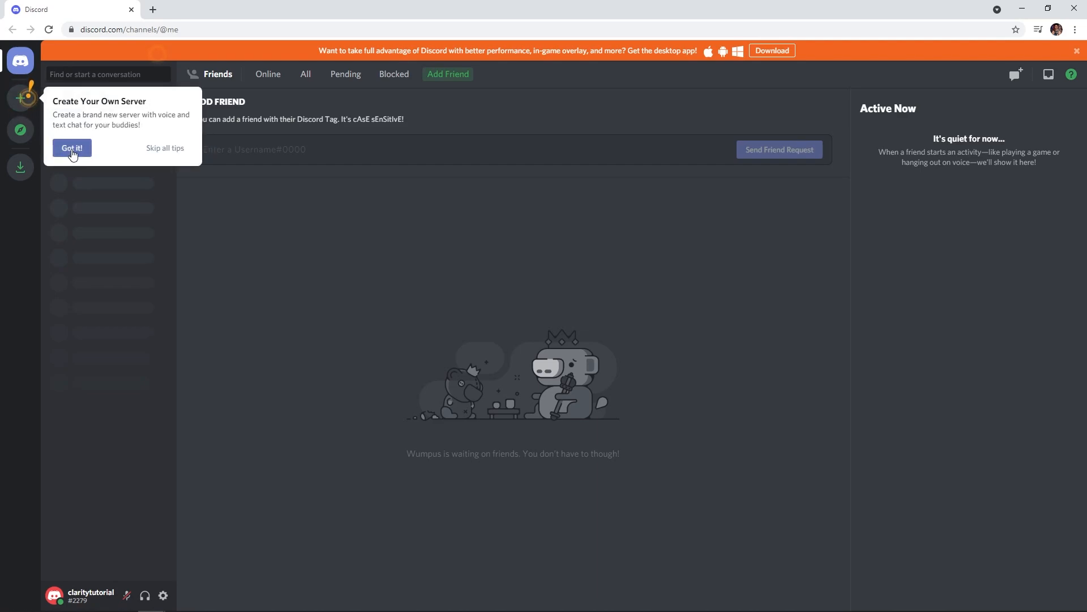
pyautogui.click(71, 148)
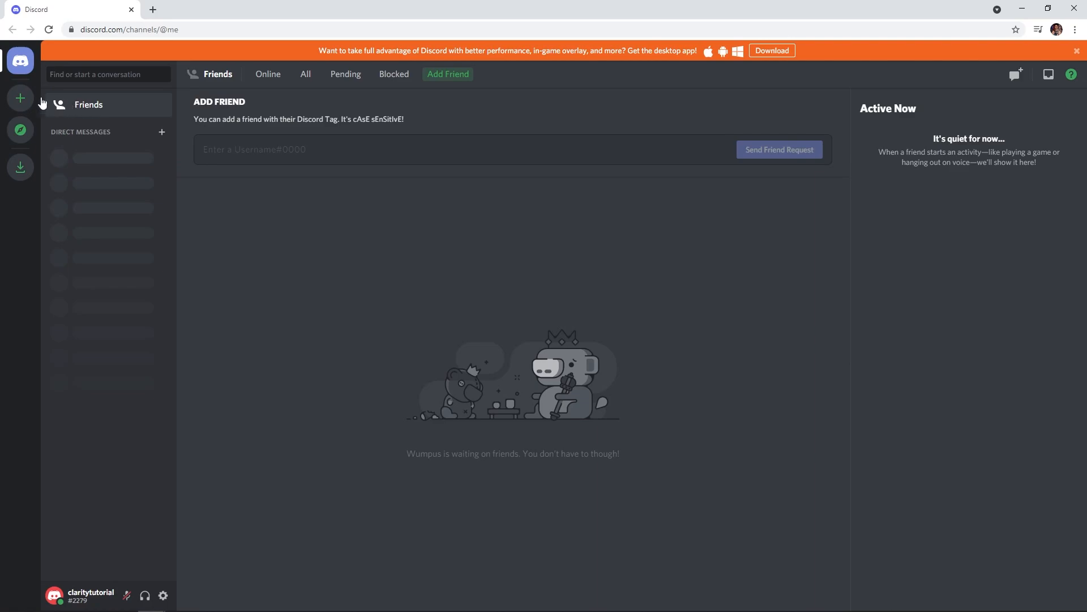
pyautogui.click(21, 98)
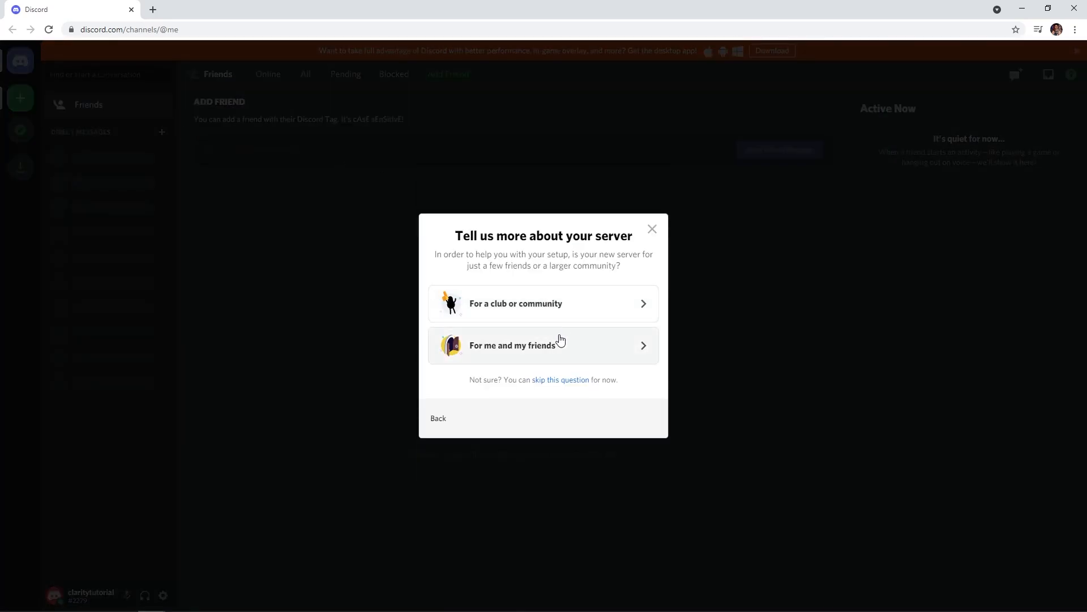
pyautogui.click(513, 345)
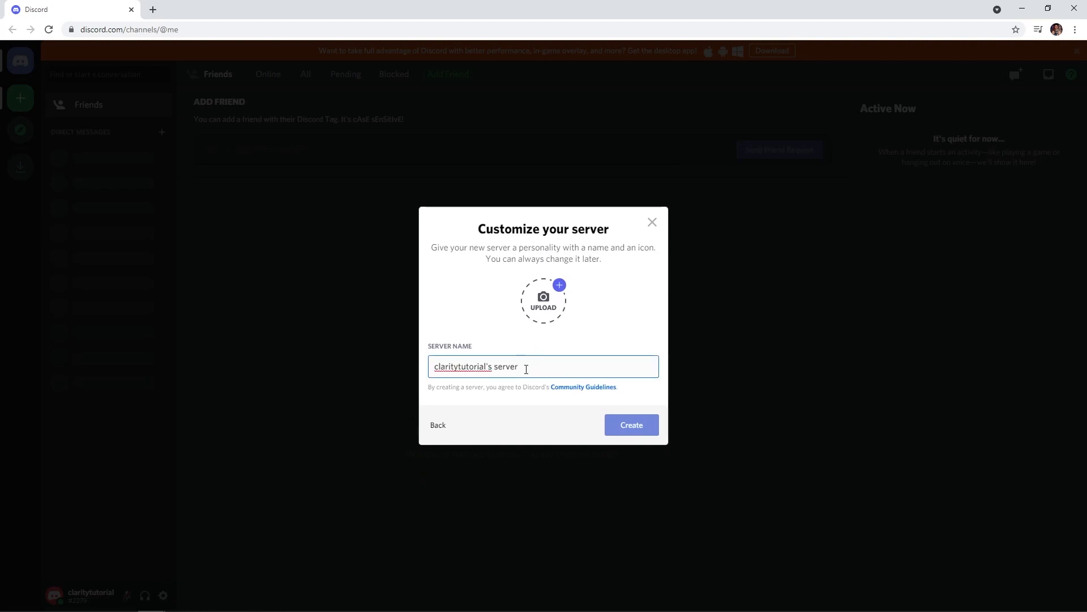
pyautogui.moveTo(631, 424)
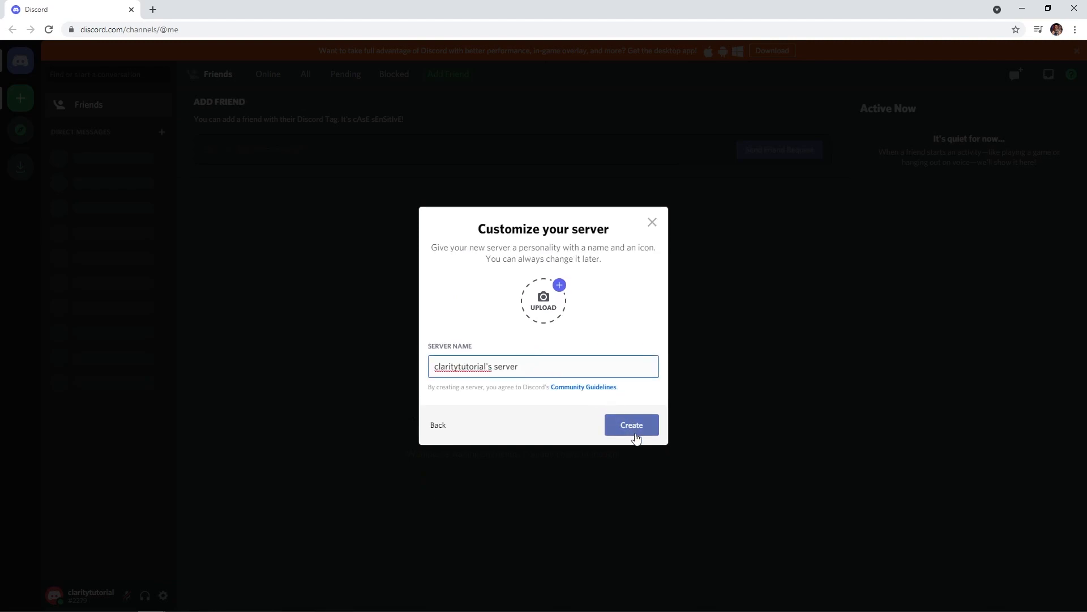
pyautogui.click(630, 424)
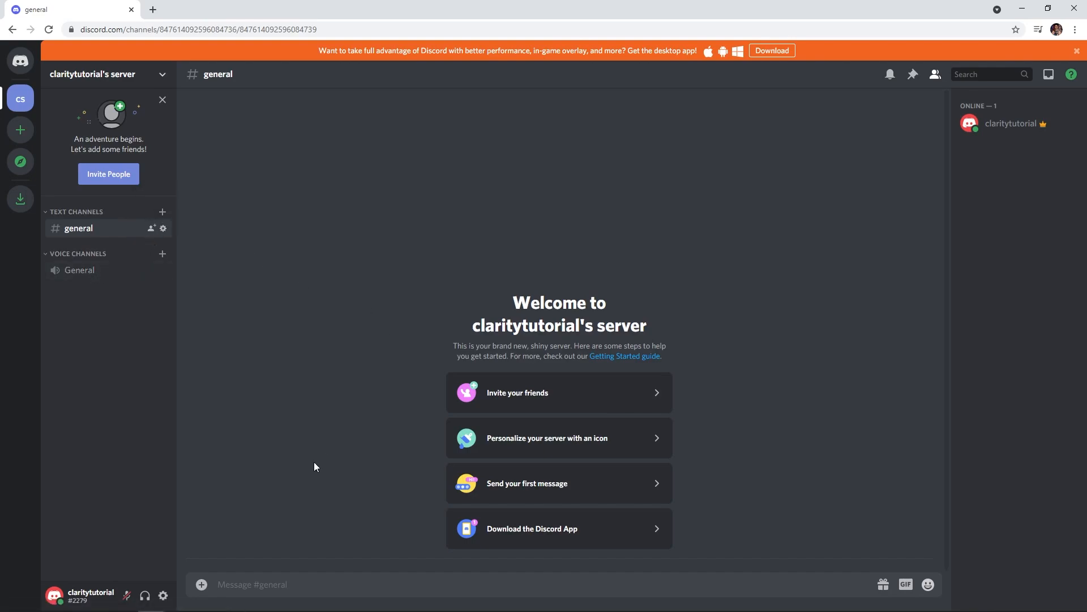
# - Send 'Hi' as the first message in the new server's #general channel
pyautogui.write('Hi')
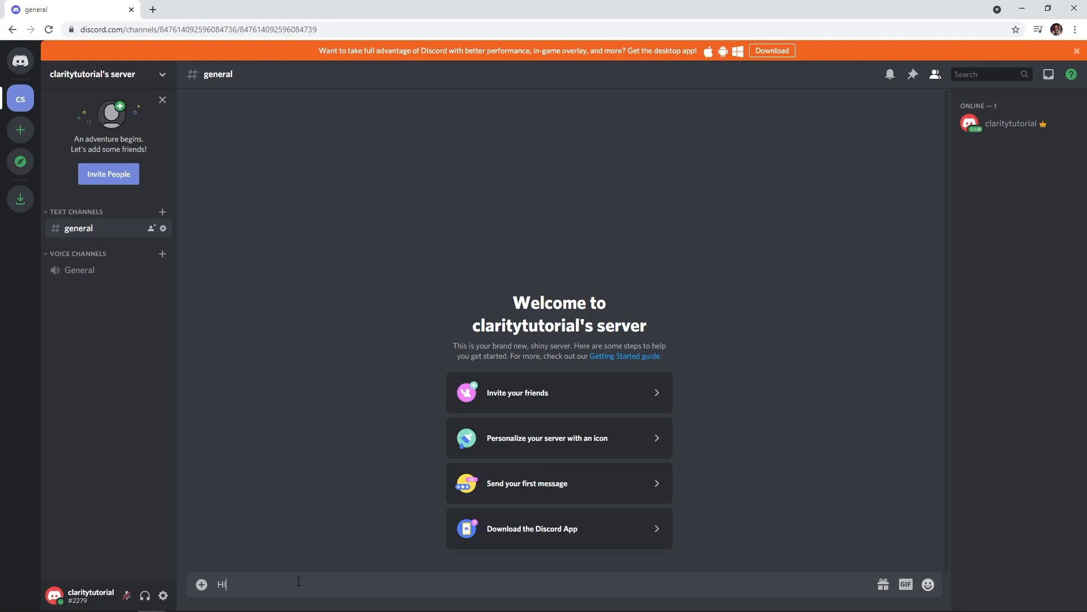
pyautogui.press('enter')
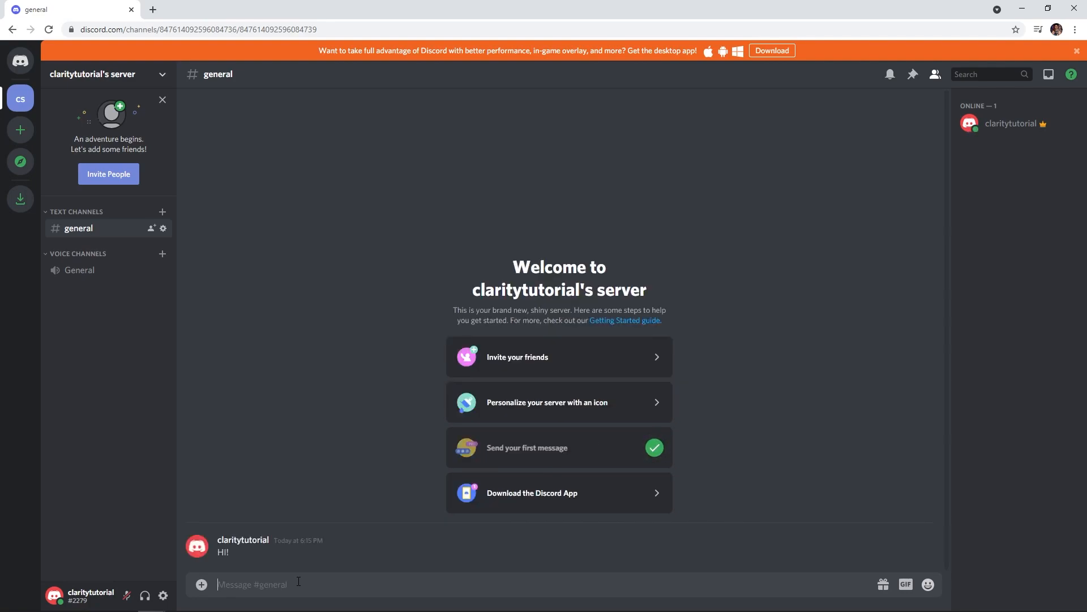
pyautogui.moveTo(290, 574)
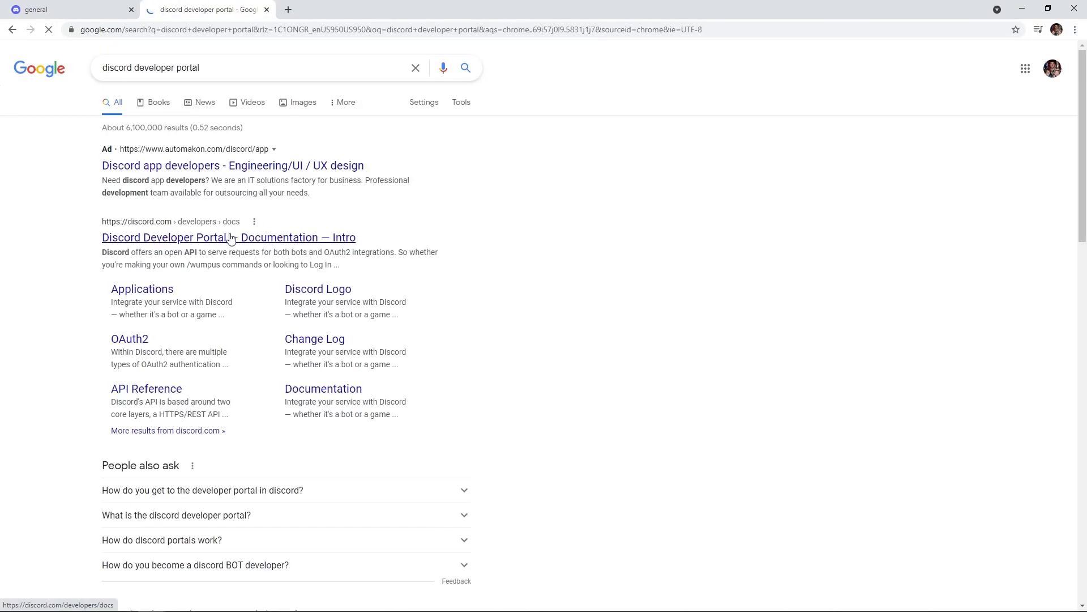
# - Open the Developer Portal's Applications, start a New Application and enter the name ClarityTutorialBot
pyautogui.click(228, 237)
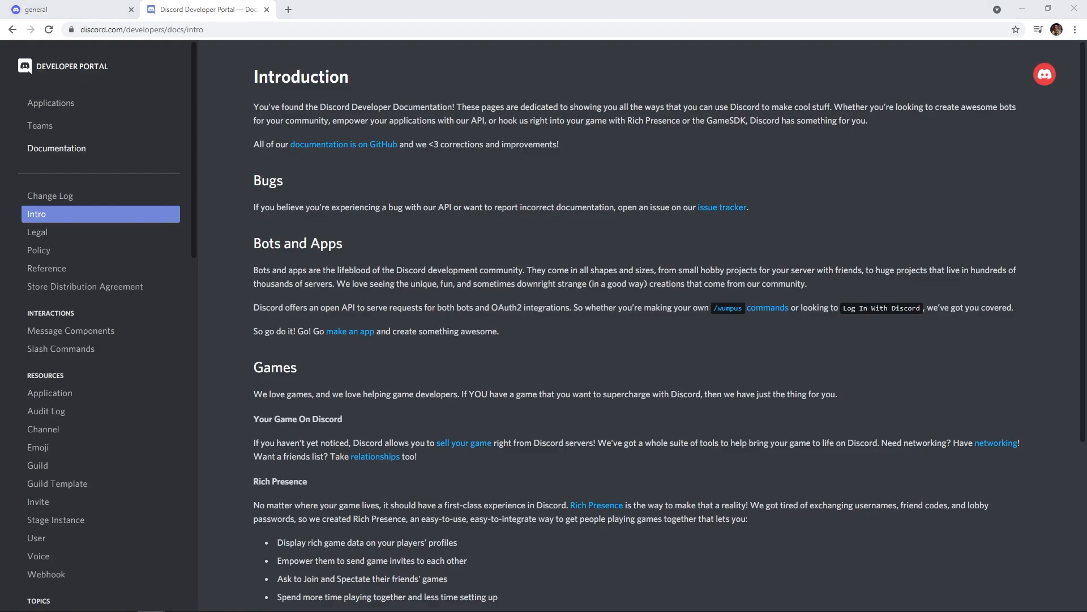
pyautogui.click(50, 103)
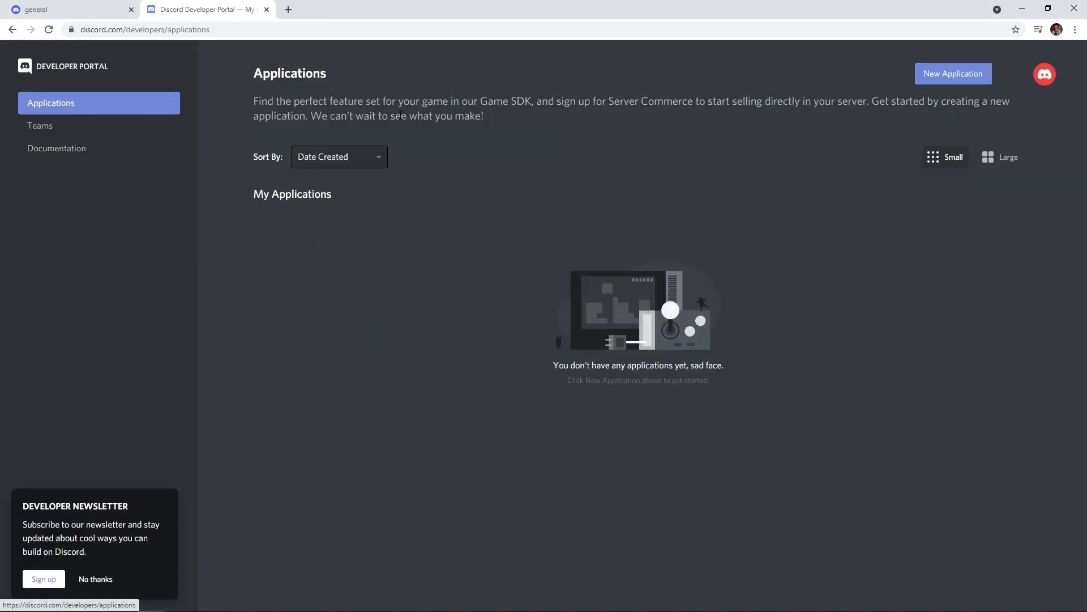
pyautogui.click(952, 73)
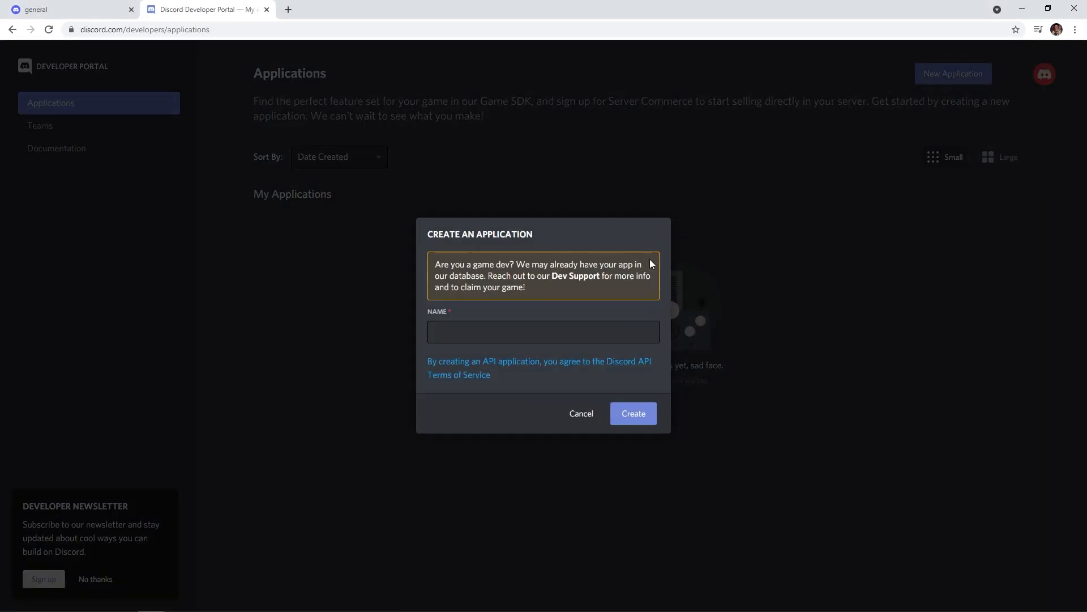
pyautogui.click(543, 331)
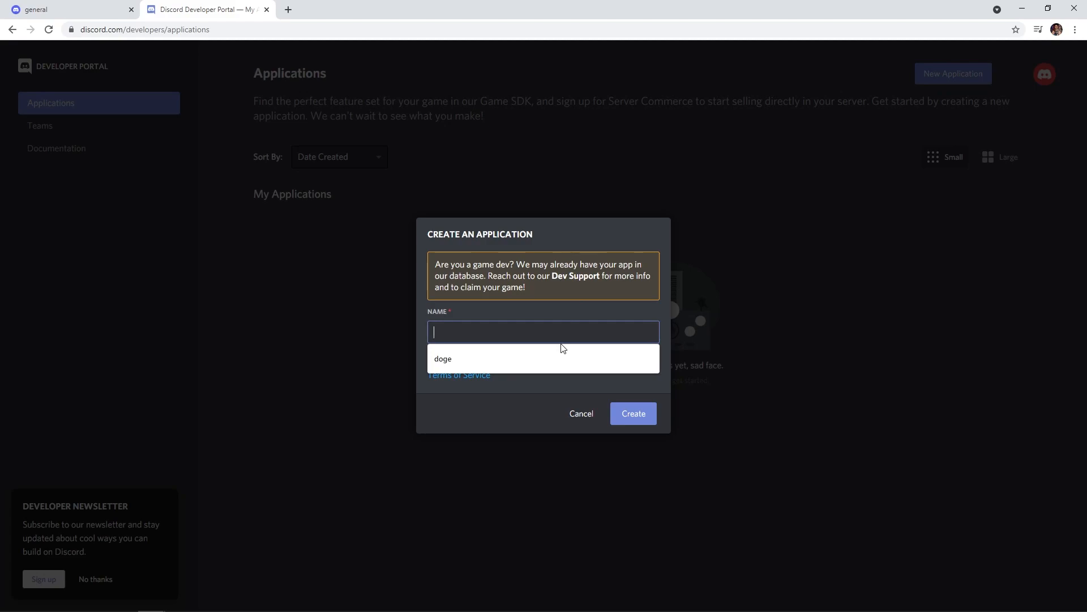
pyautogui.write('ClarityTu')
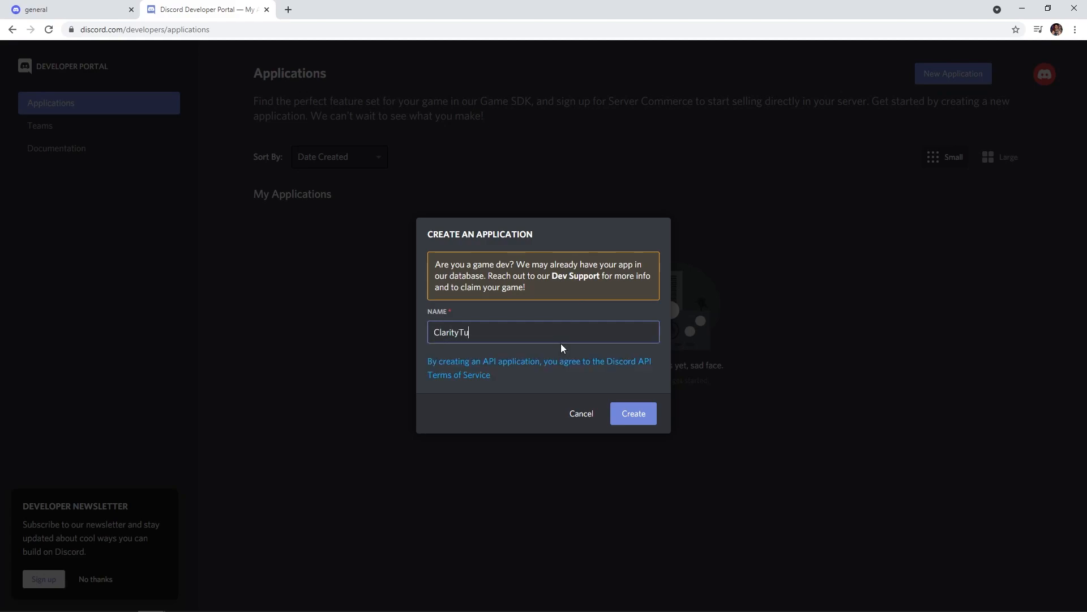
pyautogui.write('torialBot')
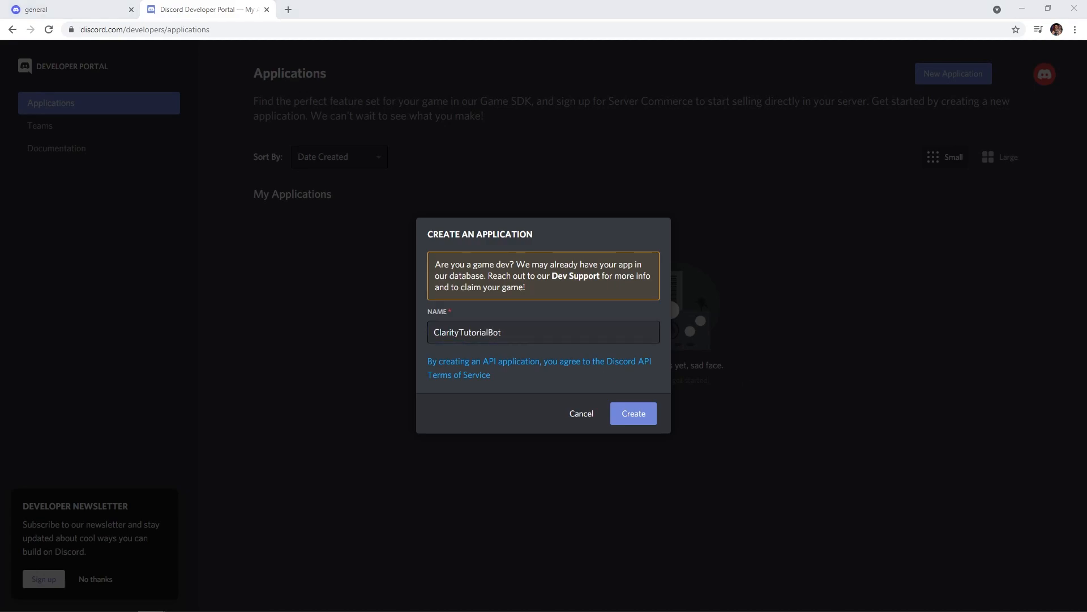
# - Create ClarityTutorialBot, add a bot user to it, and copy the bot token
pyautogui.click(632, 413)
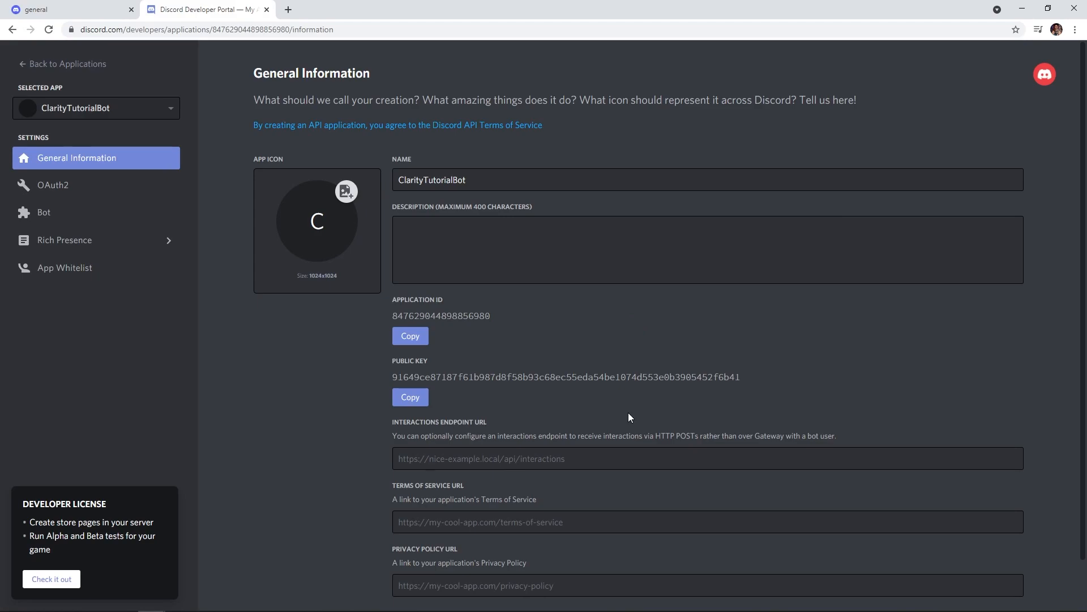
pyautogui.moveTo(44, 213)
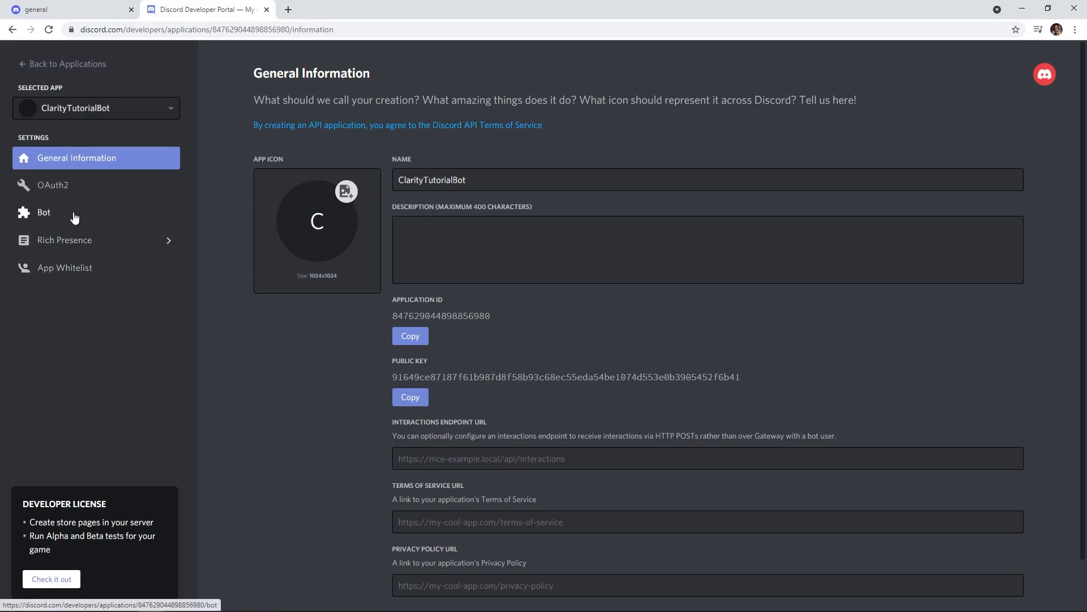
pyautogui.click(44, 213)
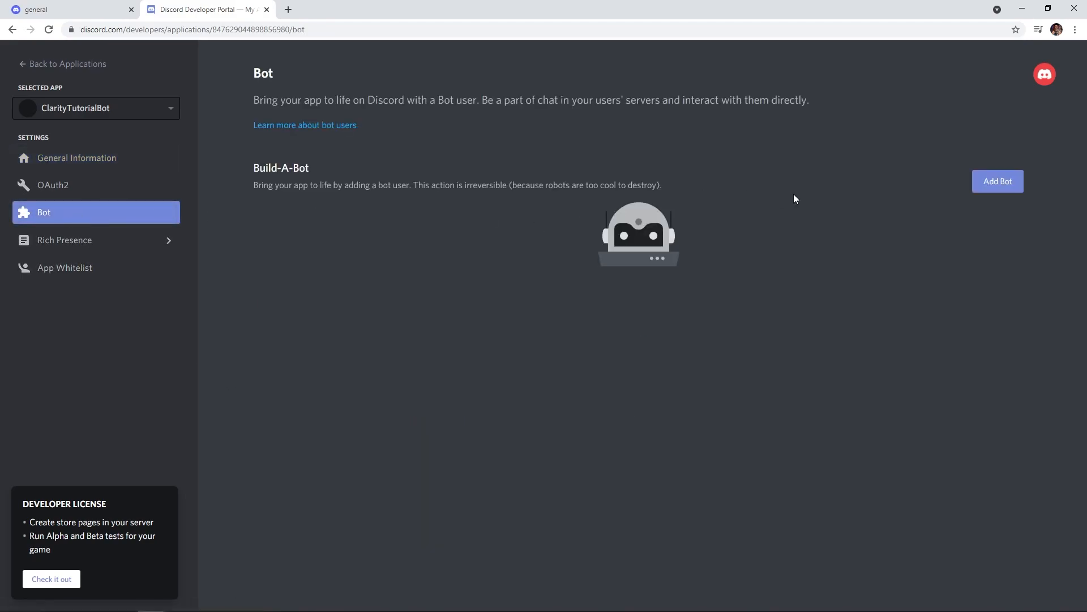
pyautogui.click(998, 181)
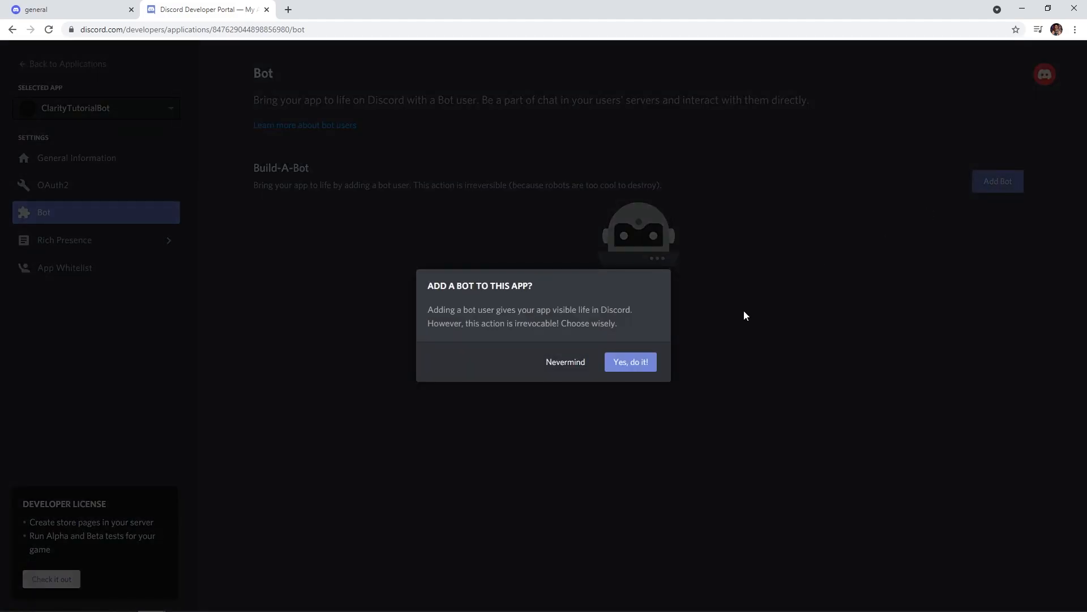
pyautogui.click(630, 362)
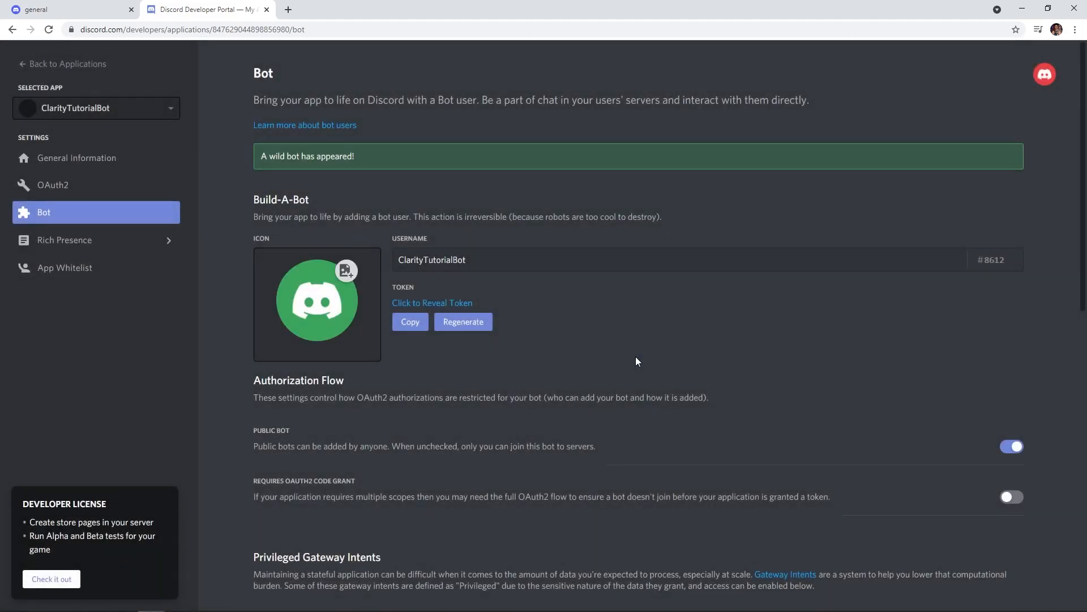
pyautogui.scroll(-3)
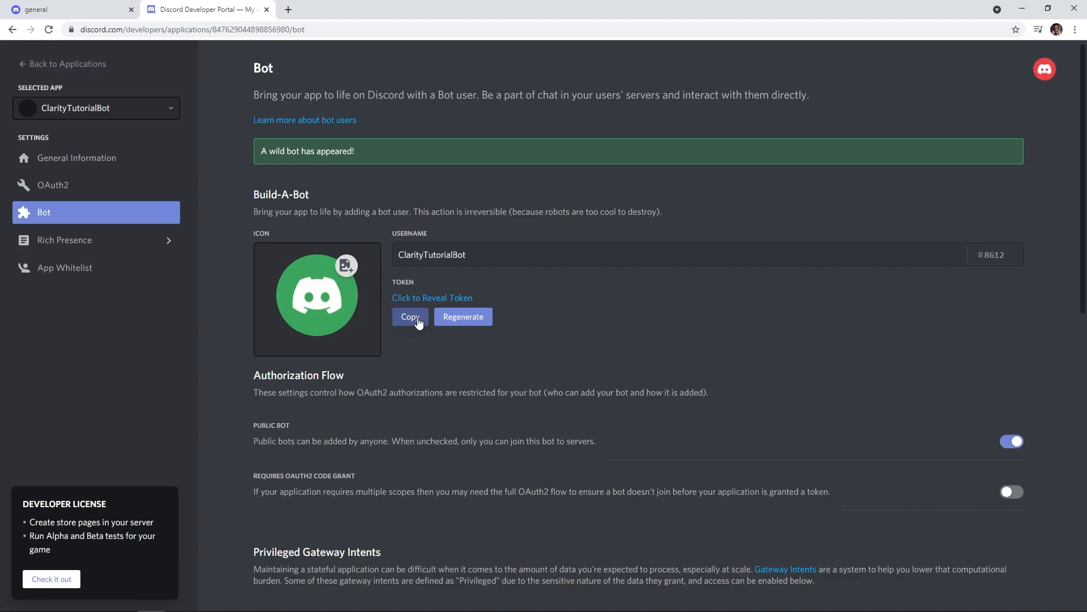
pyautogui.click(52, 185)
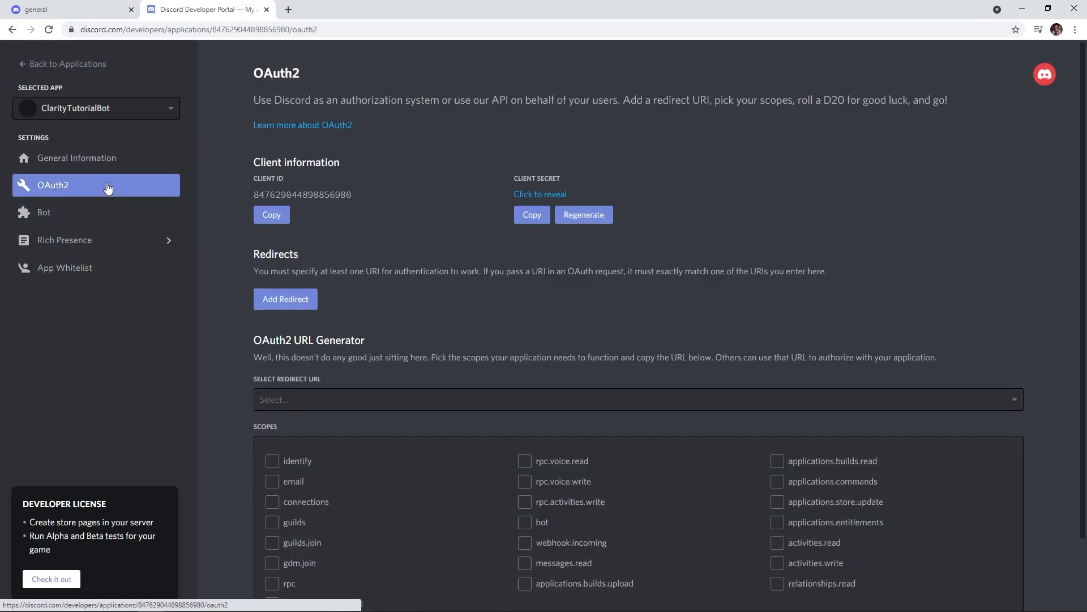
# - Tick the bot scope plus Send Messages, Add Reactions and View Channels permissions
pyautogui.scroll(-3)
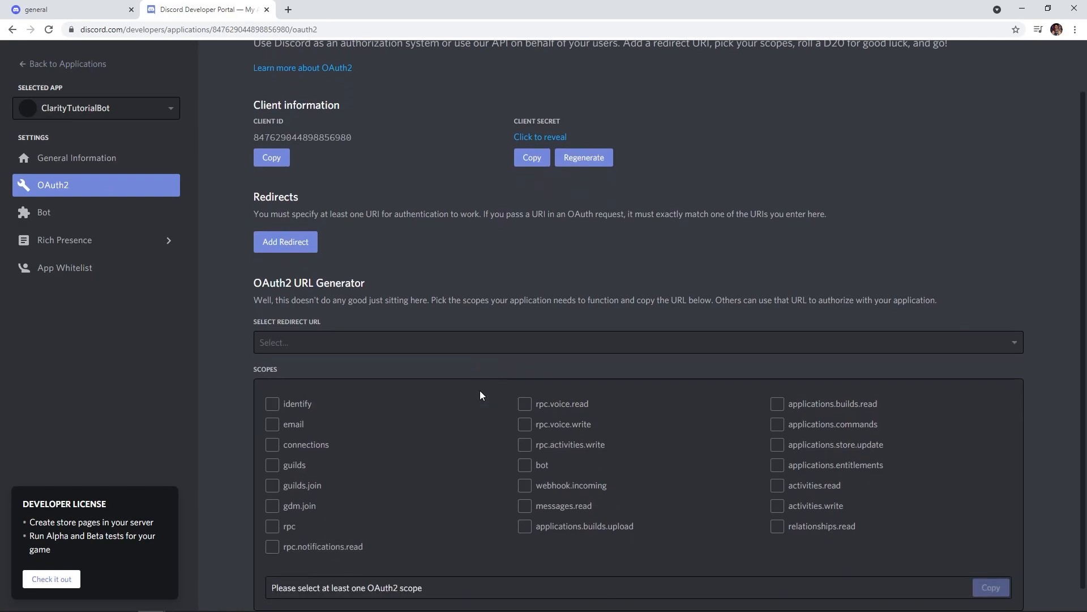
pyautogui.click(525, 464)
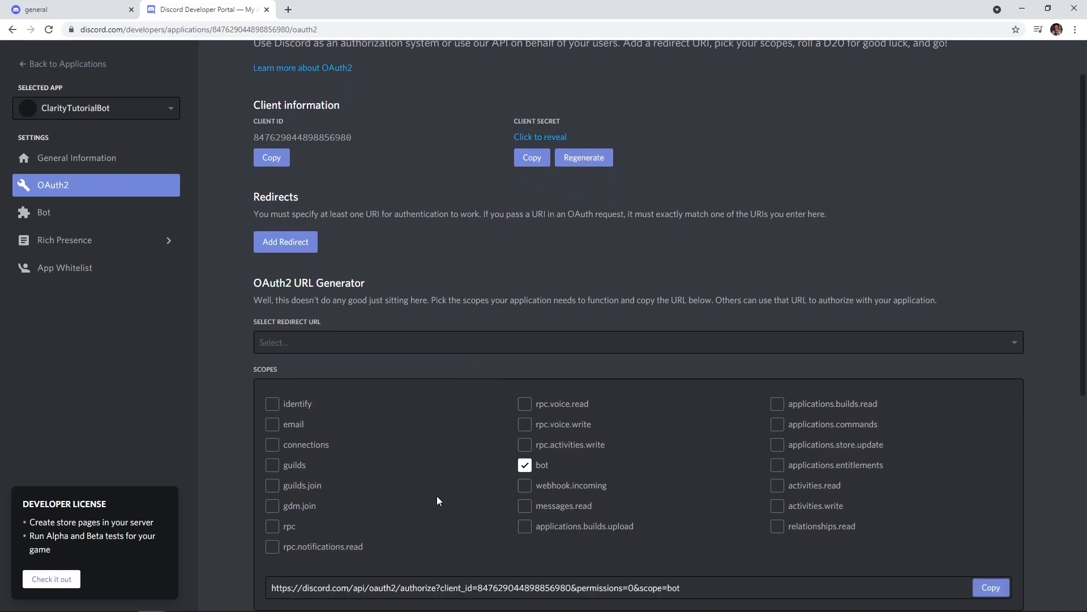
pyautogui.scroll(-3)
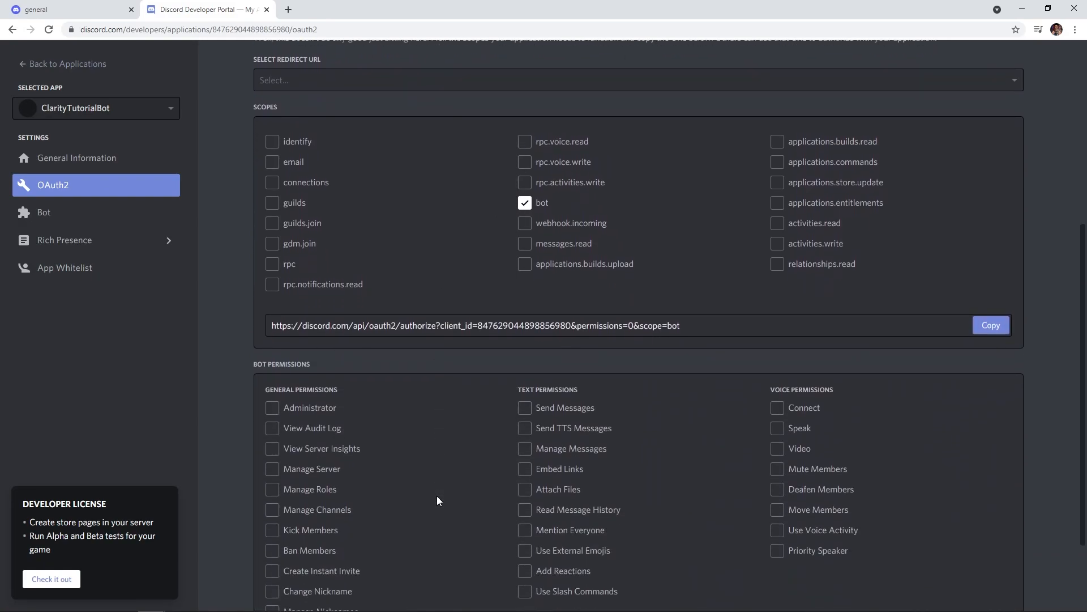
pyautogui.scroll(-3)
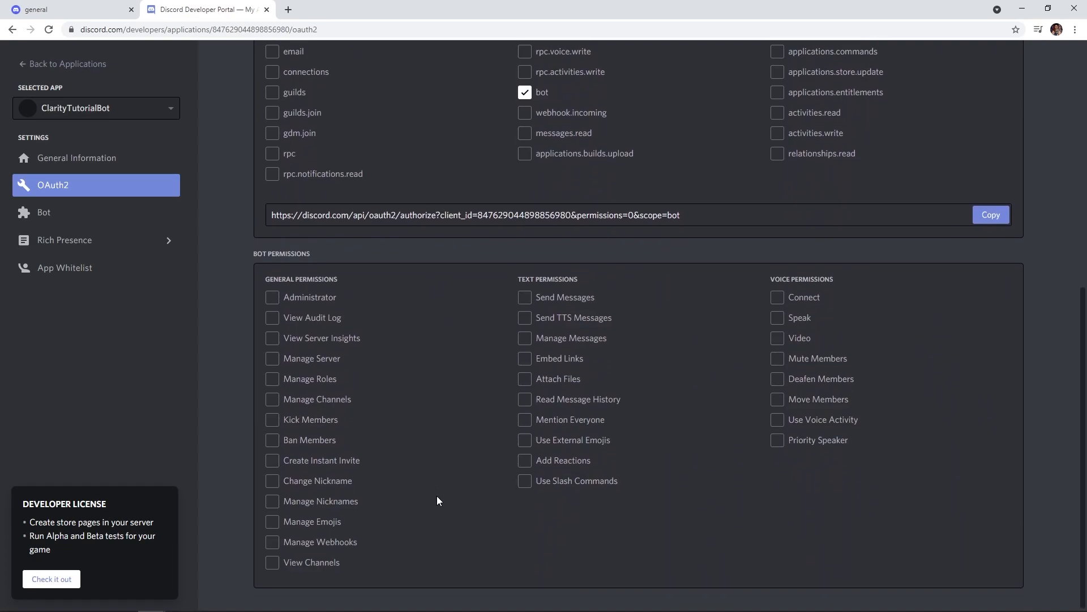
pyautogui.click(525, 297)
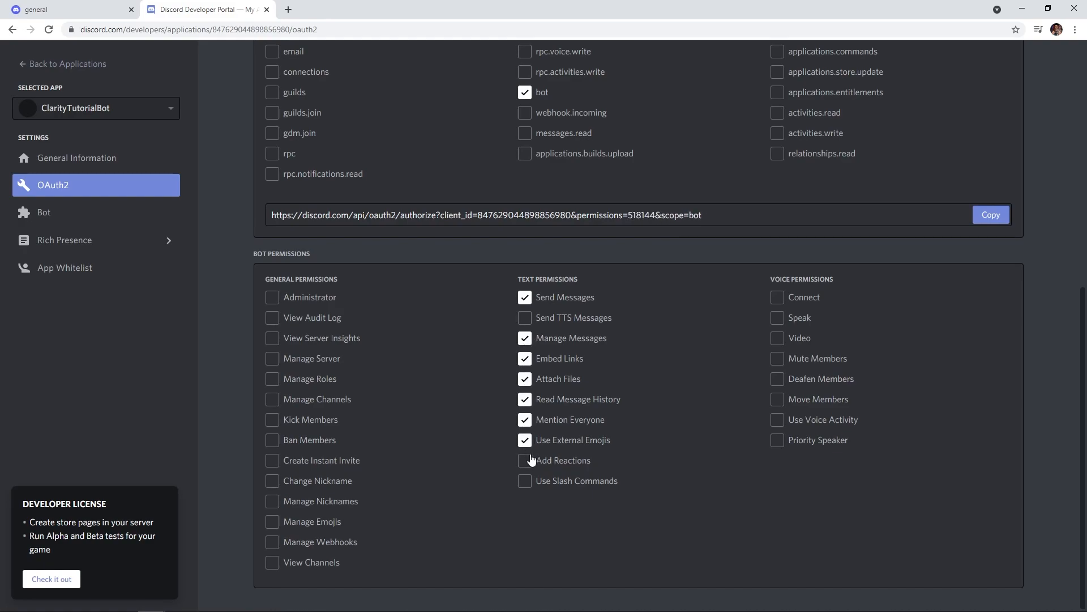
pyautogui.click(525, 460)
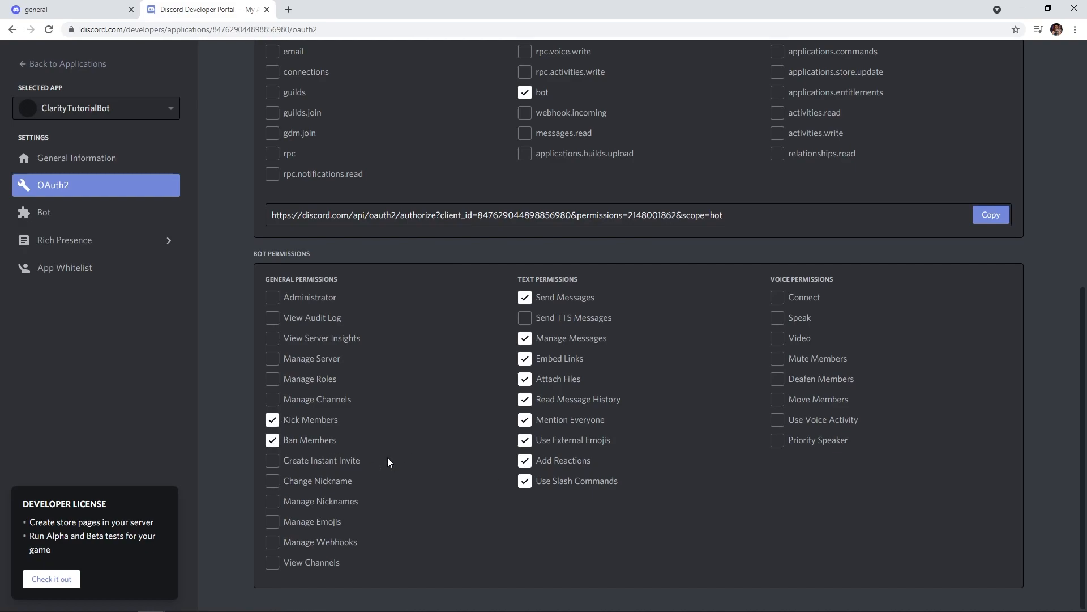
pyautogui.click(272, 562)
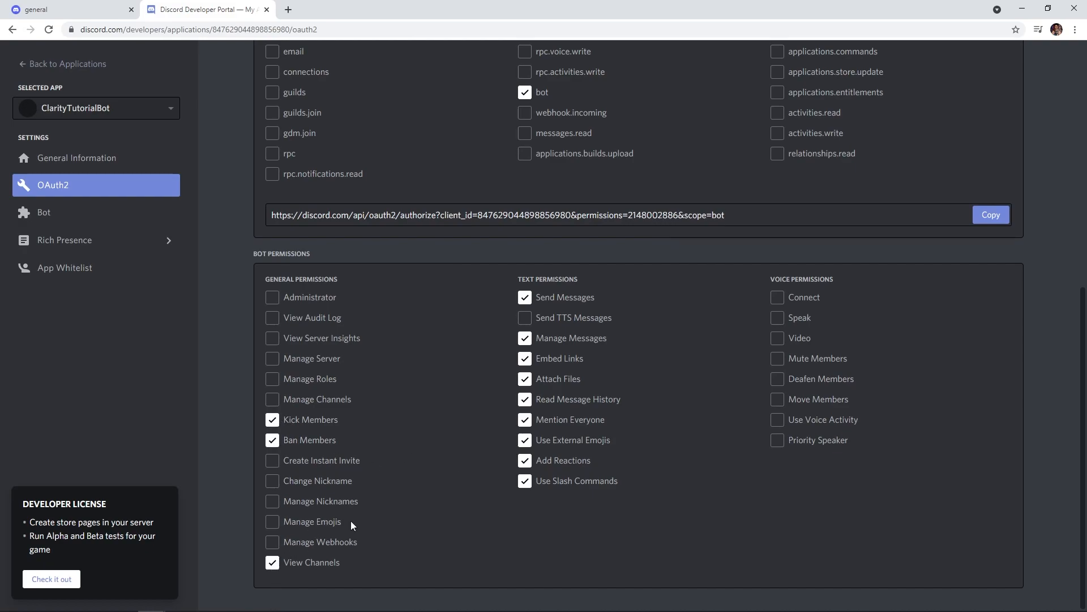
pyautogui.moveTo(450, 456)
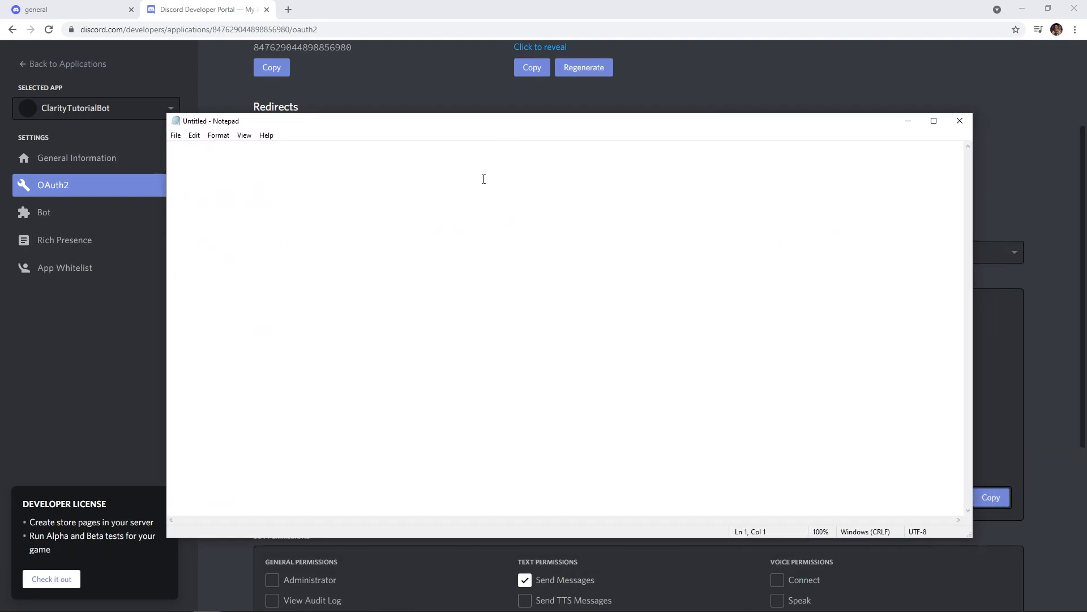
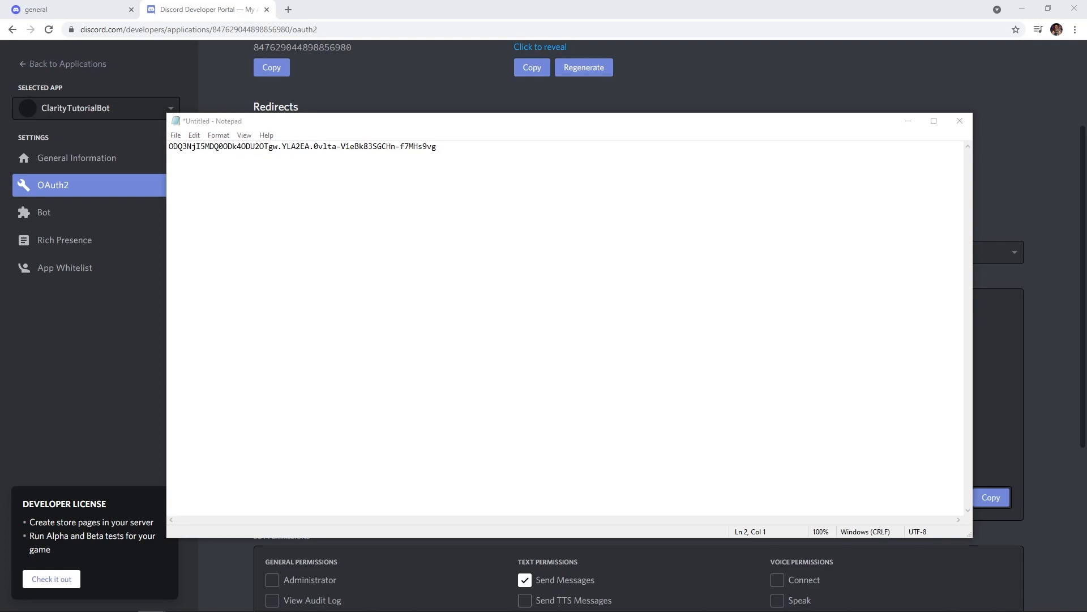
# - Paste the bot token into a new Notepad note, then minimize Notepad
pyautogui.click(960, 120)
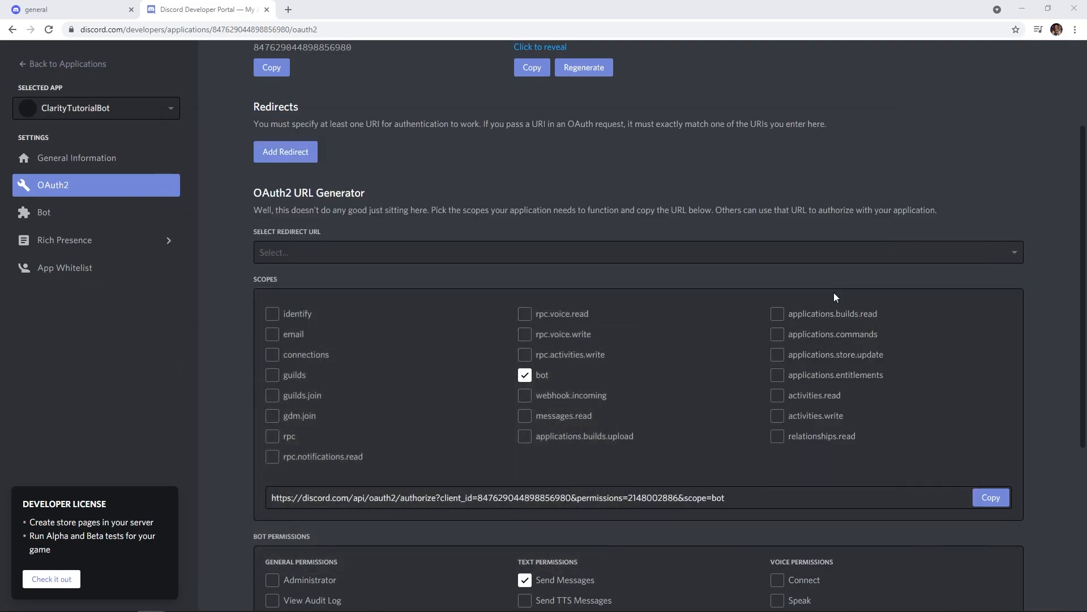
# - Copy the generated OAuth2 invite URL and open it in a new browser tab
pyautogui.scroll(-3)
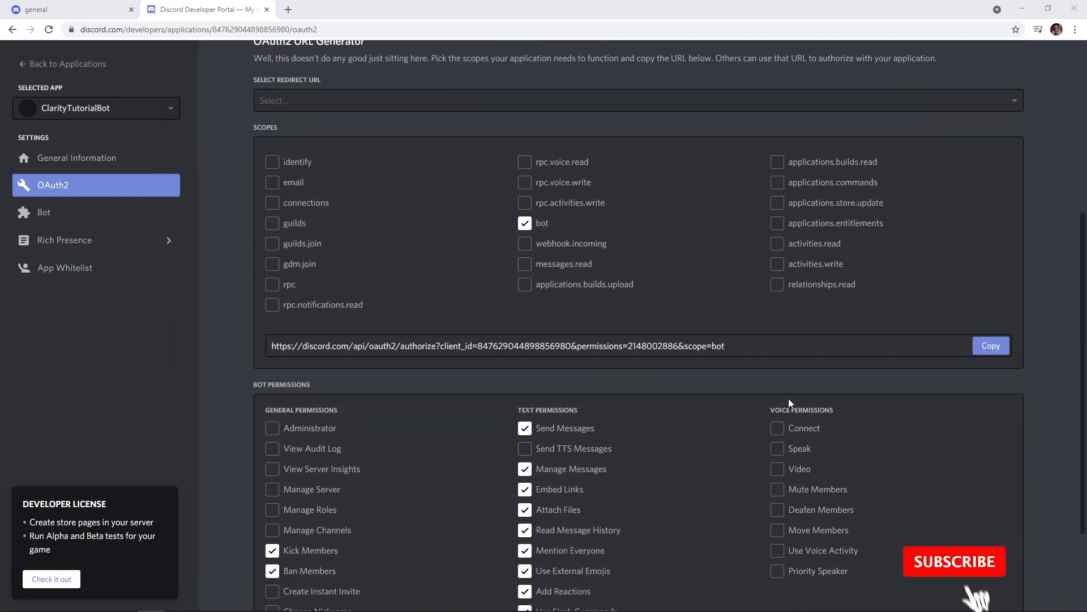
pyautogui.scroll(-3)
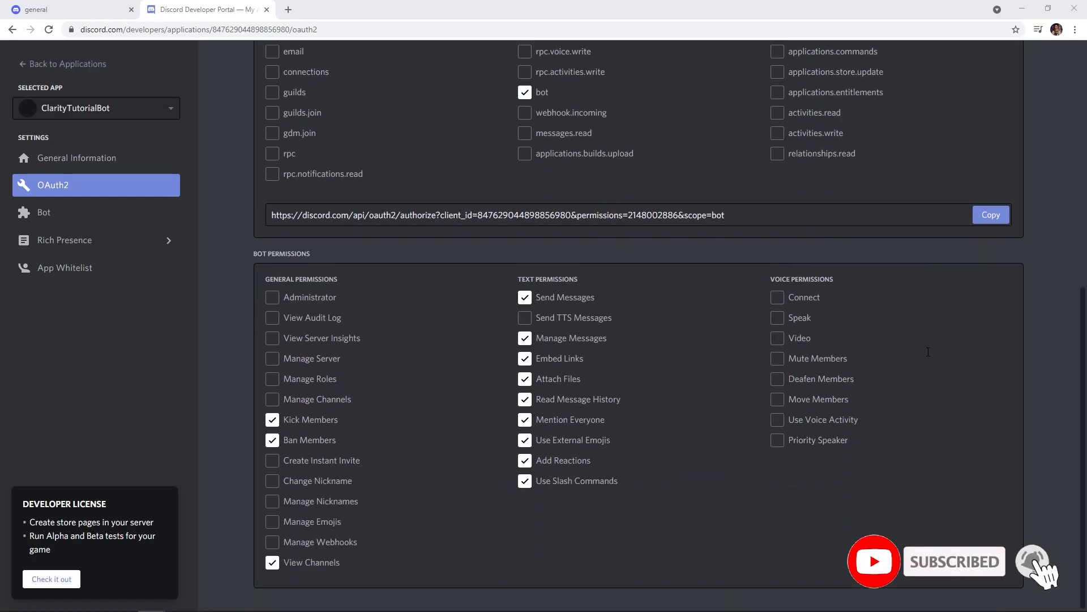
pyautogui.click(991, 214)
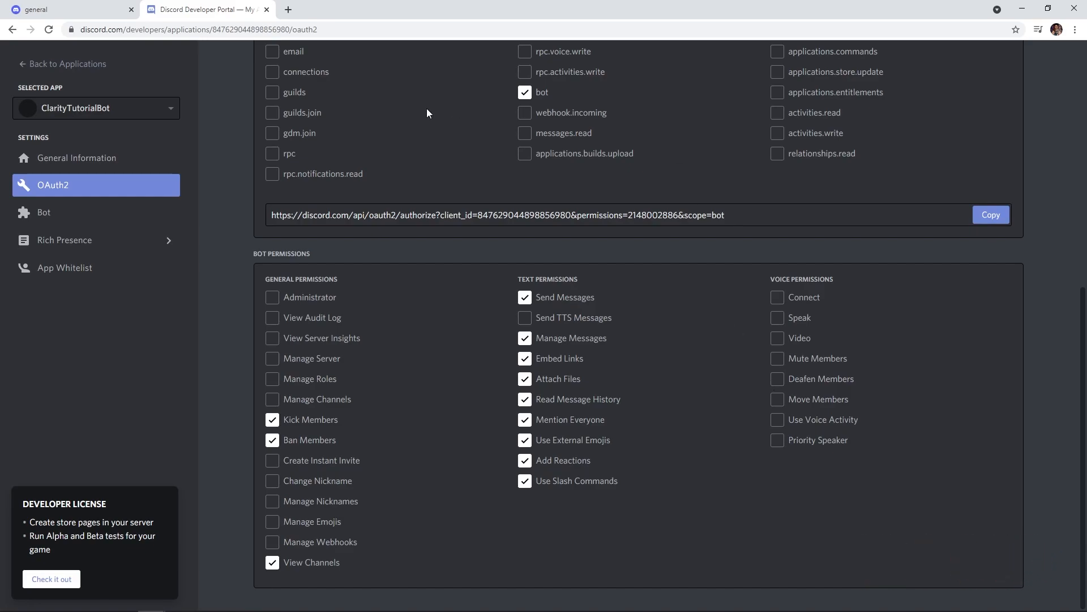
pyautogui.click(423, 10)
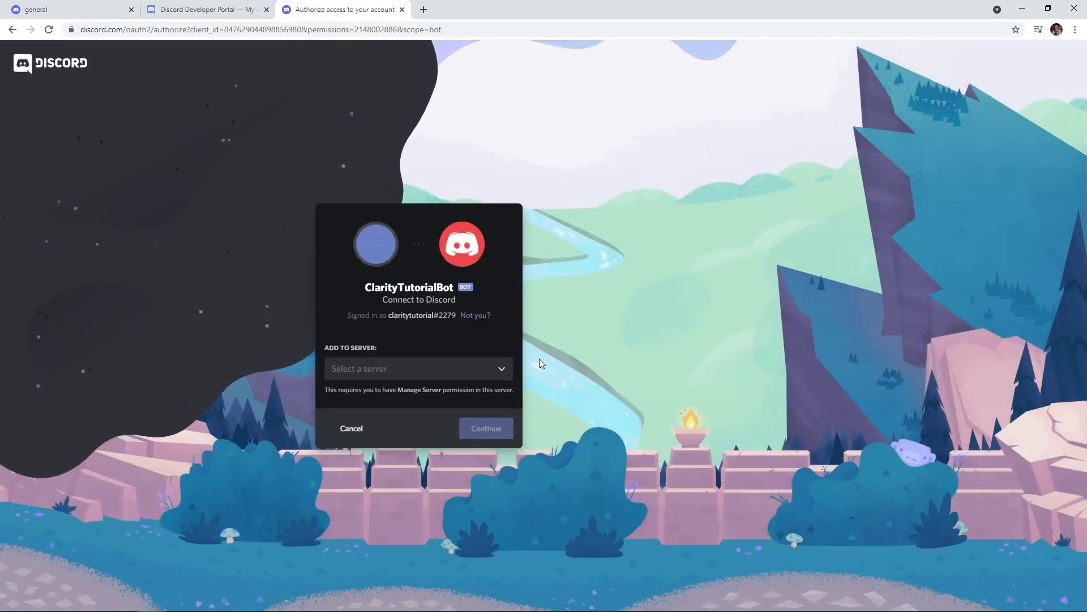
# - Add ClarityTutorialBot to claritytutorial's server, authorize its permissions and pass the captcha
pyautogui.click(418, 368)
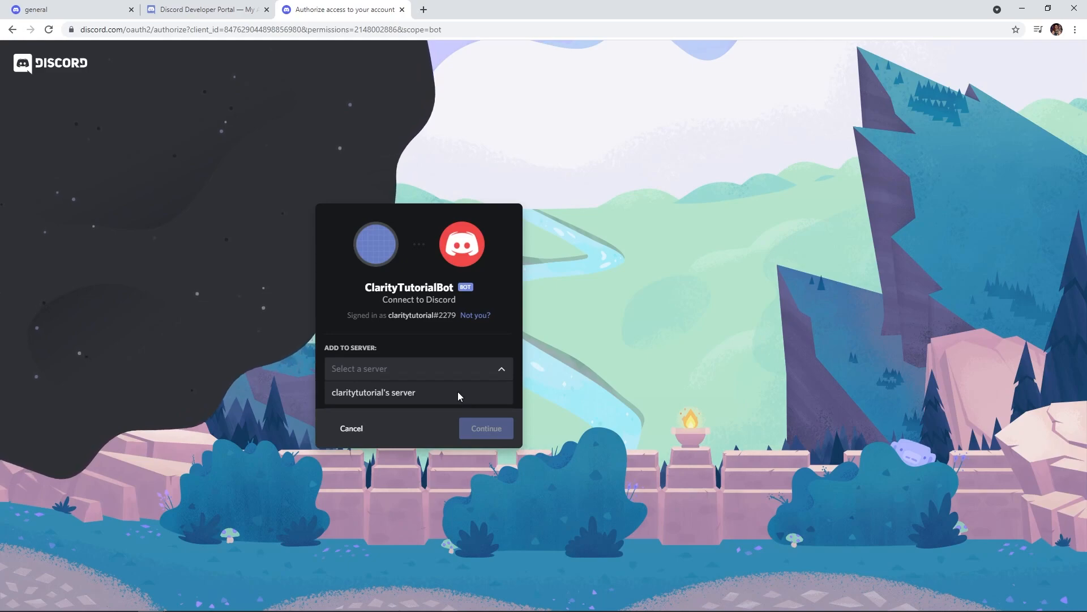
pyautogui.click(374, 392)
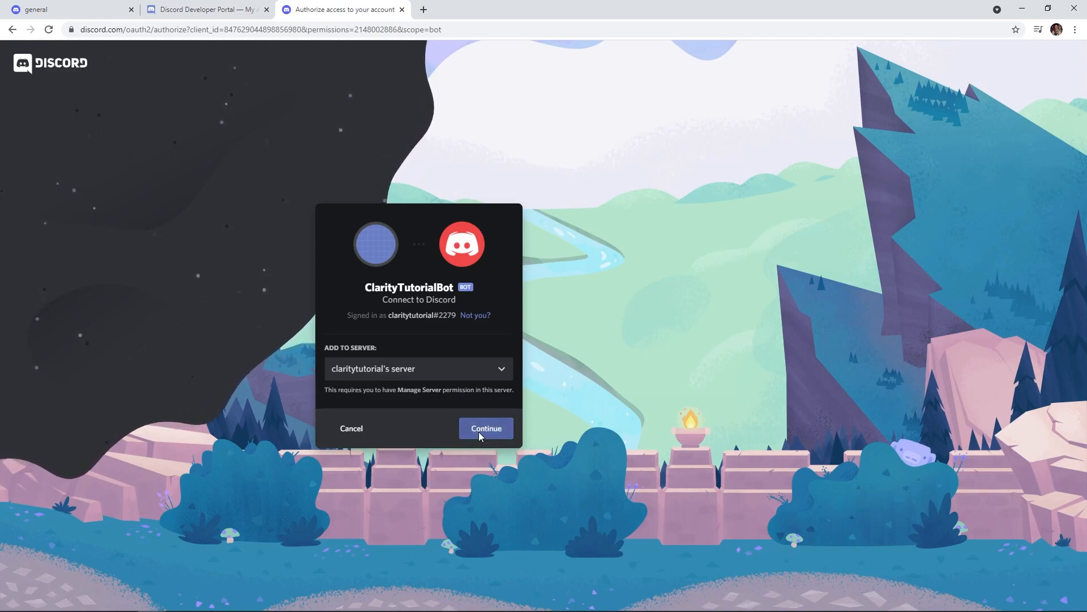
pyautogui.click(486, 428)
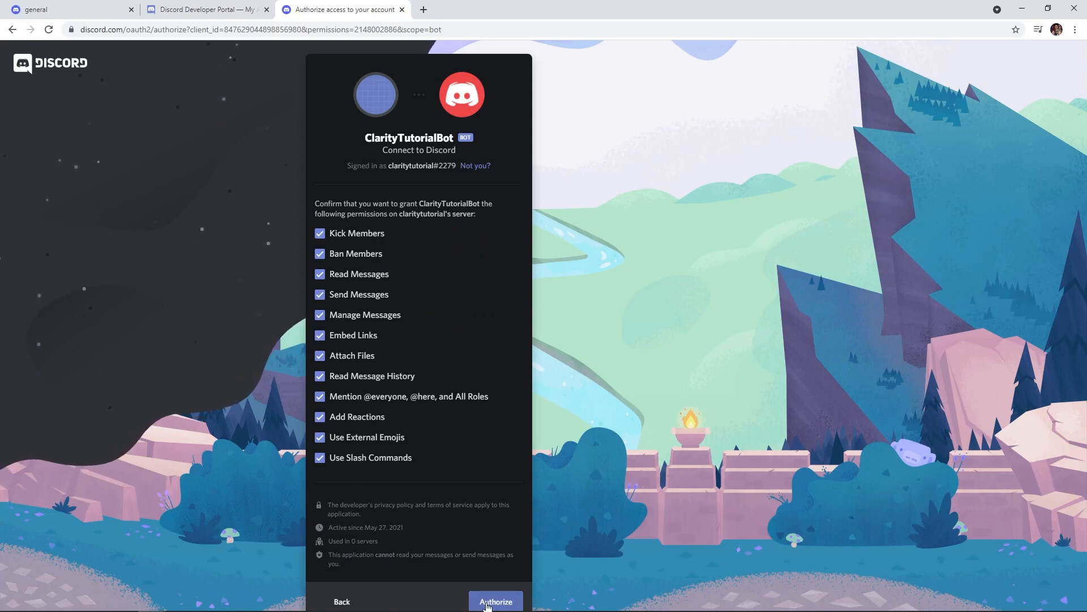
pyautogui.click(495, 602)
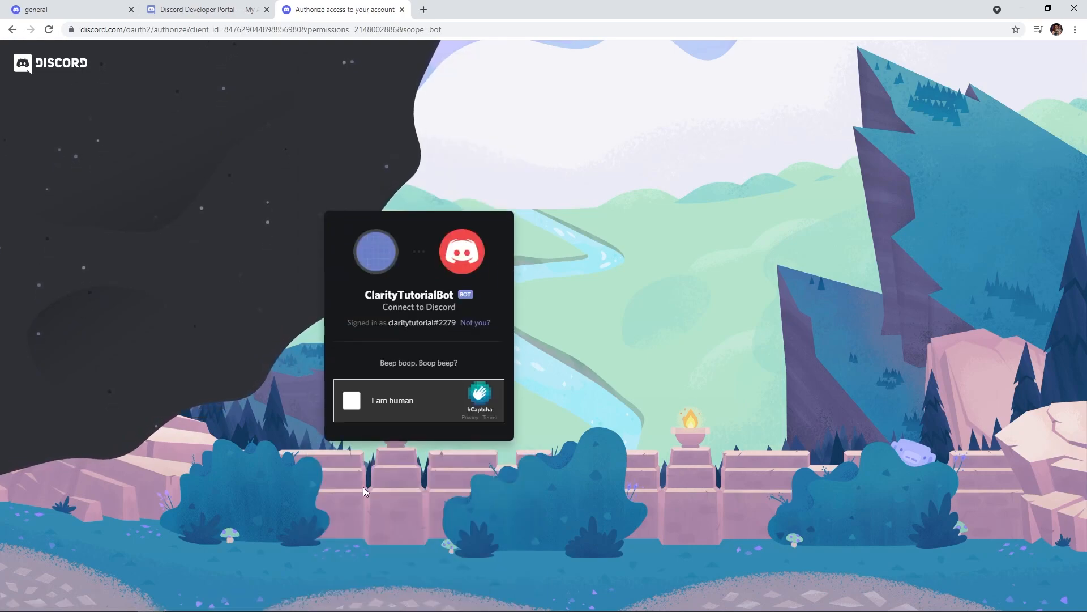
pyautogui.click(351, 401)
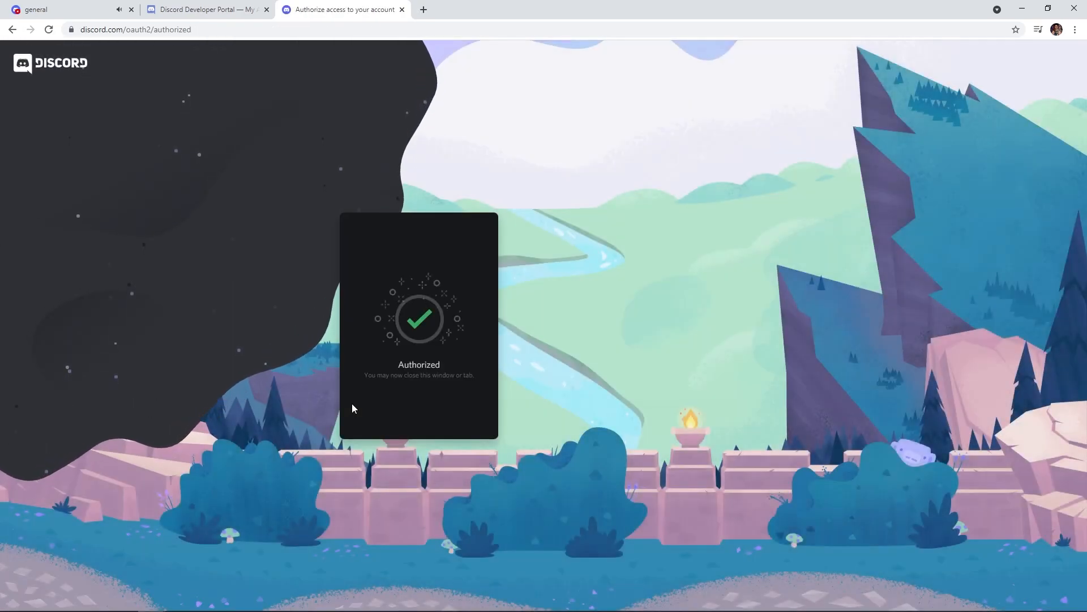
pyautogui.click(62, 9)
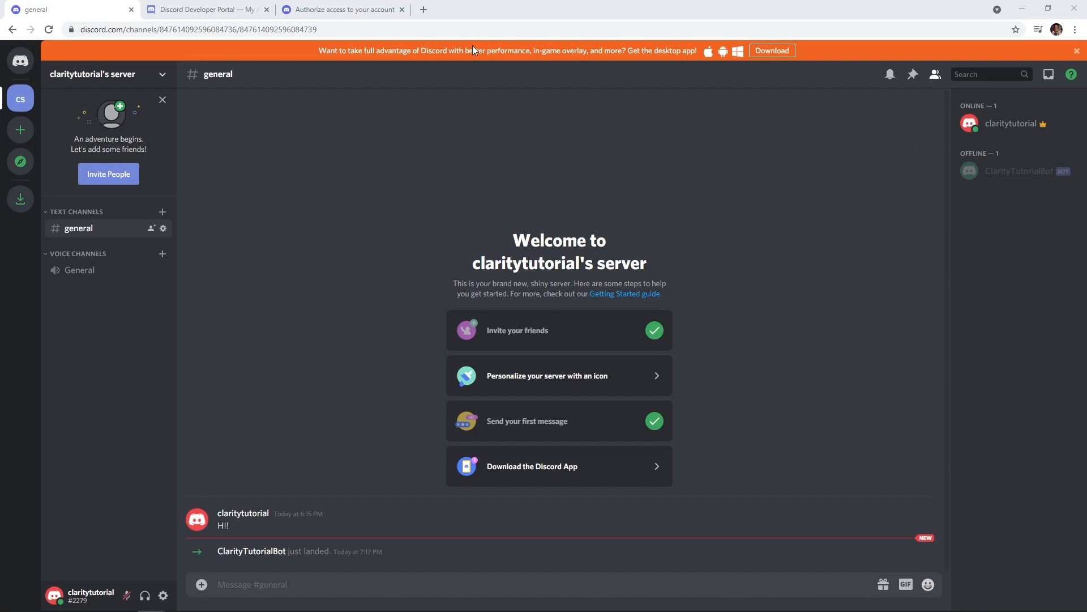
# - On replit.com, create a Python repl named ReplitBotTutorial
pyautogui.click(558, 9)
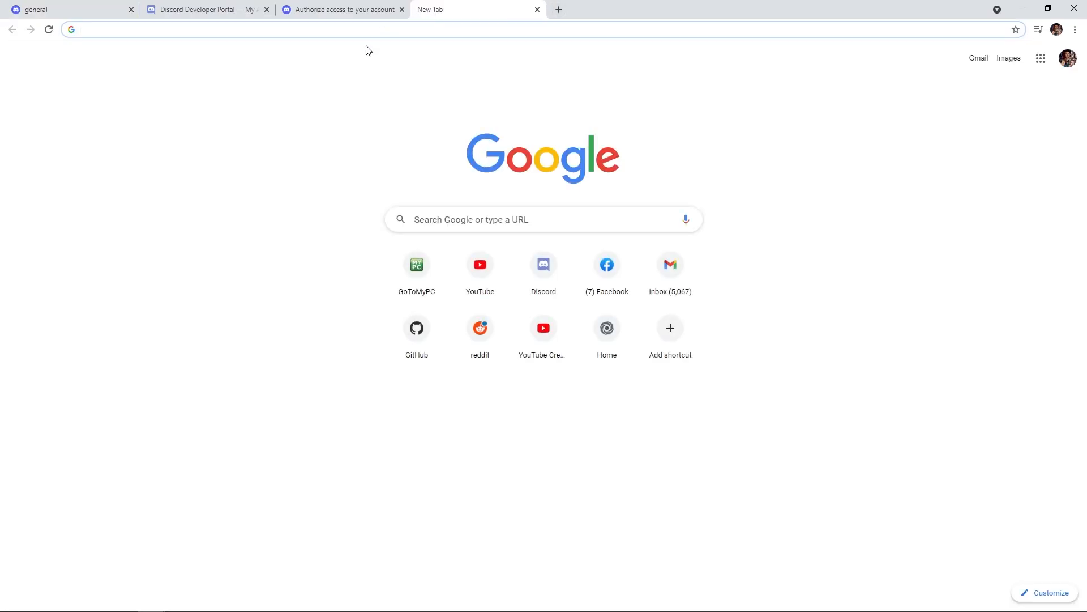
pyautogui.write('replit.com/~')
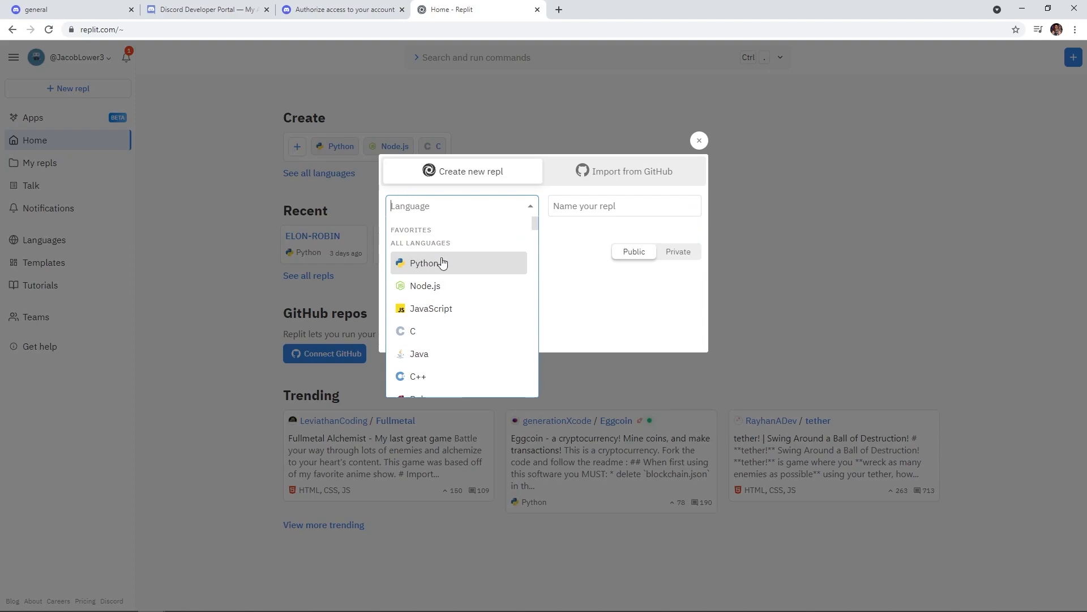
pyautogui.click(429, 262)
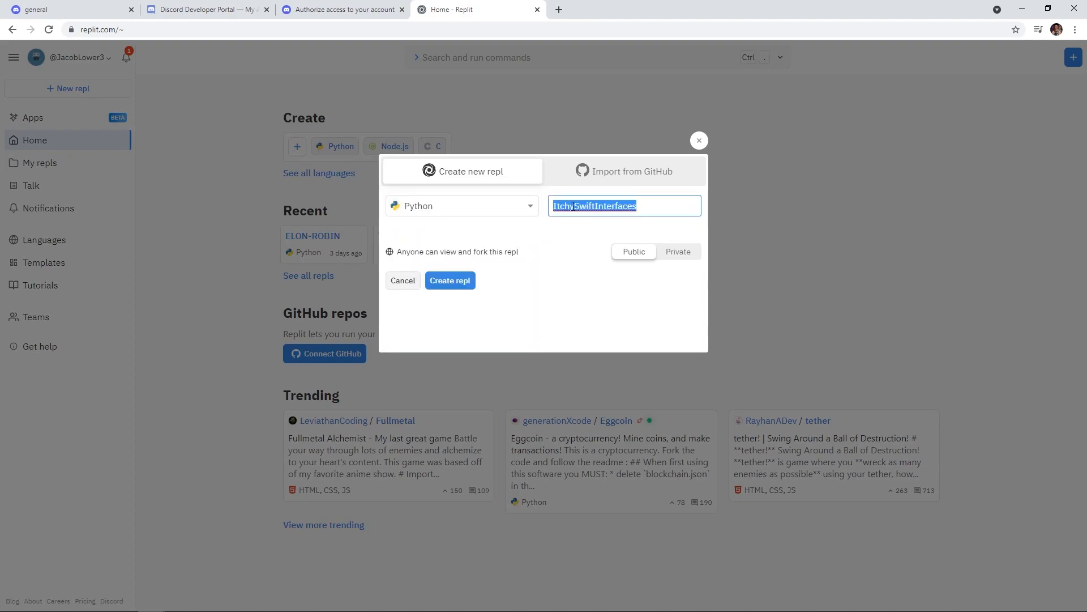
pyautogui.write('PY')
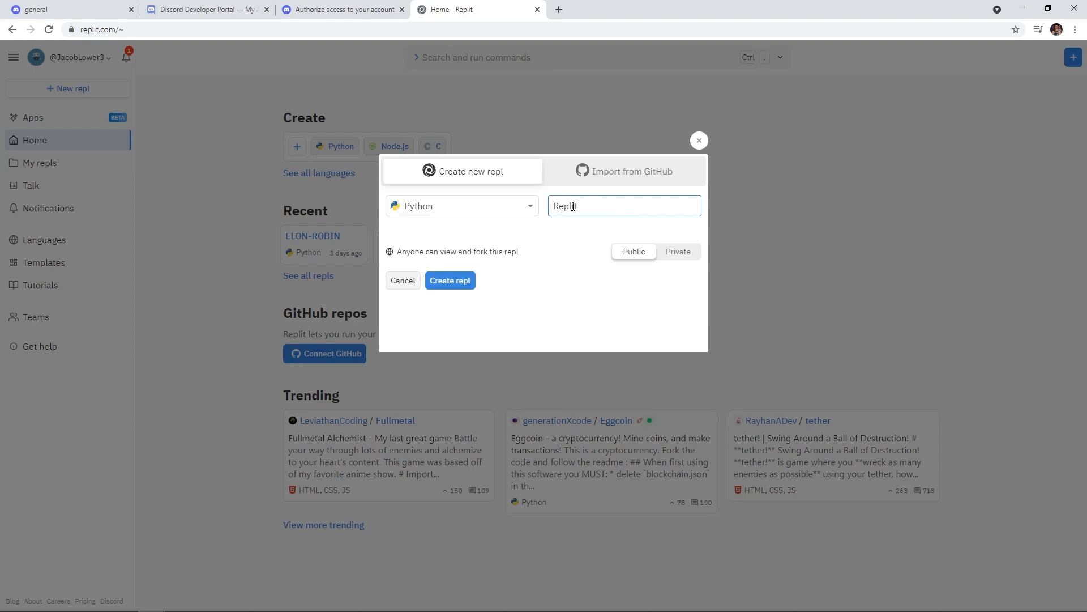
pyautogui.write('BotTut')
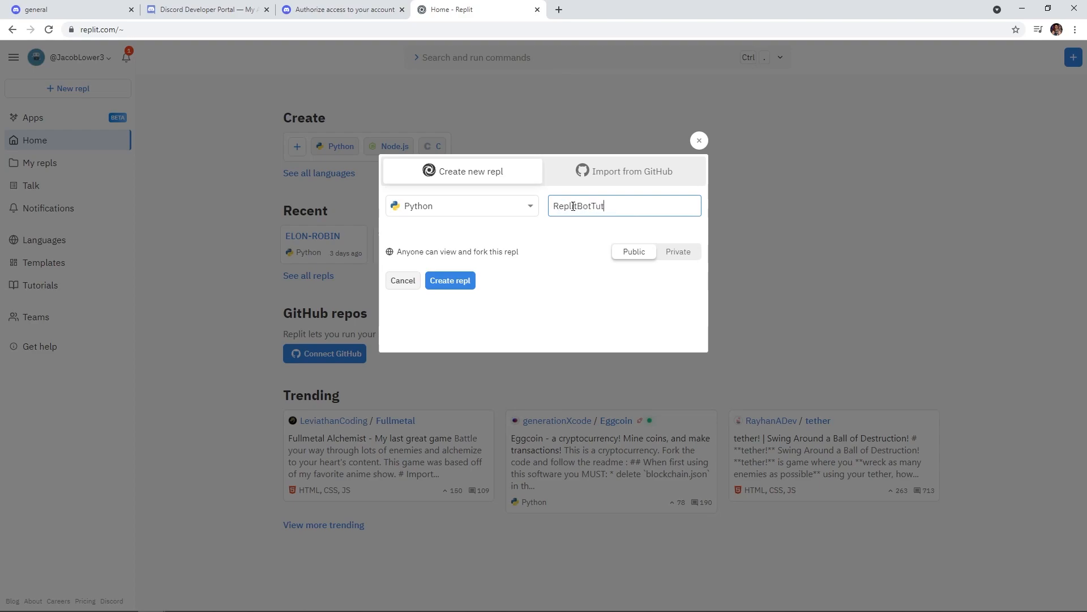
pyautogui.click(450, 280)
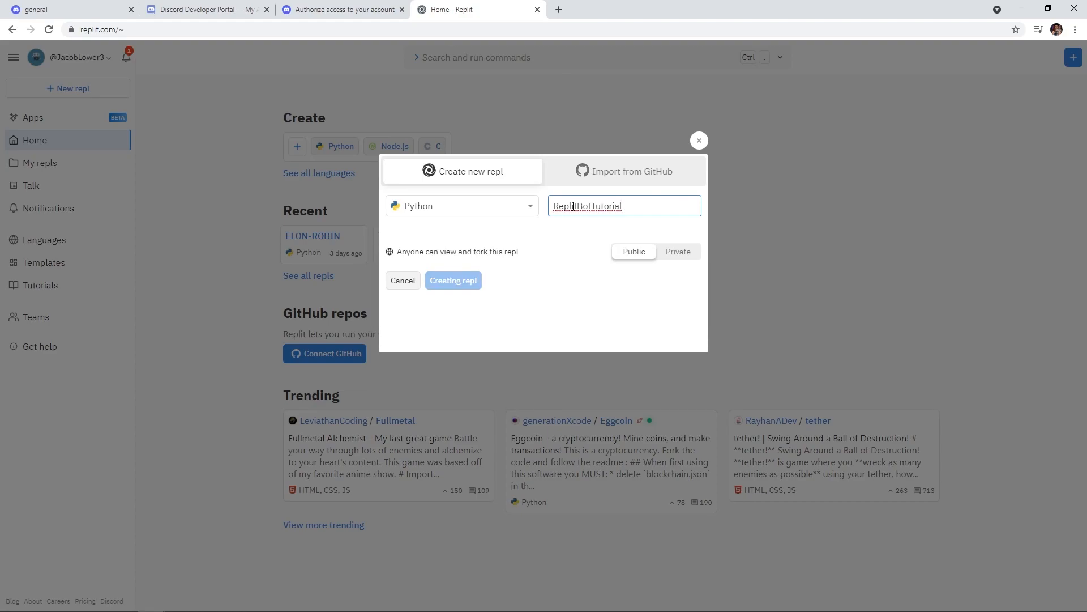
pyautogui.click(453, 281)
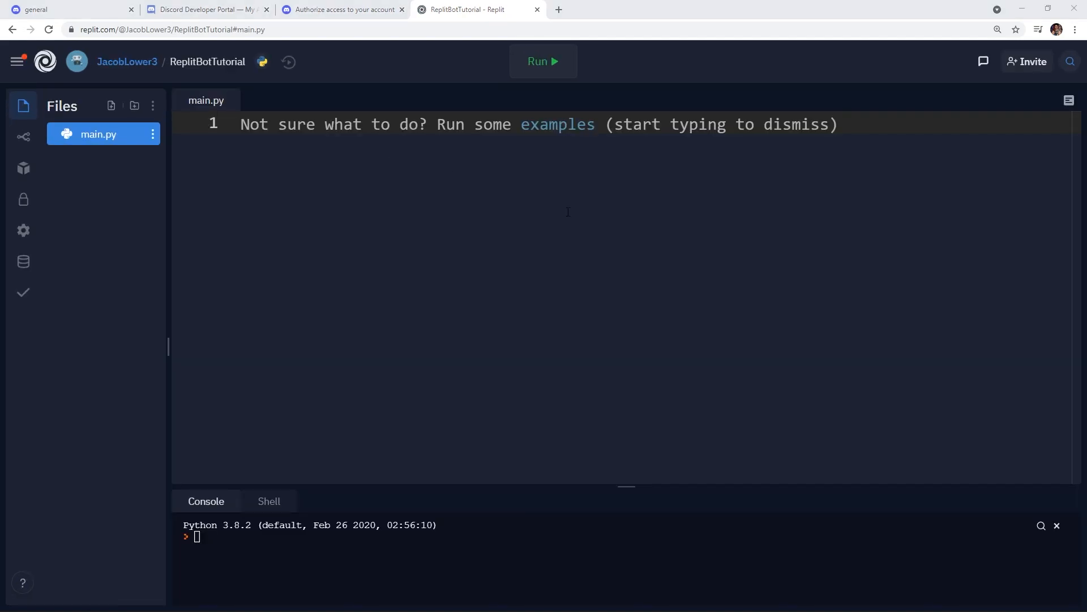
# - Import discord and create the client with client = discord.Client()
pyautogui.write('i')
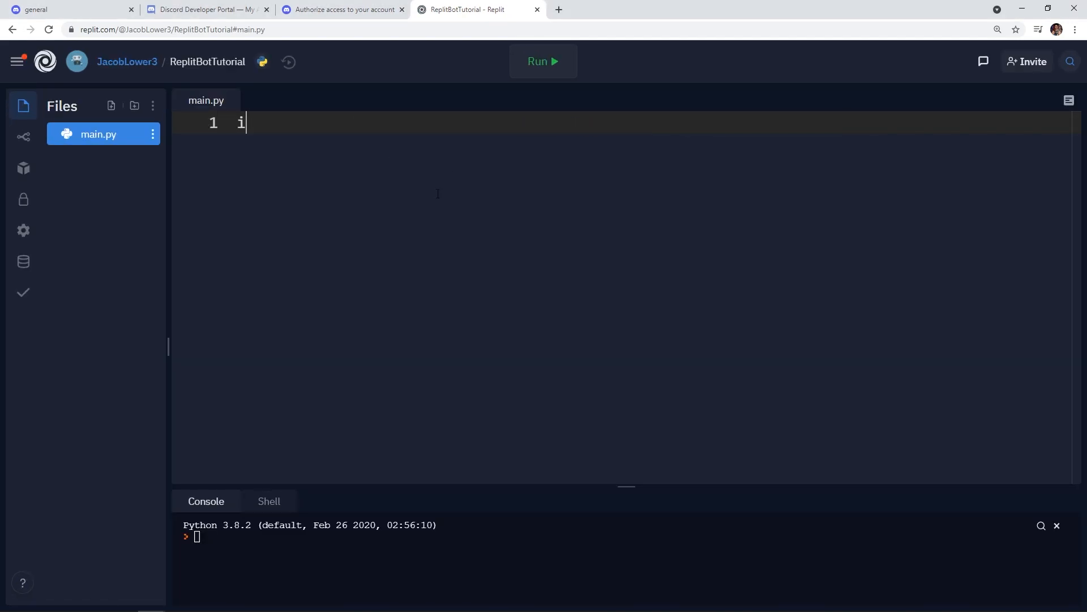
pyautogui.write('mport discord')
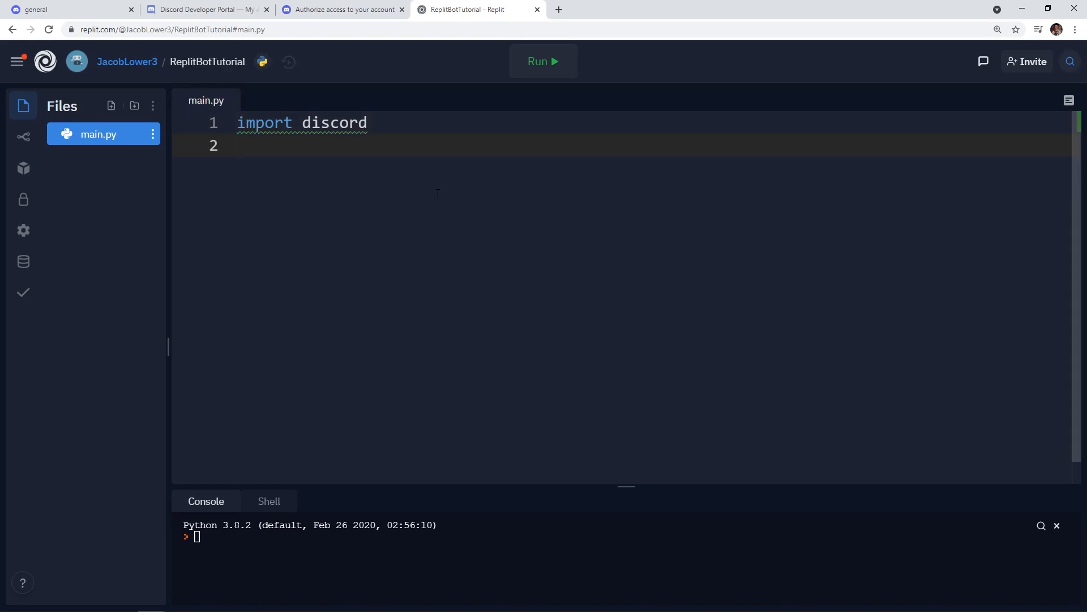
pyautogui.press('enter')
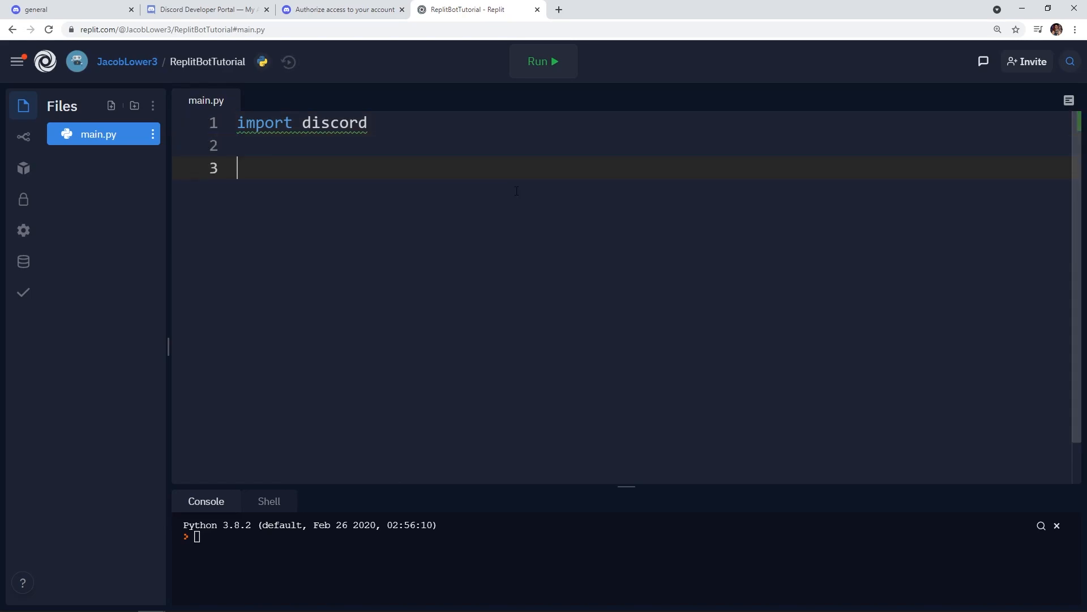
pyautogui.write('client = discord.Clien')
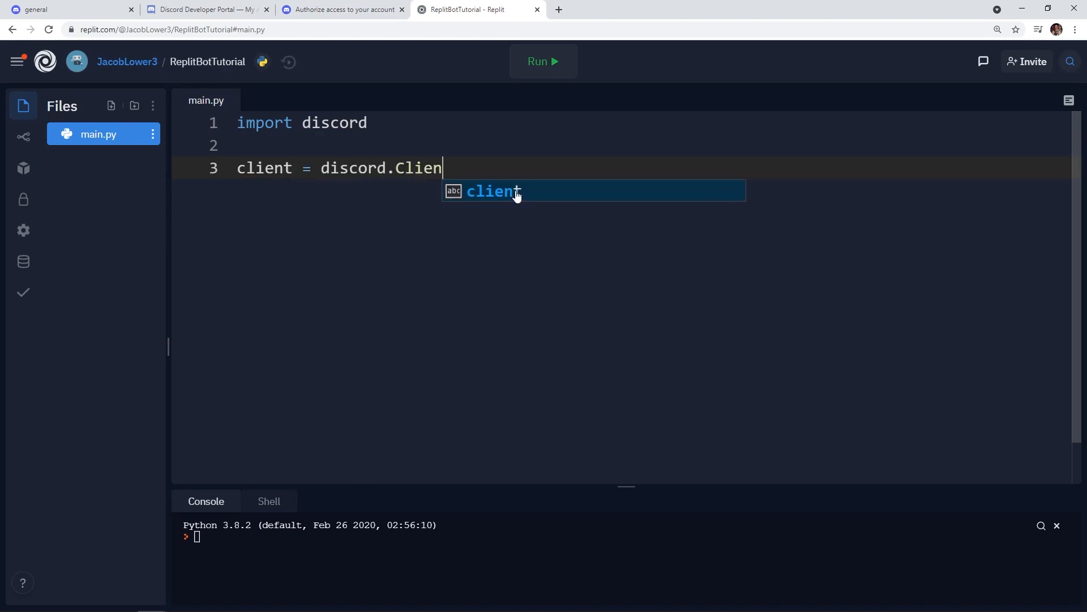
pyautogui.write('t()')
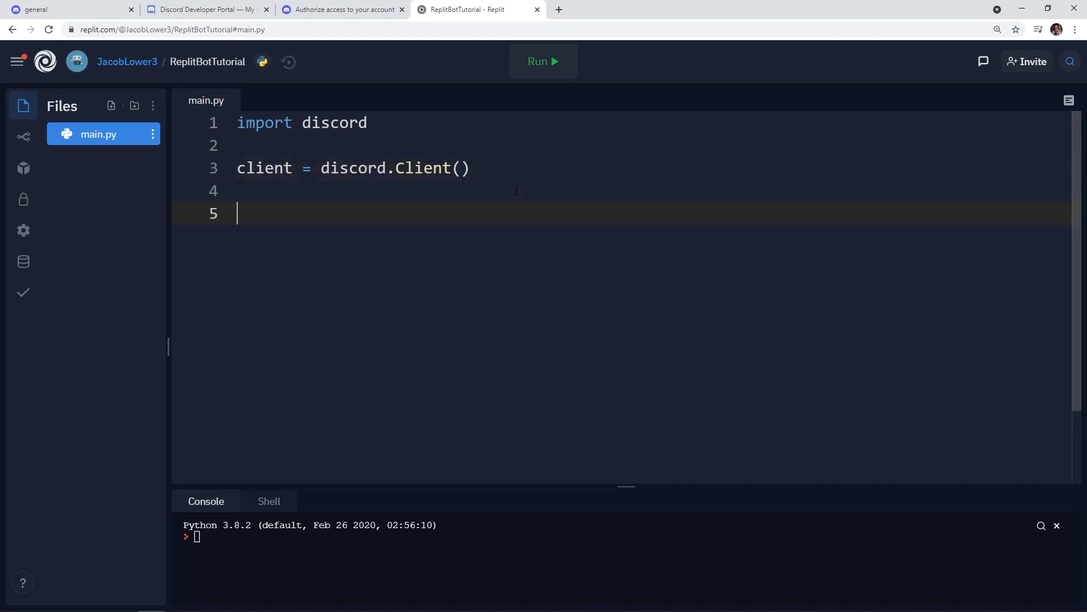
pyautogui.write('@client.even')
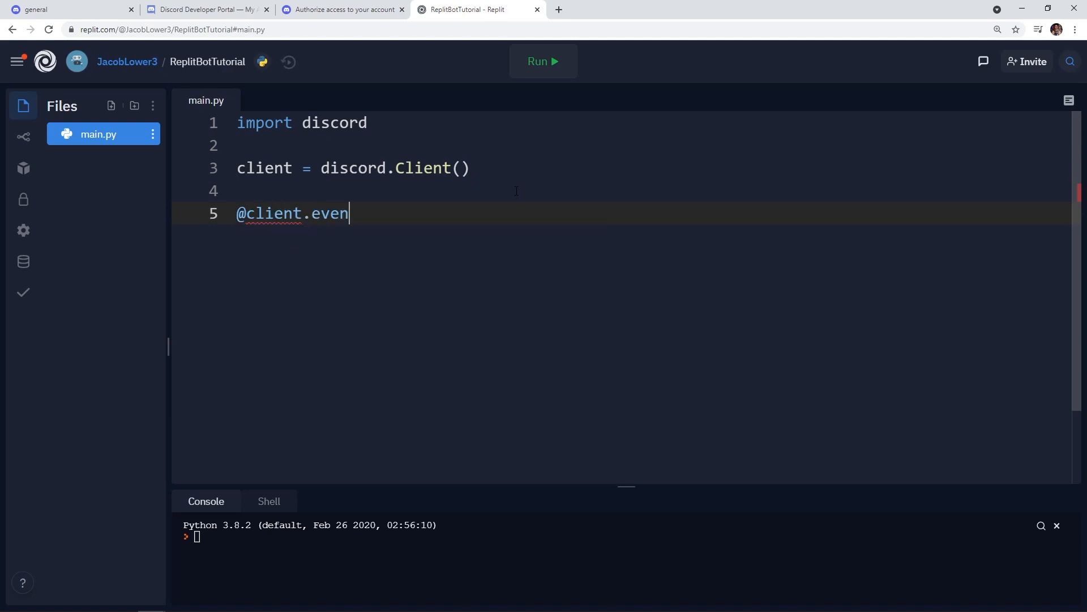
pyautogui.write('t()')
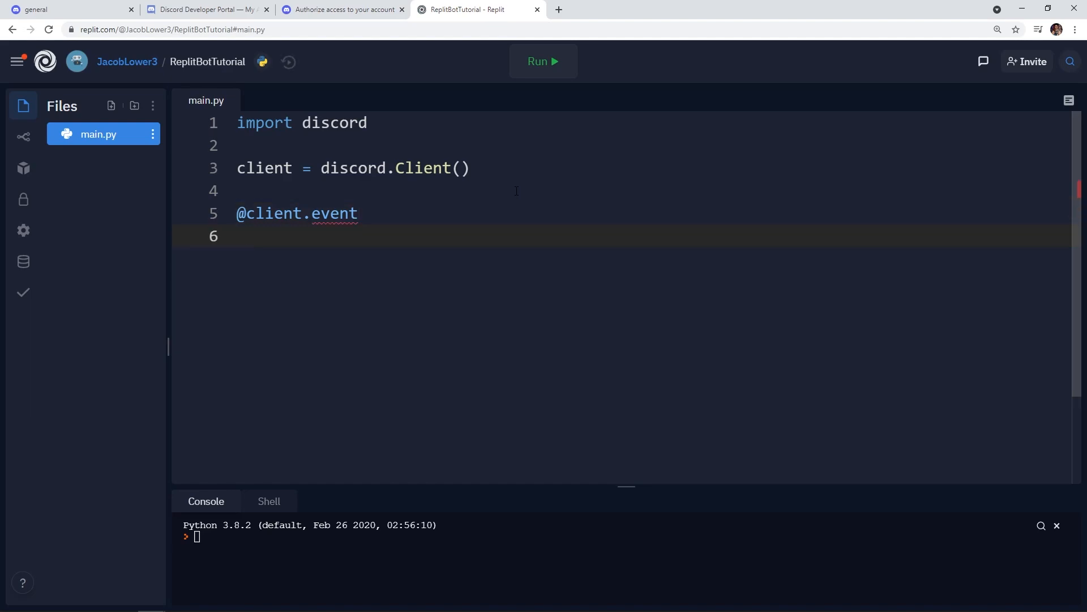
pyautogui.write('asy')
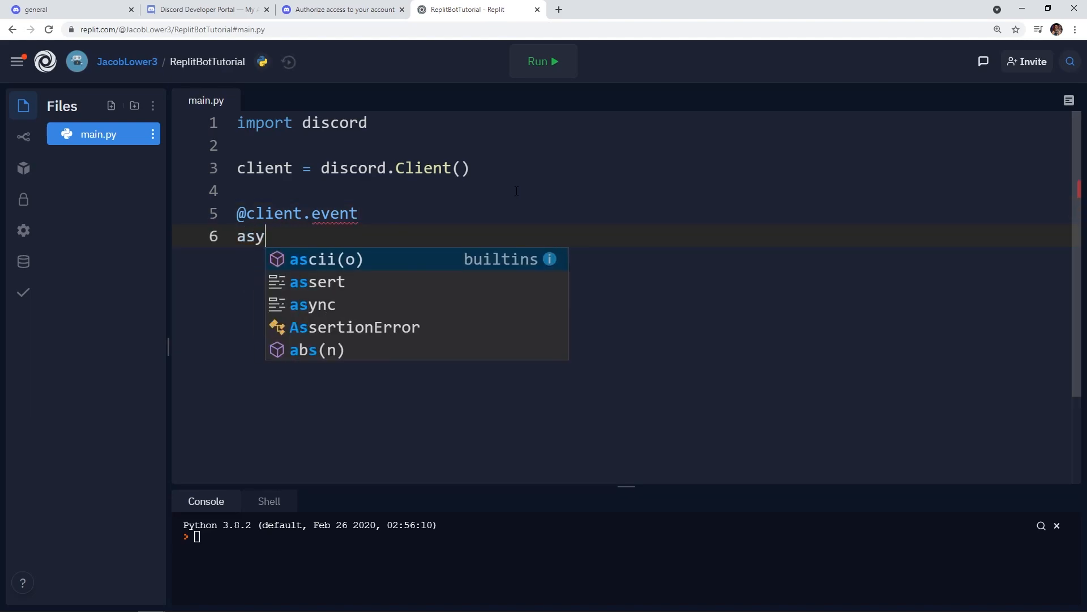
pyautogui.write('nc def')
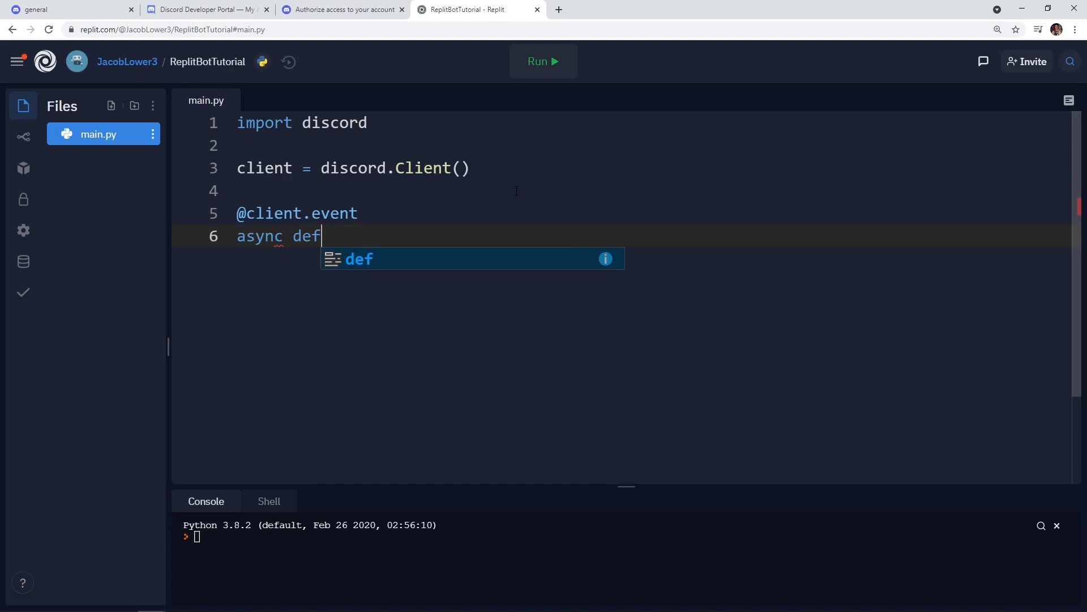
pyautogui.write('on_ready')
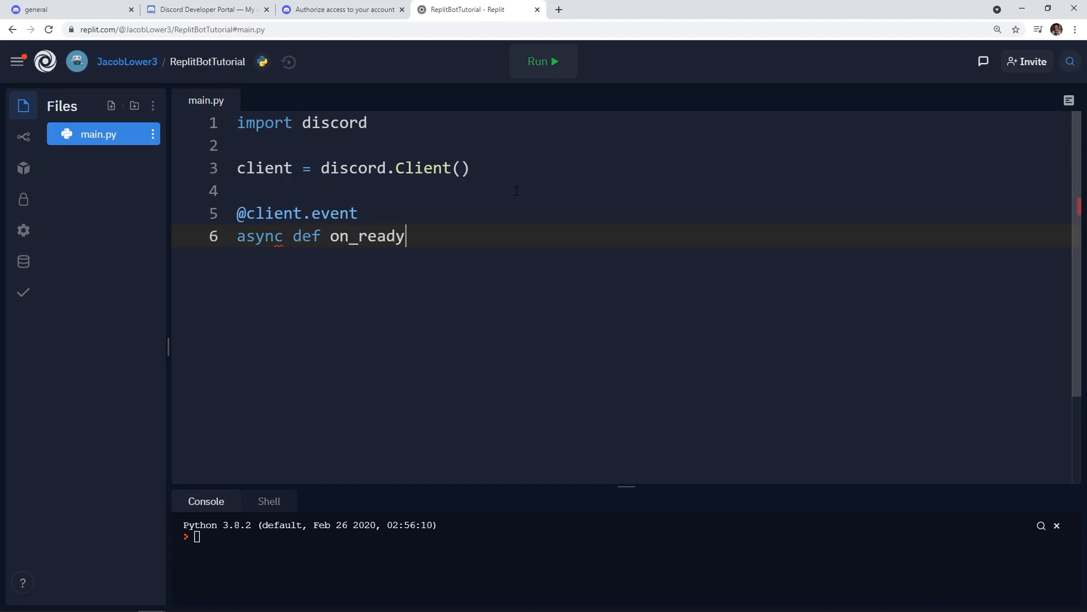
pyautogui.write('():')
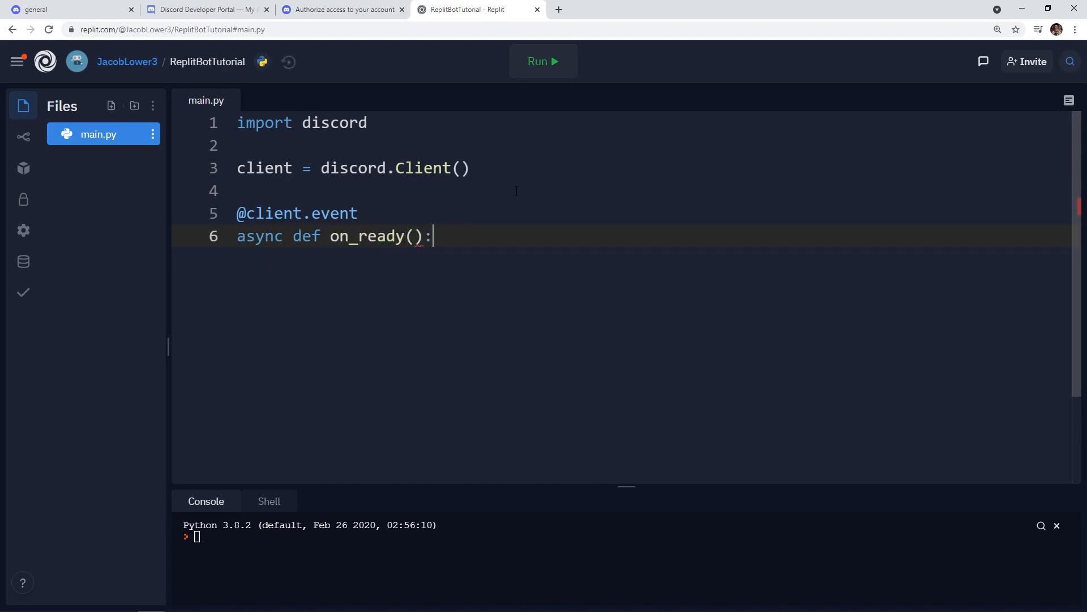
pyautogui.press('Enter')
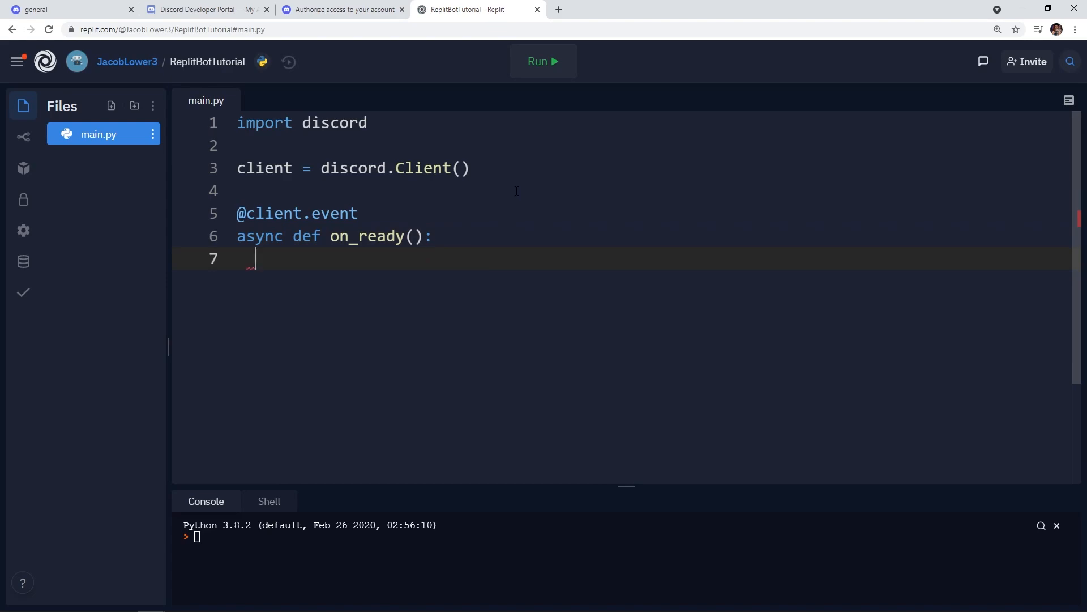
# - Make on_ready print f"{client.user} logged in now!"
pyautogui.write('print(f"')
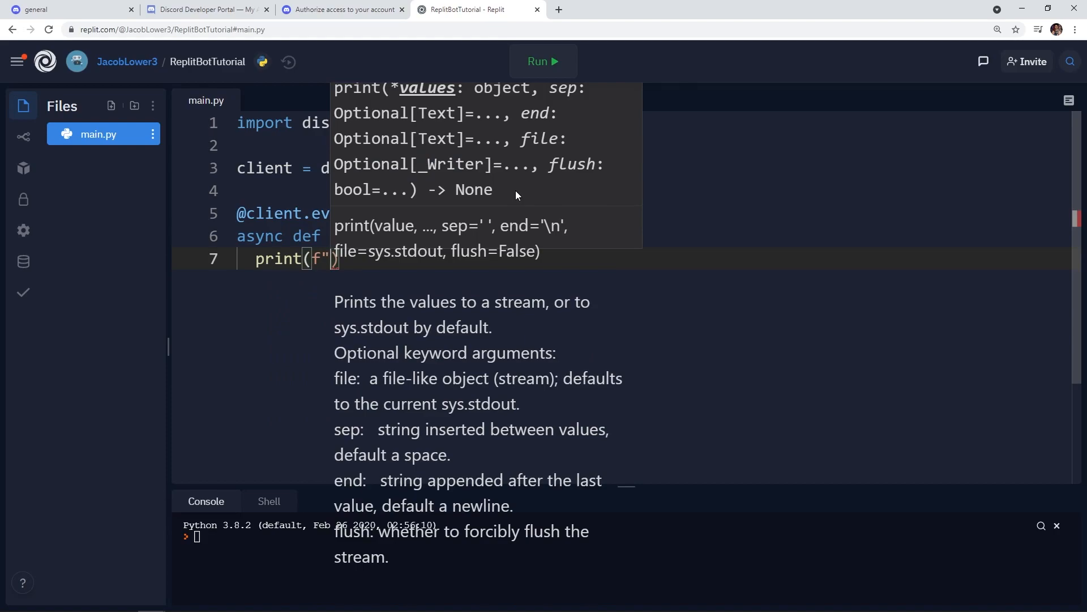
pyautogui.write('{}')
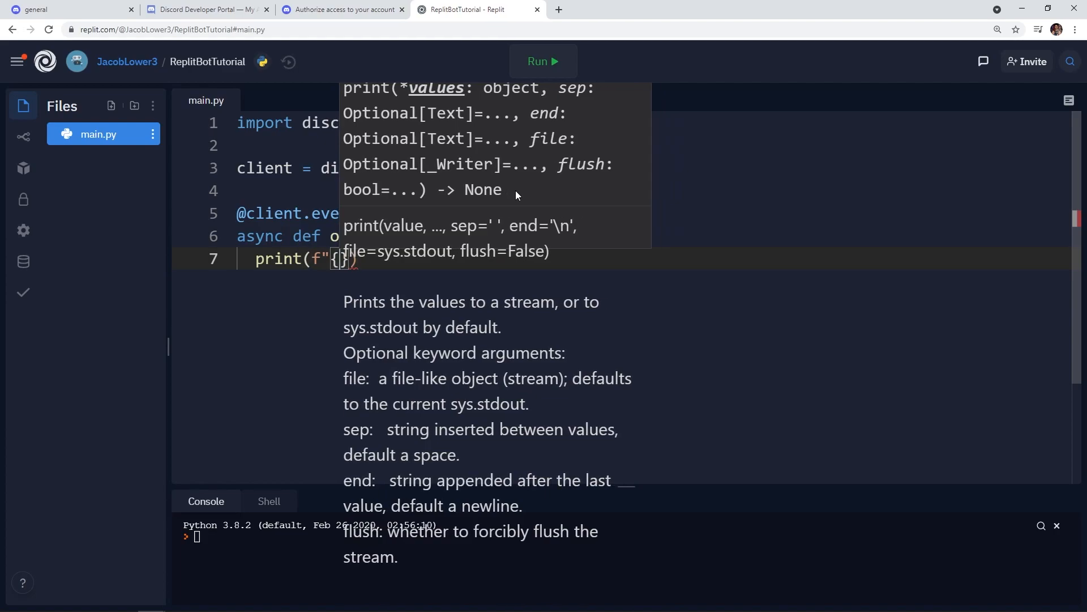
pyautogui.write('client.user')
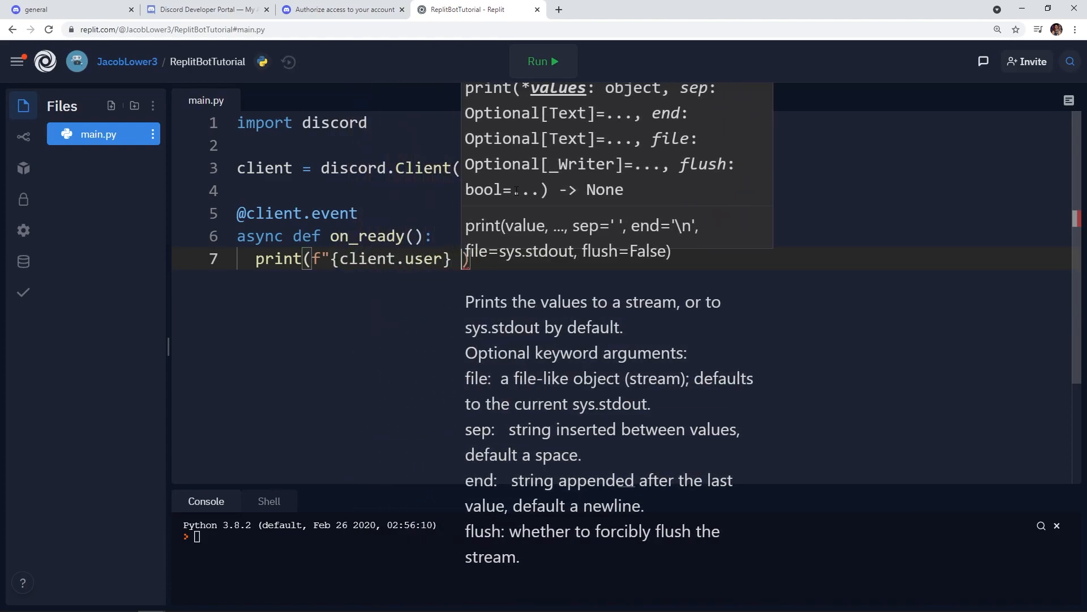
pyautogui.write('logged in now!"')
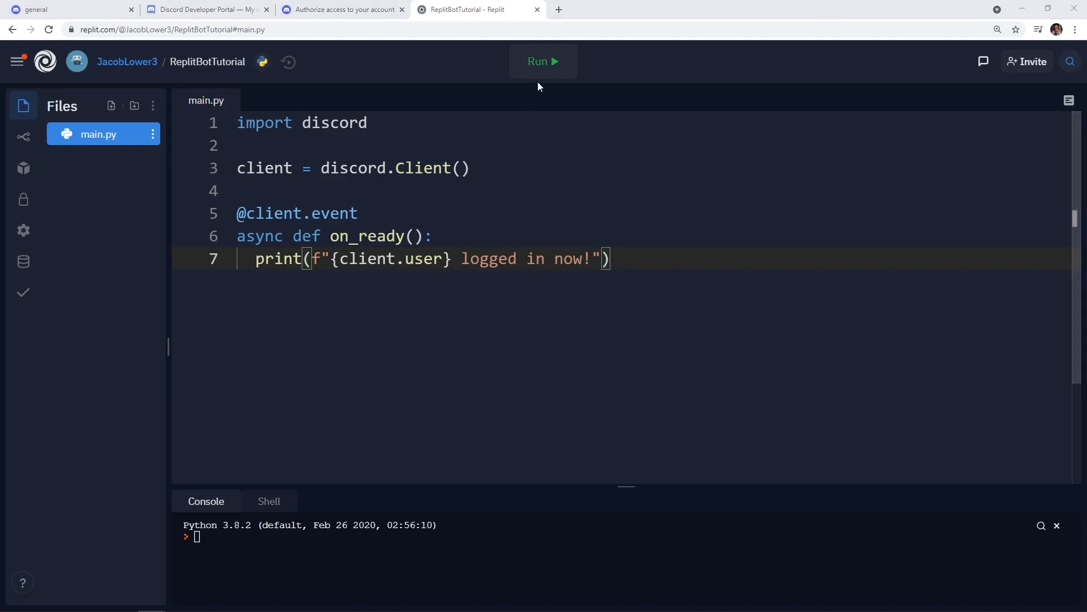
# - Run main.py so Replit installs discord and creates poetry.lock and pyproject.toml
pyautogui.click(543, 61)
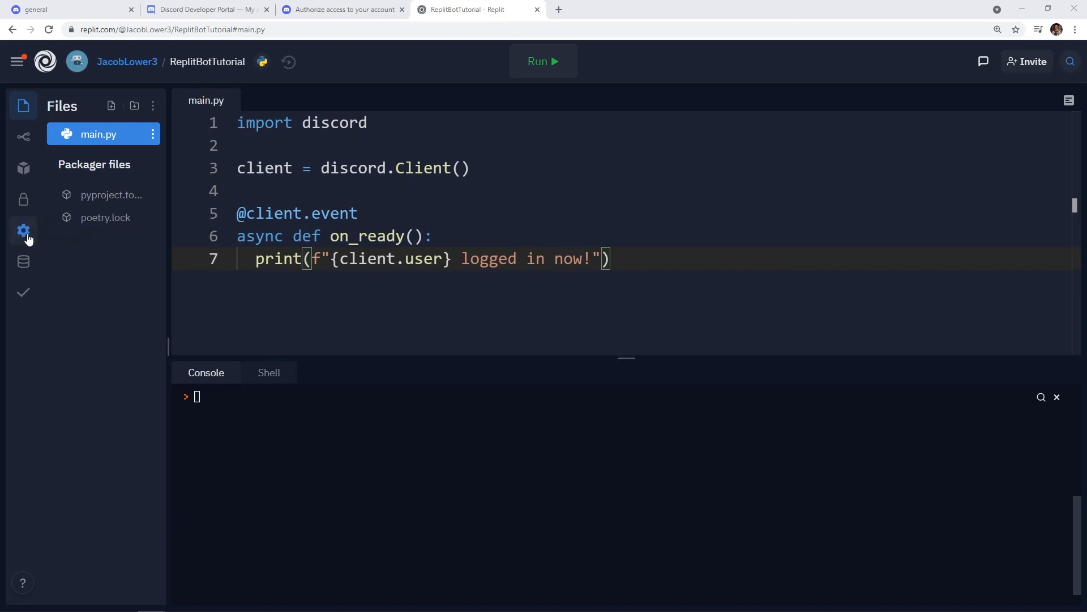
# - Add a Replit secret with key TOKEN holding the bot token copied from Notepad
pyautogui.click(22, 199)
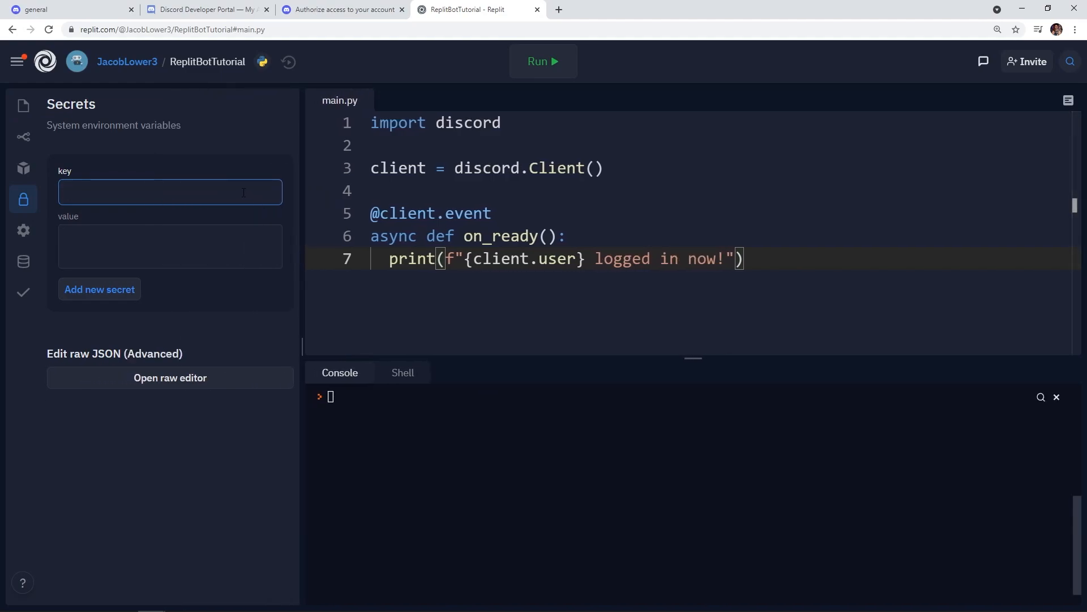
pyautogui.write('TOKEN')
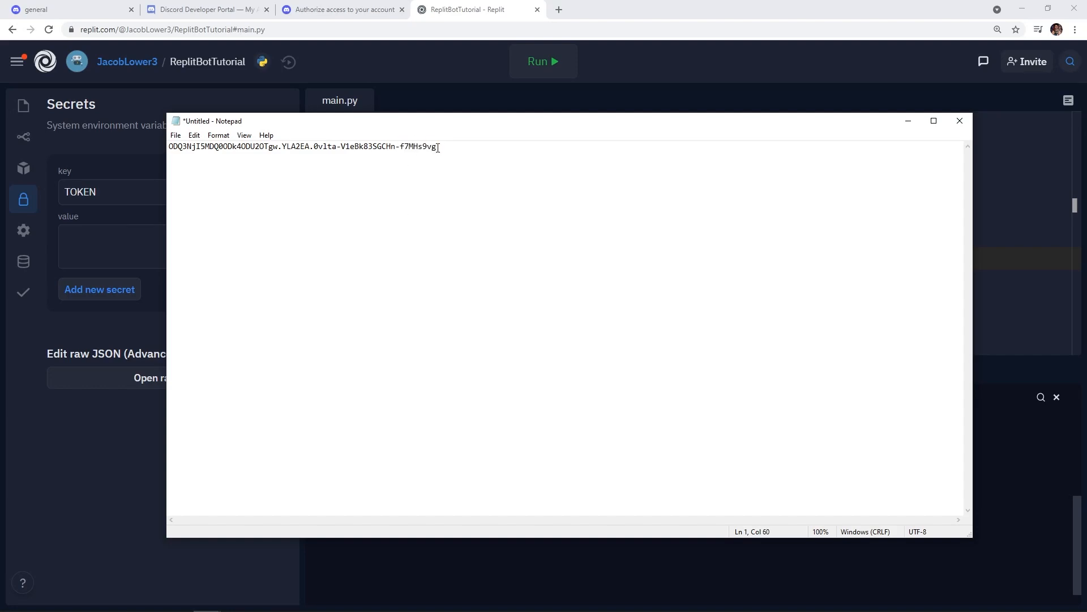
pyautogui.press('ctrl+a')
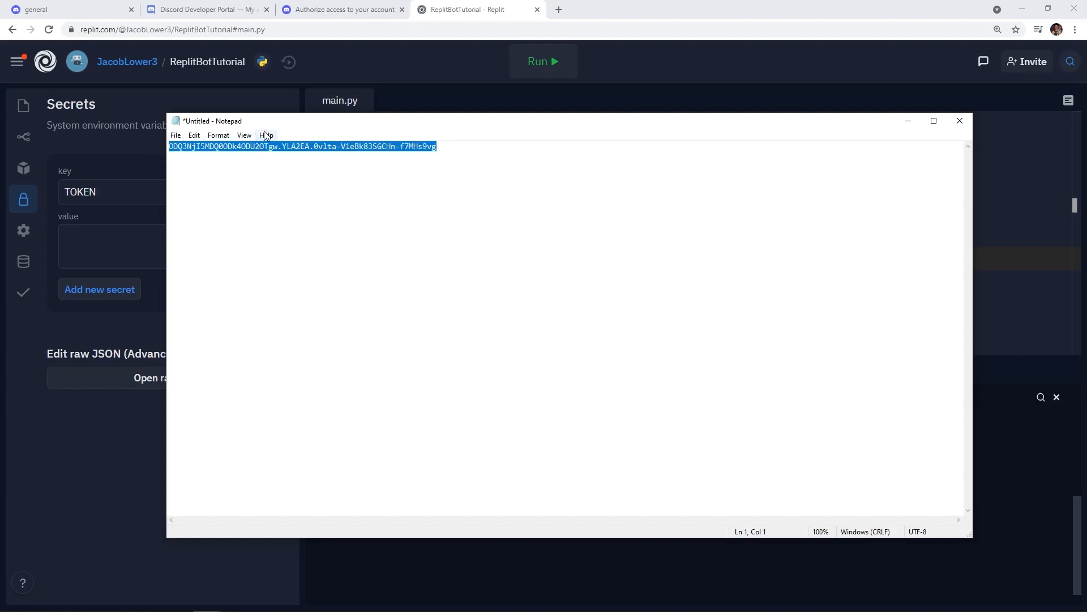
pyautogui.moveTo(942, 98)
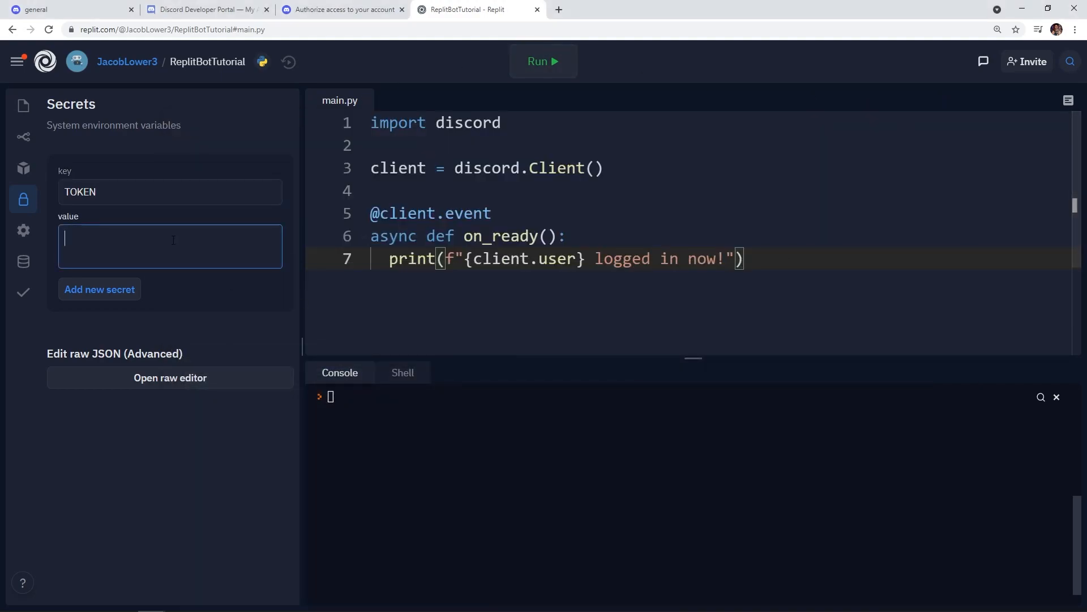
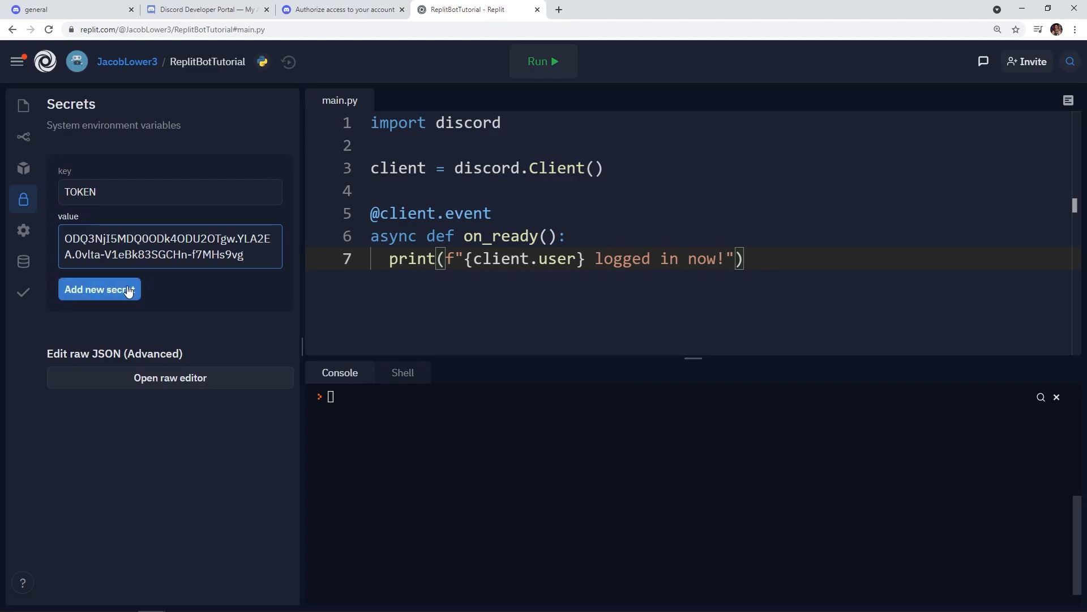
pyautogui.click(99, 289)
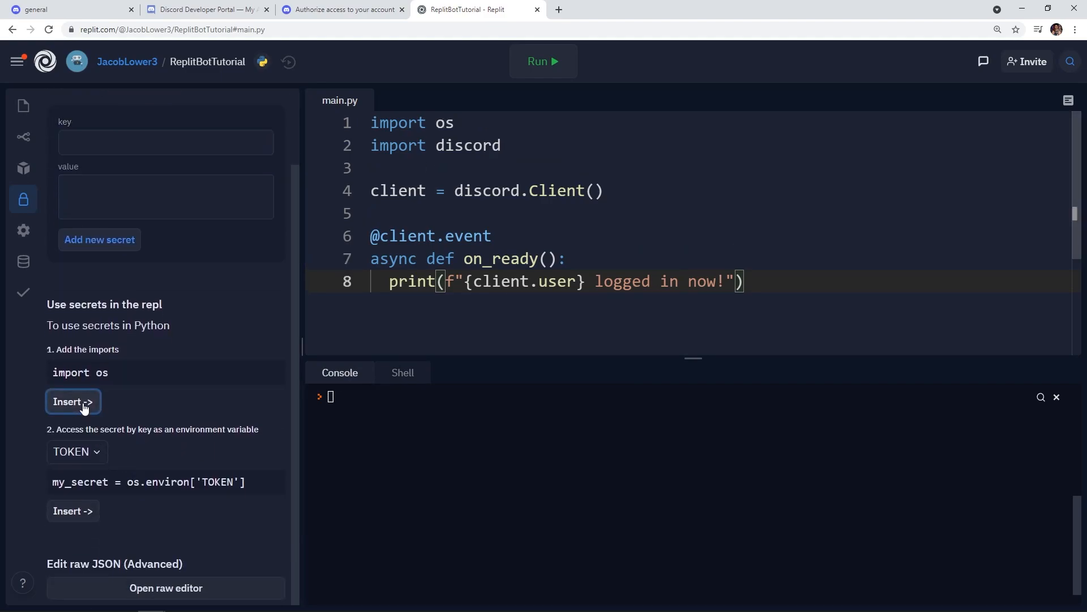
# - Insert import os and my_secret = os.environ['TOKEN'] from the Secrets panel
pyautogui.click(71, 401)
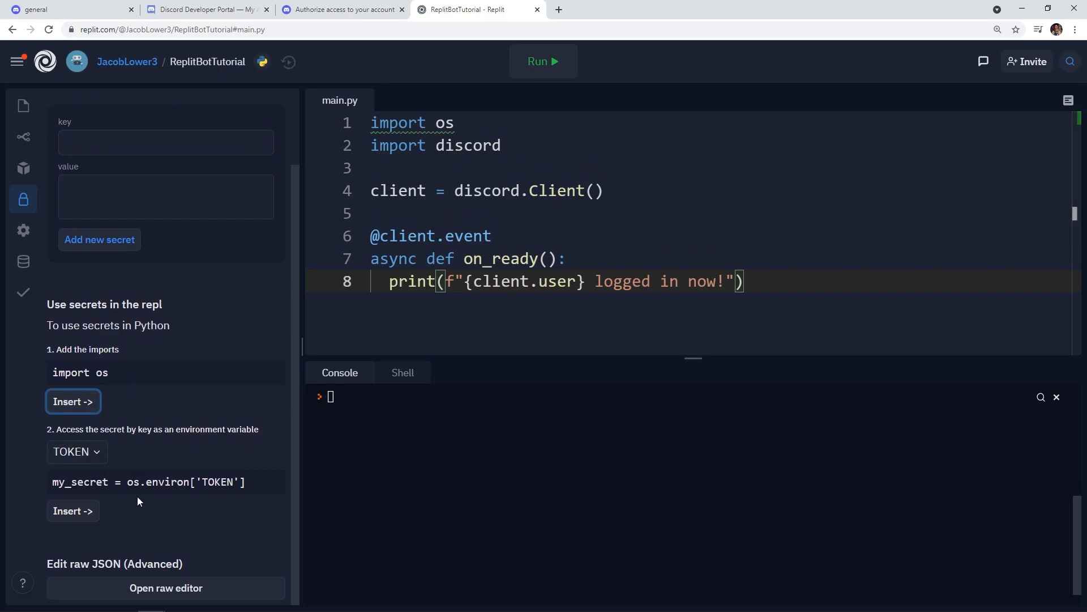
pyautogui.click(72, 510)
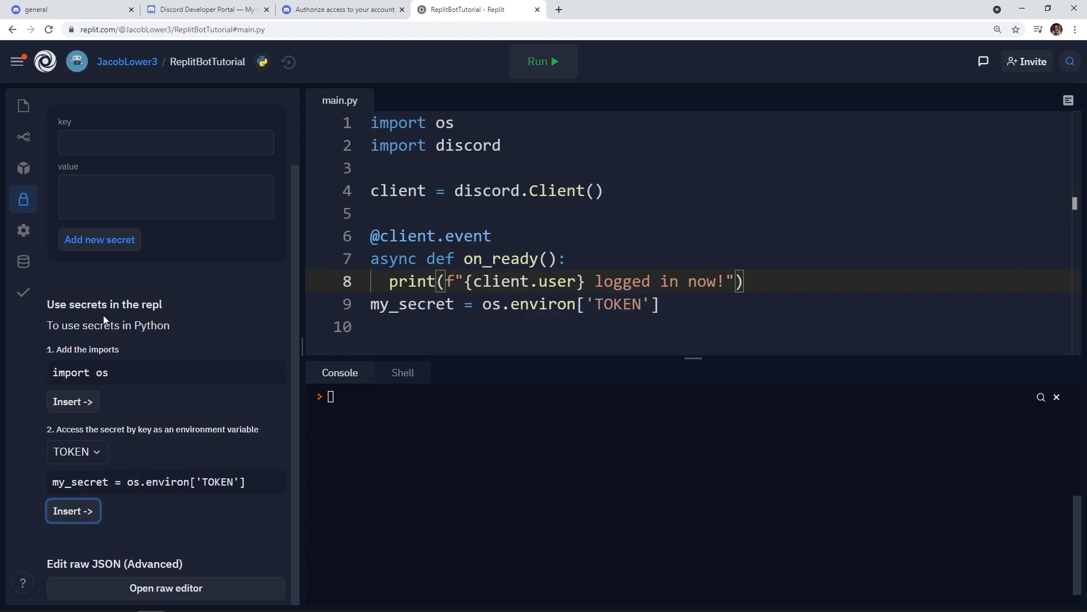
pyautogui.moveTo(22, 137)
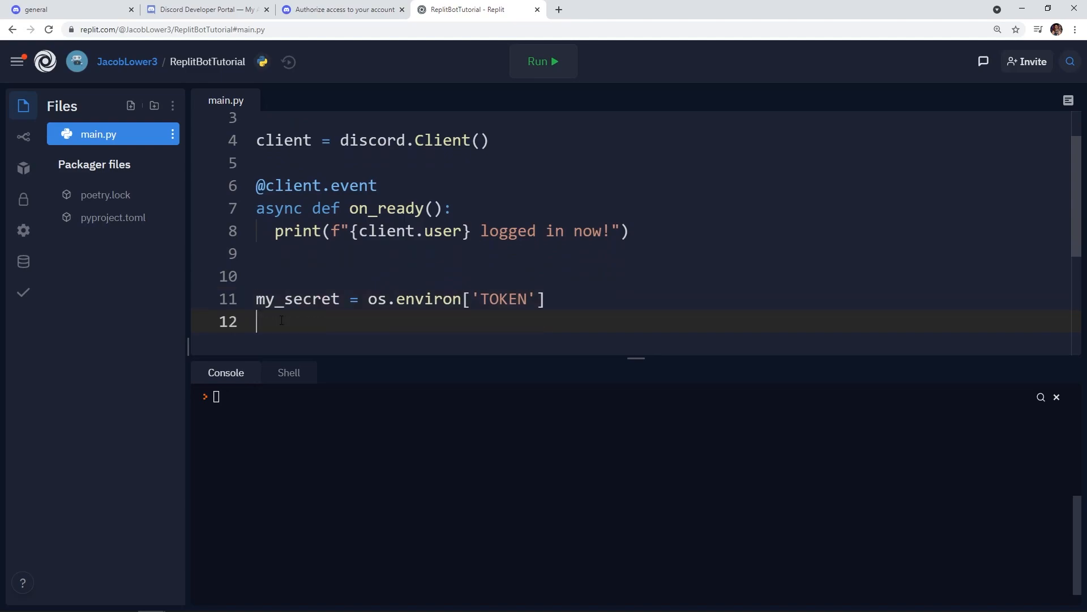
# - Append client.run(my_secret) to main.py and run the bot
pyautogui.write('client')
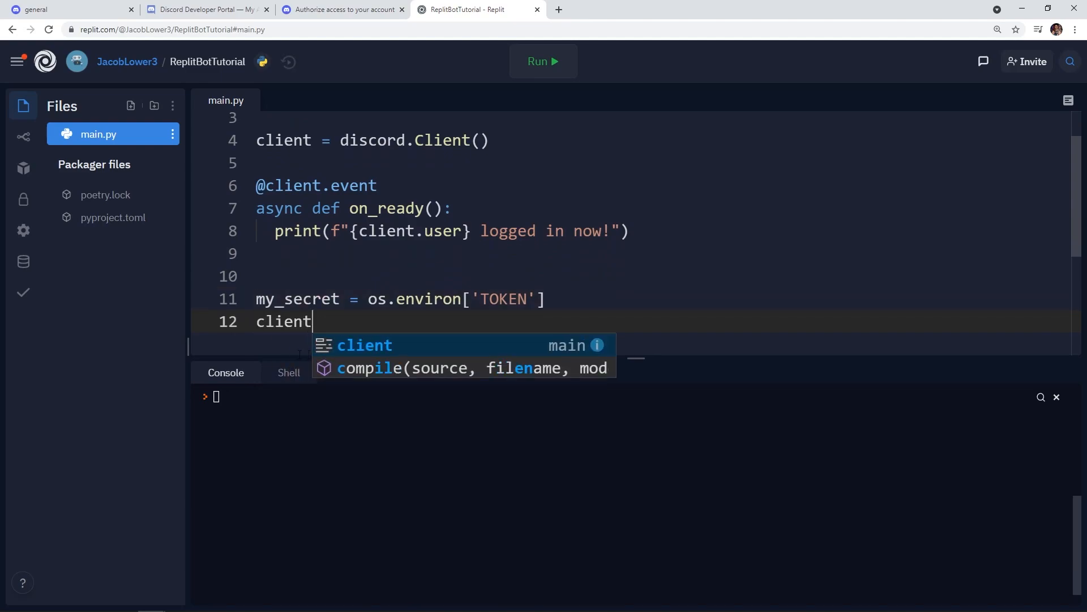
pyautogui.write('.run()')
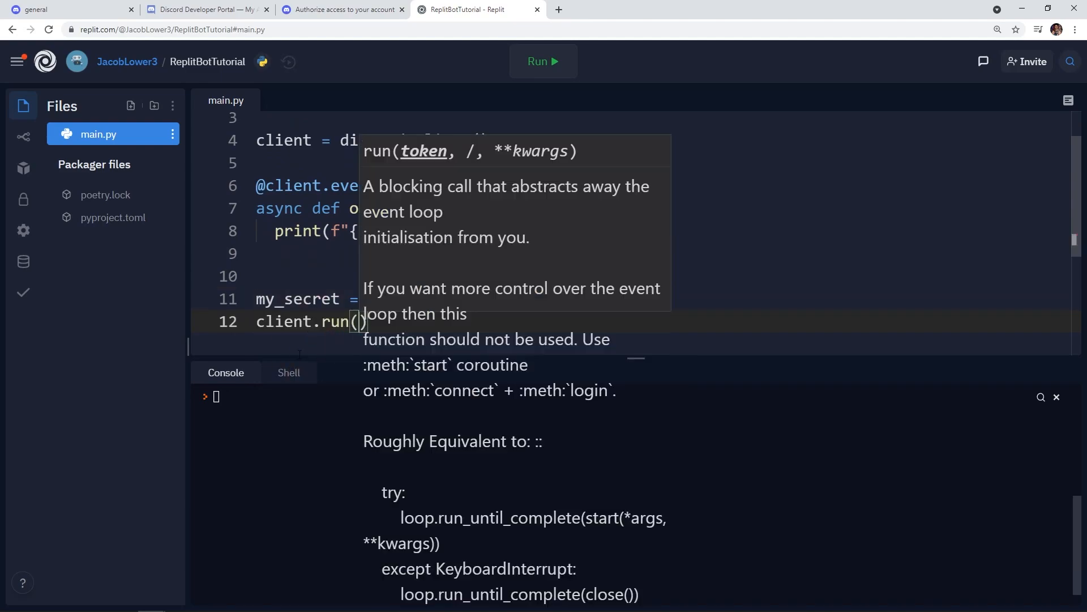
pyautogui.write('my_secret')
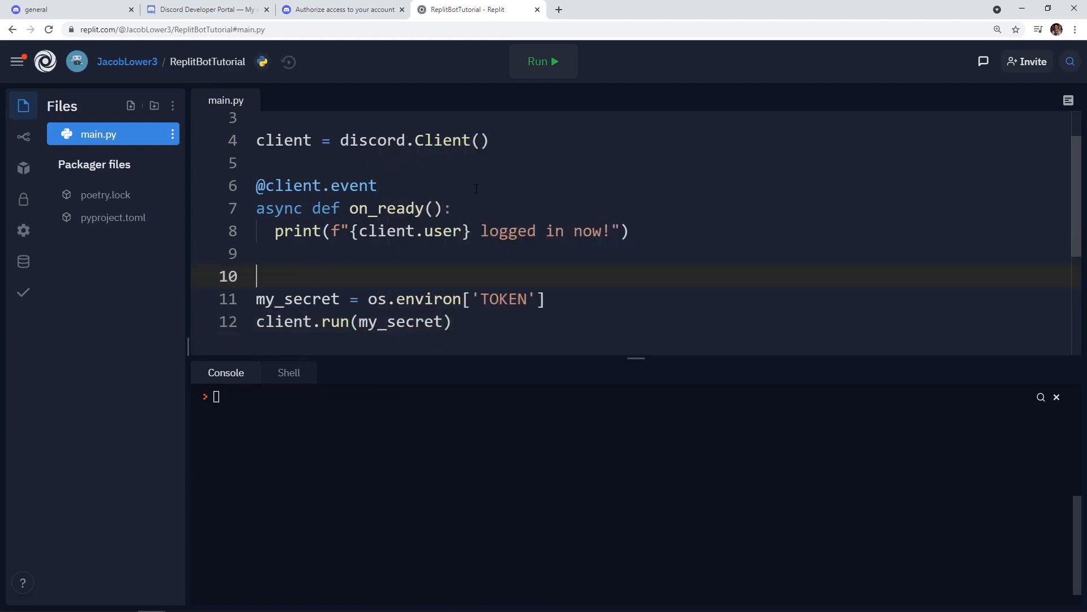
pyautogui.click(542, 61)
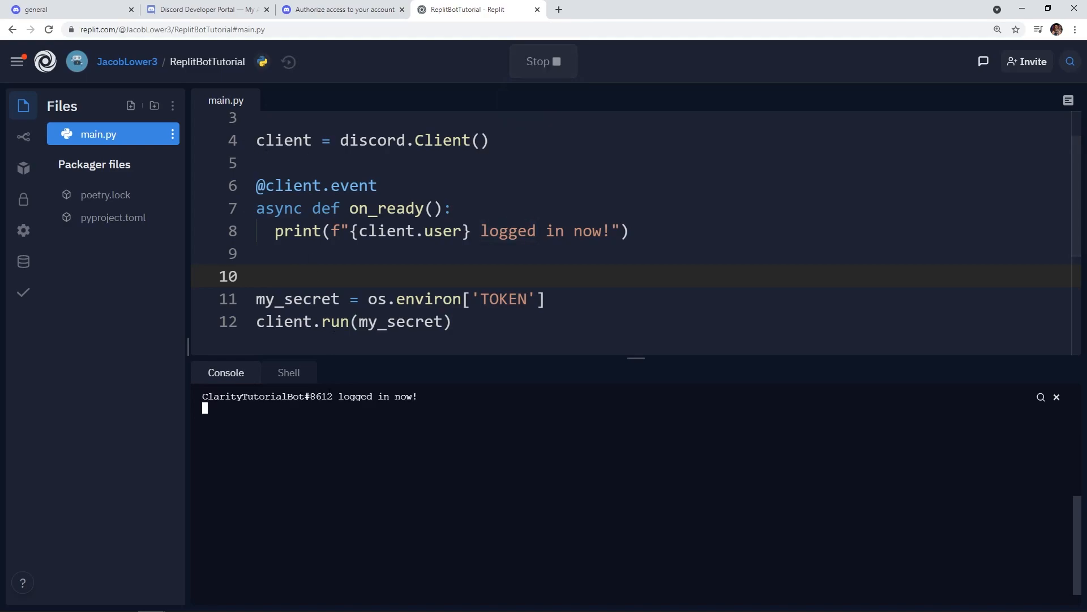
# - Confirm ClarityTutorialBot shows online in Discord's member list, then return to Replit
pyautogui.click(65, 9)
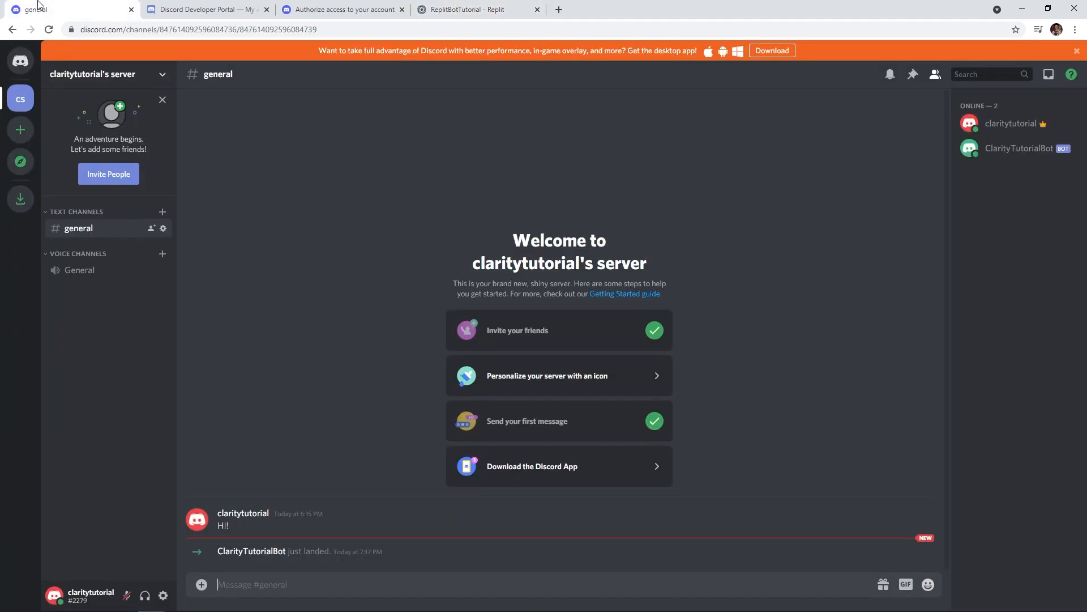
pyautogui.moveTo(720, 133)
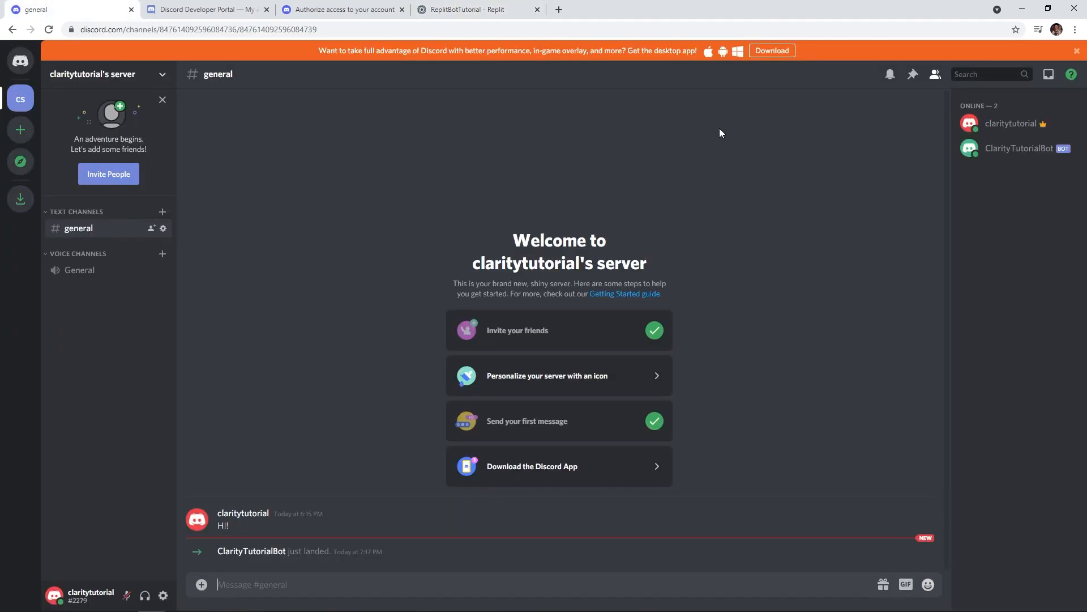
pyautogui.moveTo(612, 213)
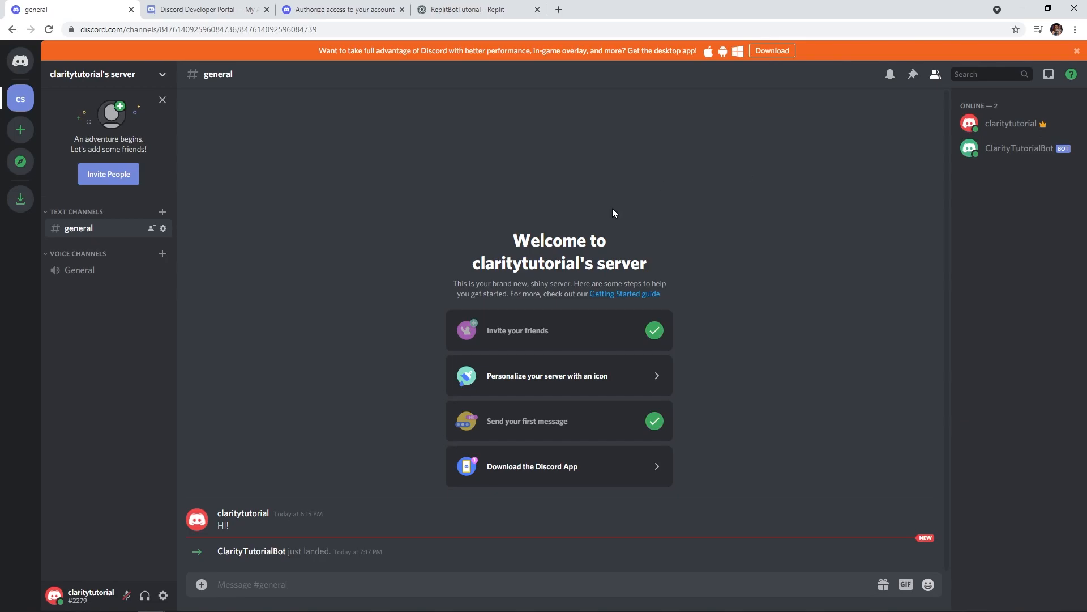
pyautogui.click(477, 9)
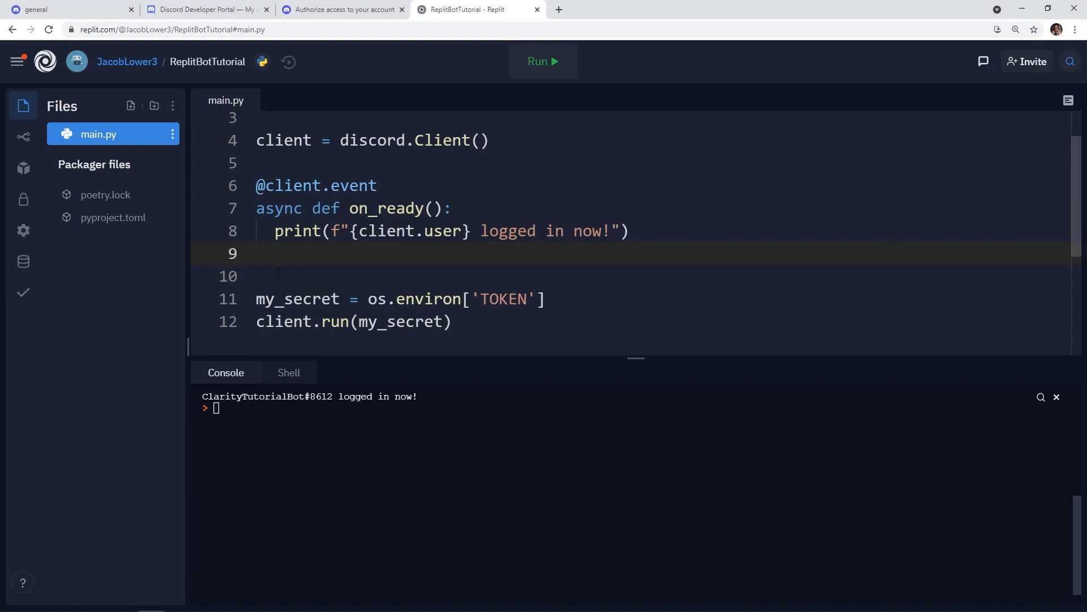
pyautogui.press('enter')
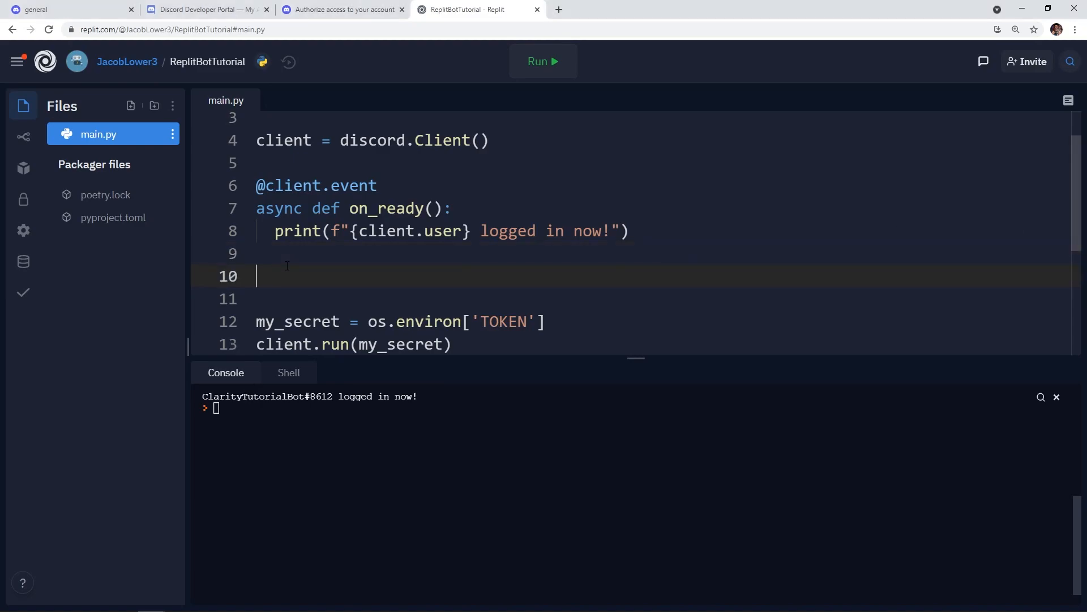
pyautogui.write('@client.event')
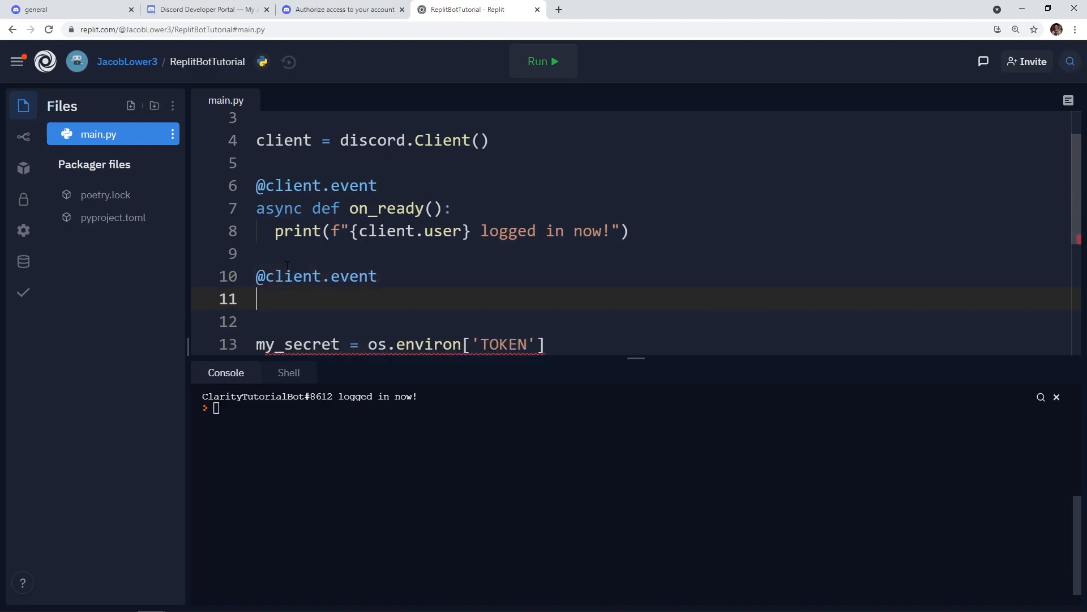
pyautogui.write('asy')
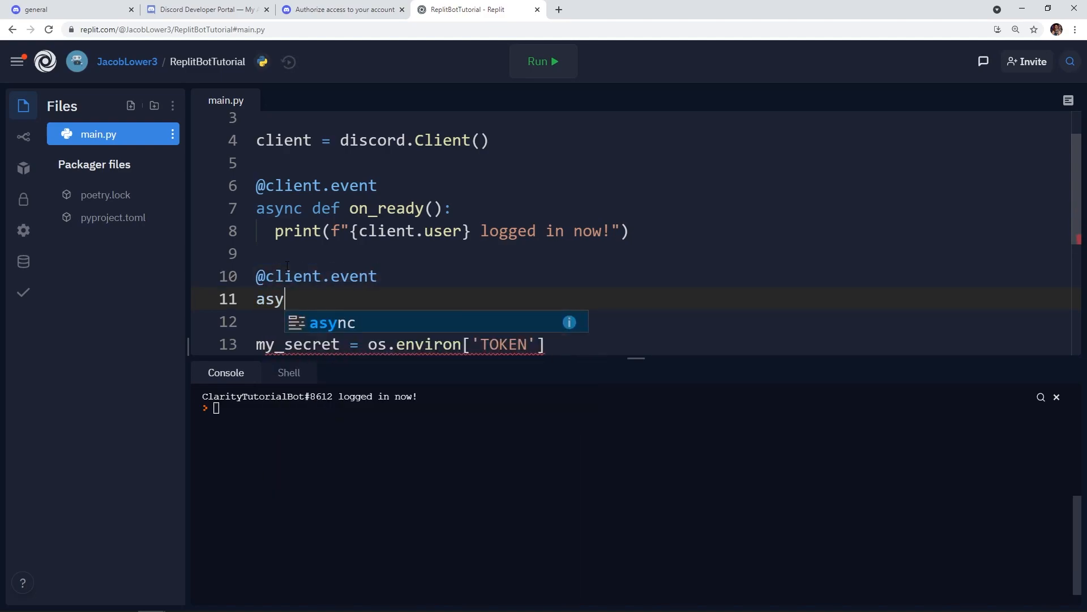
pyautogui.write('nc def')
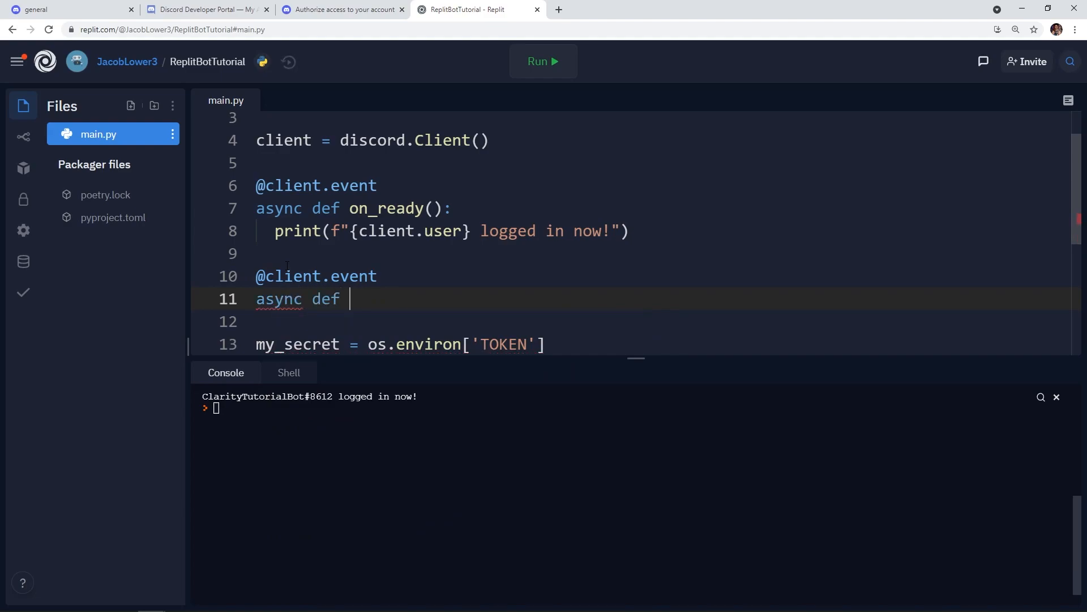
pyautogui.write('on_messa')
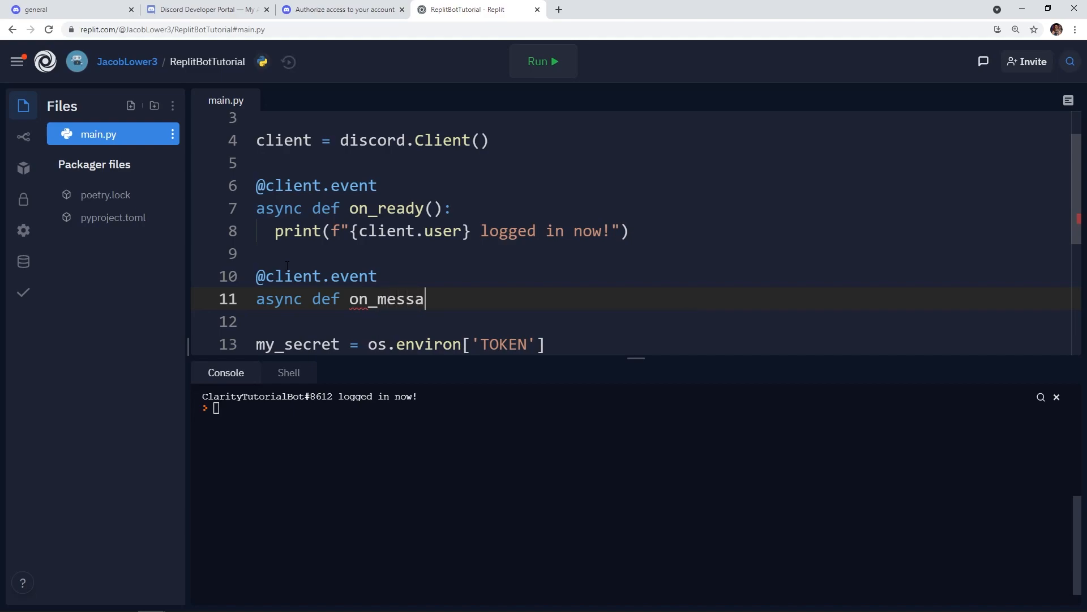
pyautogui.write('ge()')
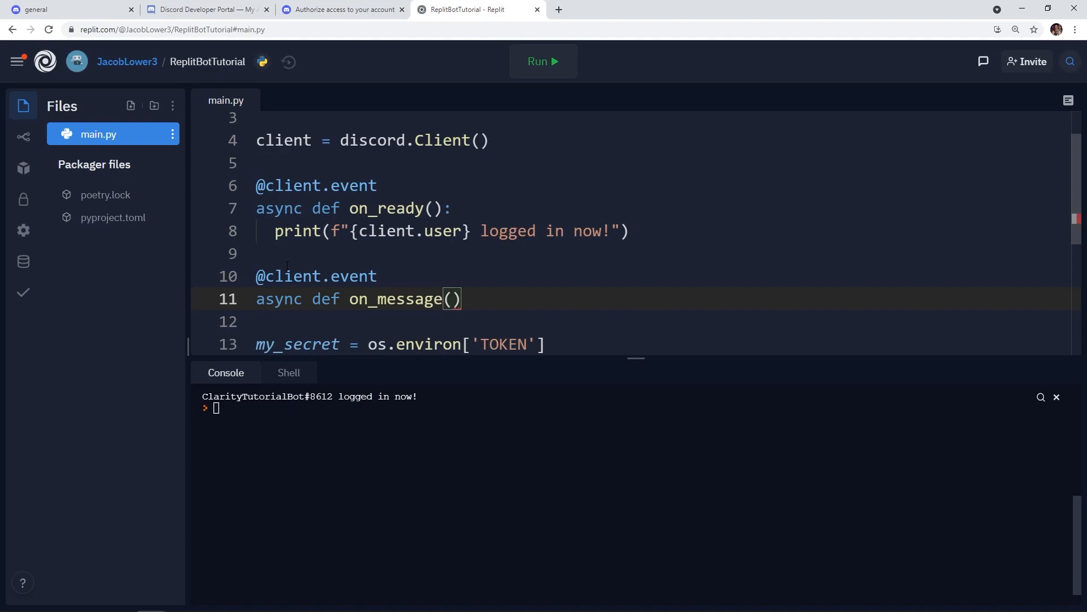
pyautogui.write('message')
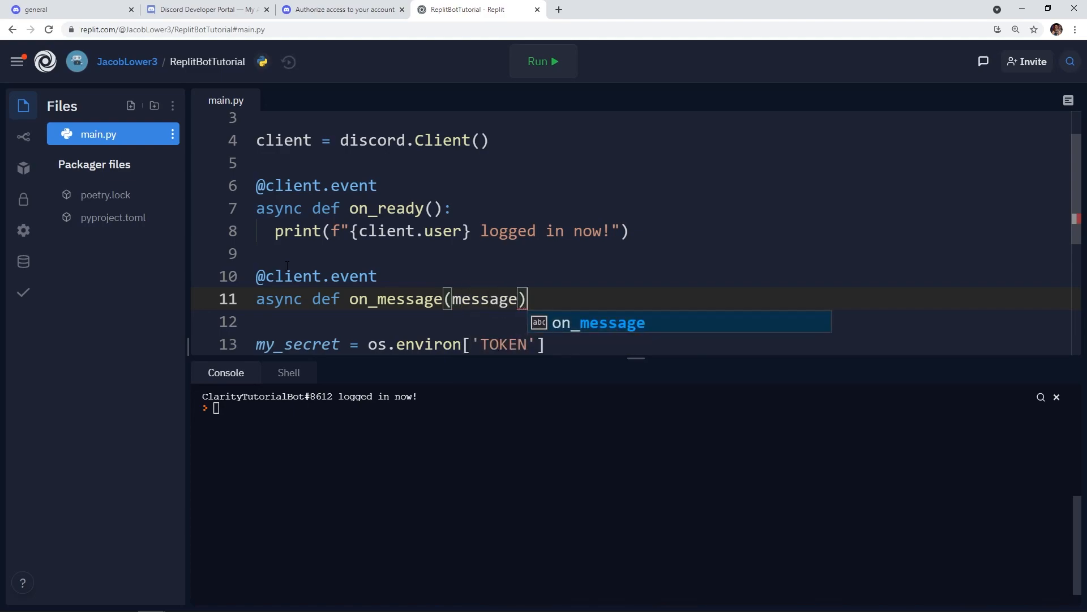
pyautogui.write(':')
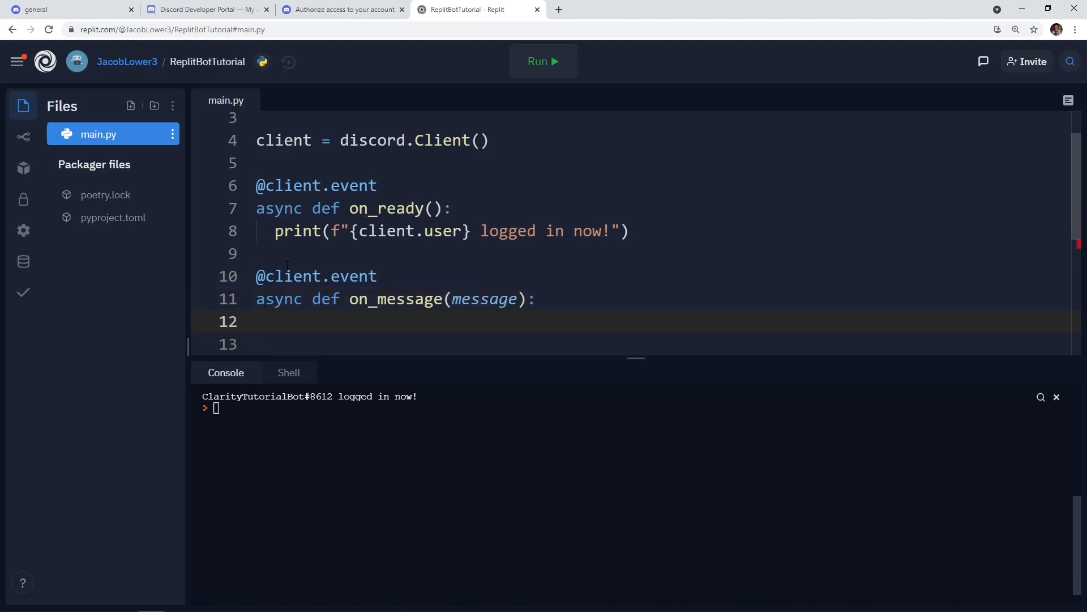
# - Have on_message print message.content and dir(message), then run the bot
pyautogui.write('pri')
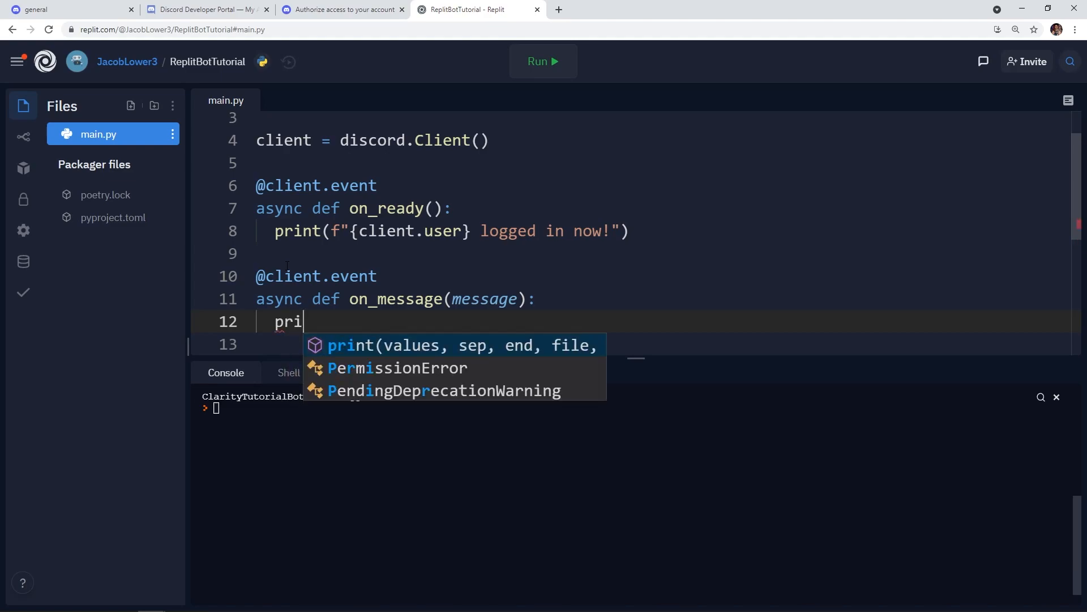
pyautogui.write('nt(message.content')
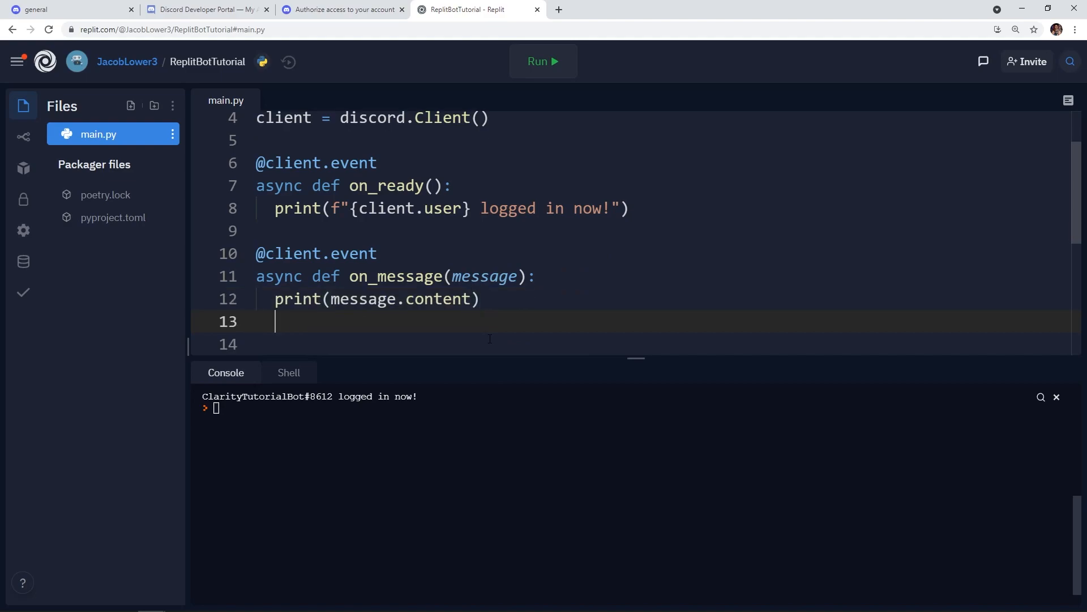
pyautogui.write('print')
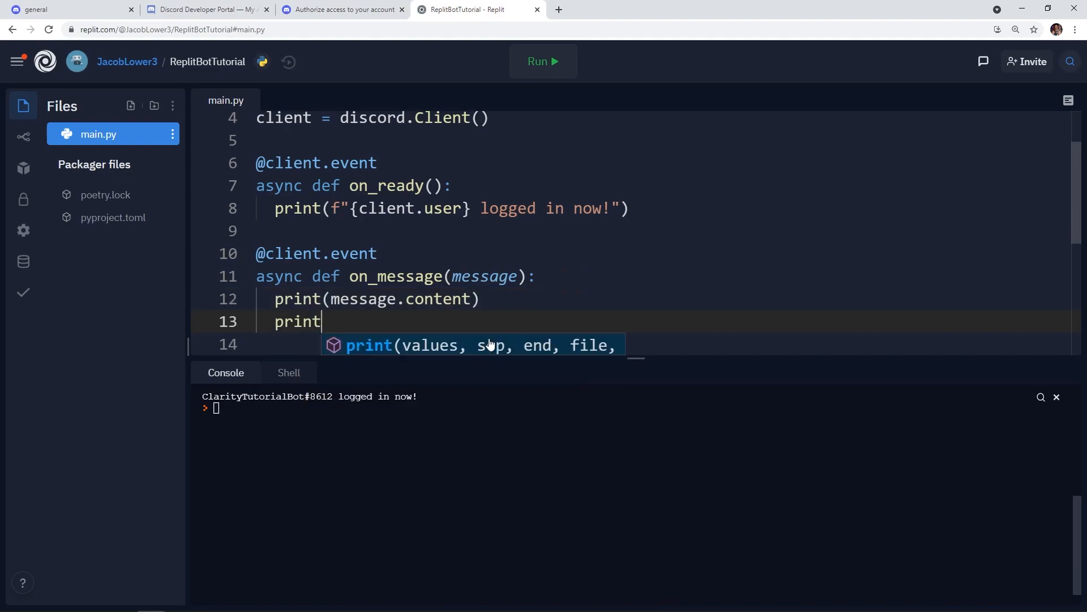
pyautogui.write('(dir()')
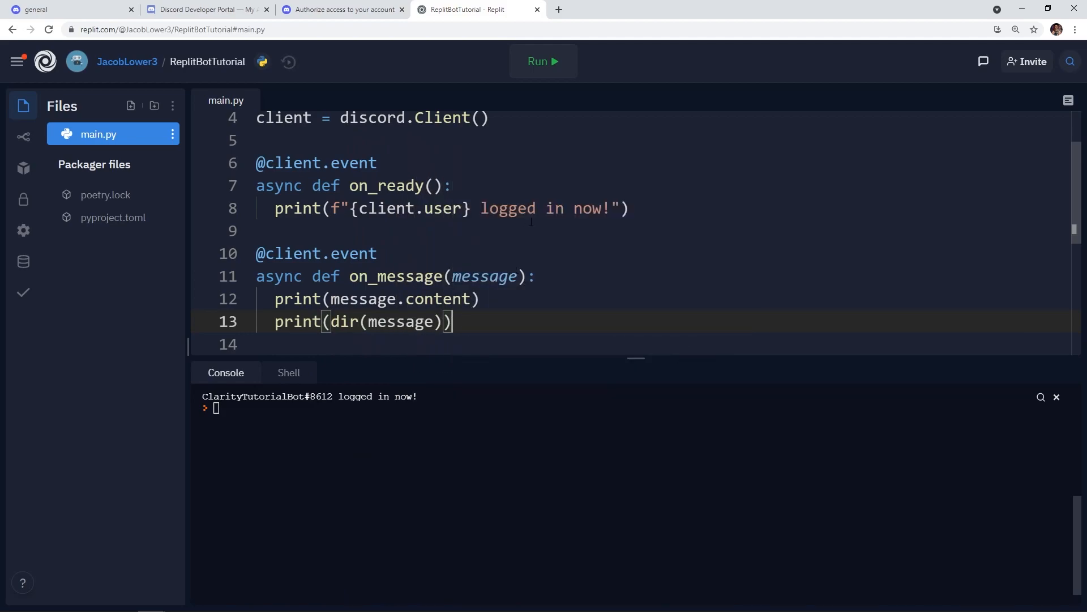
pyautogui.click(543, 62)
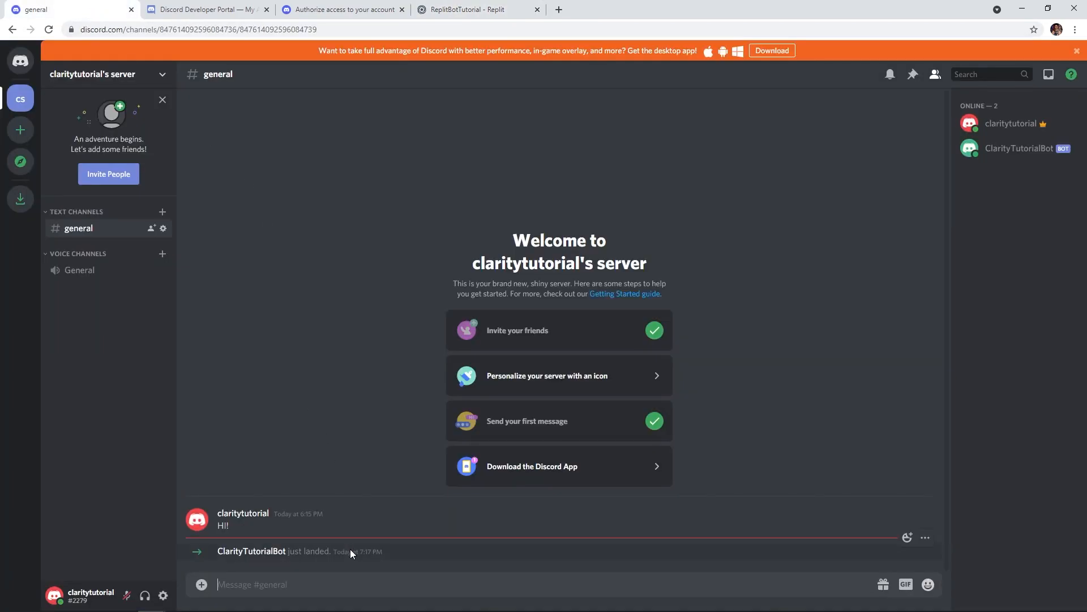
# - Send 'Hey bot!' in #general, then switch back to the ReplitBotTutorial tab
pyautogui.write('Hy')
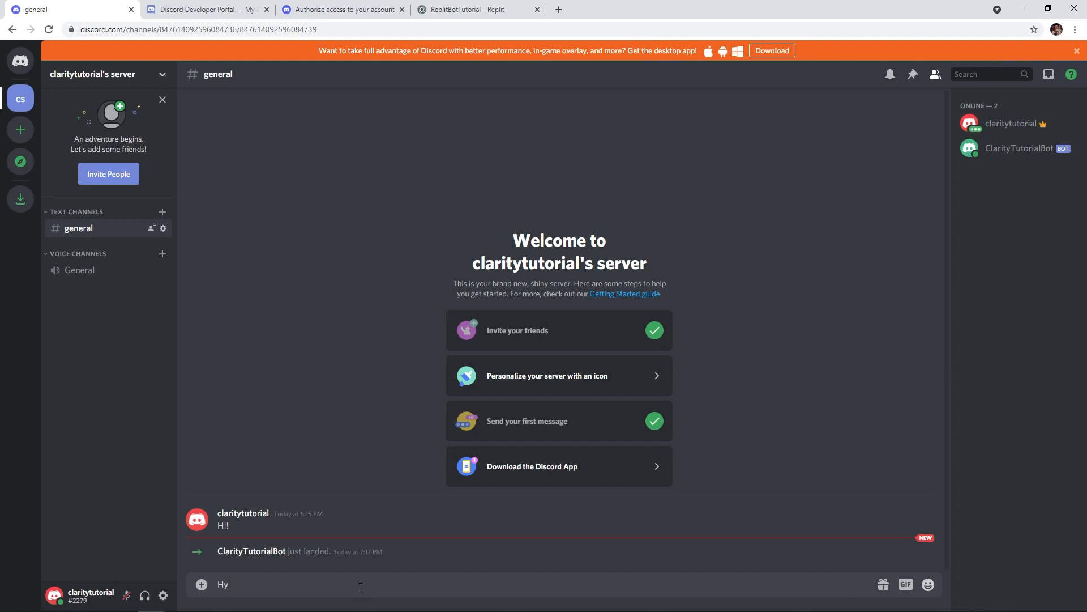
pyautogui.write('Hey bot')
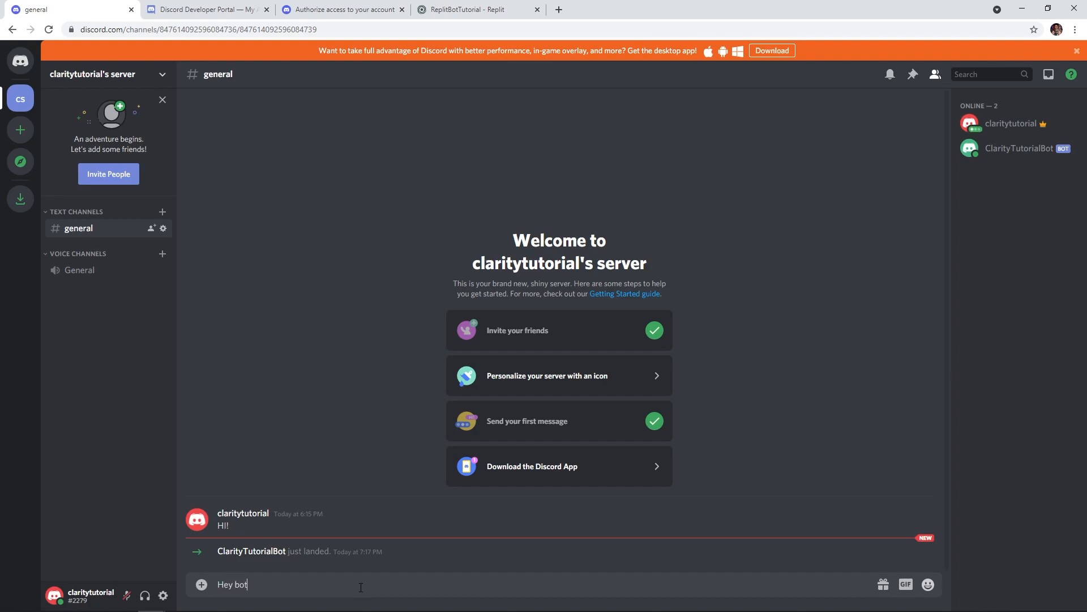
pyautogui.press('enter')
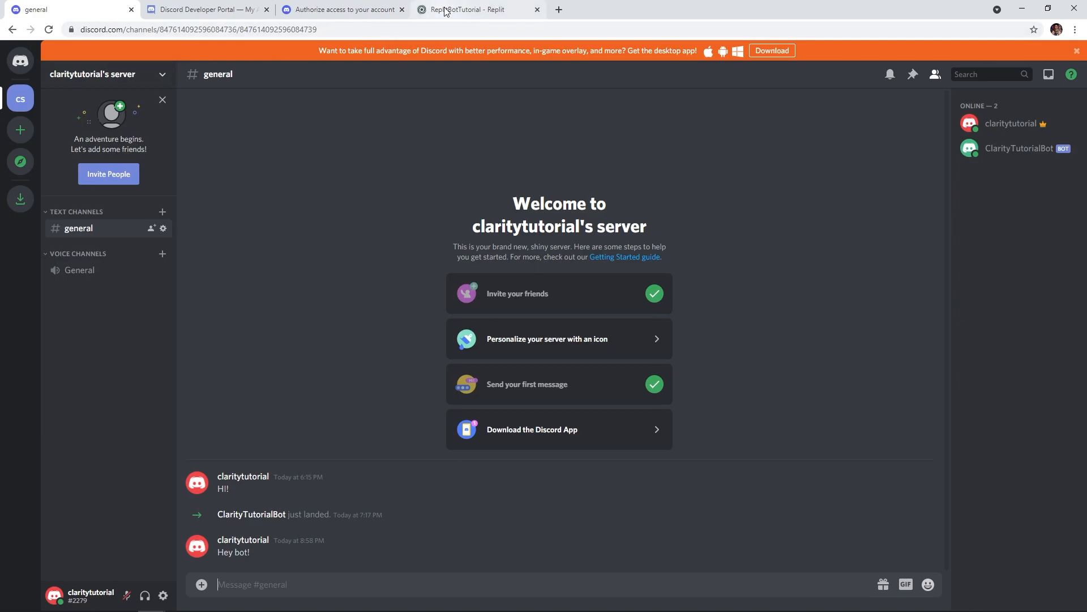
pyautogui.click(477, 9)
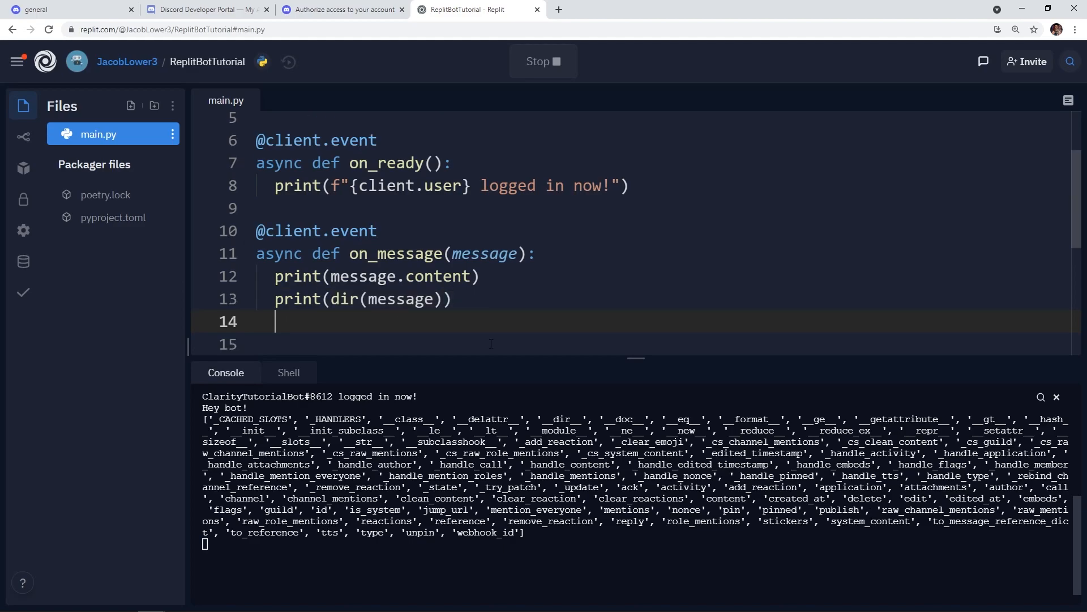
# - Add a message.delete line on line 14, rerun the bot, and send 'wow bot!' in Discord
pyautogui.write('message.delete')
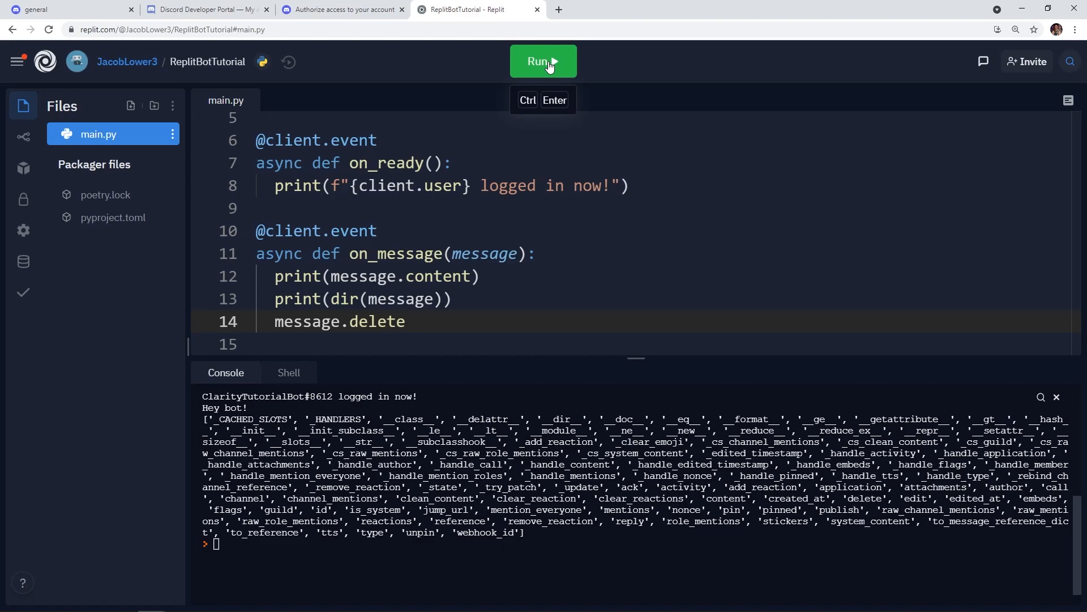
pyautogui.click(543, 61)
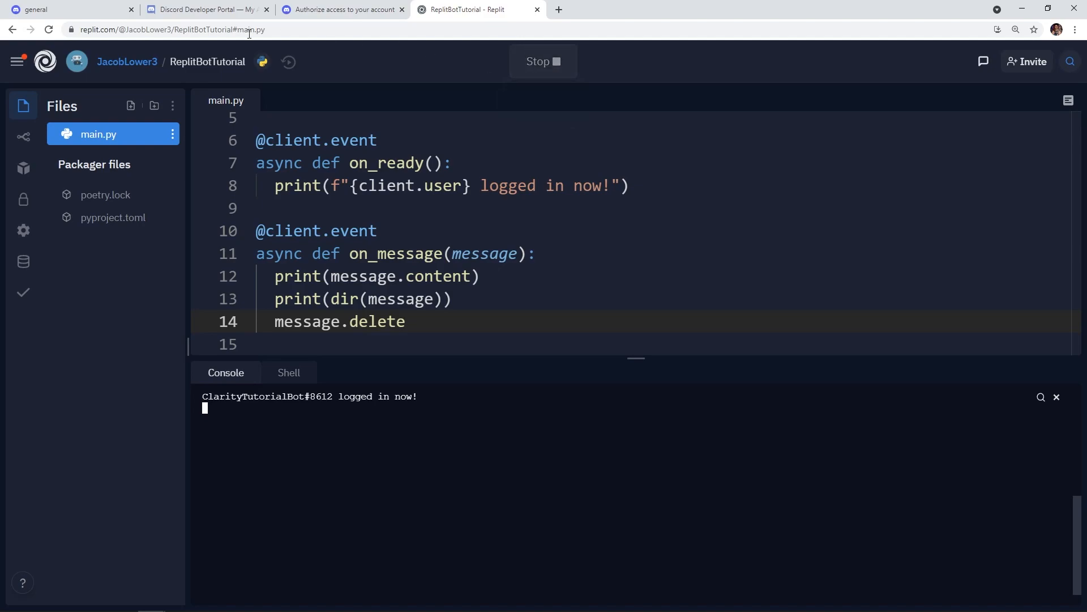
pyautogui.click(66, 10)
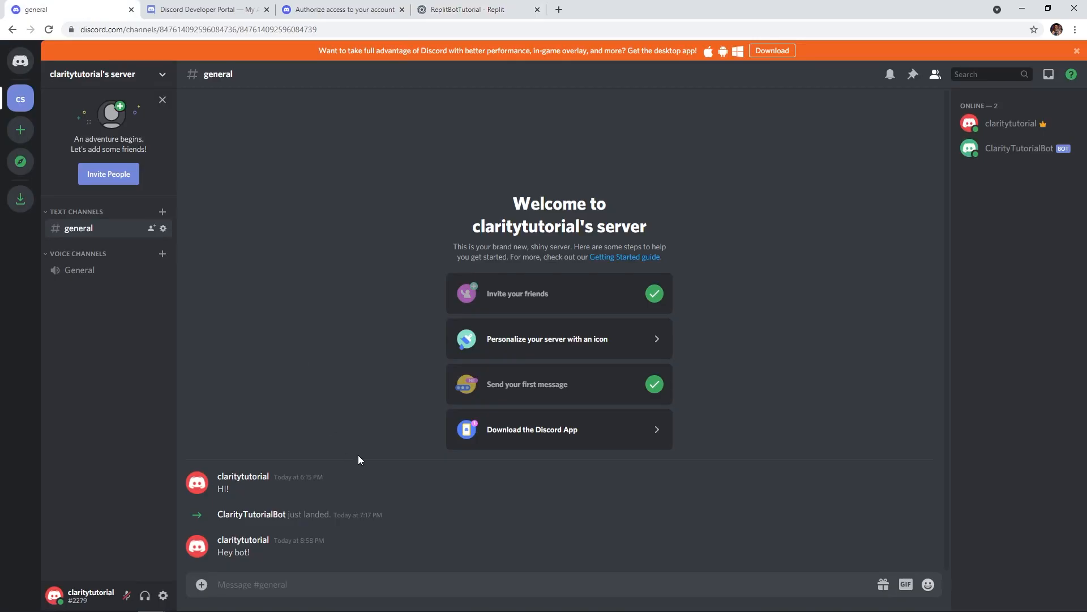
pyautogui.click(365, 589)
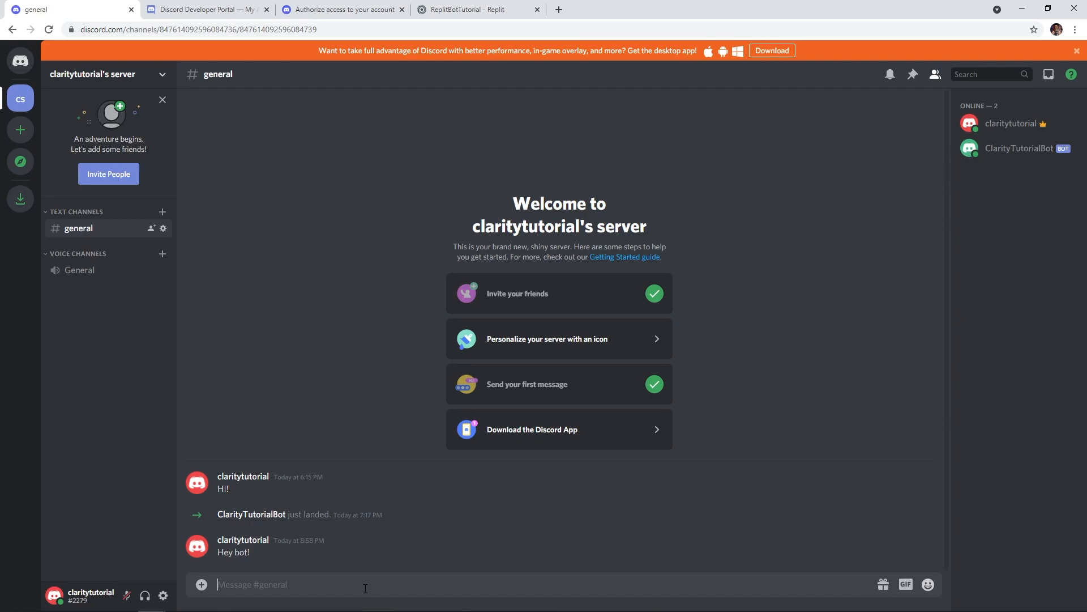
pyautogui.write('wow bot!')
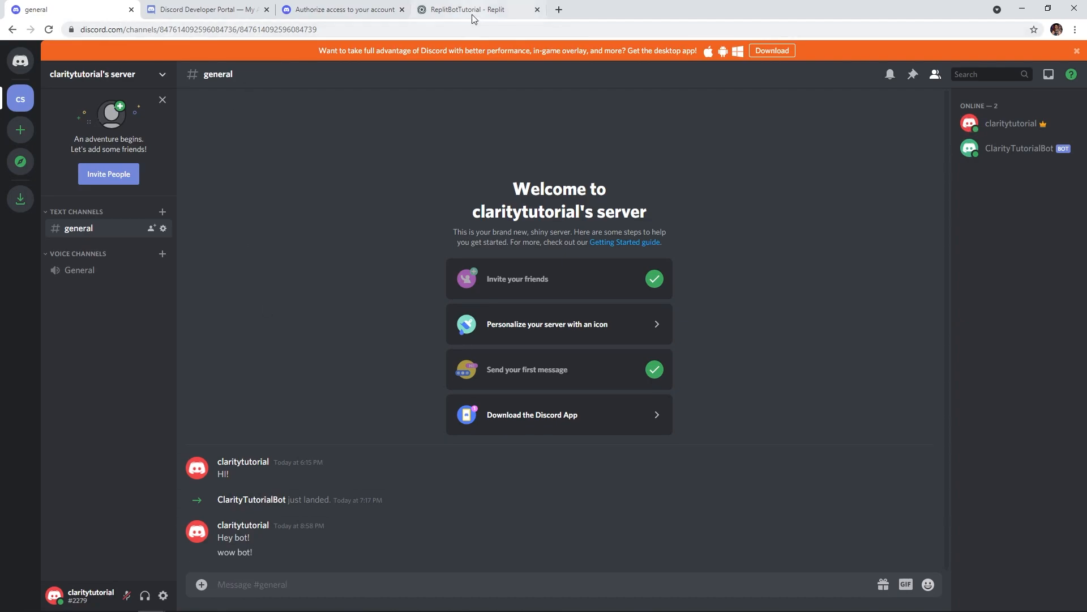
pyautogui.click(463, 9)
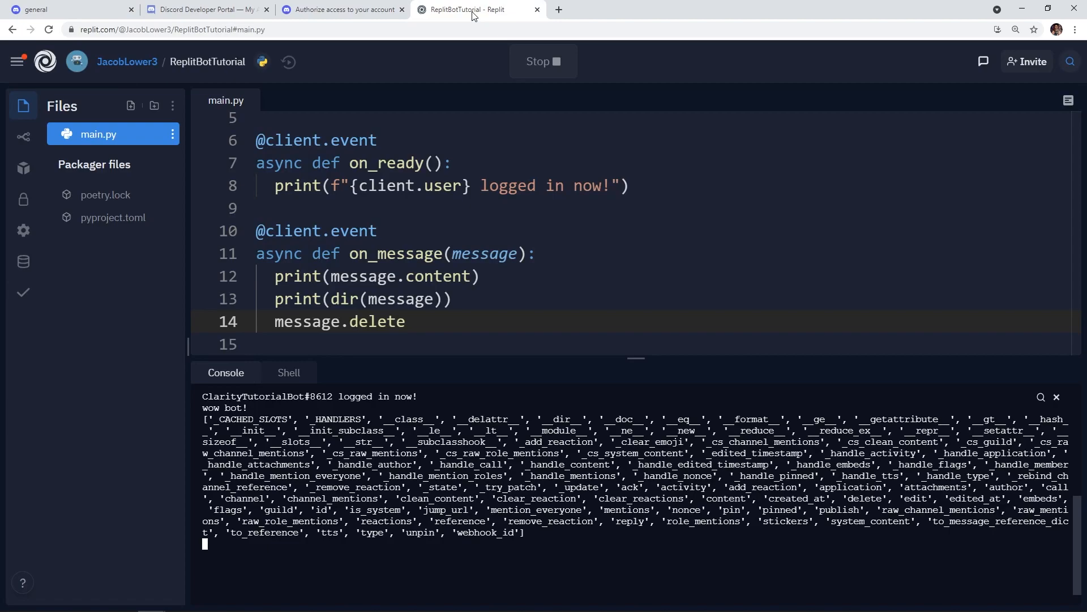
pyautogui.moveTo(401, 10)
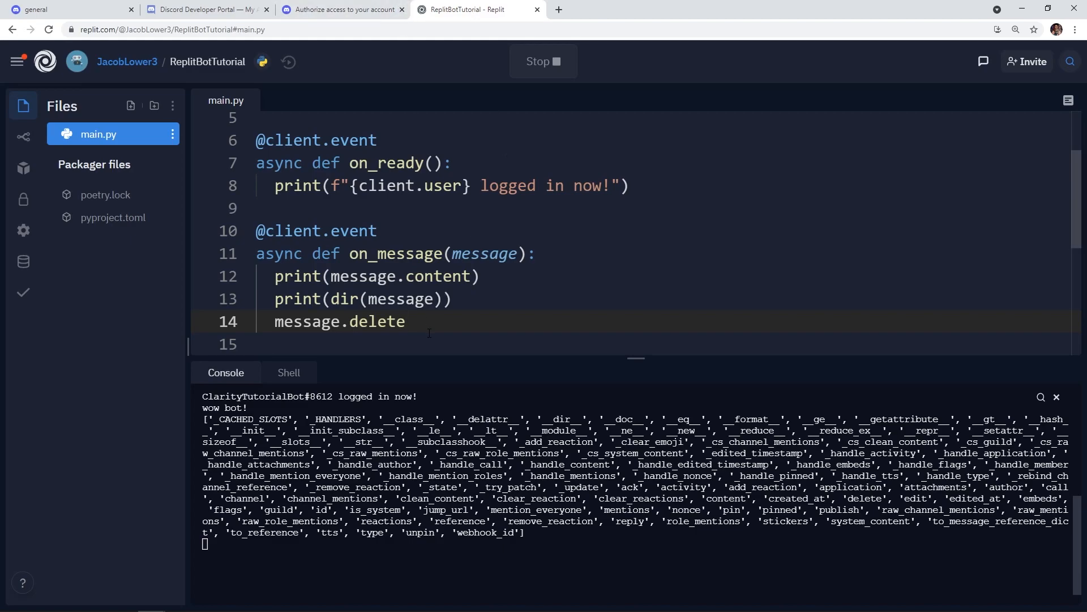
# - Change the line to message.delete(), rerun, test with 'hello!', and read the console warning
pyautogui.write('()')
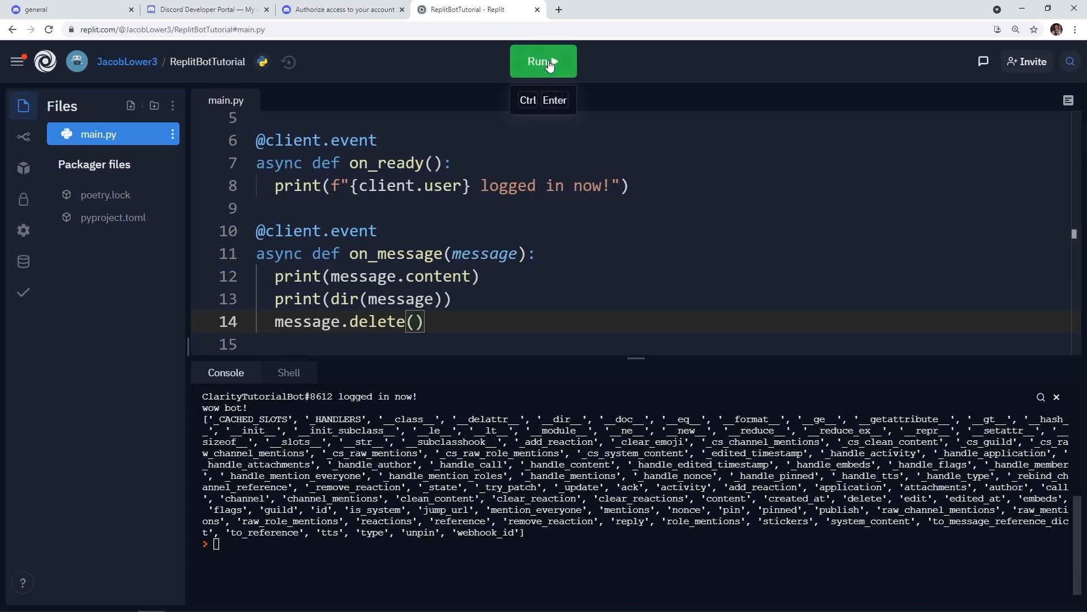
pyautogui.click(543, 61)
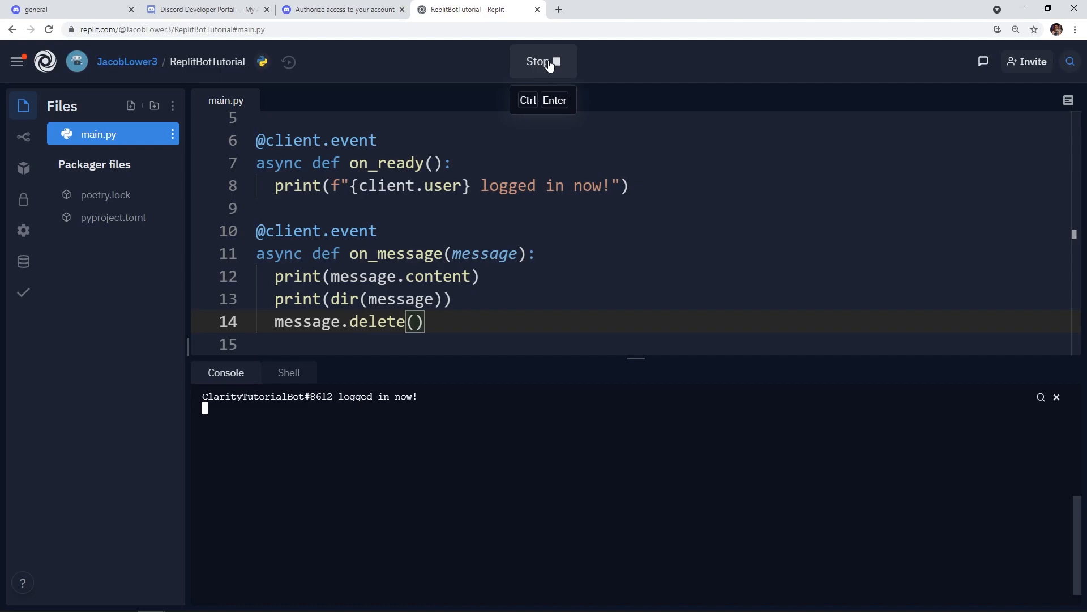
pyautogui.click(69, 9)
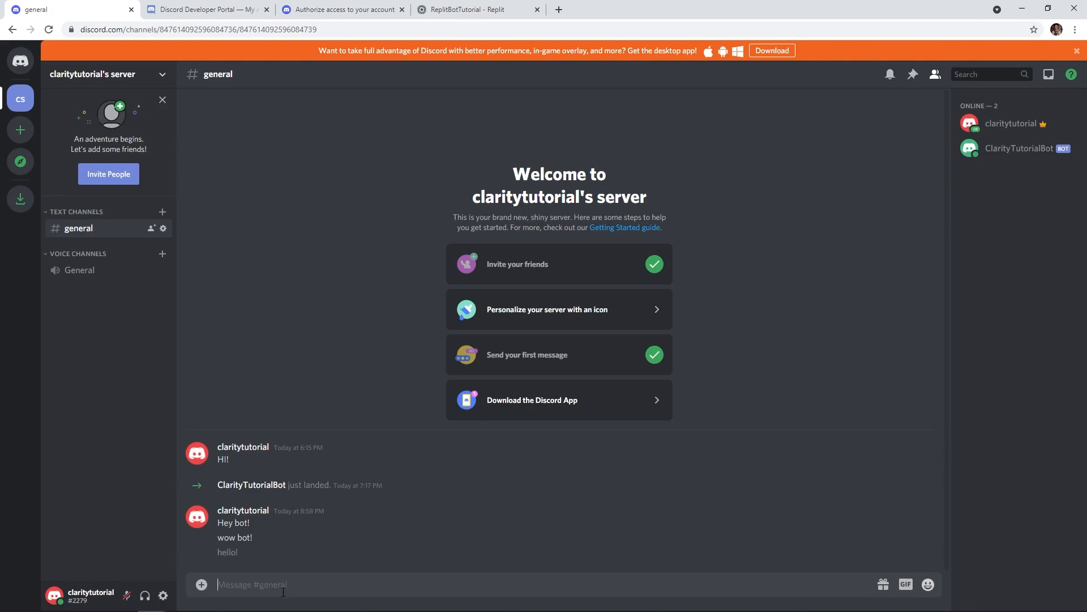
pyautogui.click(477, 9)
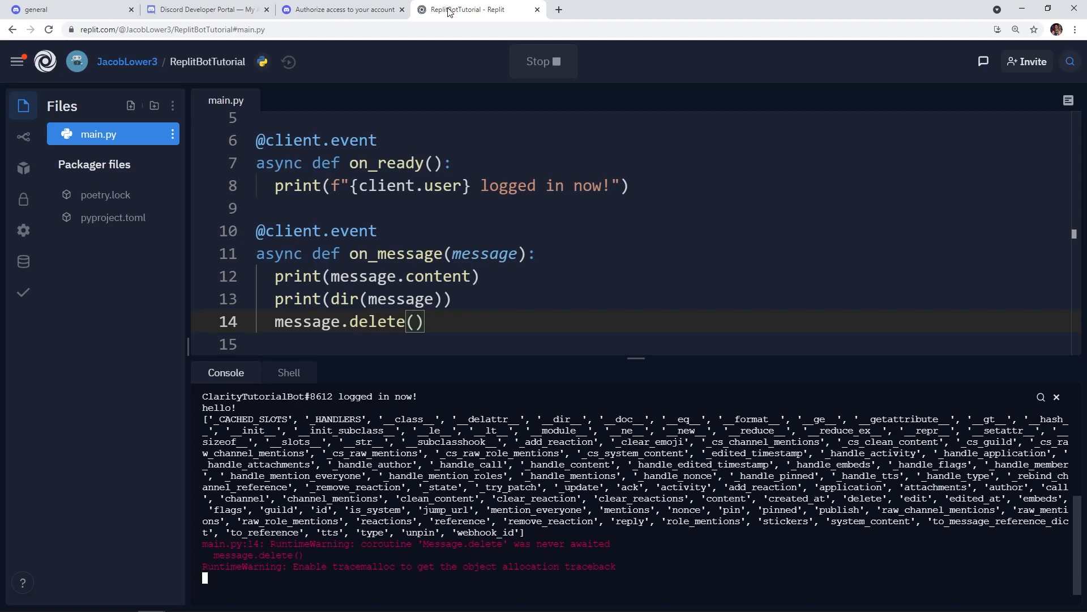
pyautogui.moveTo(736, 73)
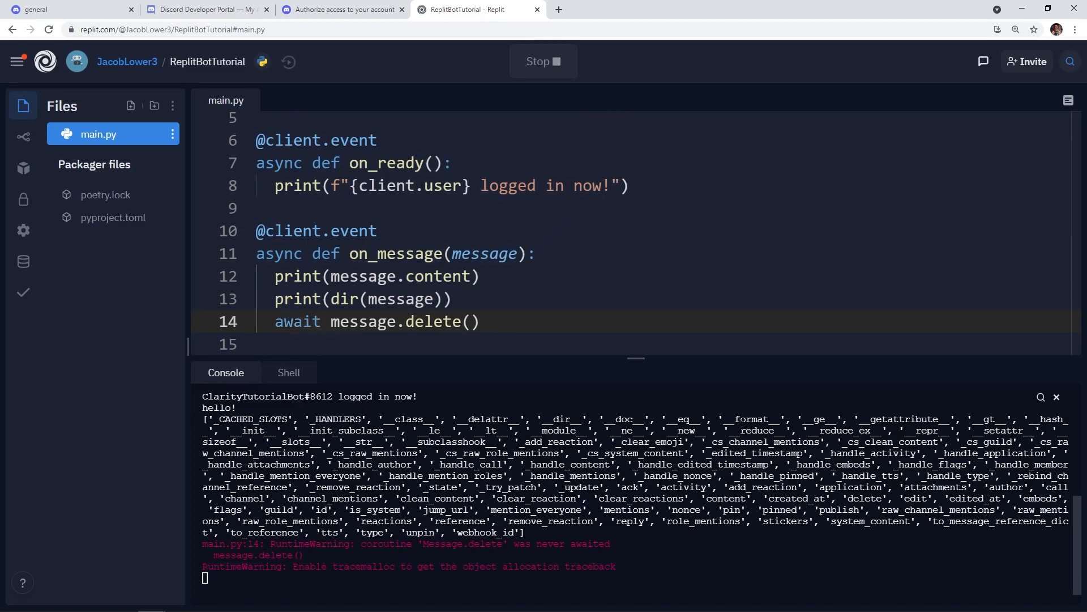
# - Restart the bot with 'await message.delete()' in the handler
pyautogui.click(543, 61)
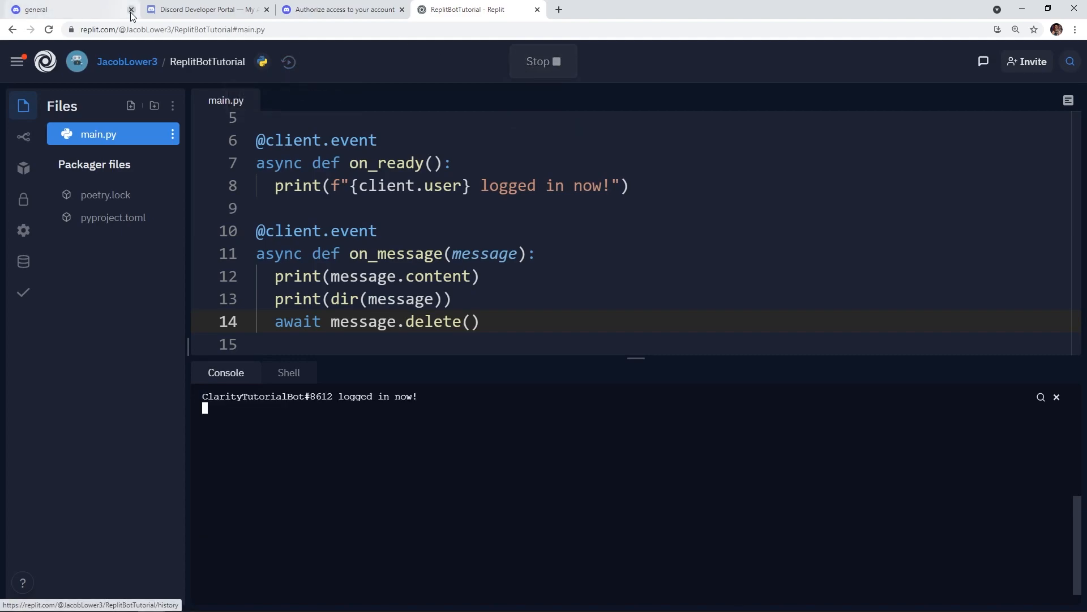
# - Send 'hello! bot delete me' in #general and return to the Replit code
pyautogui.click(66, 9)
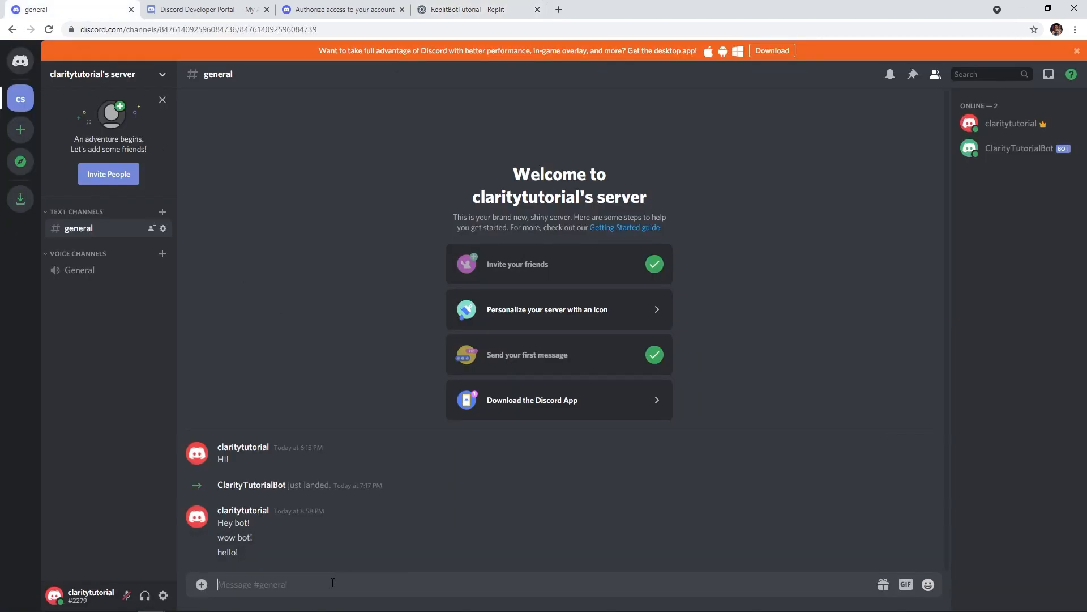
pyautogui.write('hello! bot')
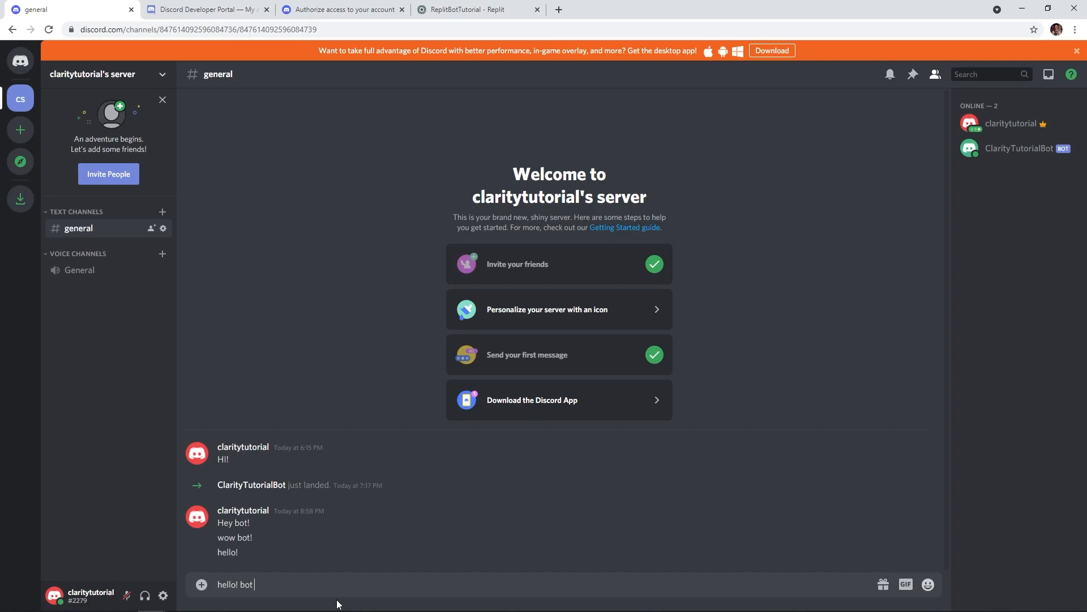
pyautogui.write('delete me')
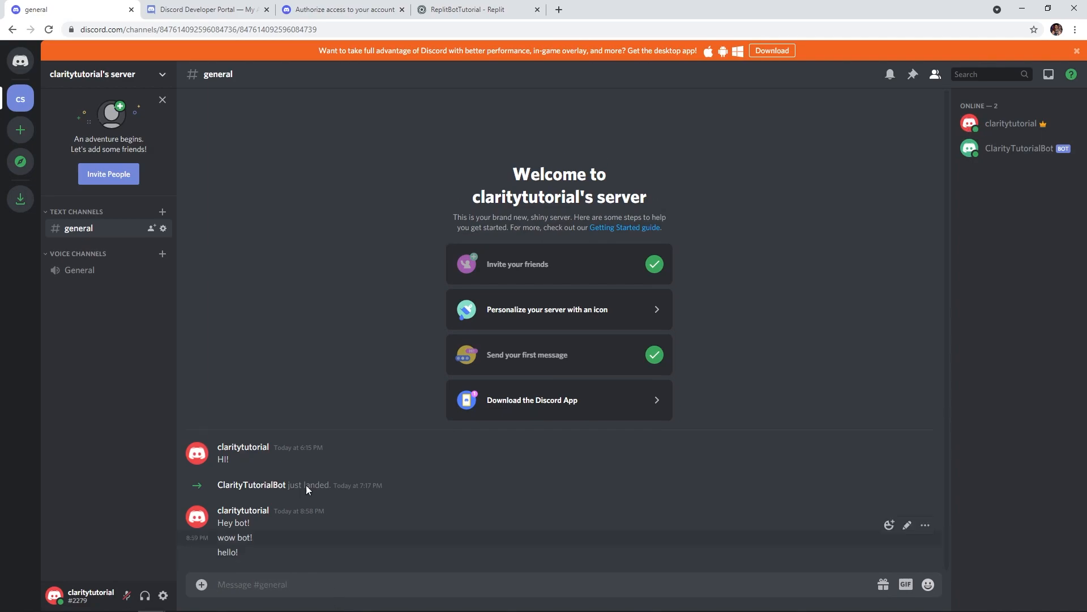
pyautogui.click(476, 9)
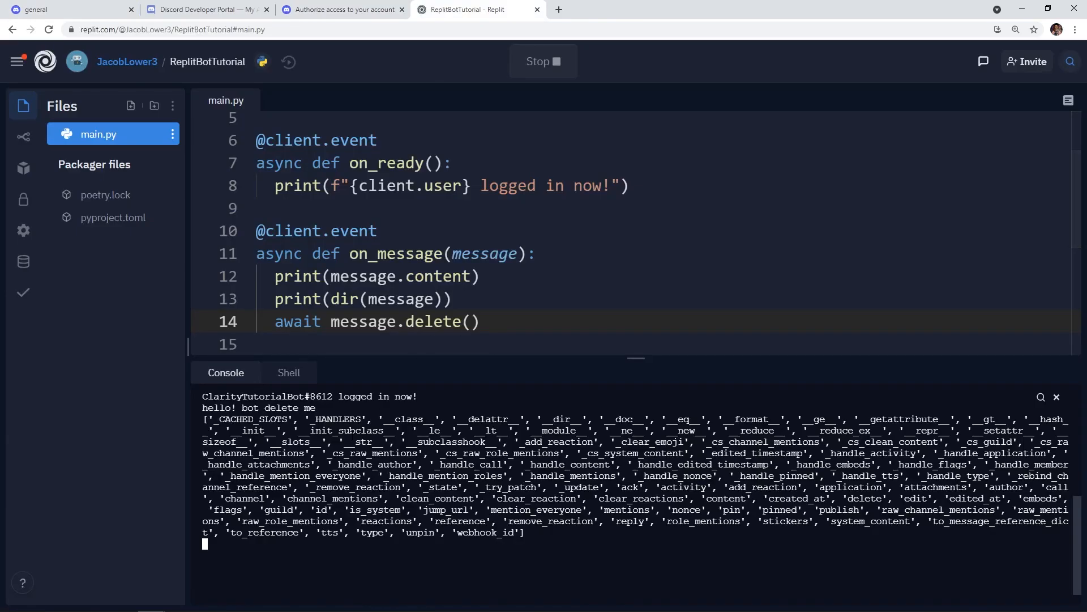
# - Remove the print and delete lines and write if message.content.startswith("$greet"): on line 12
pyautogui.doubleClick(433, 321)
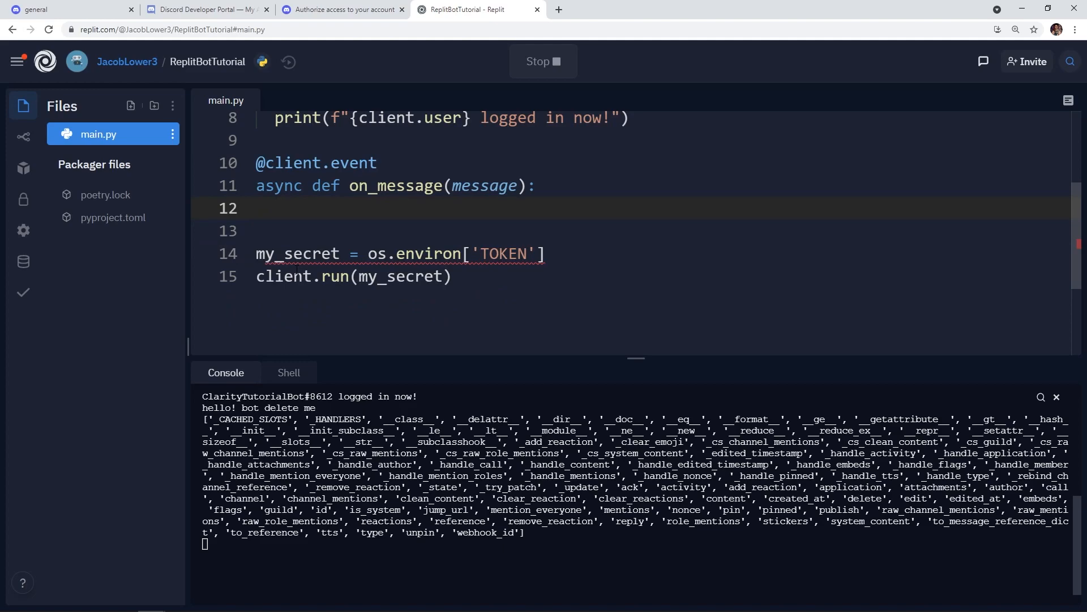
pyautogui.click(275, 207)
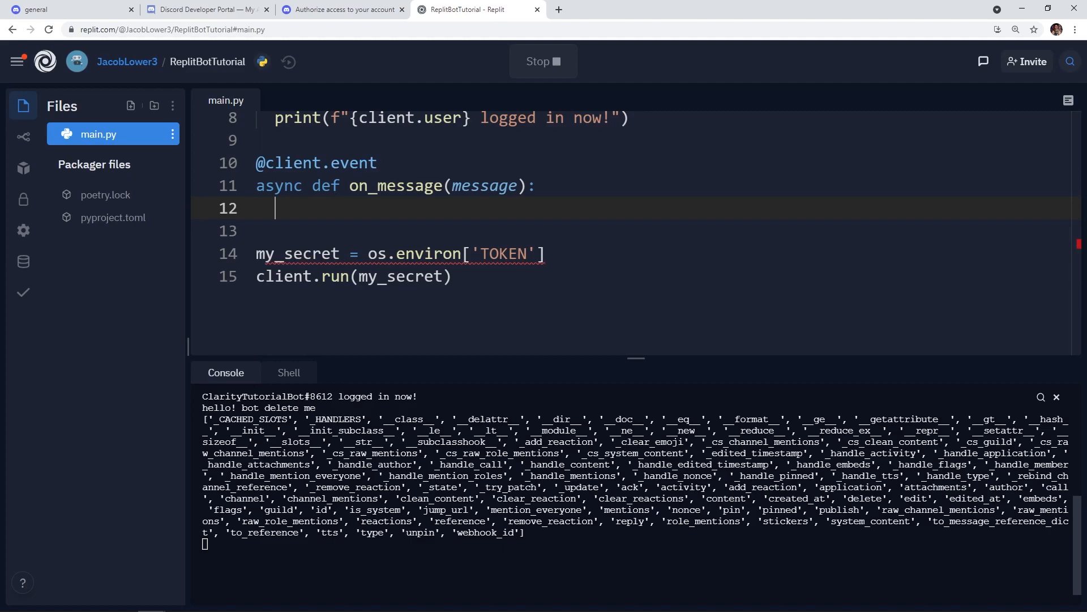
pyautogui.write('if')
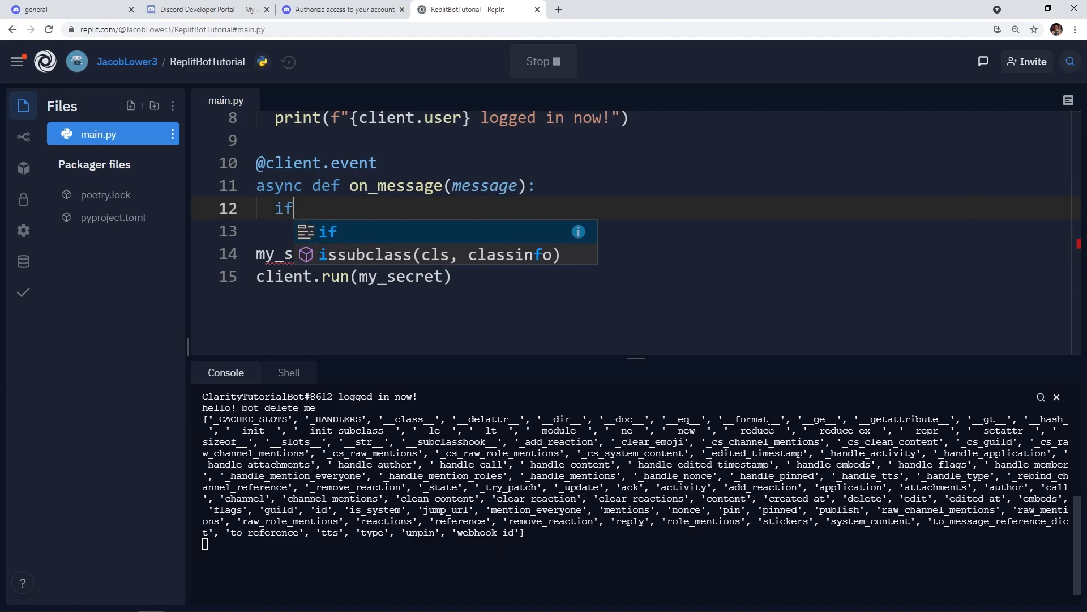
pyautogui.write('messag')
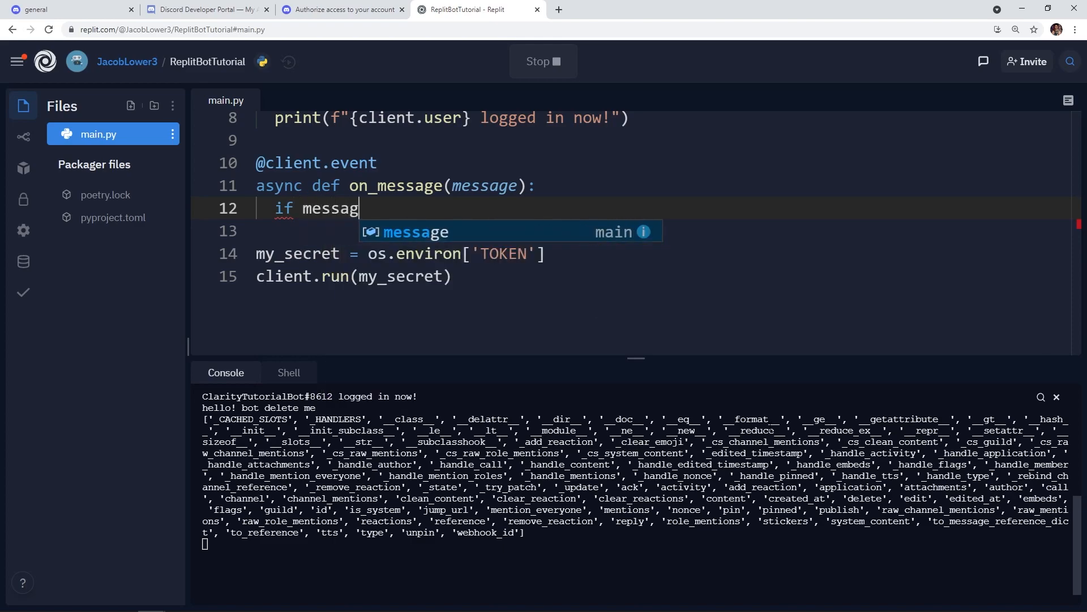
pyautogui.write('e.con')
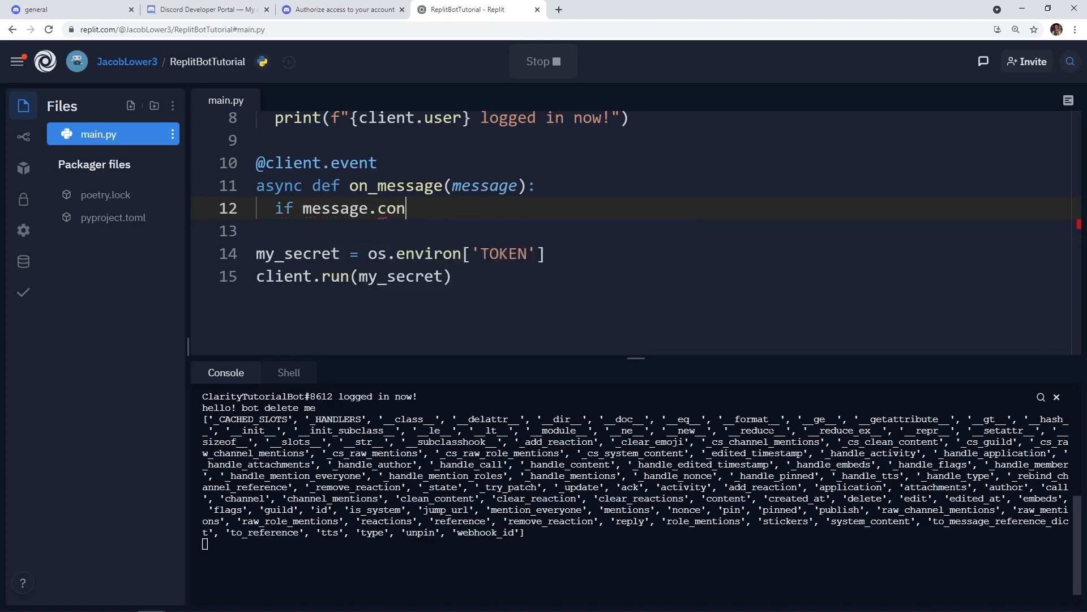
pyautogui.write('tent')
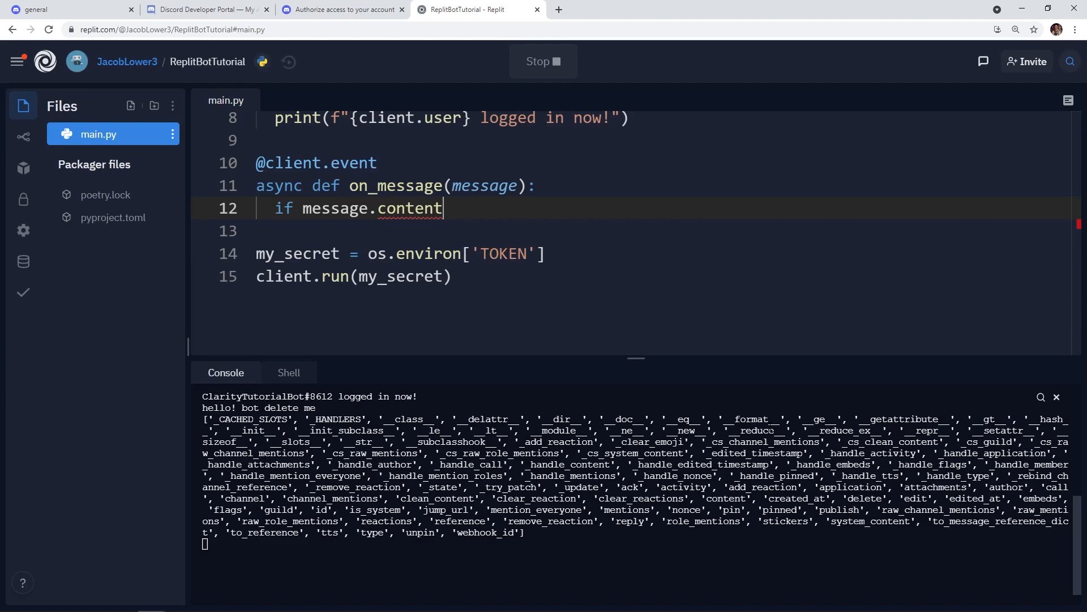
pyautogui.write('.star')
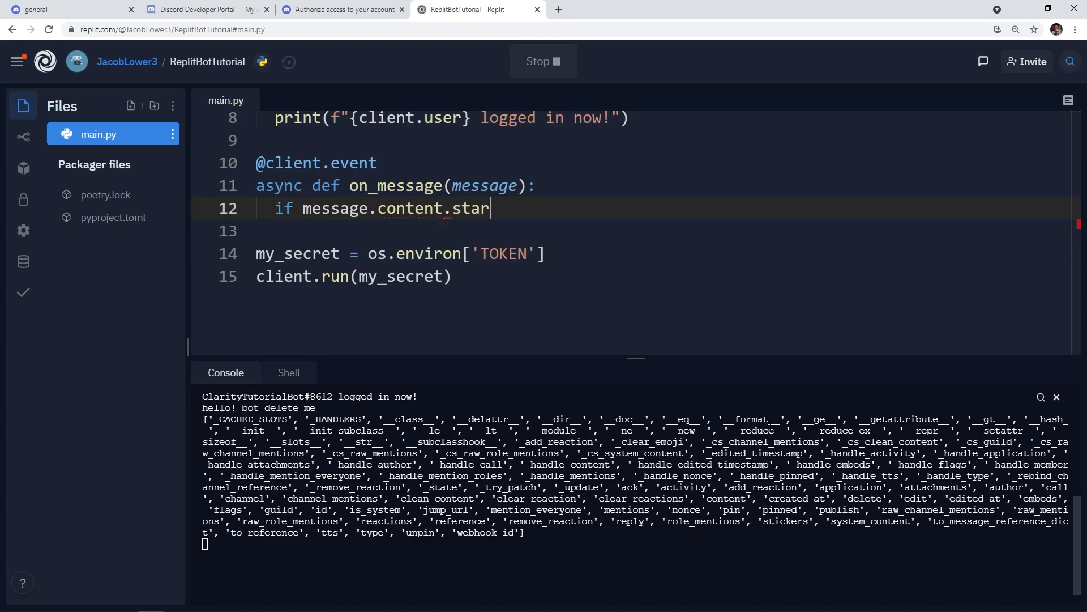
pyautogui.write('tswith()')
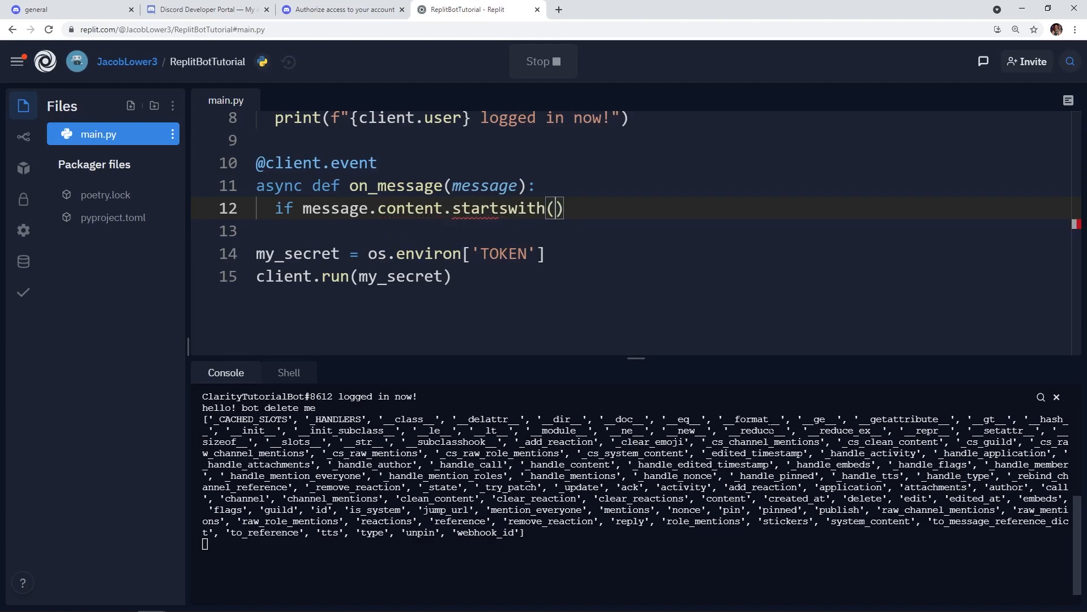
pyautogui.write('"$')
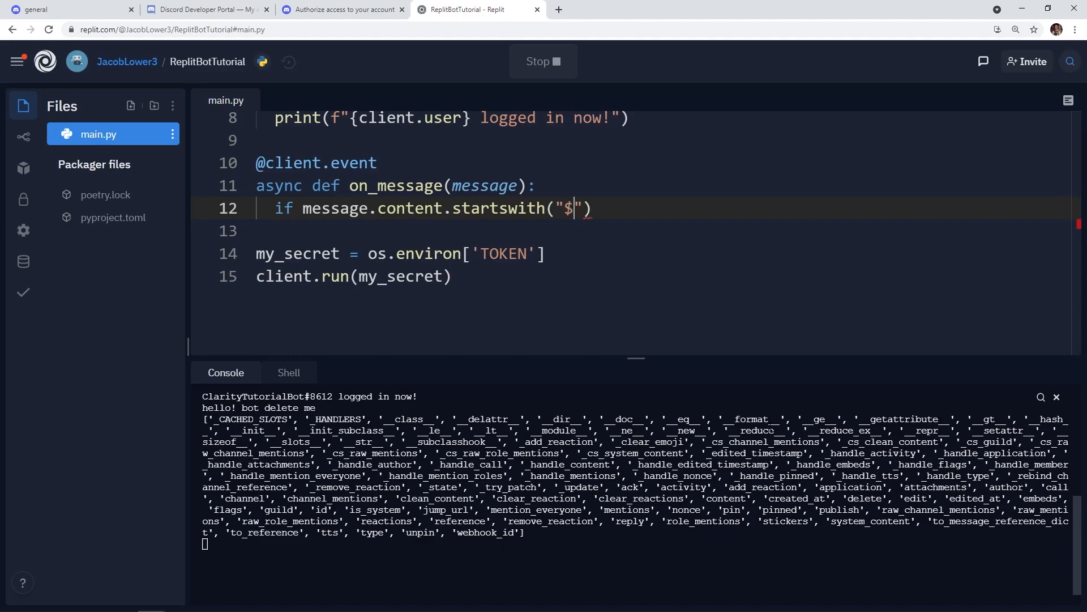
pyautogui.write('G')
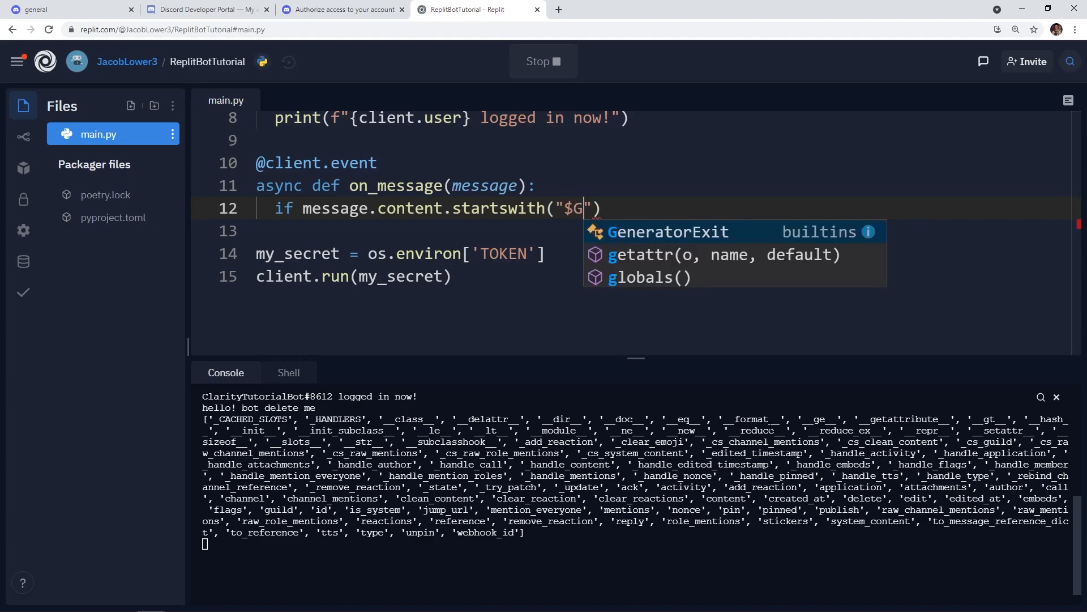
pyautogui.write('reet')
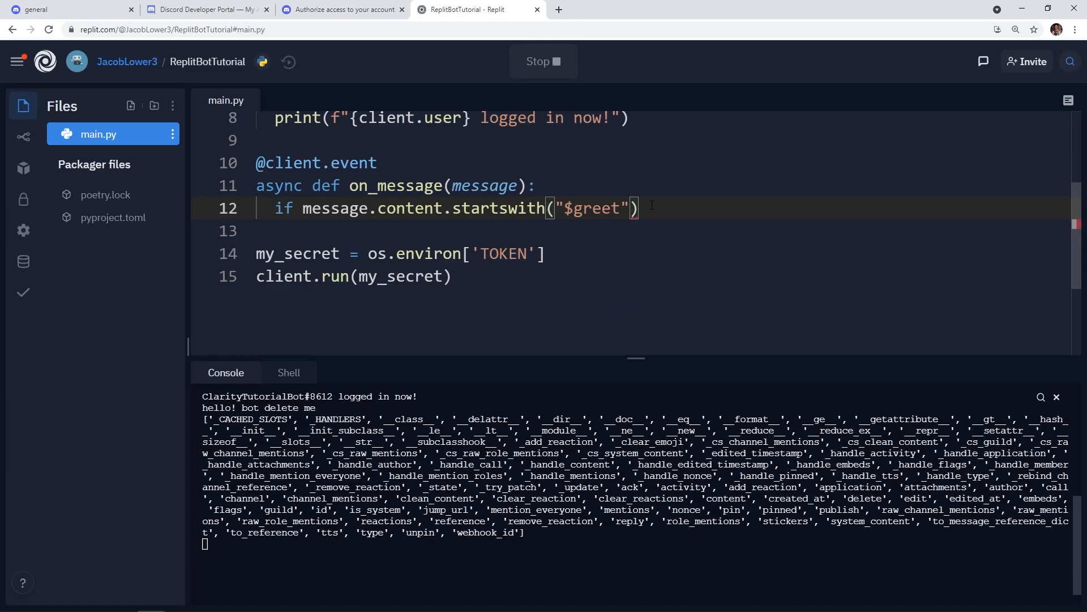
pyautogui.write(':')
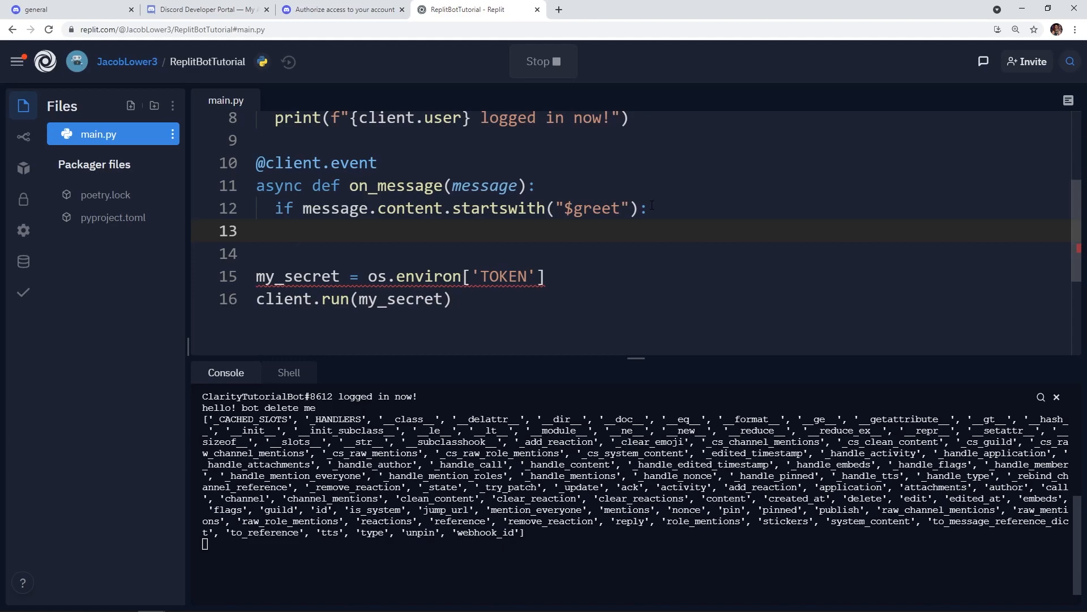
pyautogui.write('message.')
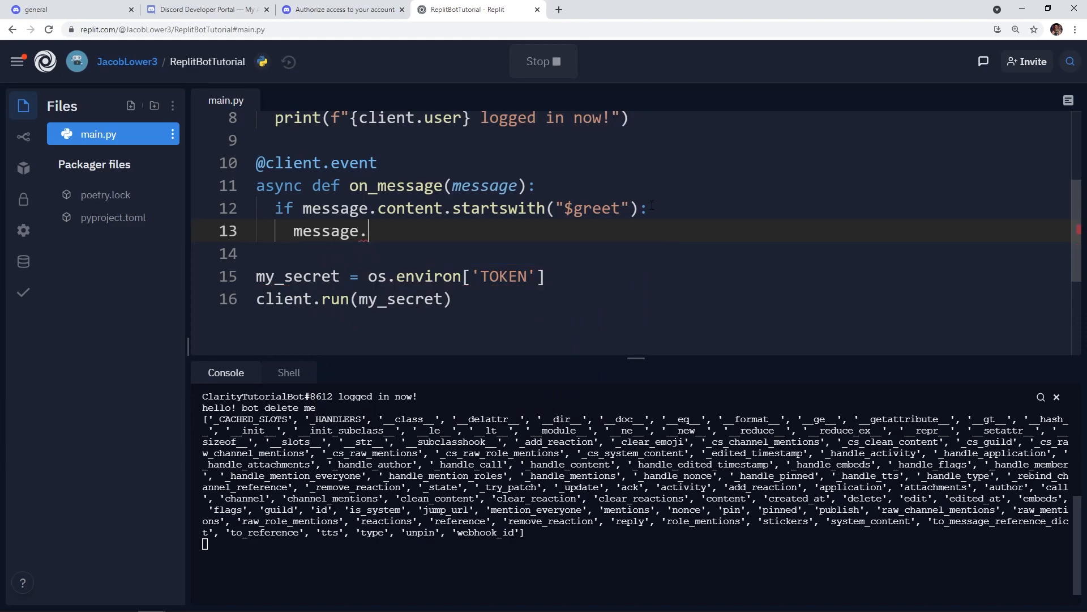
# - Make the $greet branch send f"Hello! How are you {message.author}" to the channel
pyautogui.write('channel')
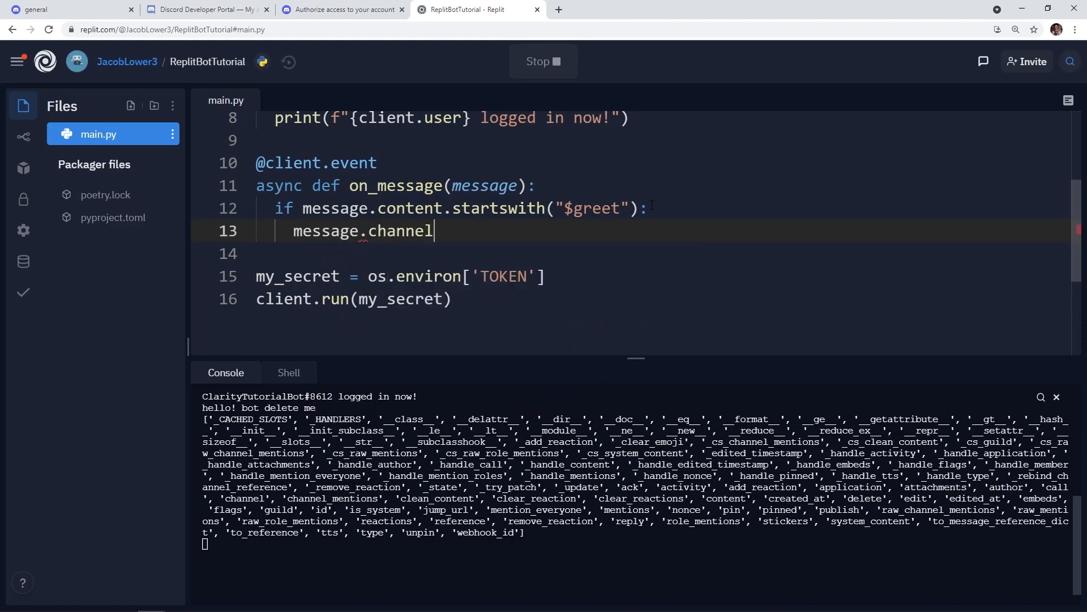
pyautogui.write('.se')
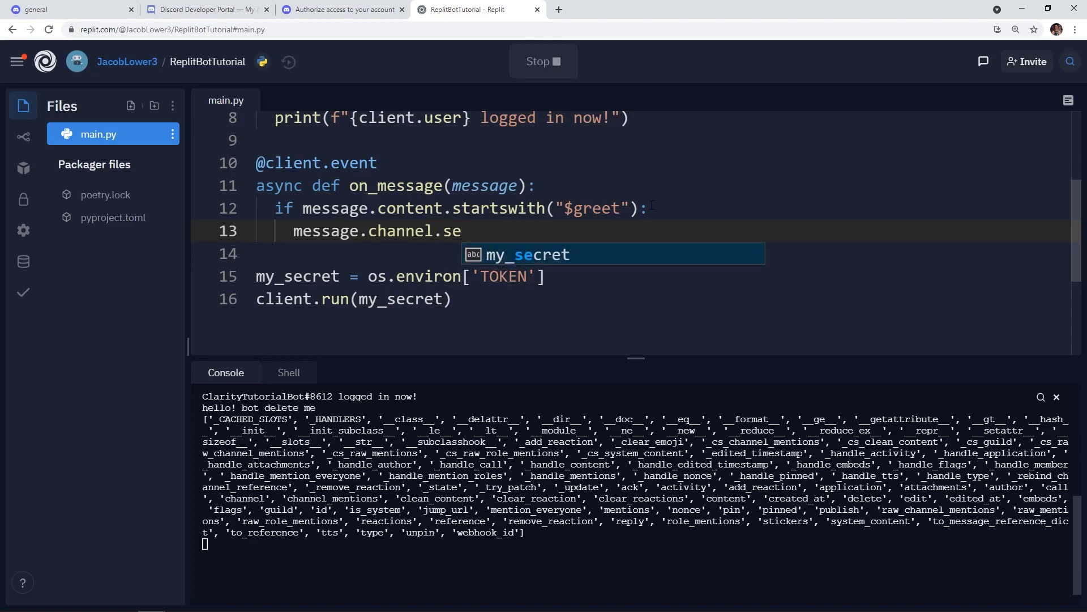
pyautogui.write('nd("")')
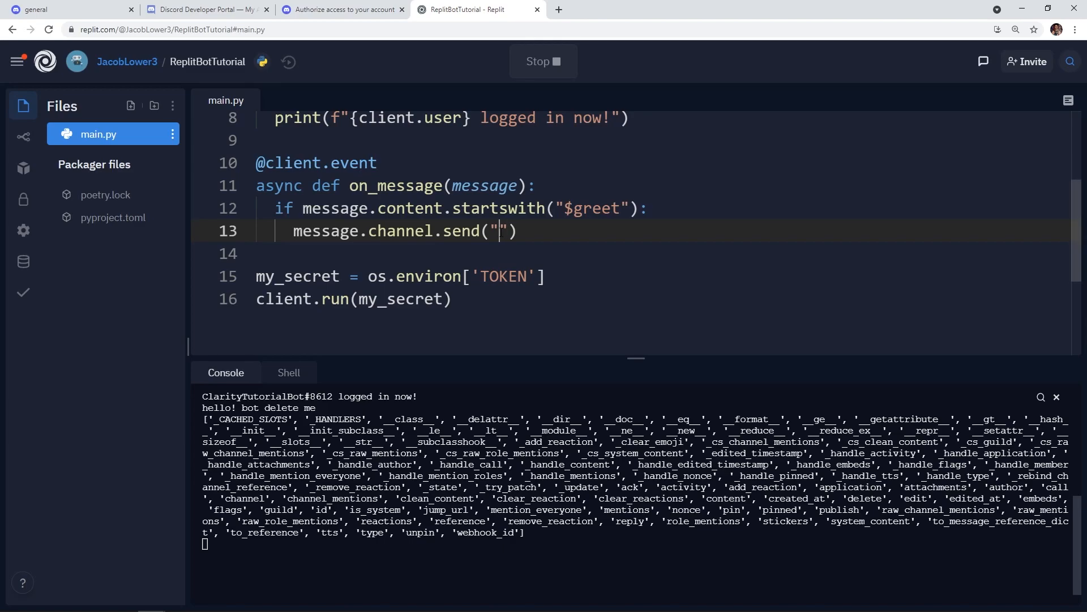
pyautogui.write('Hello!')
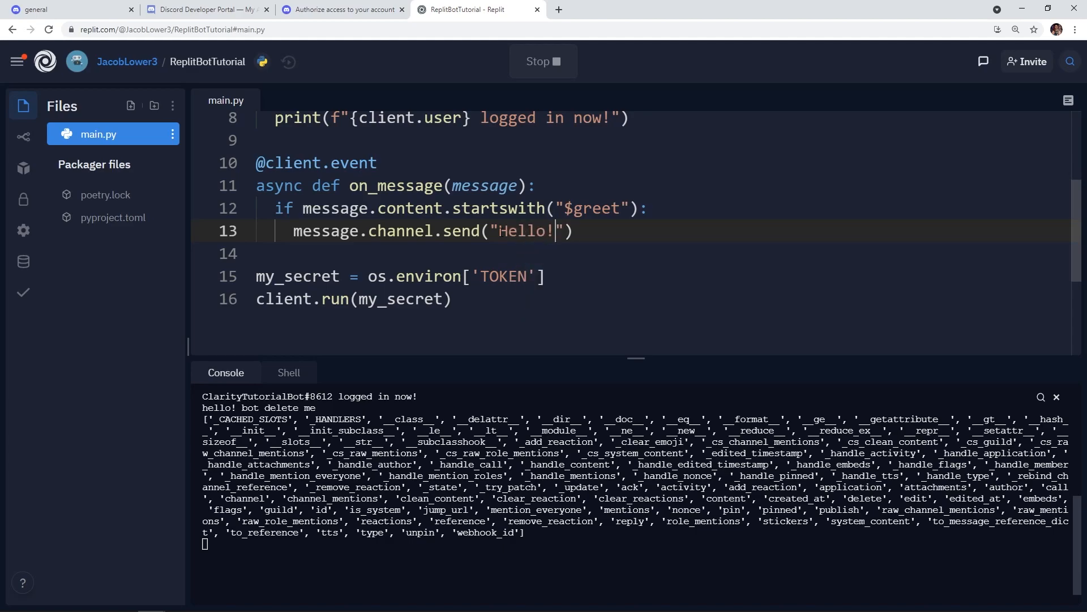
pyautogui.write('How are you')
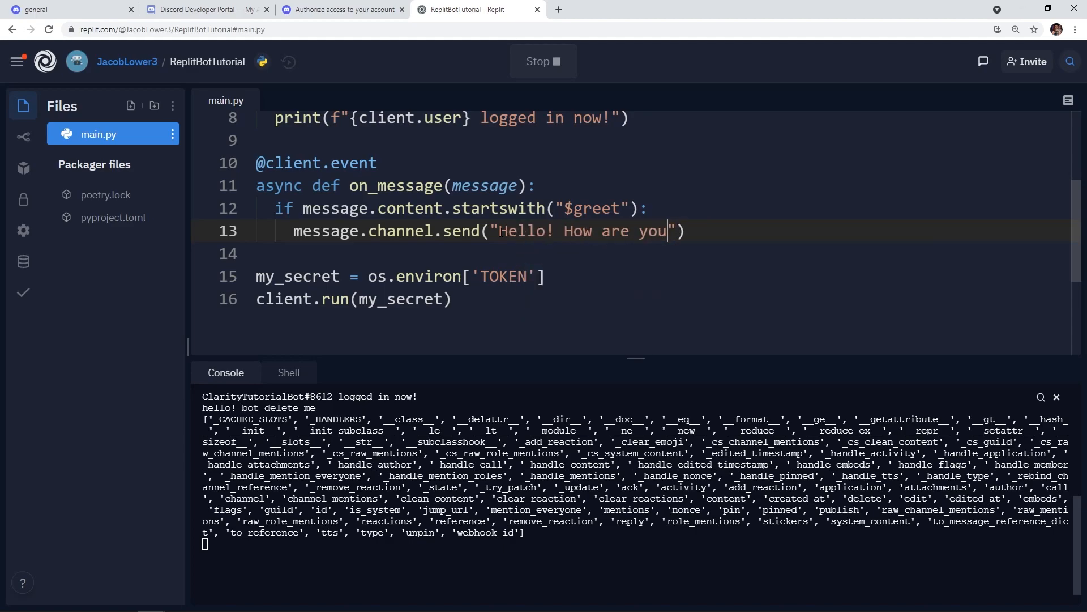
pyautogui.write('{}')
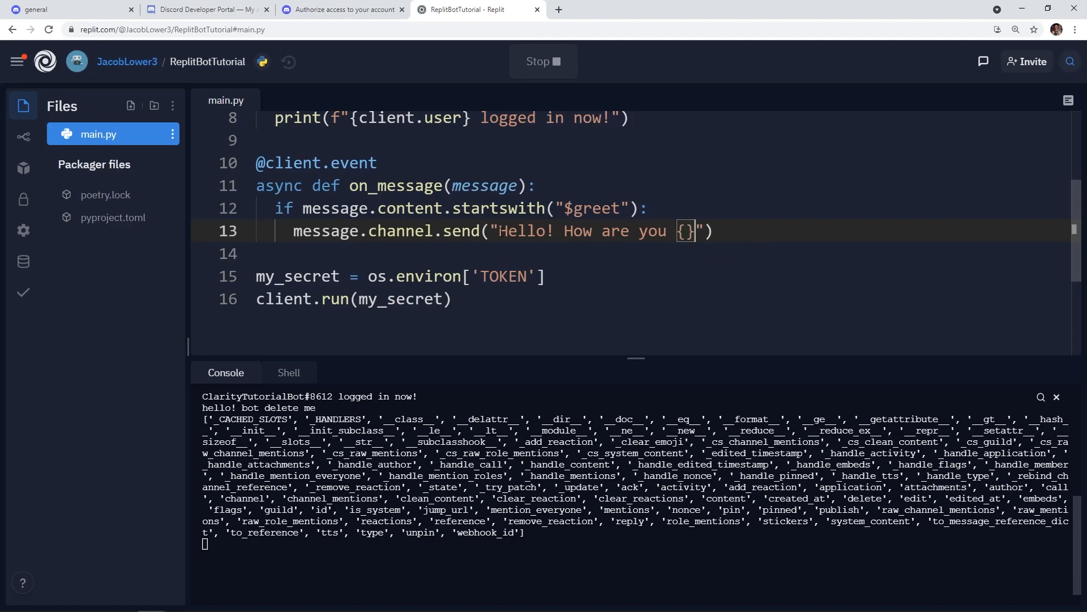
pyautogui.write('f')
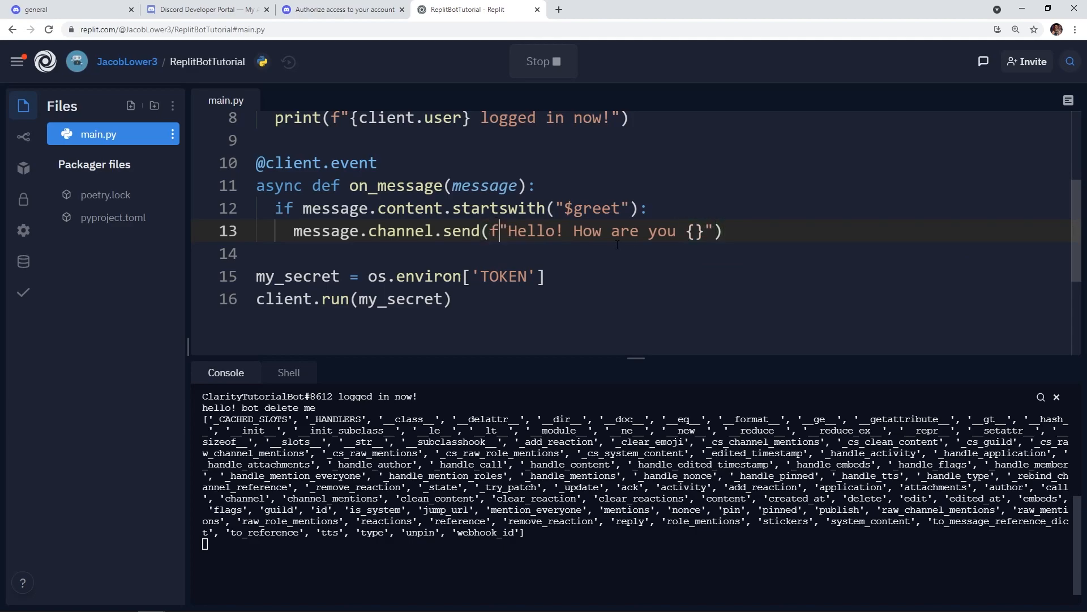
pyautogui.write('message.autho')
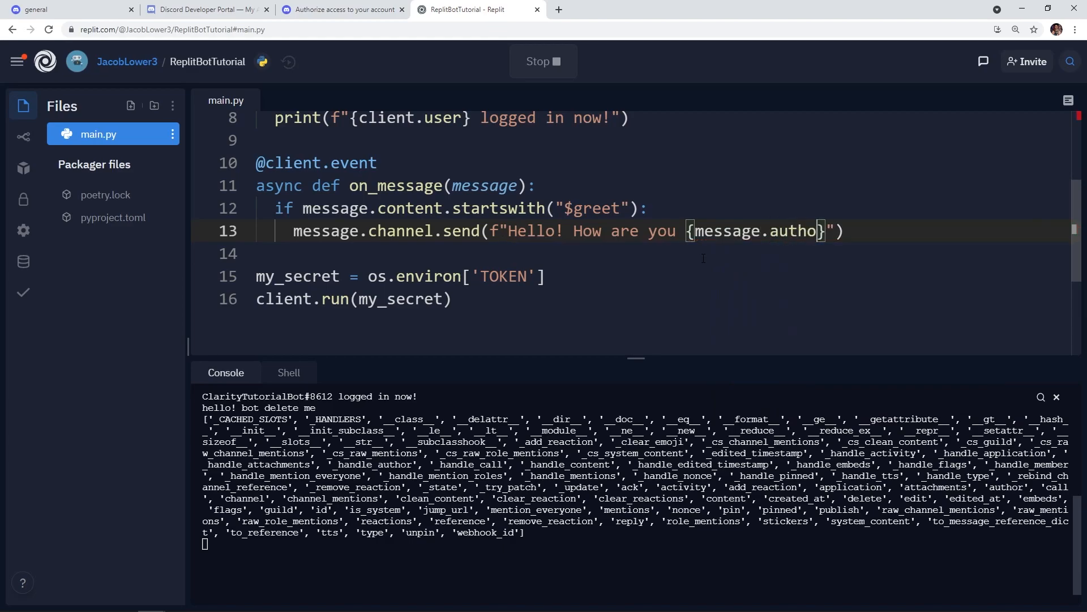
pyautogui.write('r')
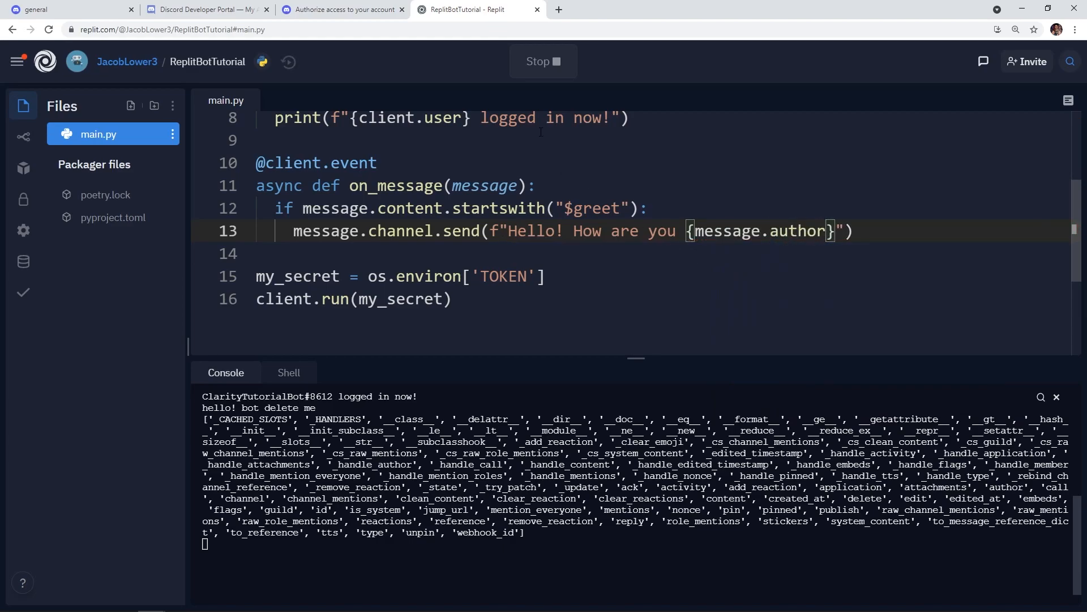
pyautogui.click(542, 61)
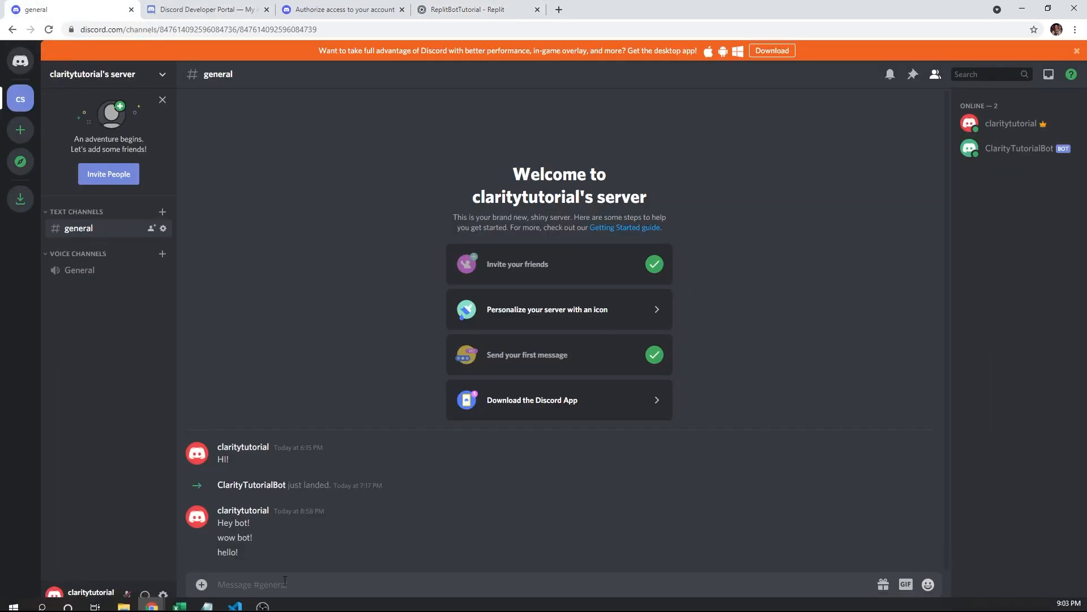
# - Post 'greet' and '$greet' in #general, then check Replit's console for the warning
pyautogui.write('gre')
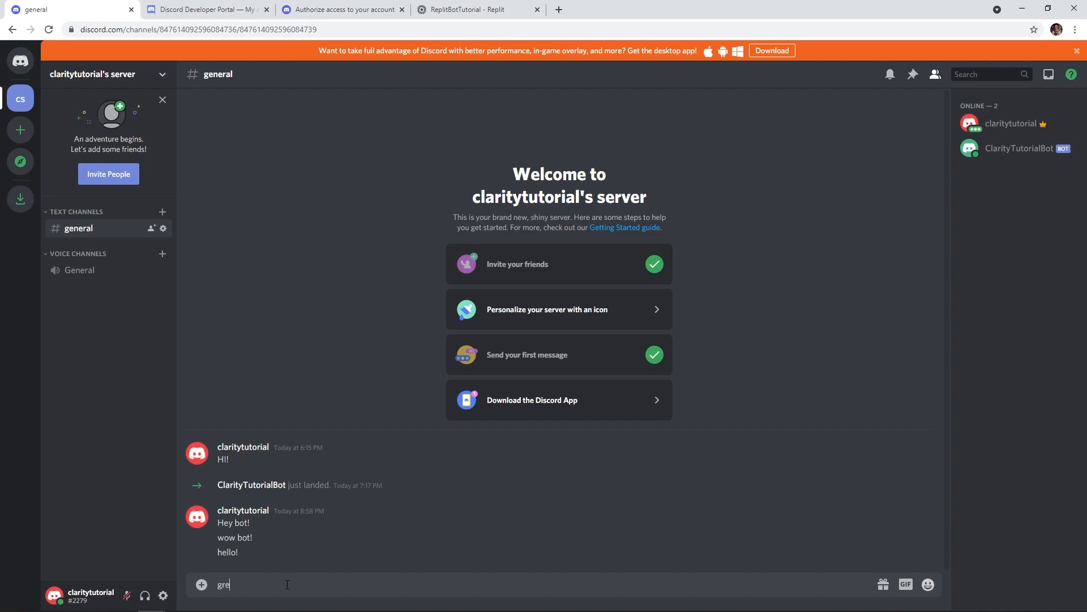
pyautogui.press('Enter')
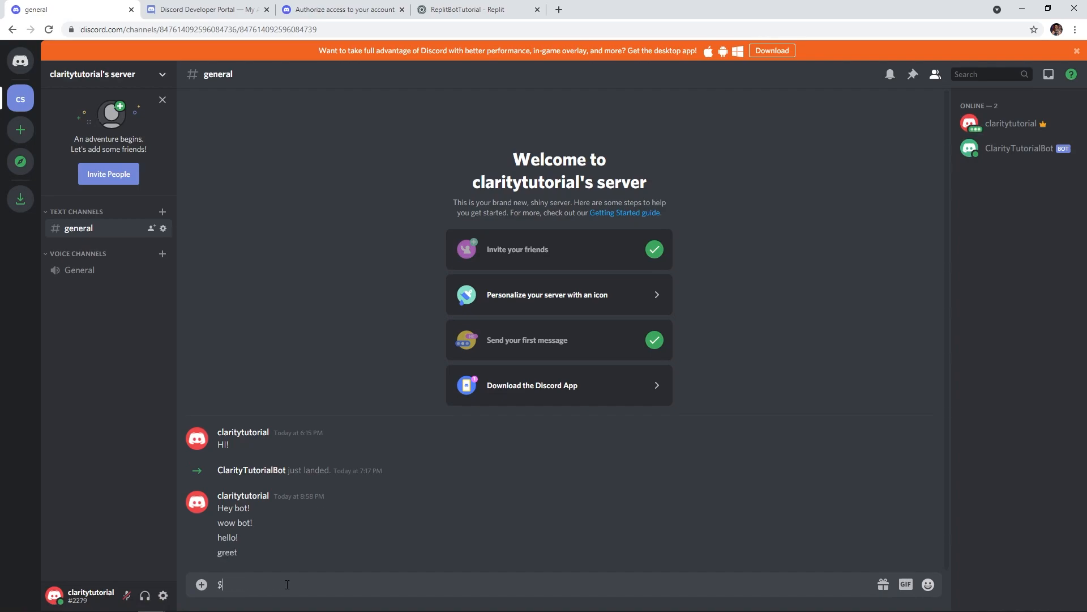
pyautogui.press('Enter')
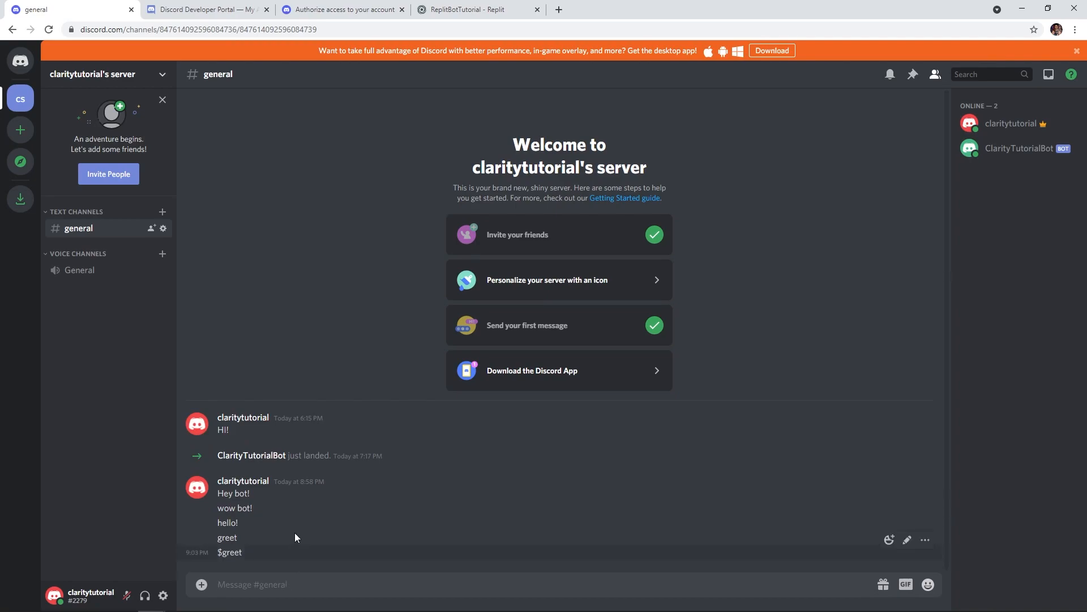
pyautogui.click(477, 9)
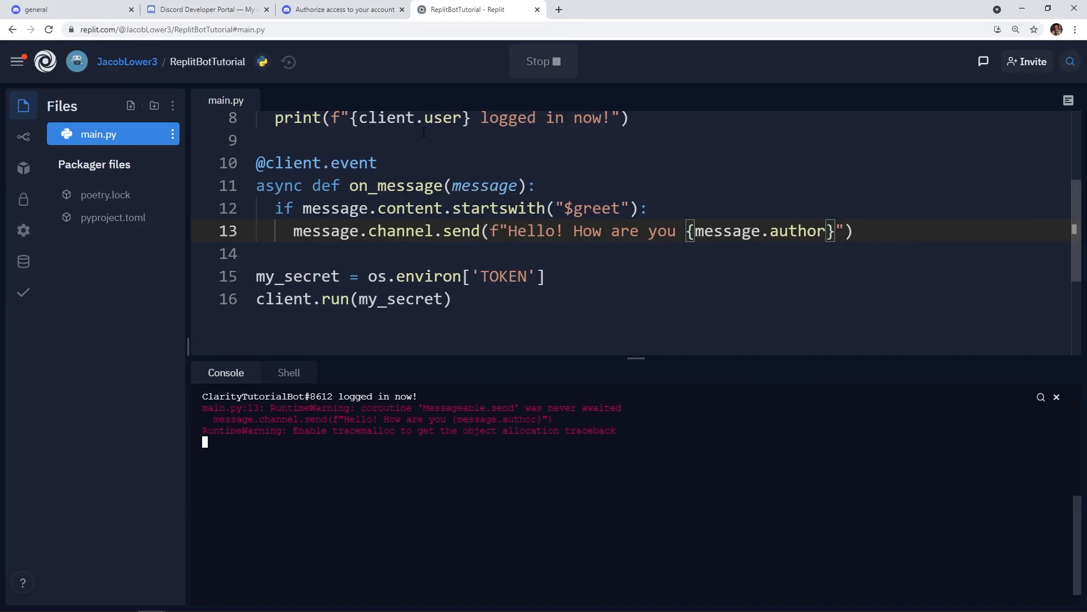
# - Prefix message.channel.send on line 13 with await and rerun the bot
pyautogui.write('await')
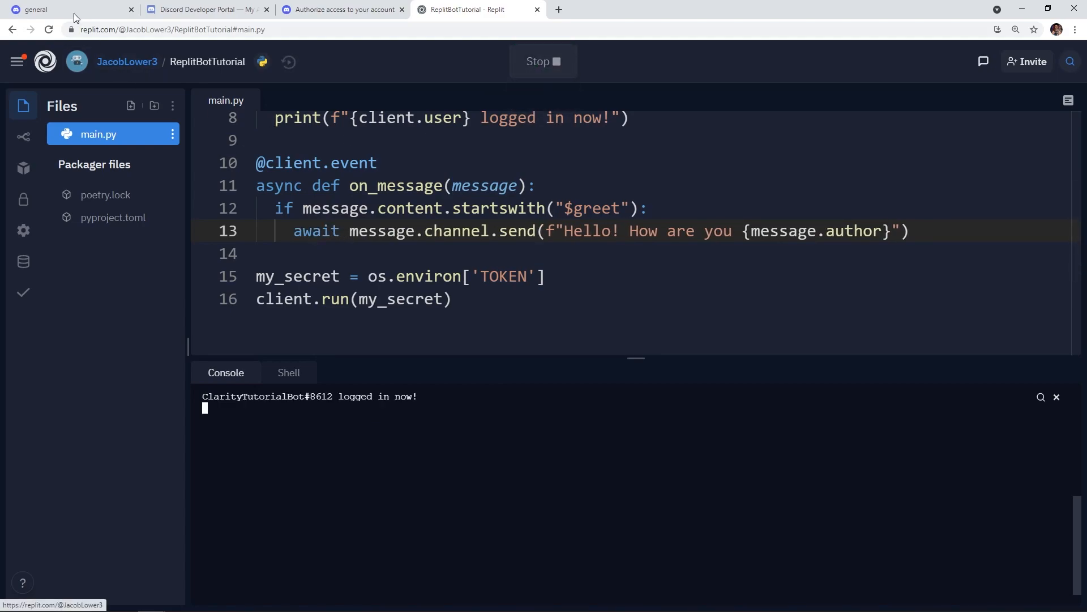
pyautogui.click(66, 9)
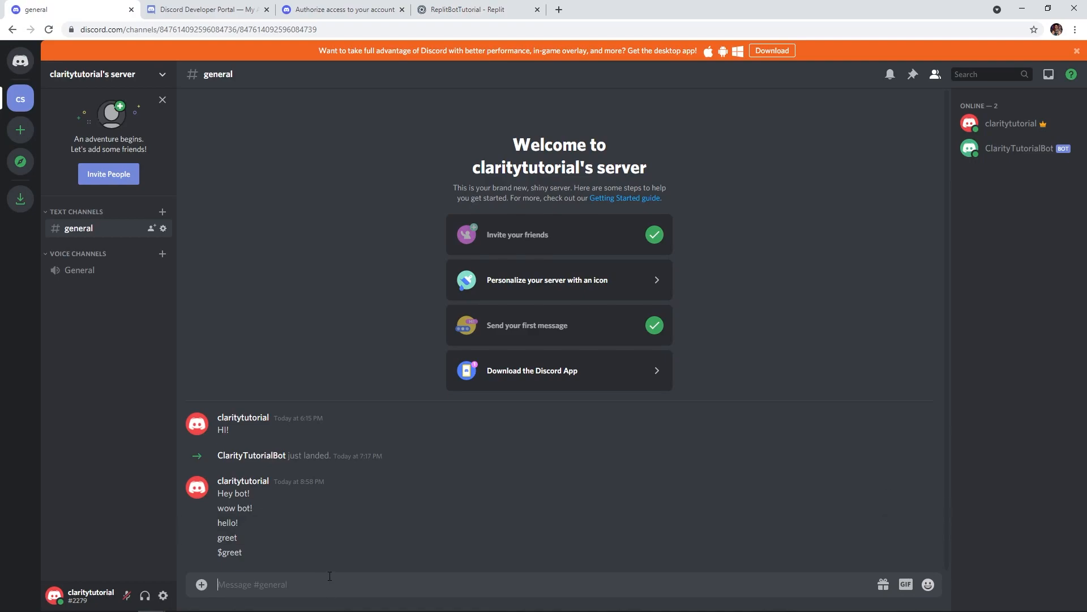
# - Send '$greet' in #general and get the bot's 'Hello! How are you' reply
pyautogui.write('$greet')
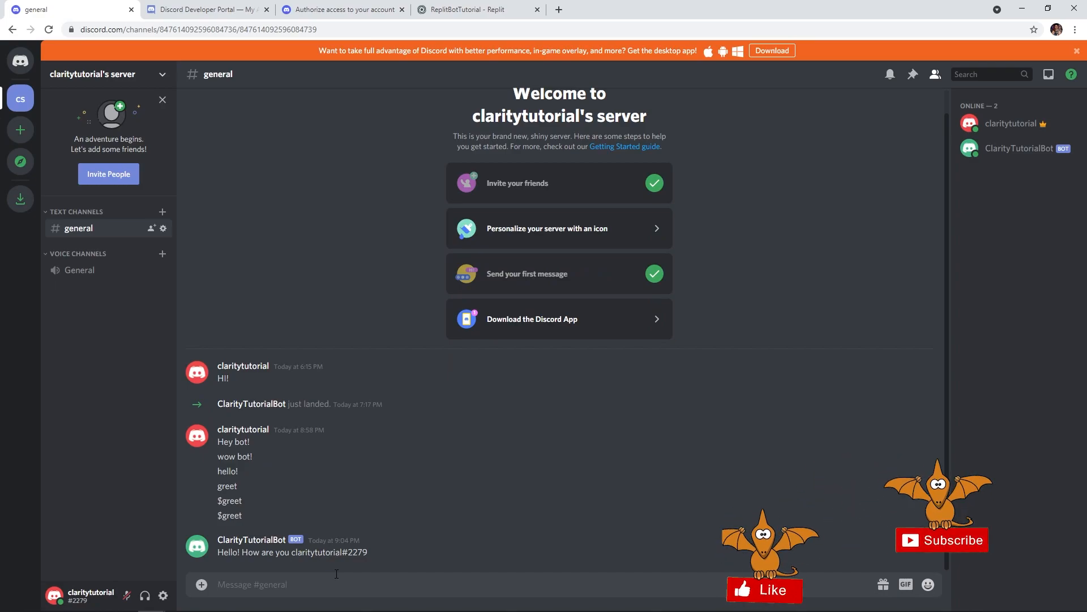
pyautogui.click(477, 9)
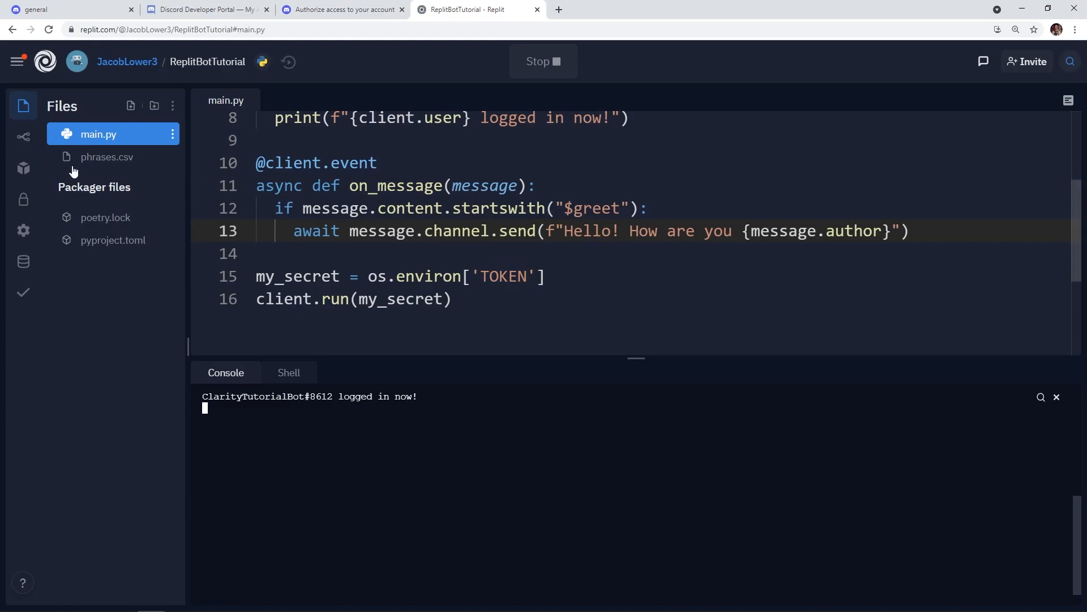
# - Open phrases.csv to view its Showerthoughts rows of id, quote, author, link and score
pyautogui.click(107, 157)
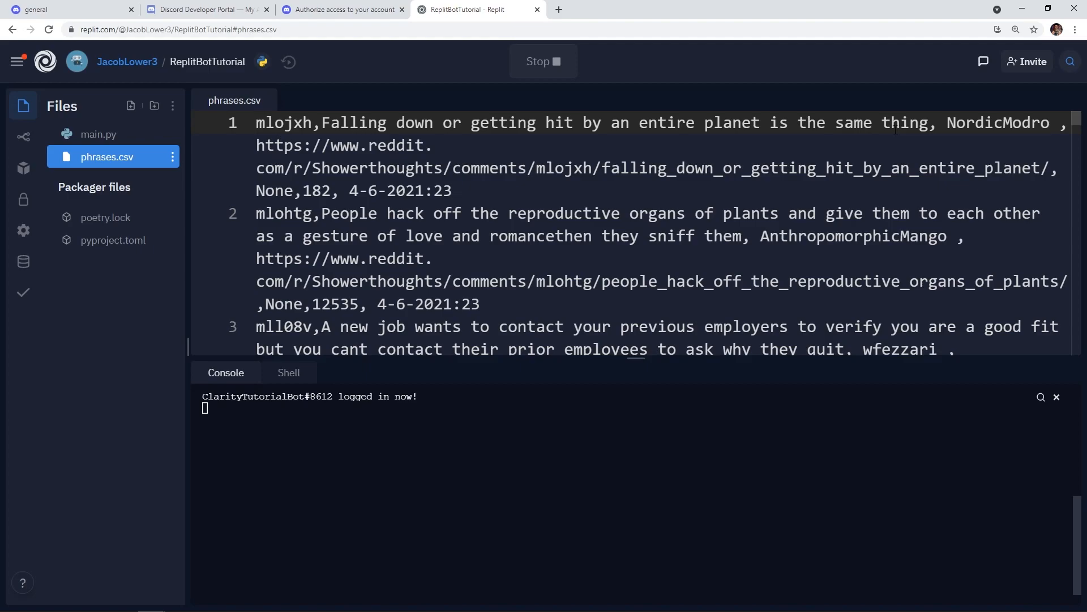
pyautogui.moveTo(98, 133)
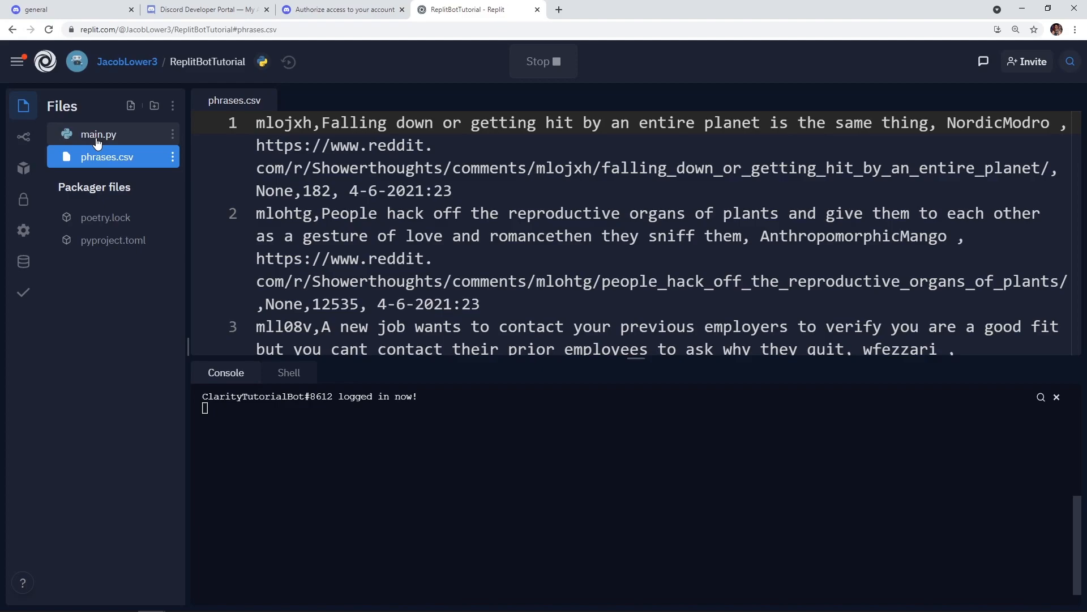
# - In main.py, add 'import csv' and an empty 'phrases = []' list below the imports
pyautogui.click(98, 134)
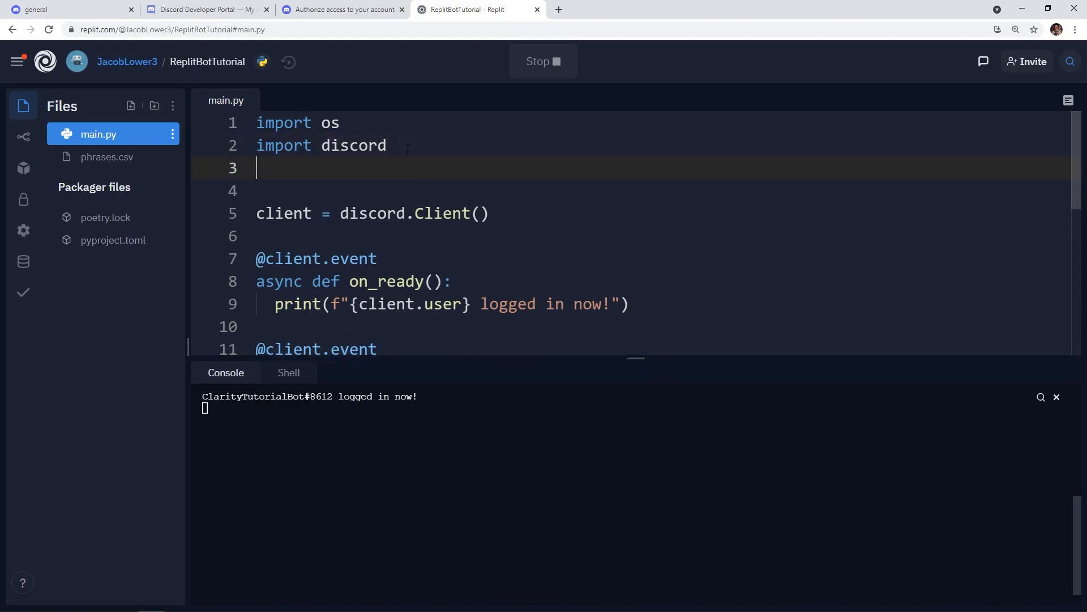
pyautogui.write('import c')
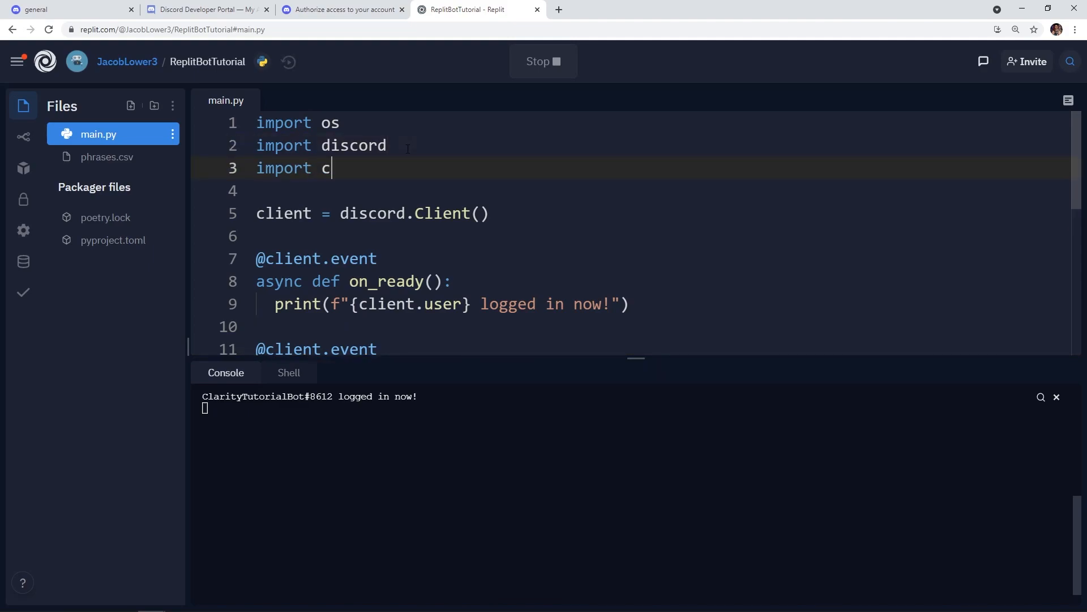
pyautogui.write('sv')
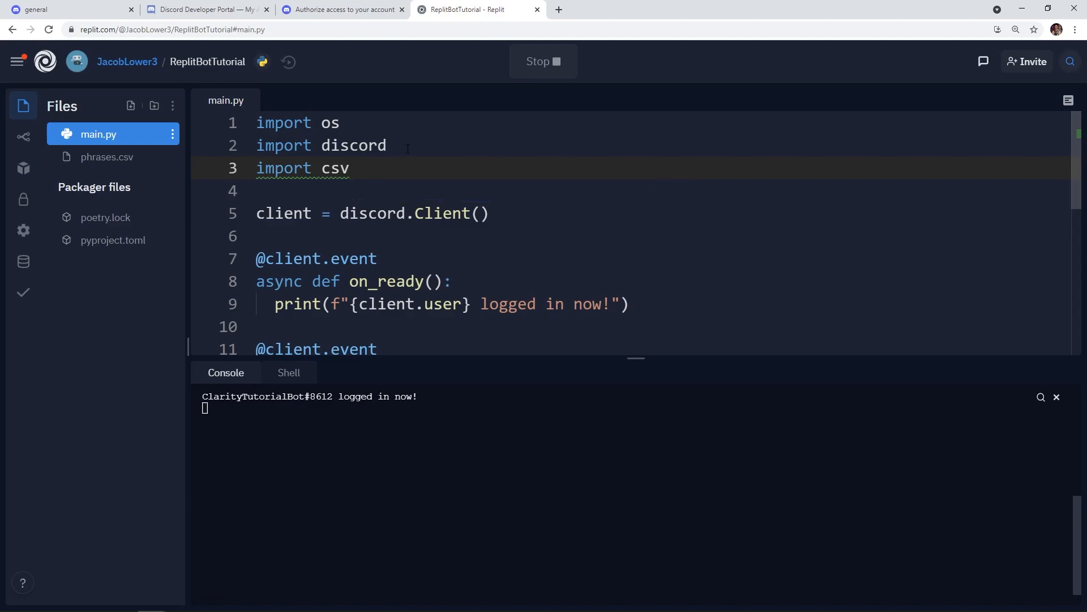
pyautogui.write('phrases =')
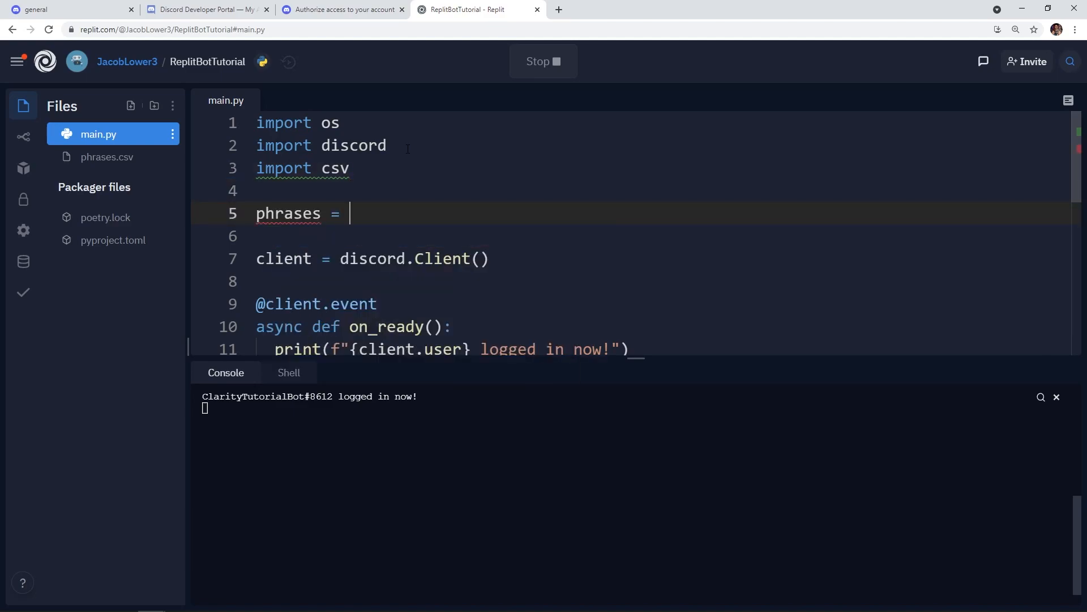
pyautogui.write('[]')
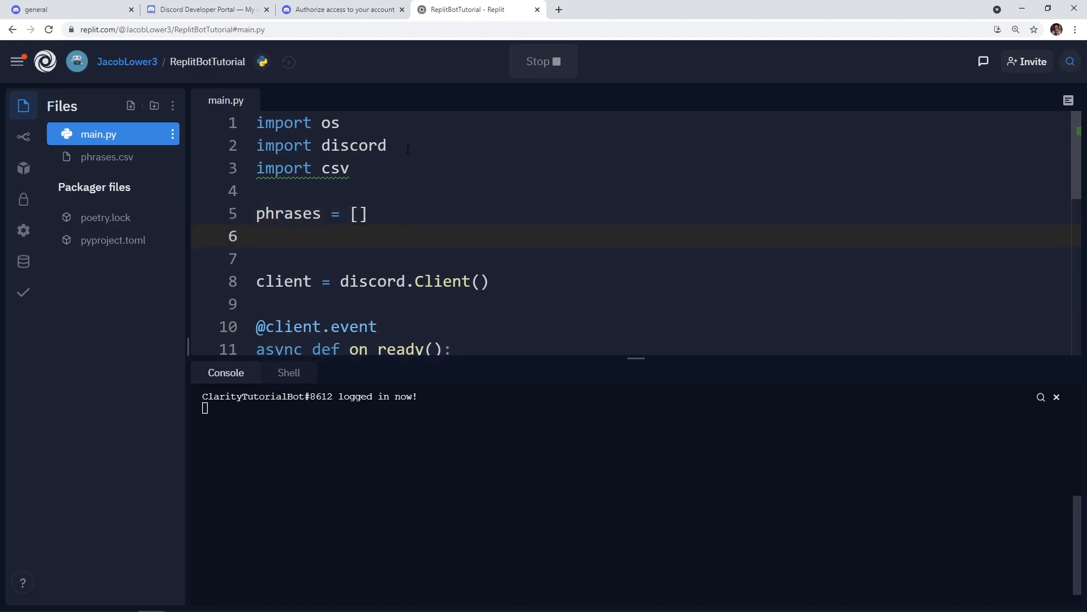
pyautogui.write('with open("p')
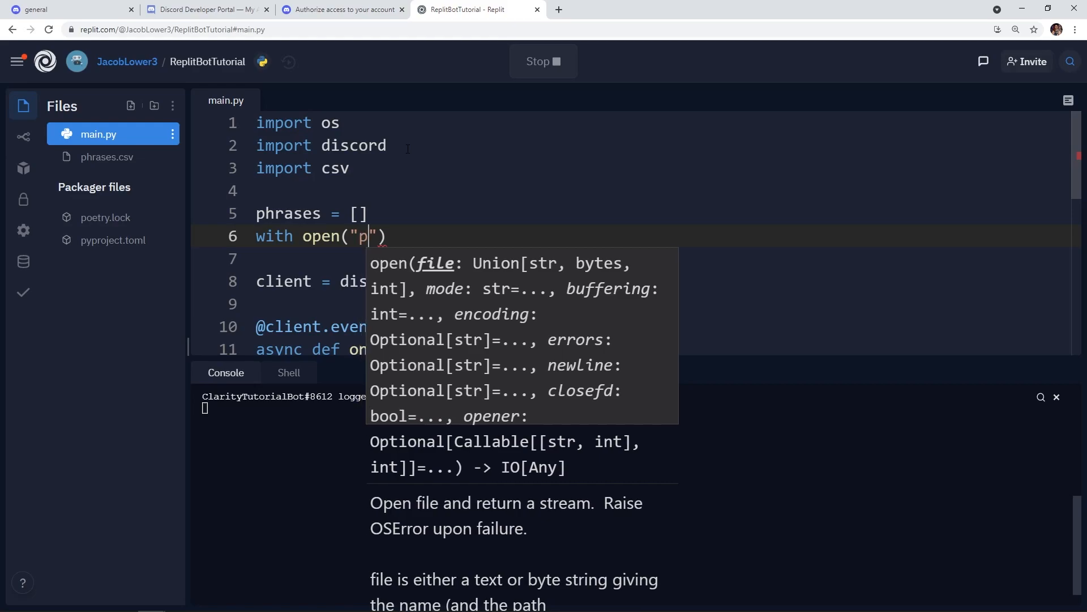
# - Open phrases.csv as csv_file and create csv_reader with csv.reader and a comma delimiter
pyautogui.write('hrases.csv')
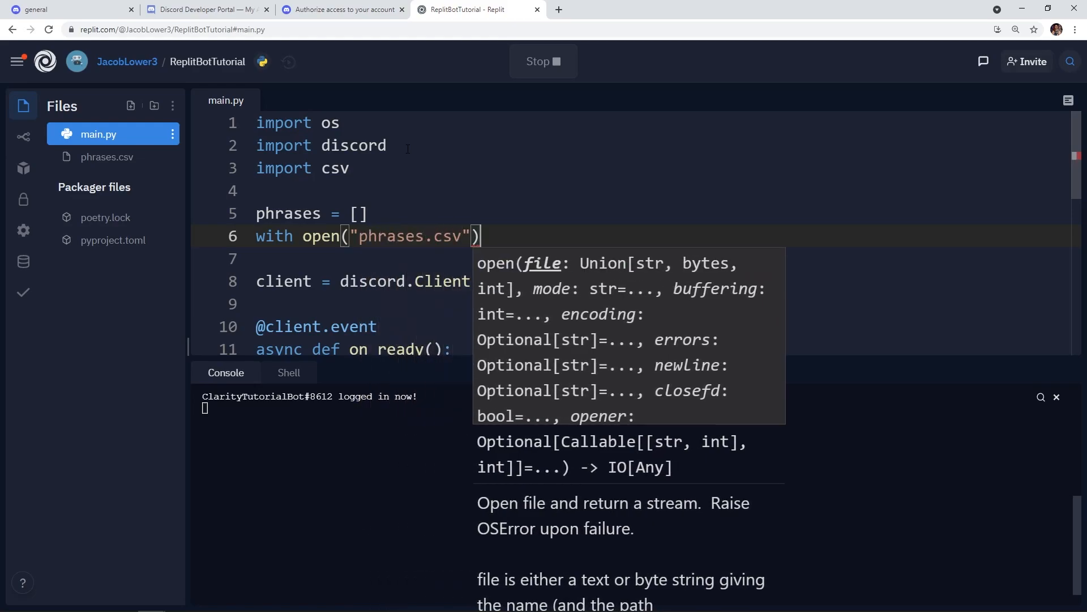
pyautogui.write('as cs')
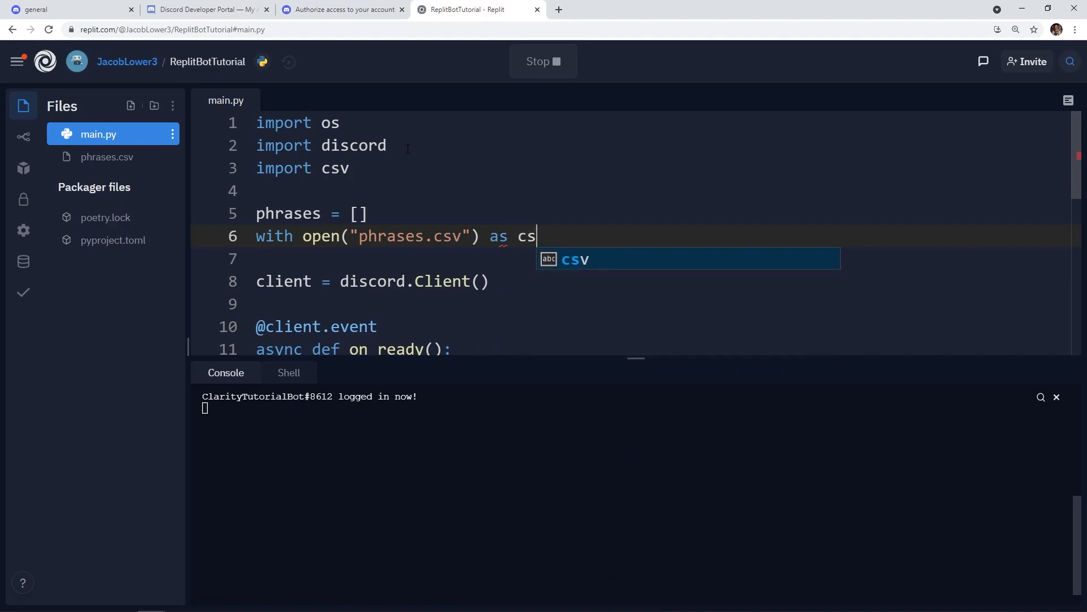
pyautogui.write('v_file:')
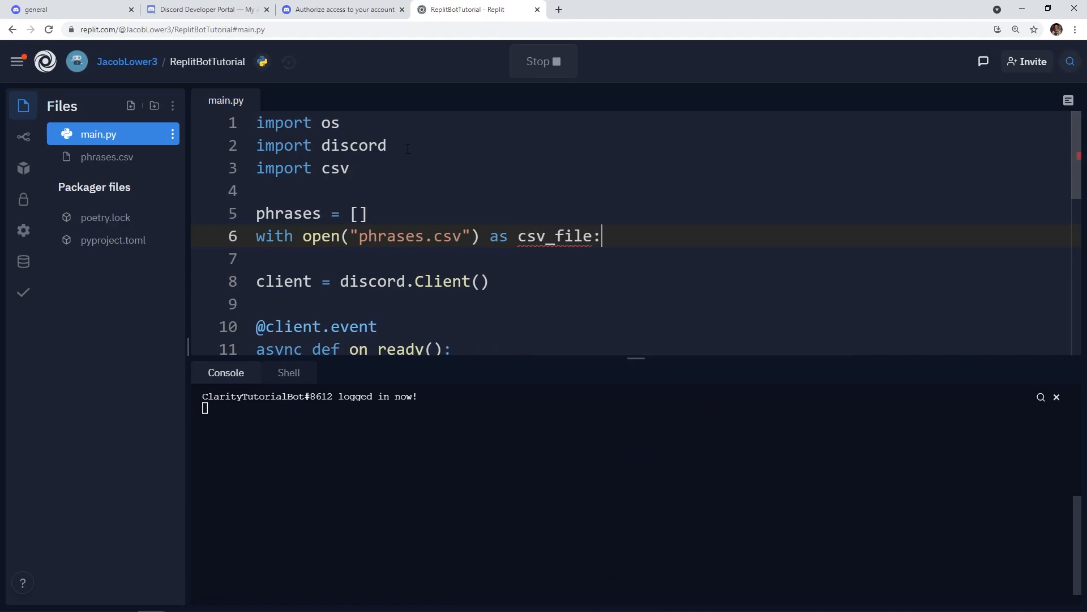
pyautogui.write('csv_re')
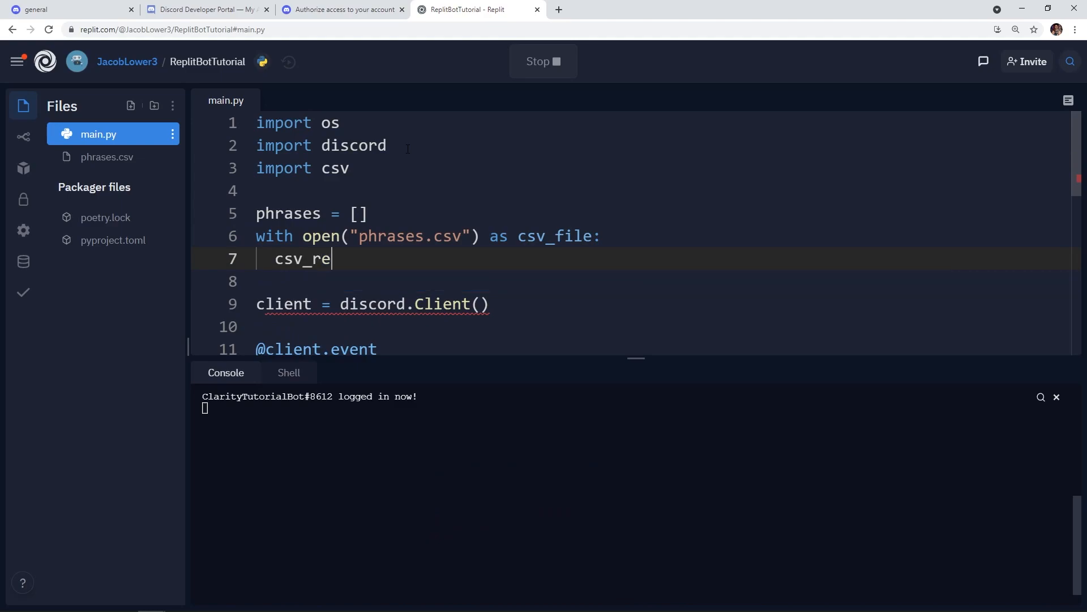
pyautogui.write('ader = csv')
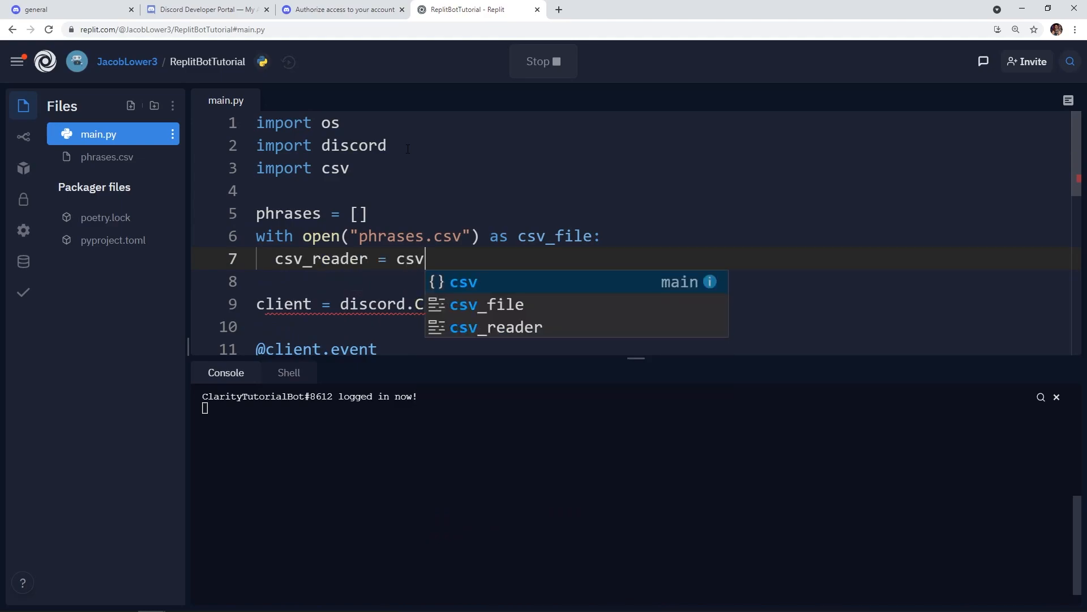
pyautogui.write('.reader')
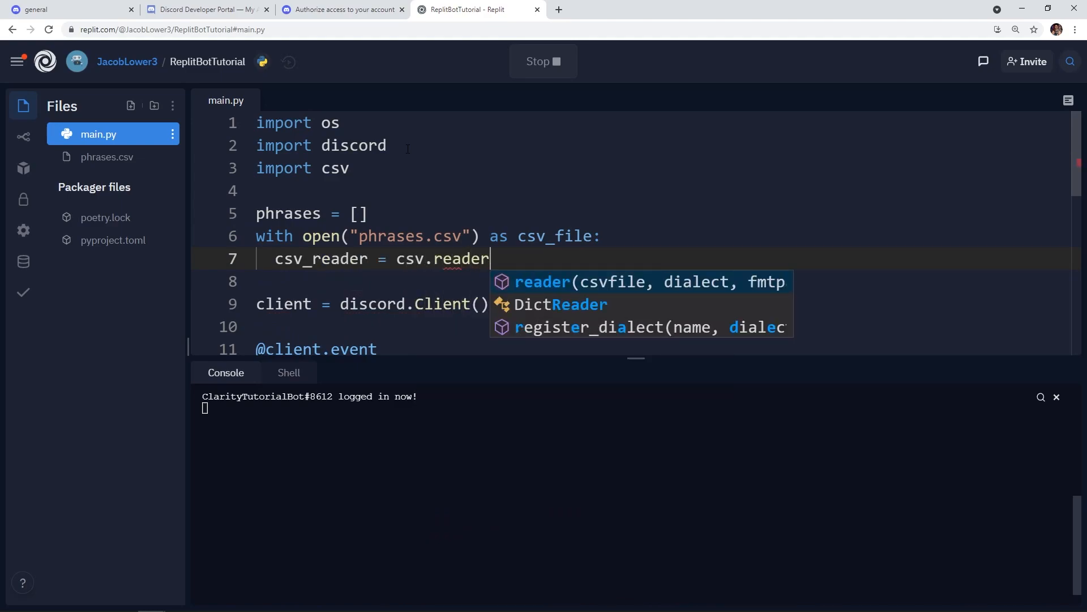
pyautogui.write('(csv_file,')
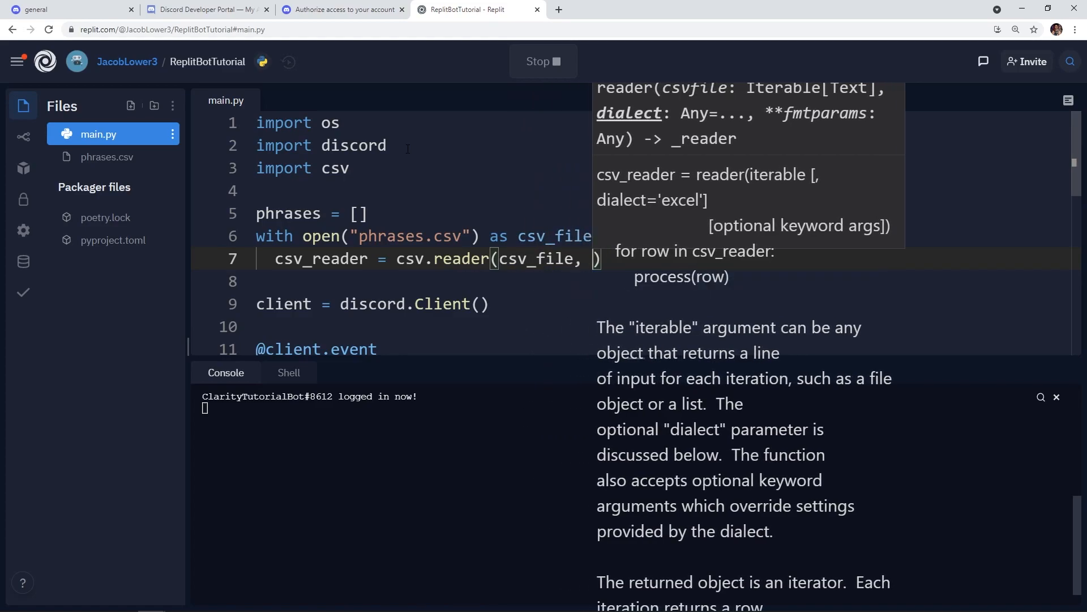
pyautogui.write('delemiter')
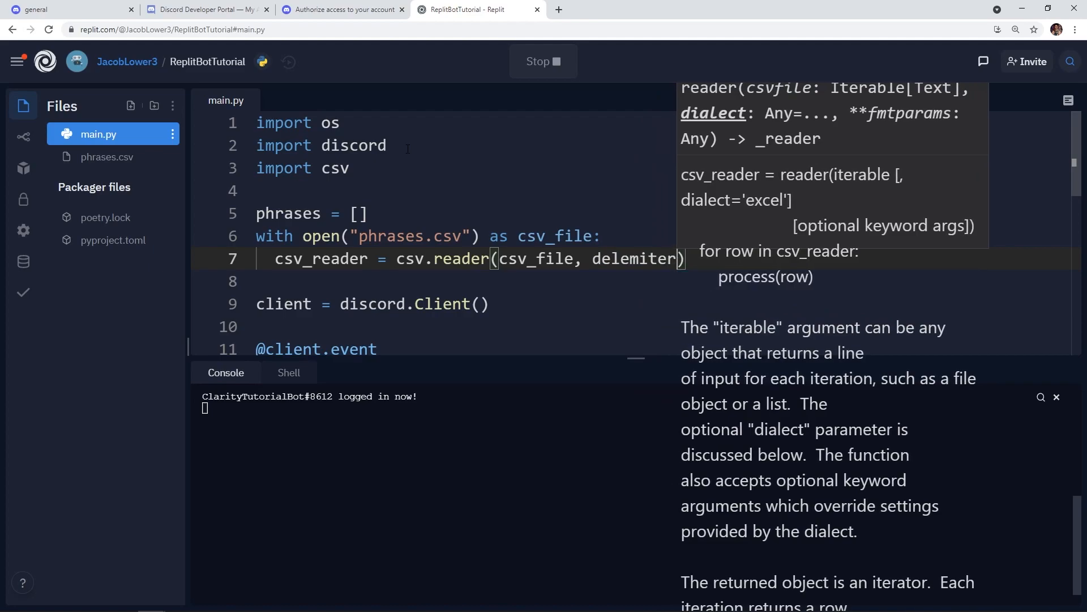
pyautogui.write("=',")
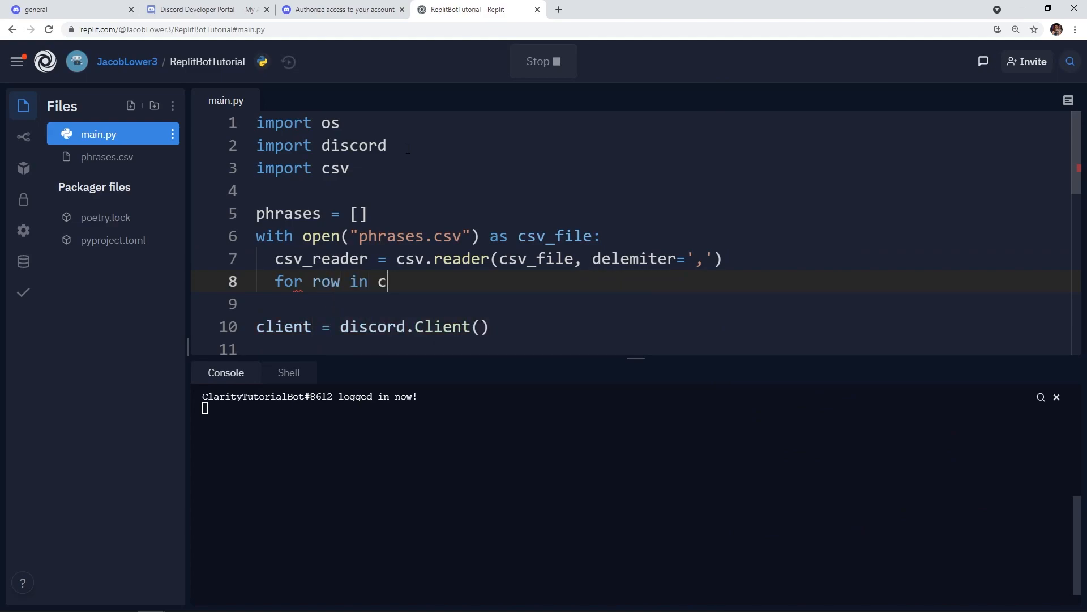
# - Loop over csv_reader rows, appending each row's second column (row[1]) to phrases
pyautogui.write('sv_reader')
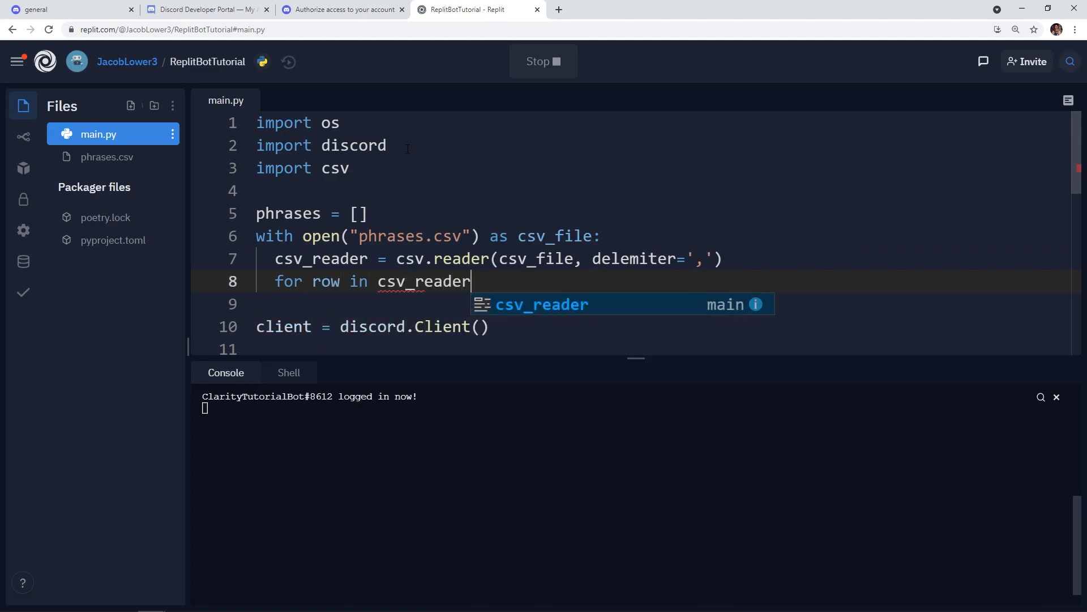
pyautogui.write(':')
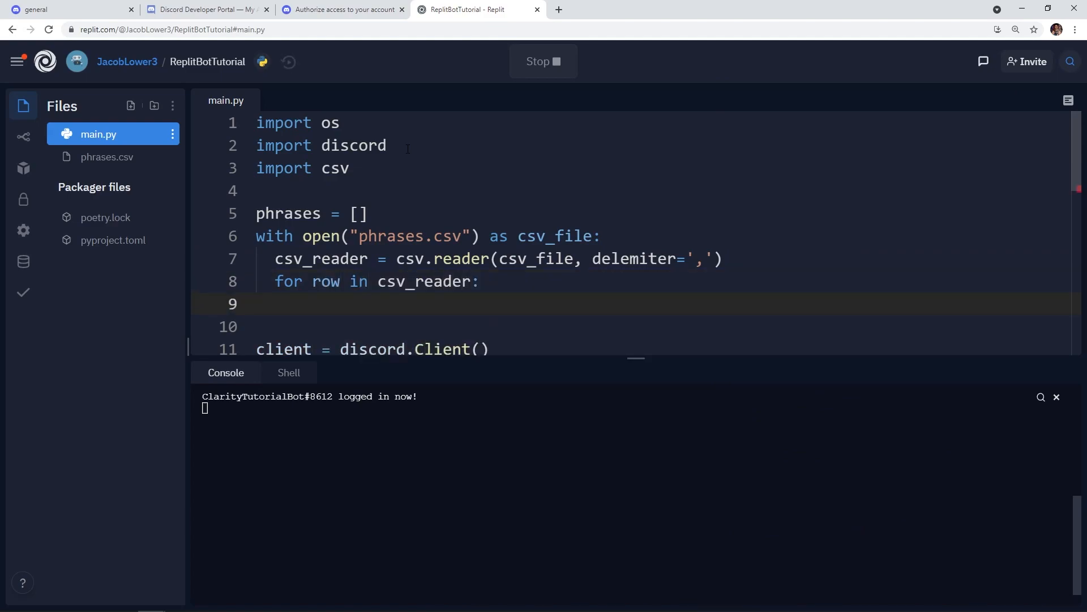
pyautogui.write('phrases')
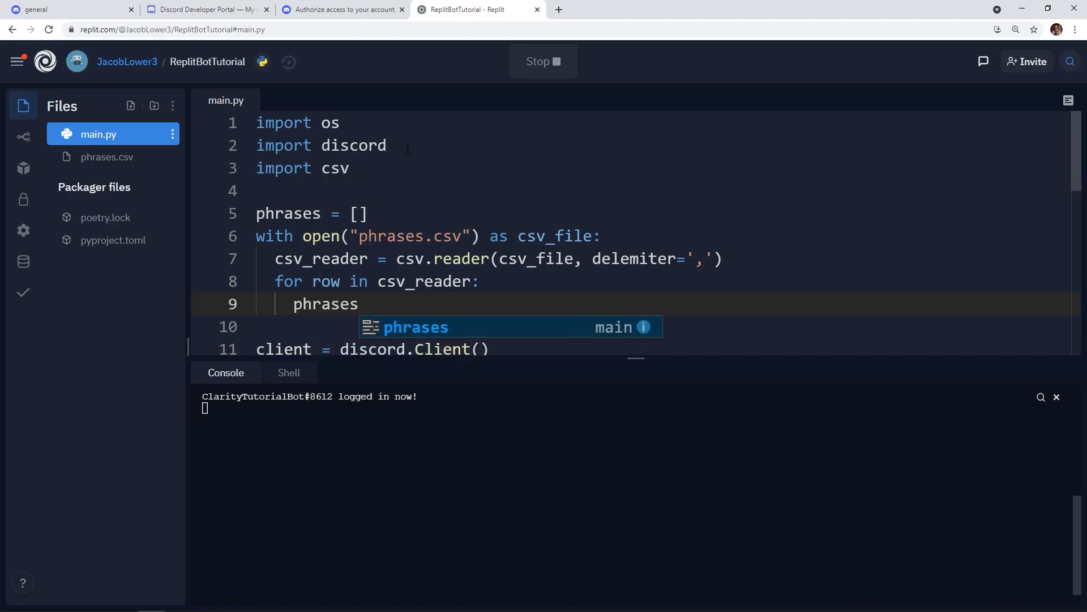
pyautogui.write('.append(')
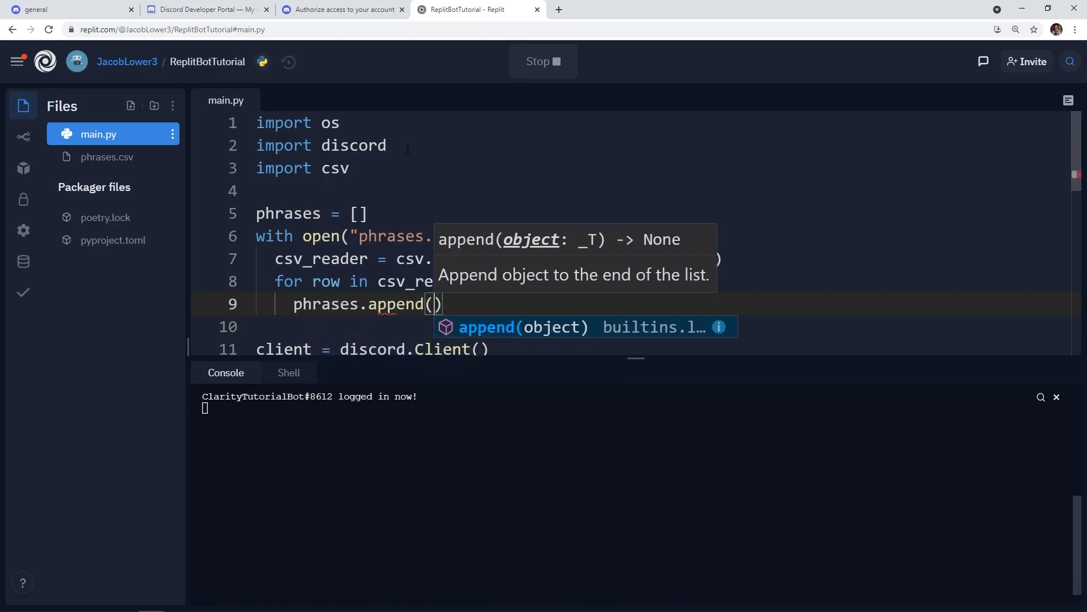
pyautogui.write('row[]')
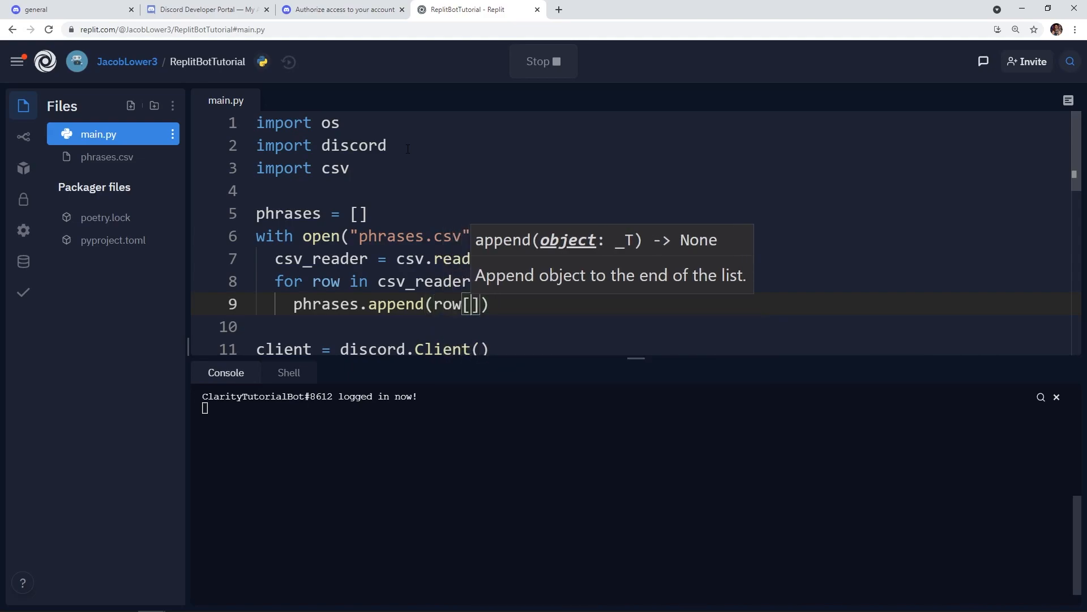
pyautogui.write('1')
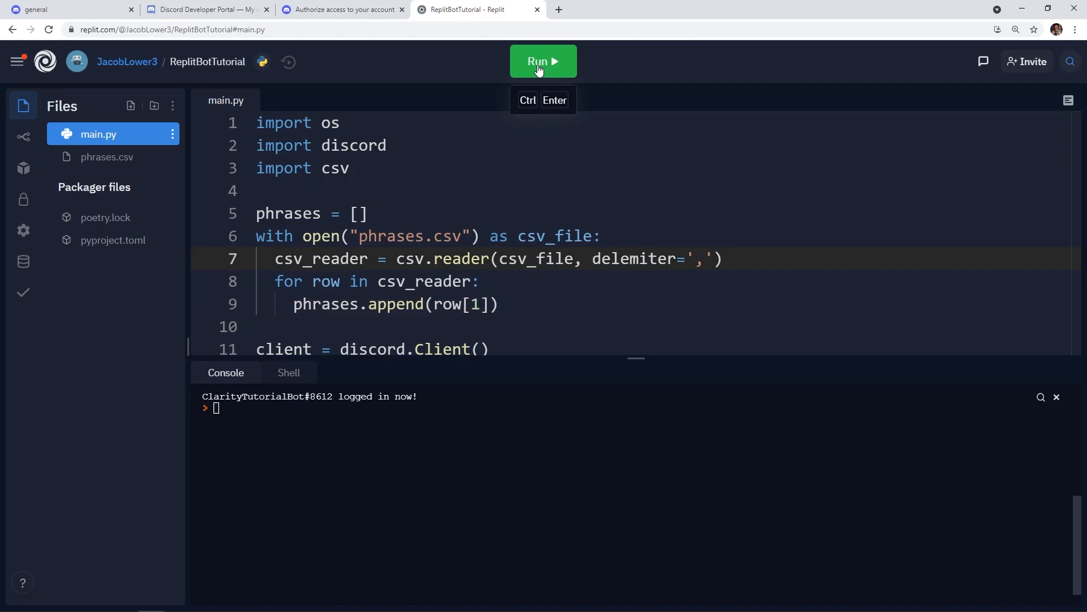
# - Run the bot, hit the invalid delimiter TypeError, and rerun until ClarityTutorialBot#8612 logs in
pyautogui.click(544, 61)
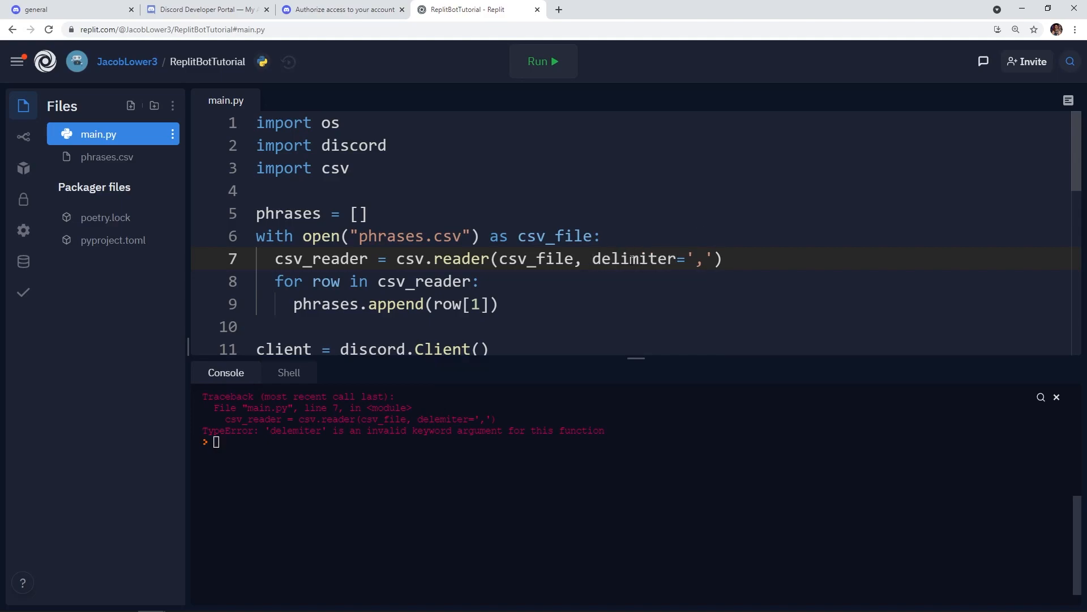
pyautogui.click(543, 61)
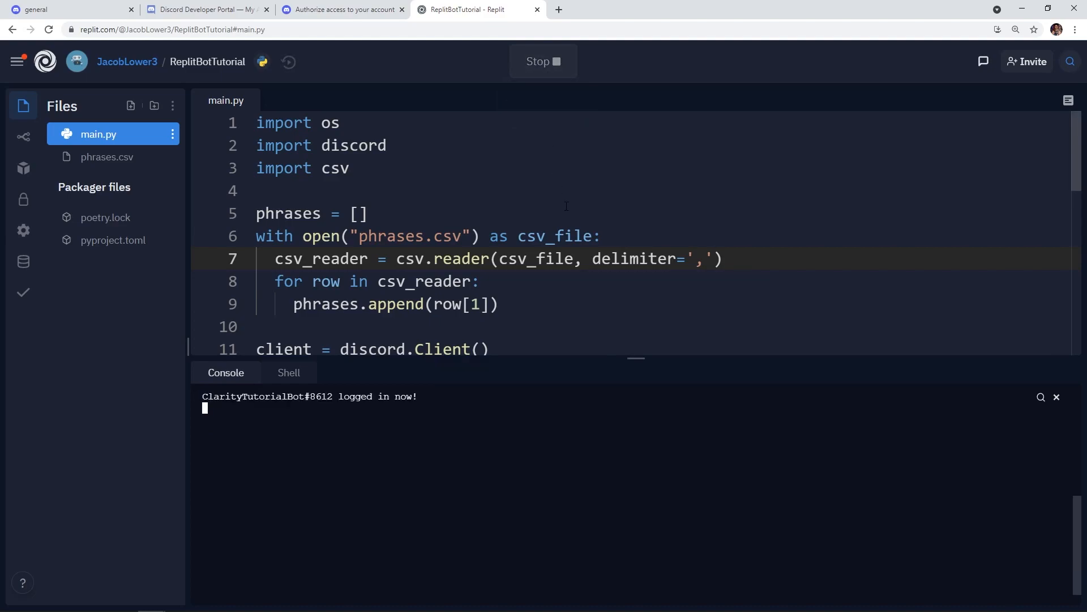
pyautogui.moveTo(543, 61)
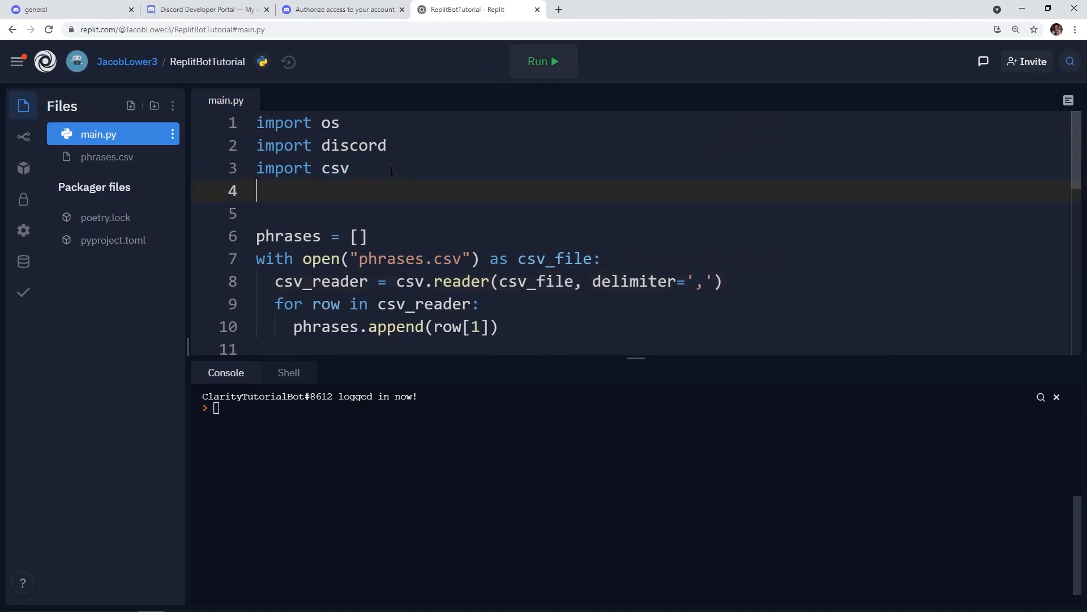
pyautogui.write('import')
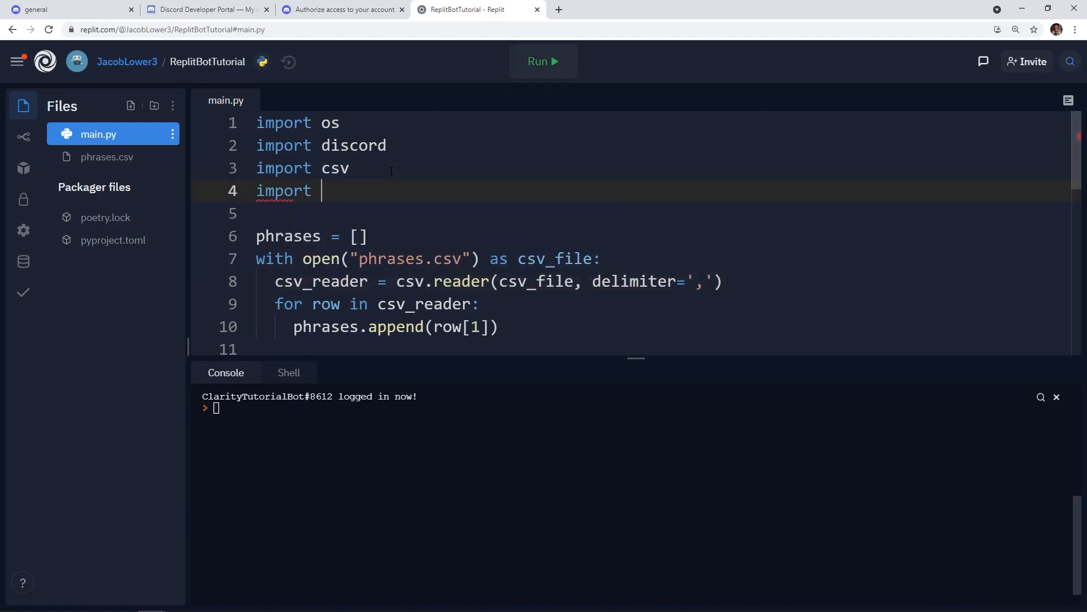
pyautogui.write('random')
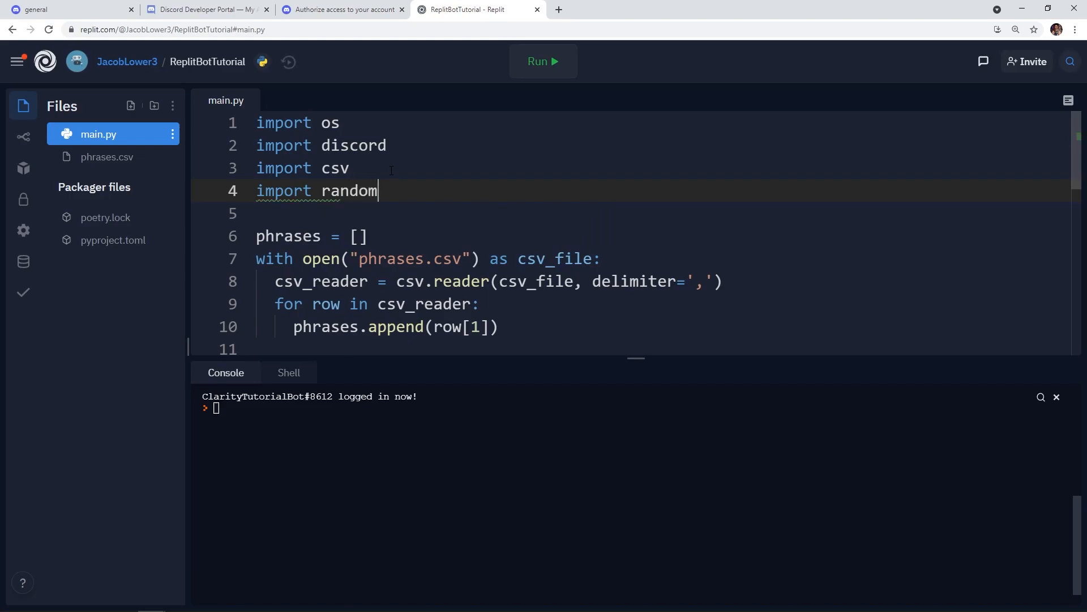
pyautogui.scroll(-3)
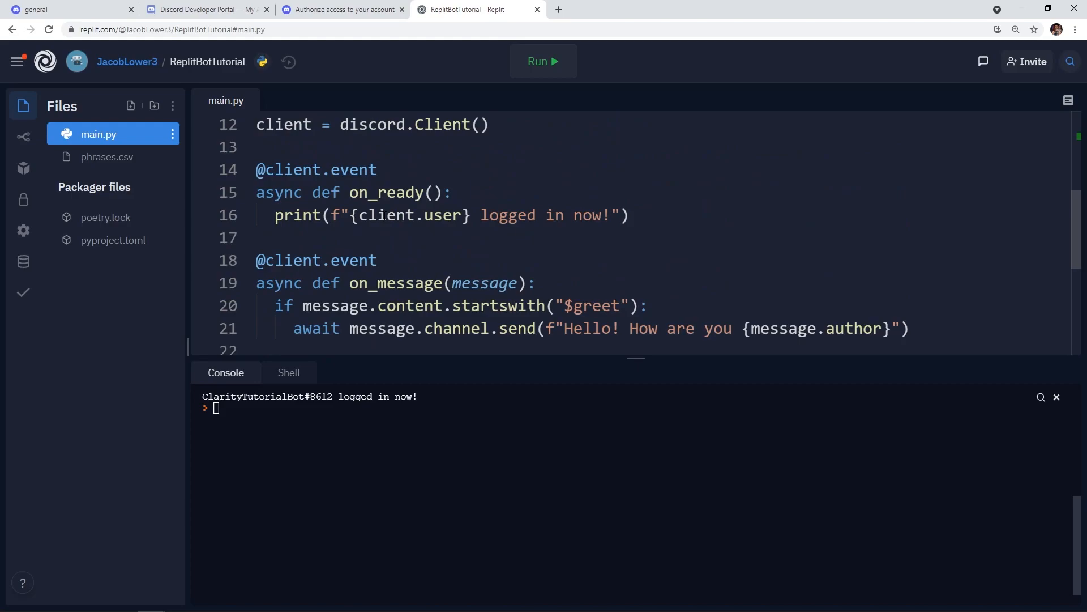
# - Add an elif branch in on_message that checks for "$thought" in the message content
pyautogui.write('elif "')
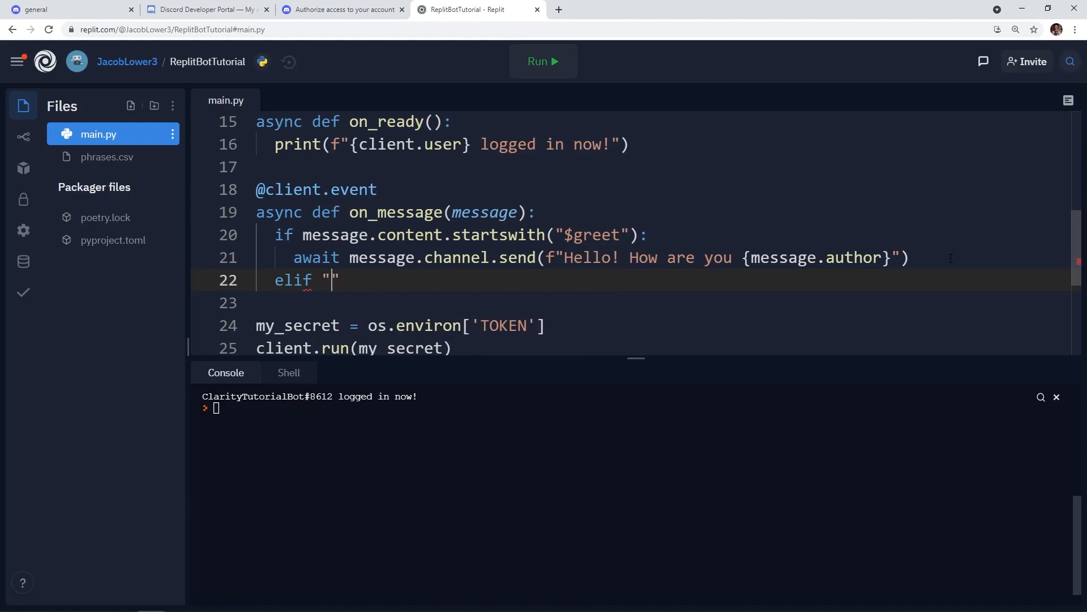
pyautogui.write('$')
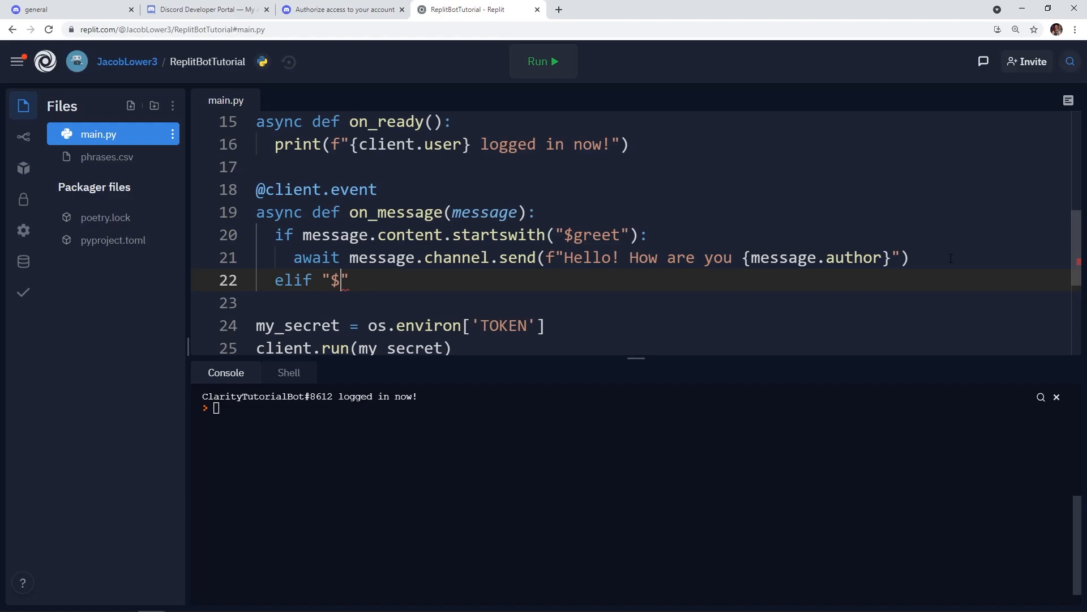
pyautogui.write('thought')
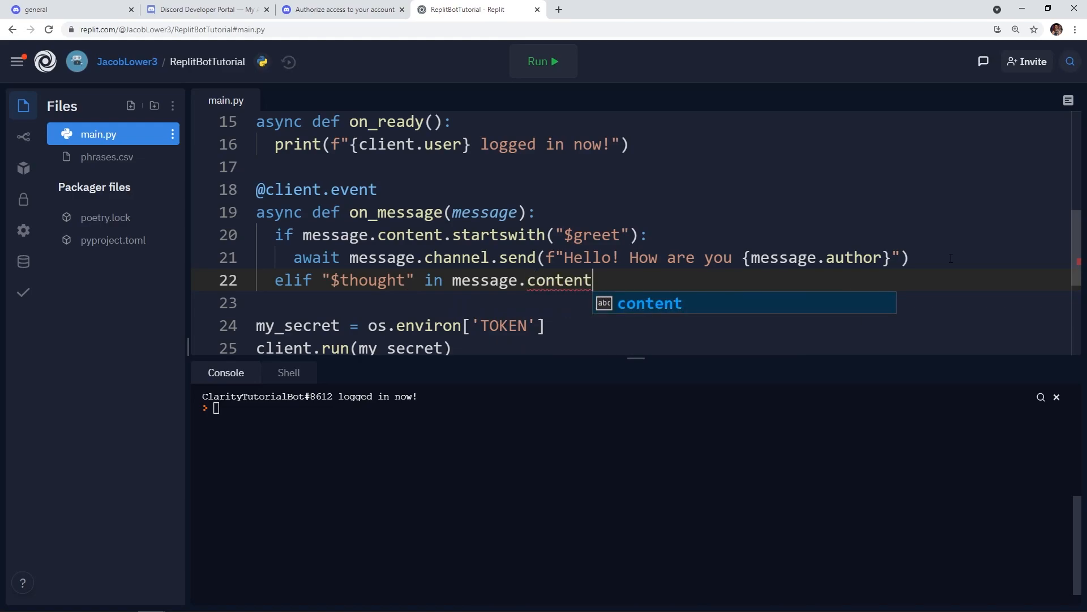
pyautogui.write(':')
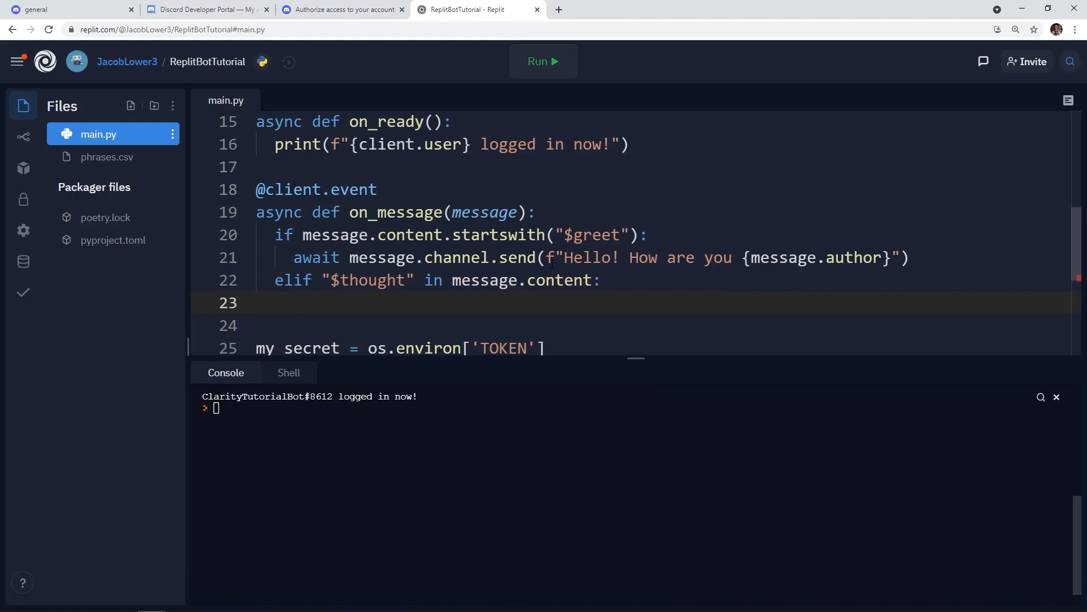
# - Make that branch send phrases[random.randint(0, len(phrases)-1)] as the channel response
pyautogui.doubleClick(316, 258)
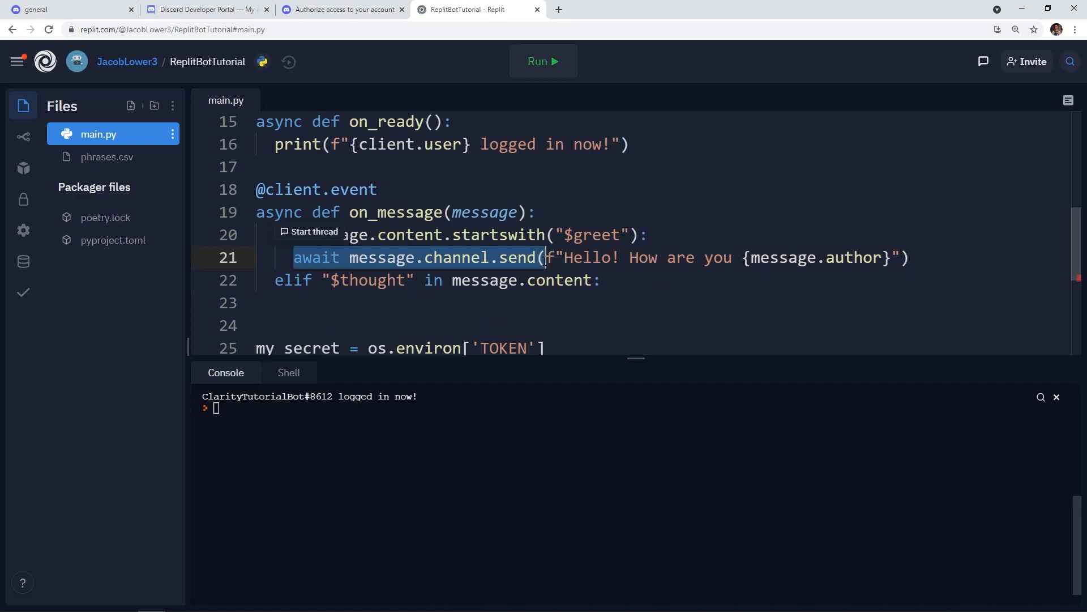
pyautogui.write('await message.channel.send(')
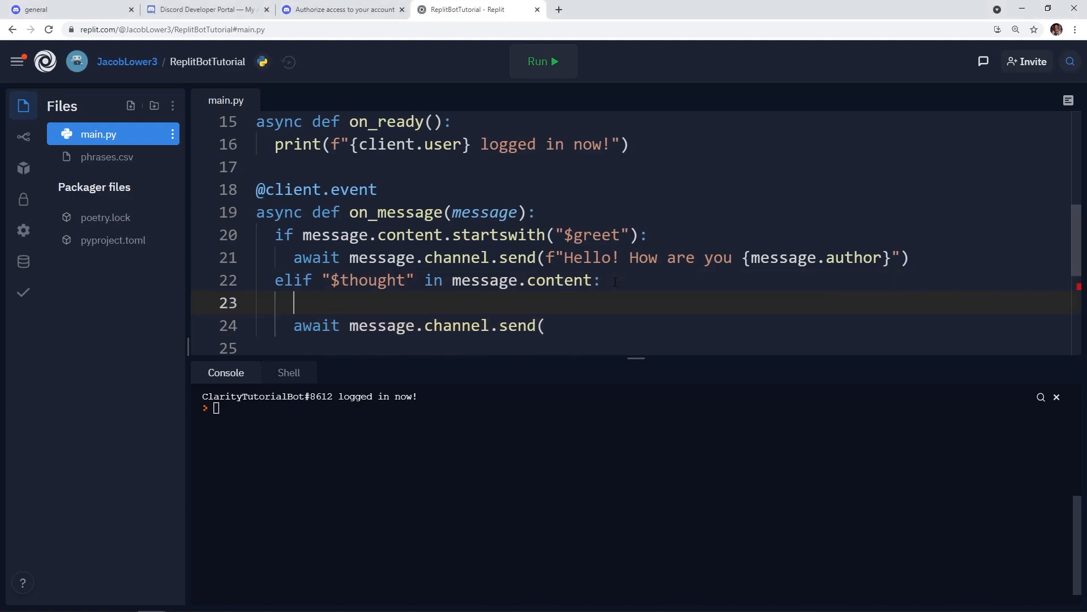
pyautogui.write('p')
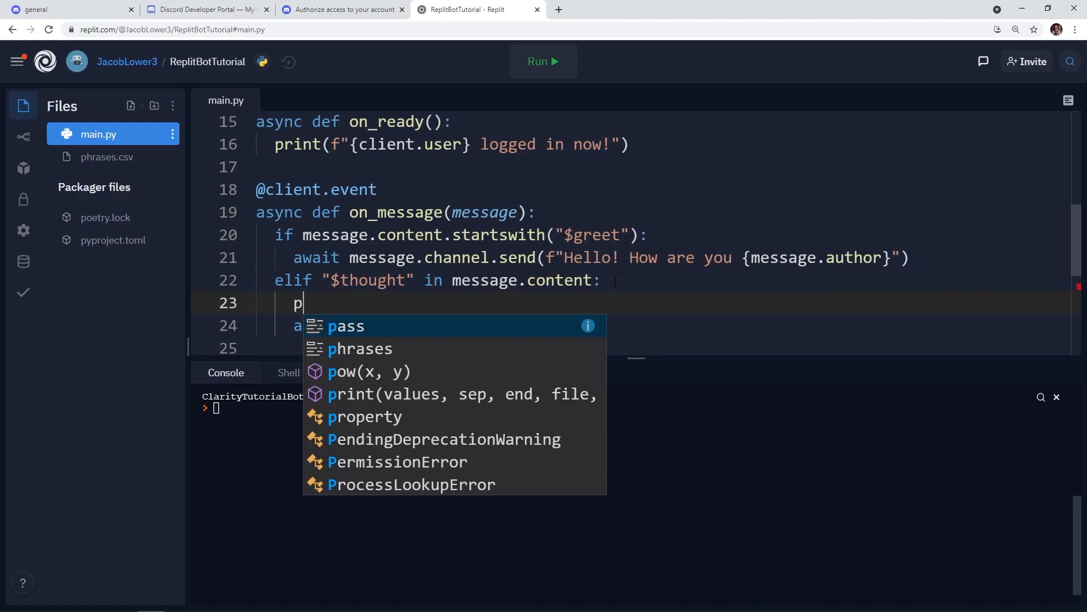
pyautogui.write('response = ph')
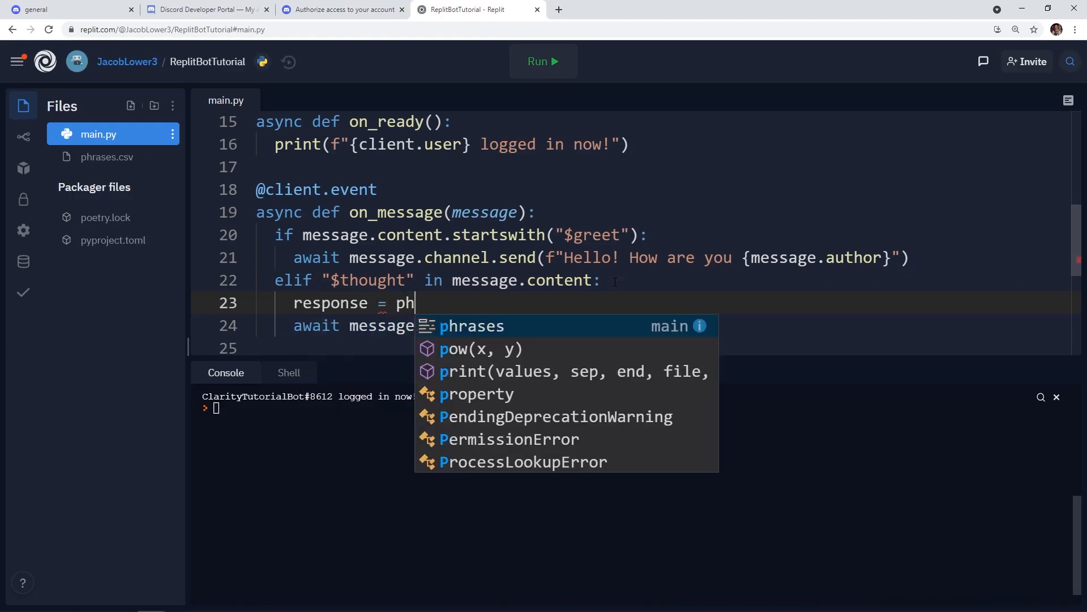
pyautogui.write('rases[random')
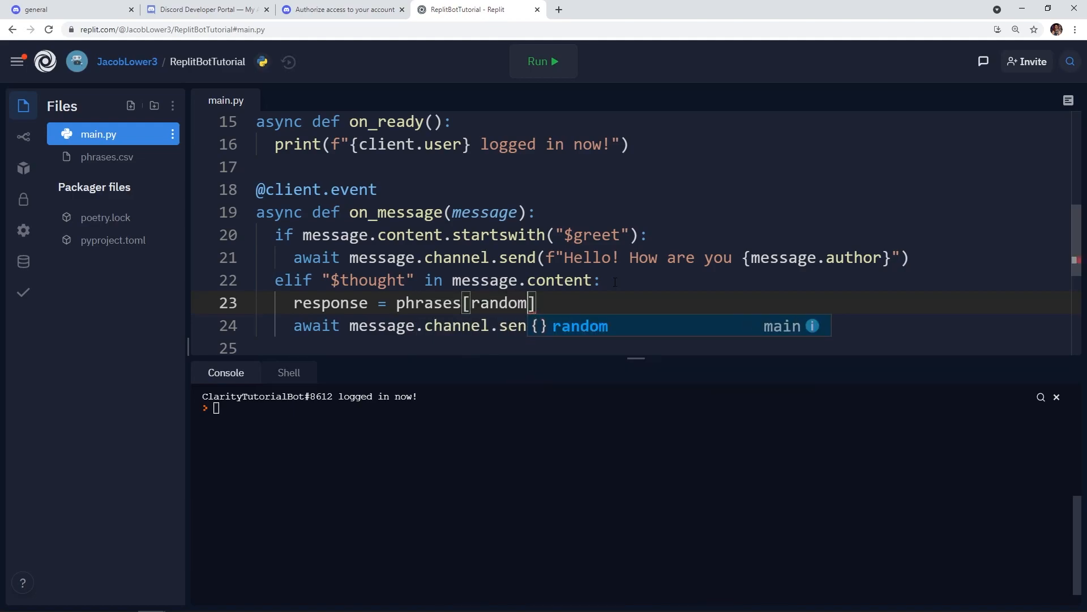
pyautogui.write('.randint(0,')
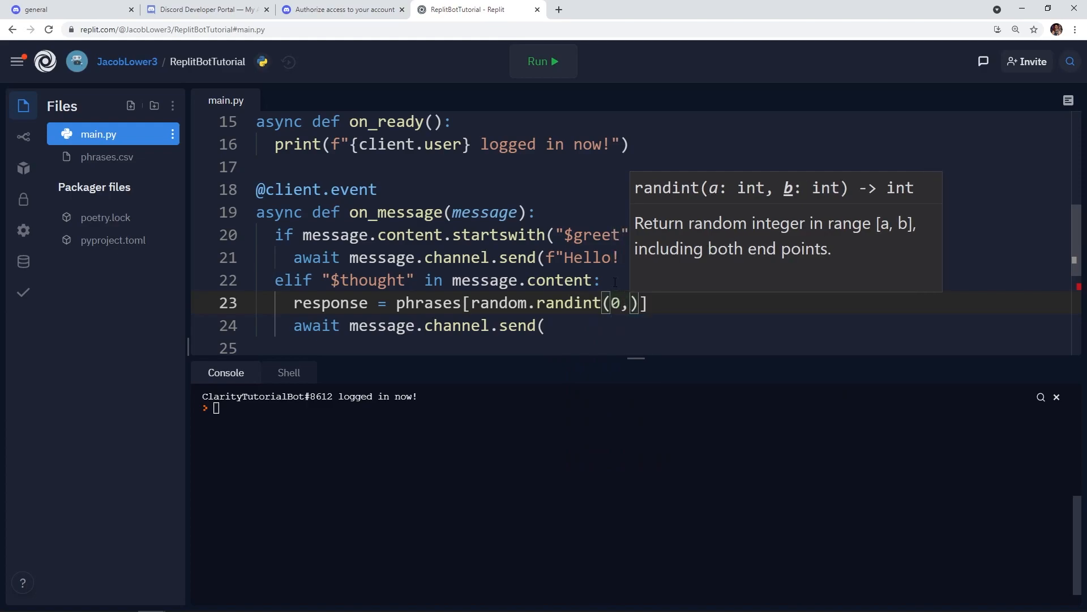
pyautogui.write('len(pr')
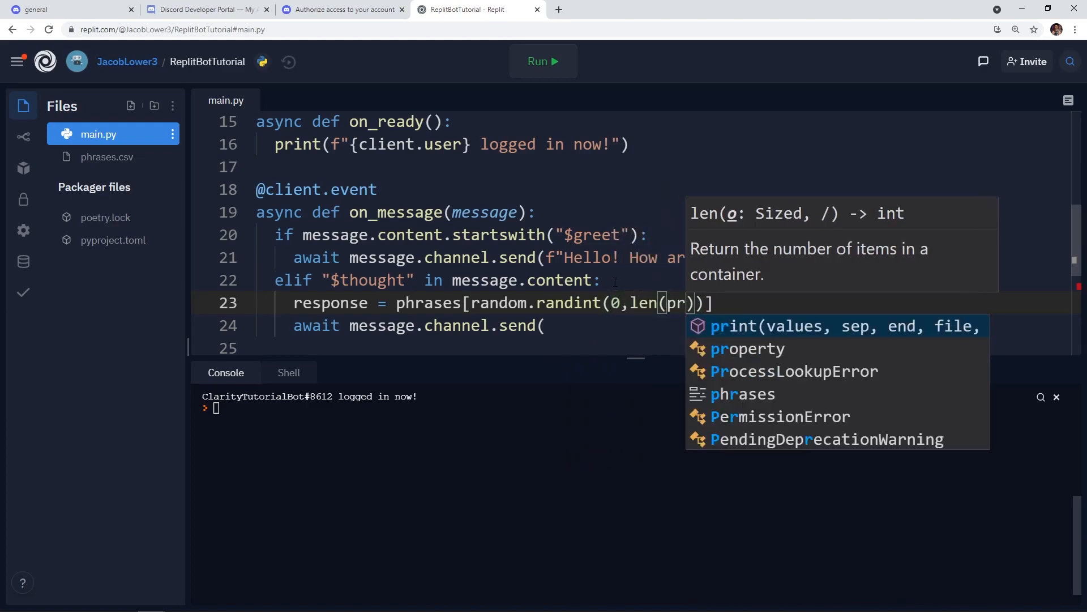
pyautogui.write('hrases')
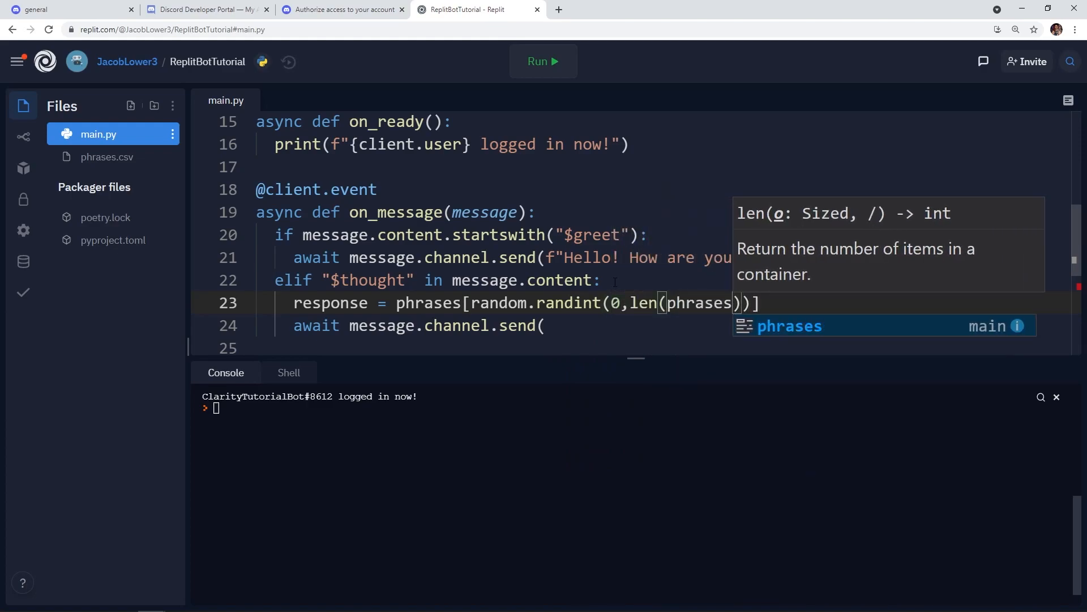
pyautogui.write('-2')
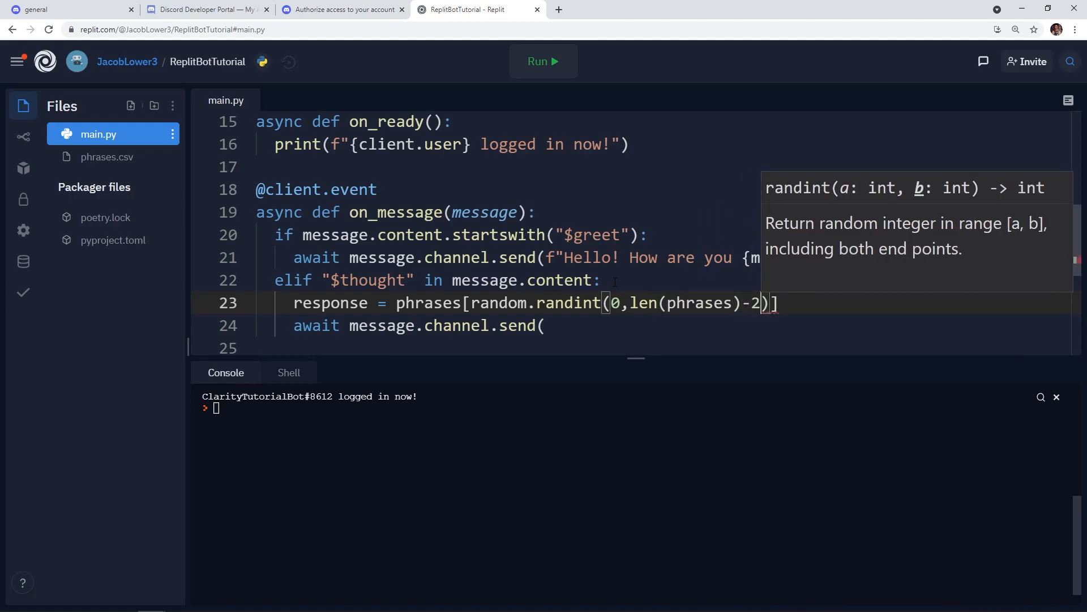
pyautogui.write('1')
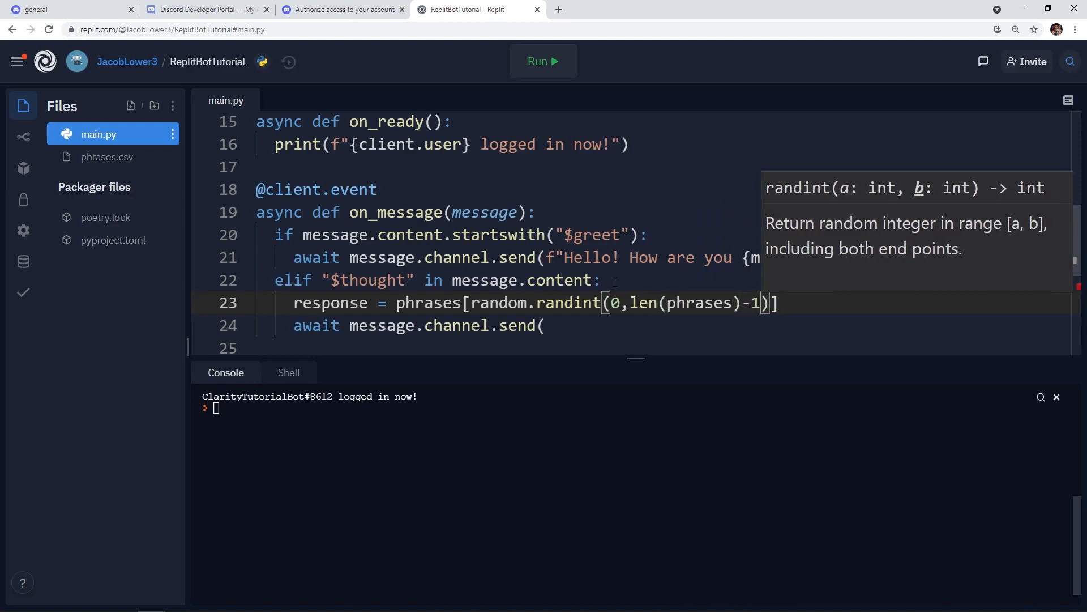
pyautogui.write('response')
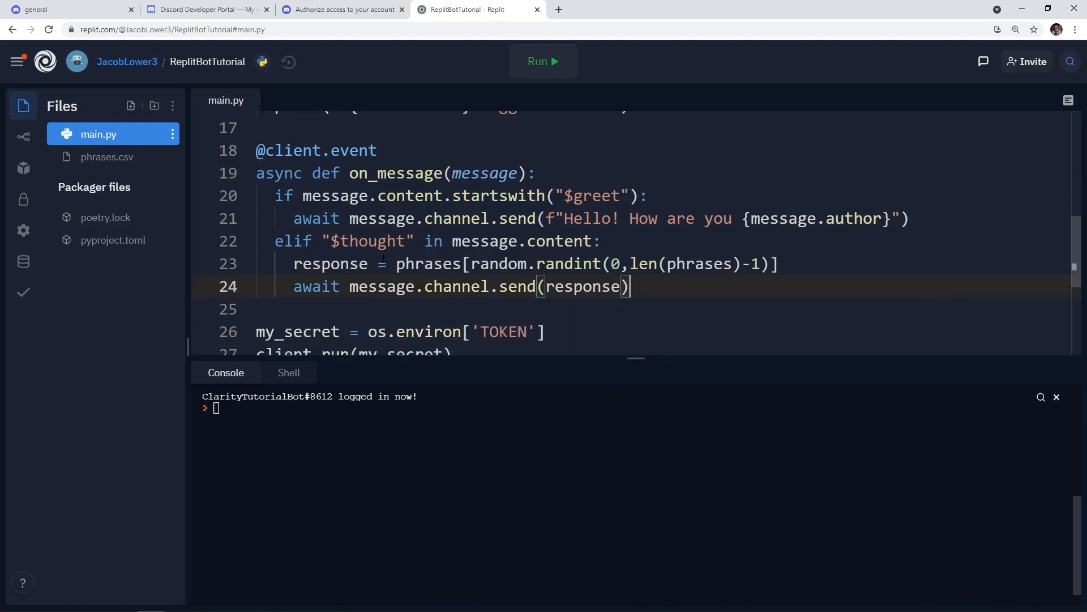
pyautogui.click(543, 61)
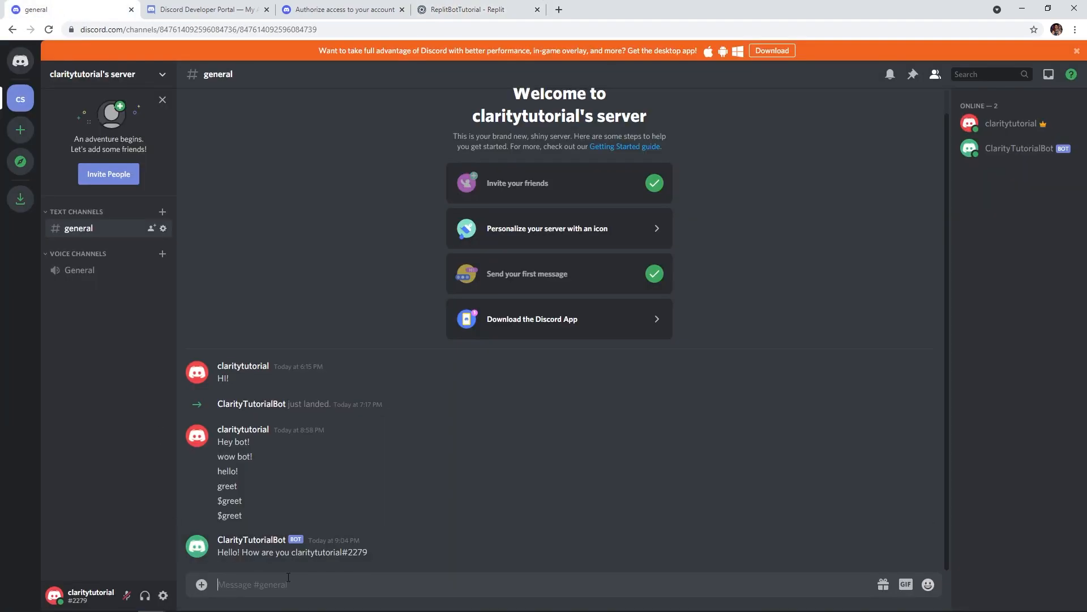
# - Send $greetme in #general to check the bot's greeting
pyautogui.write('$g')
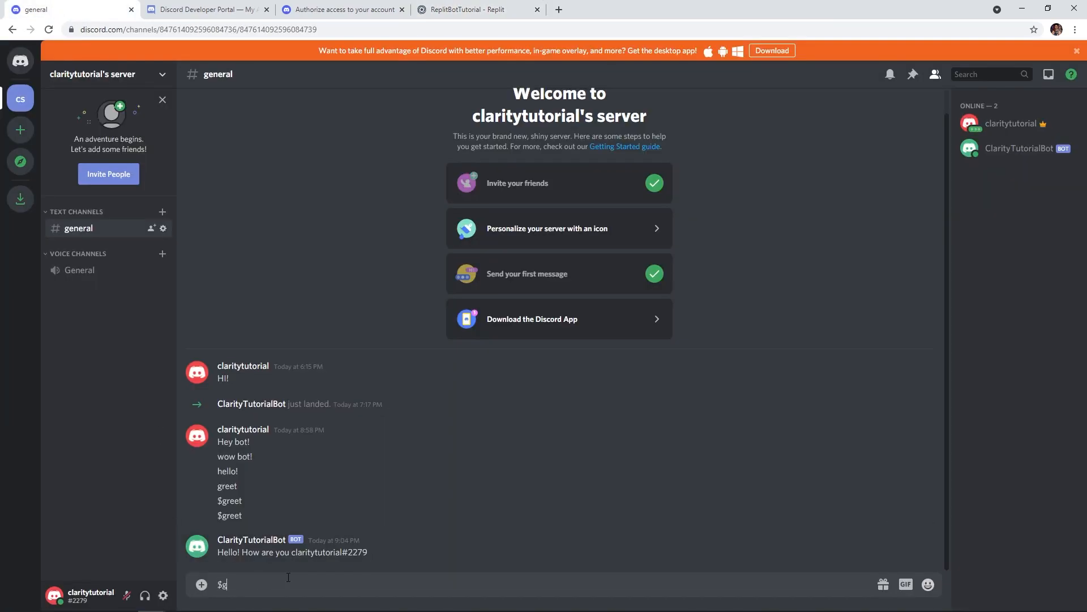
pyautogui.write('reetme')
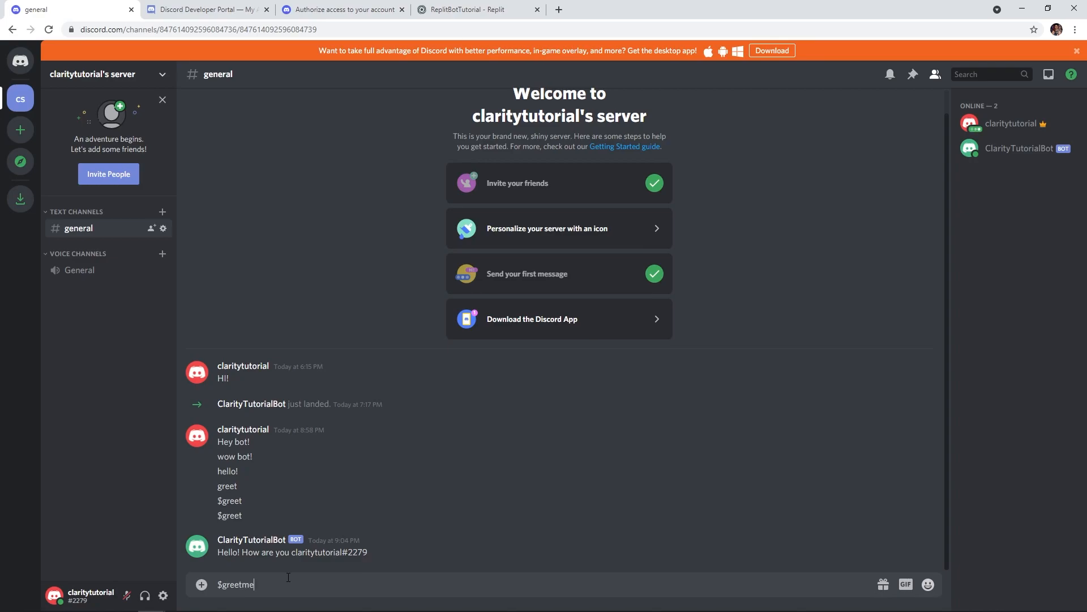
pyautogui.press('Enter')
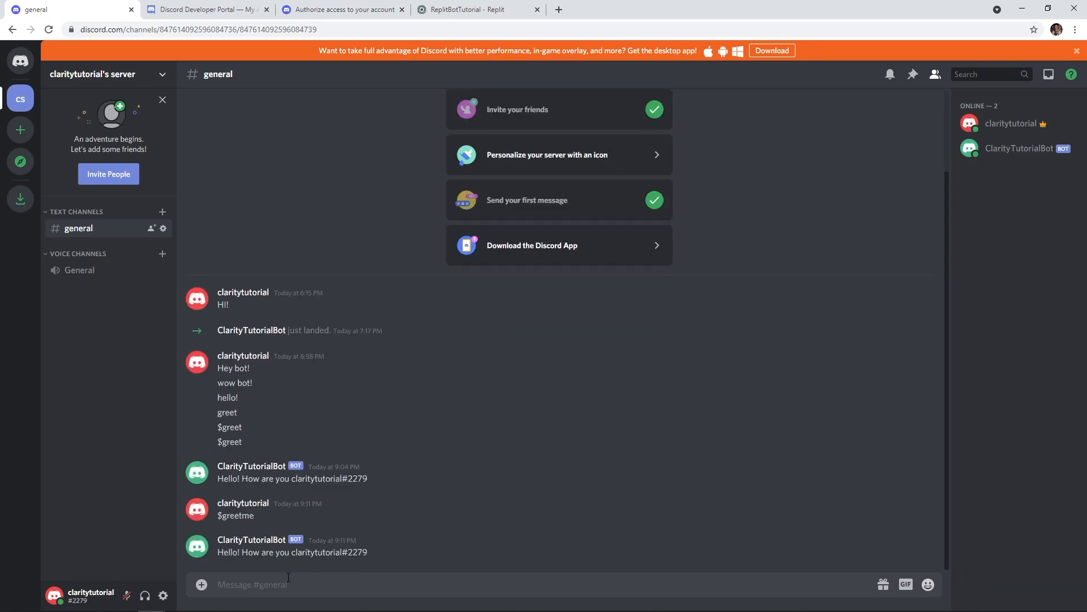
# - Send several $thought messages and confirm the bot replies with different random phrases
pyautogui.write('$though')
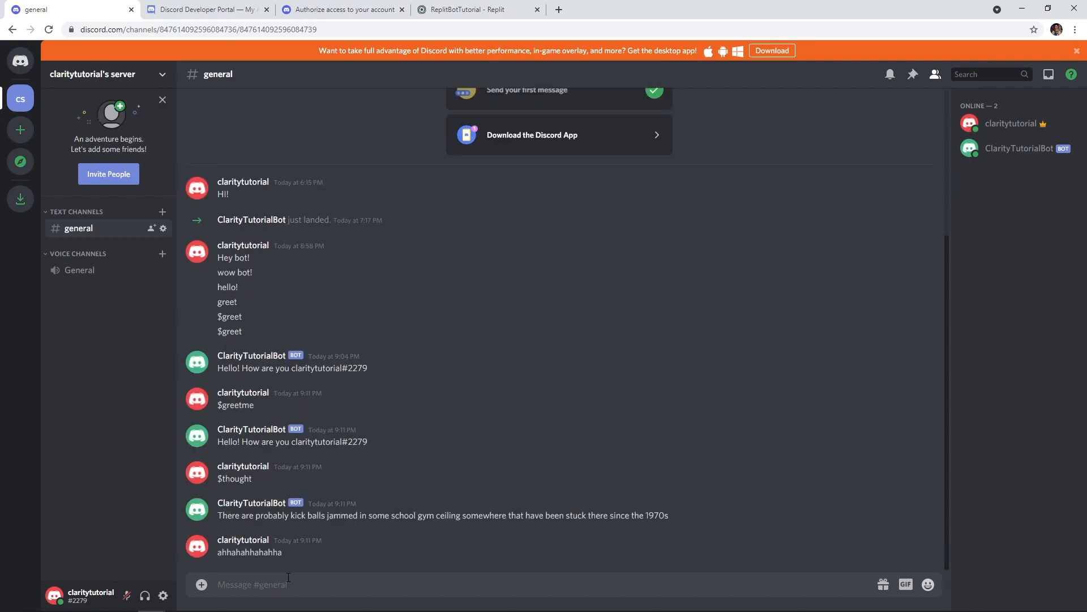
pyautogui.click(277, 584)
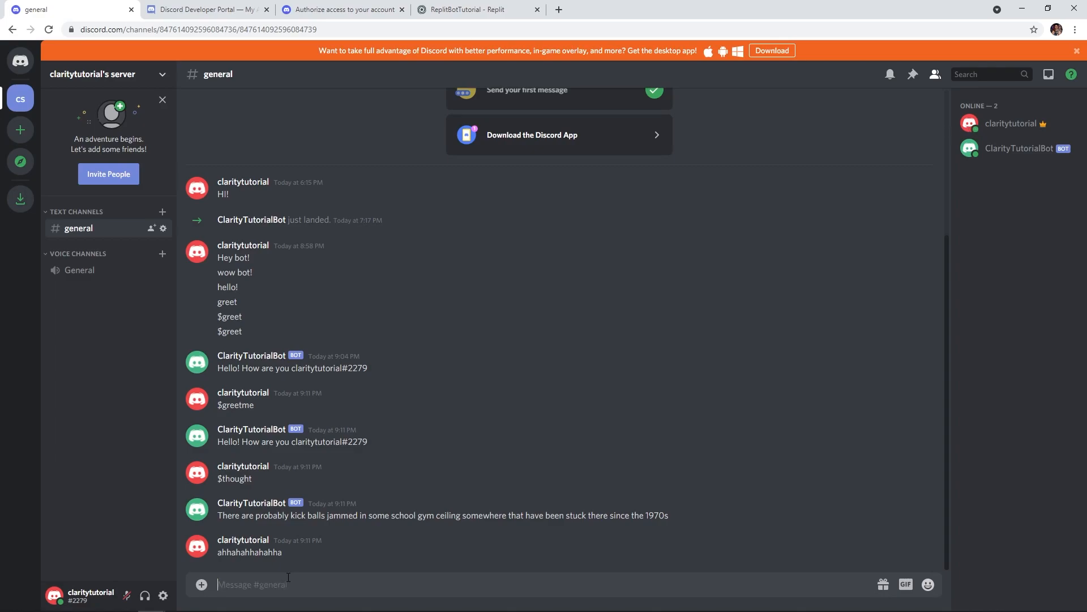
pyautogui.write('wow that was good')
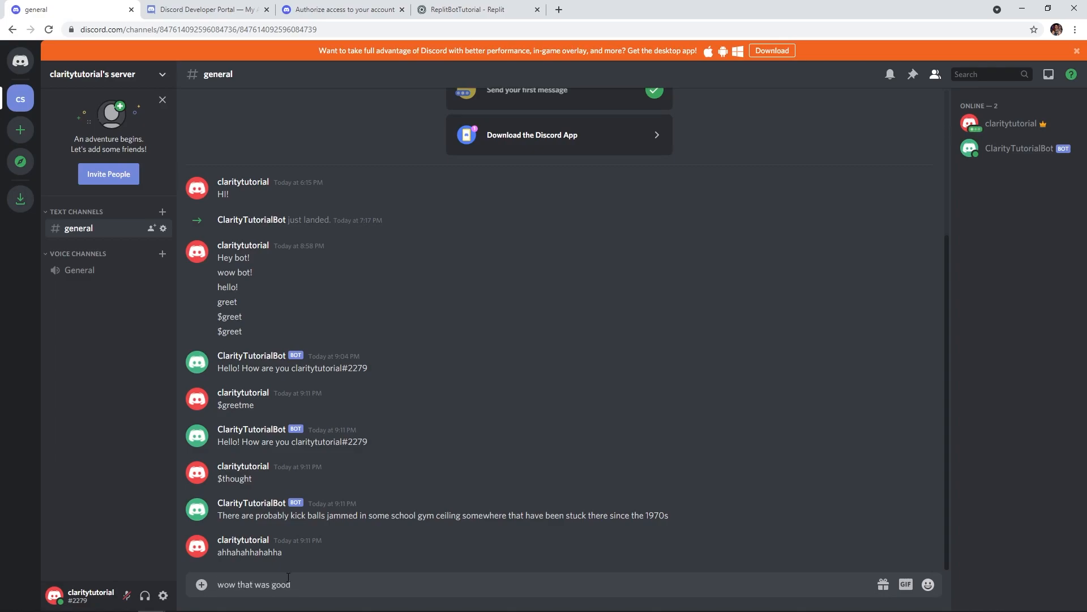
pyautogui.write('$th')
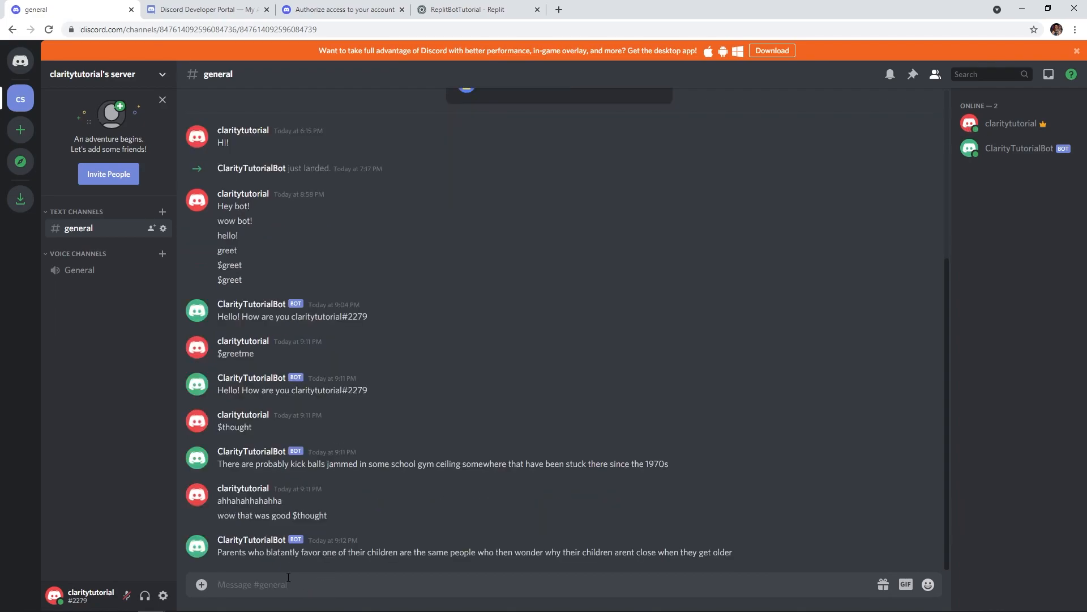
pyautogui.click(287, 584)
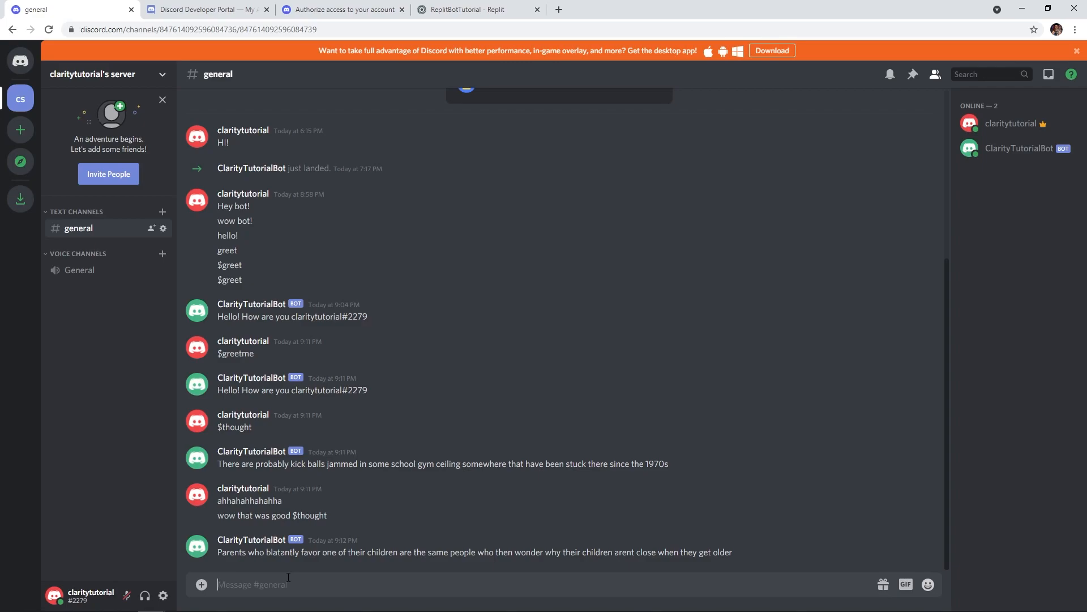
pyautogui.write('sadness')
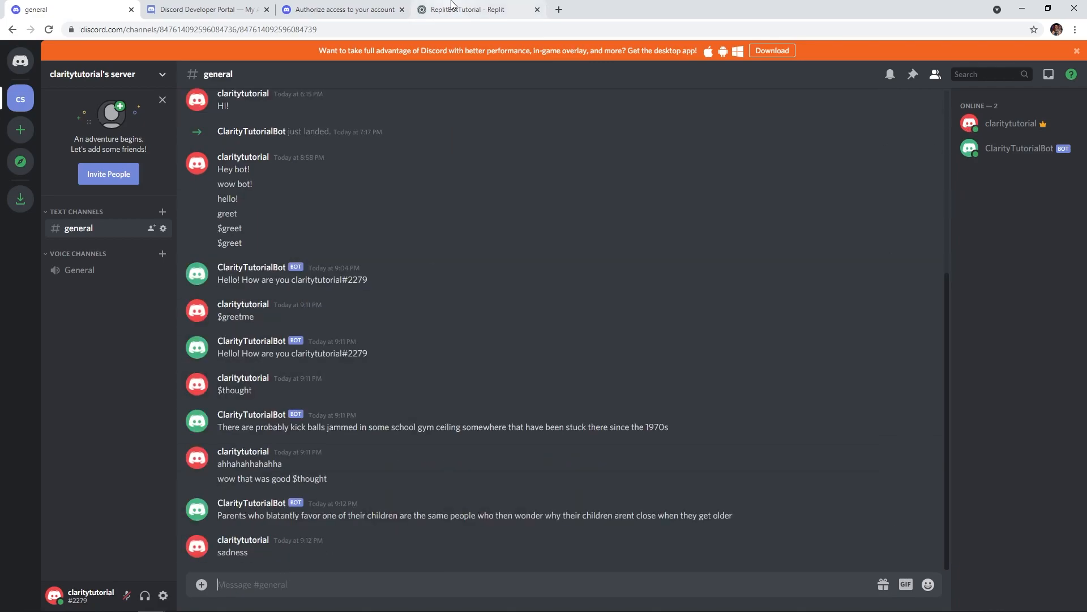
pyautogui.click(477, 9)
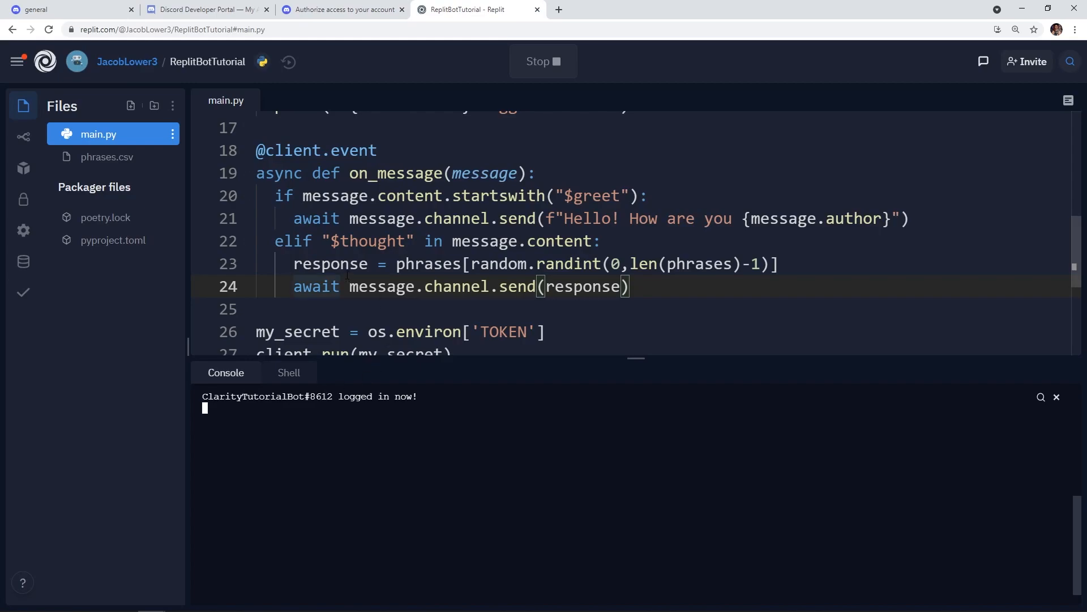
# - Open and close the repl details panel, then stop the running bot
pyautogui.click(207, 62)
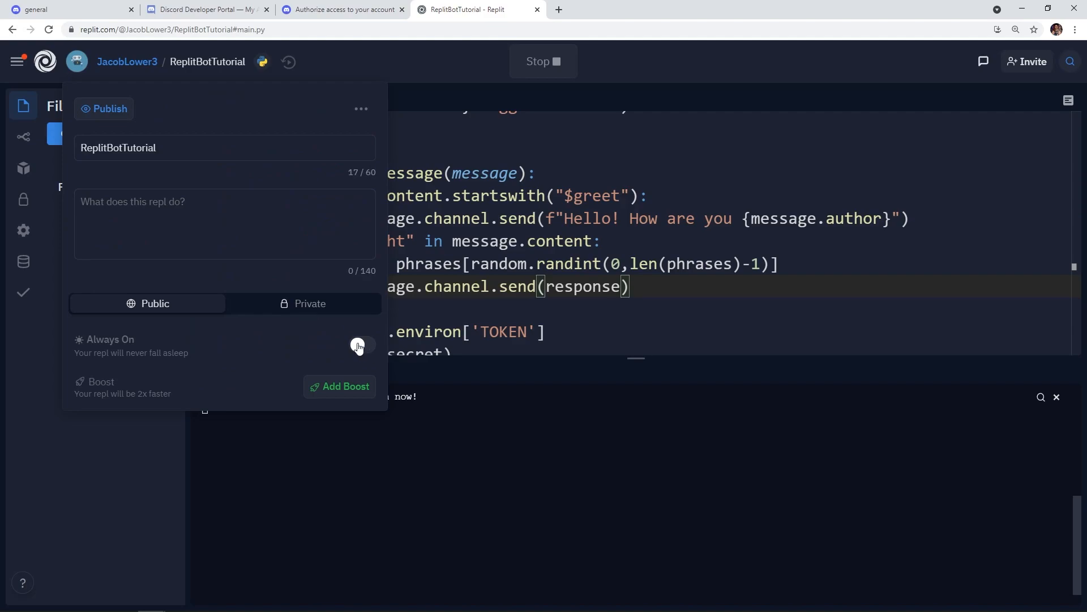
pyautogui.click(361, 345)
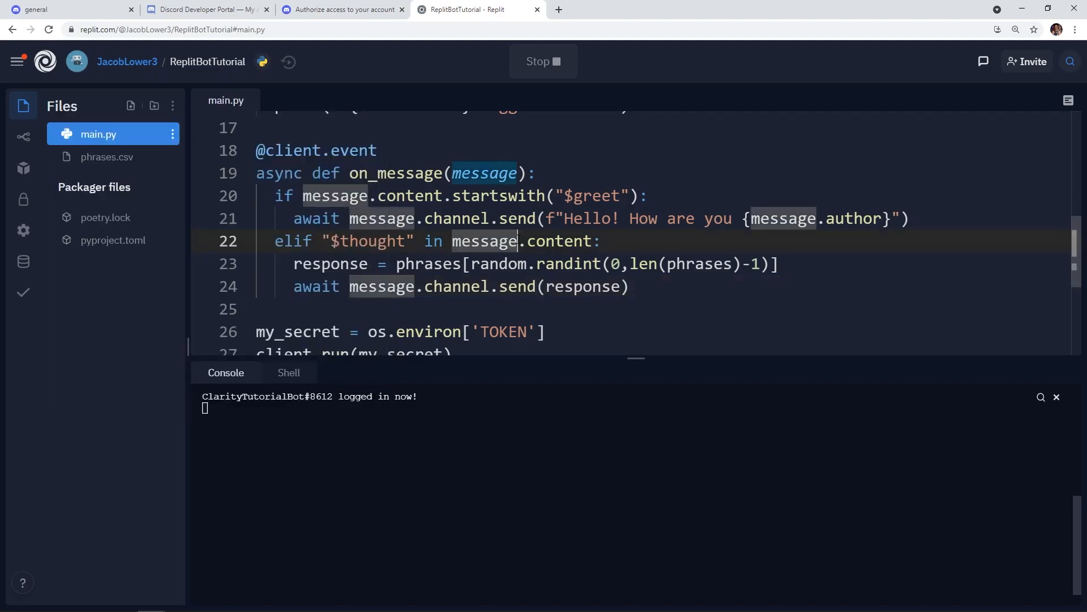
pyautogui.click(543, 61)
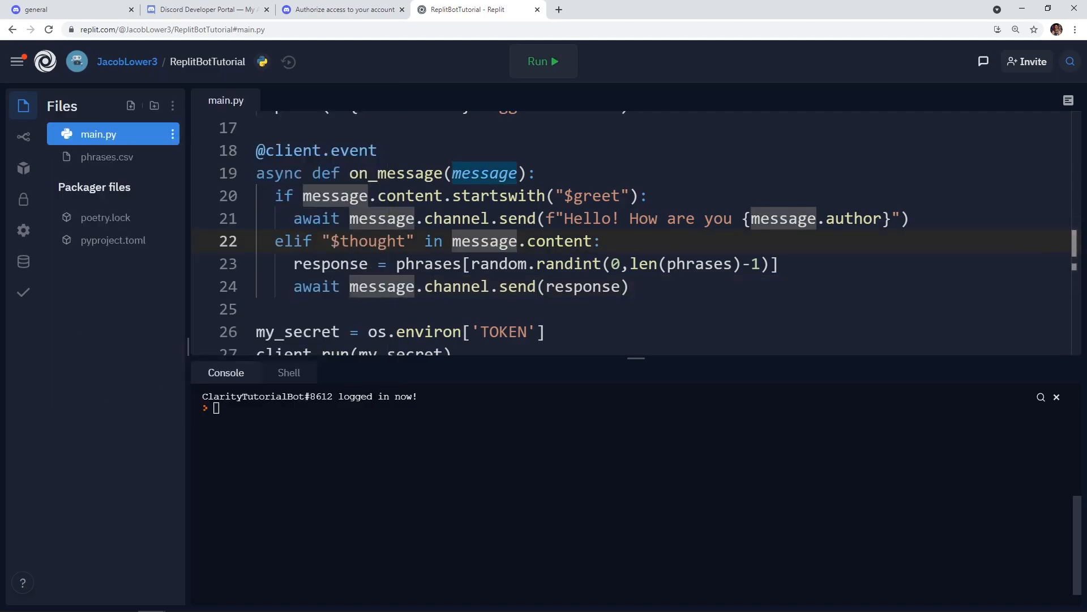